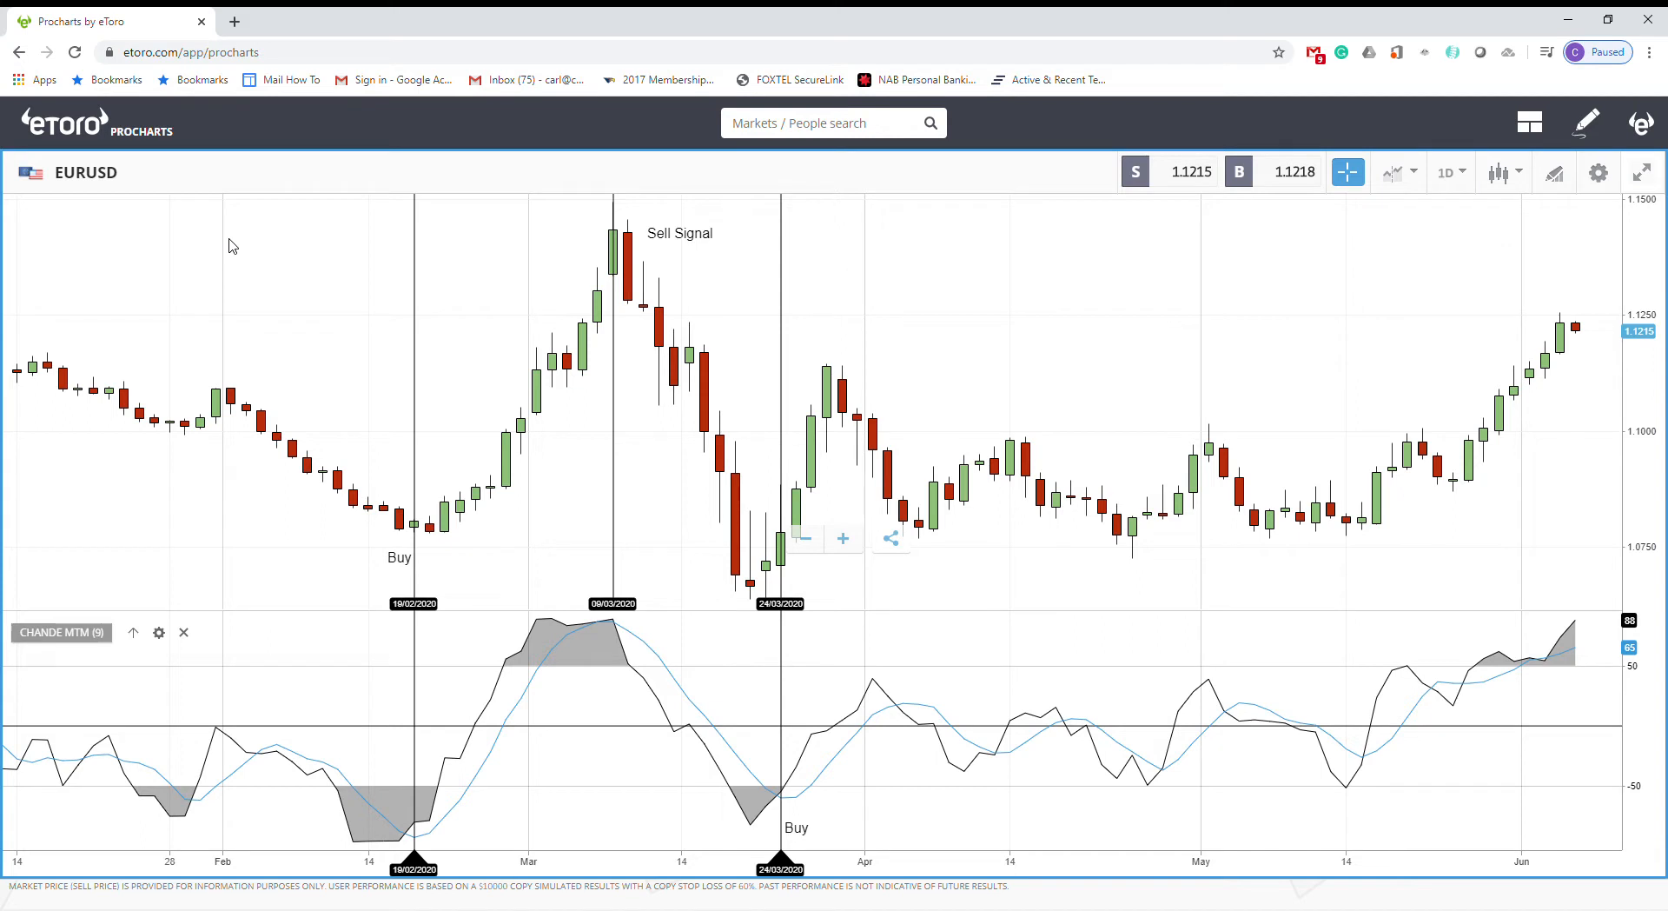
{"action": "mouse_move", "coordinate": [305, 736]}
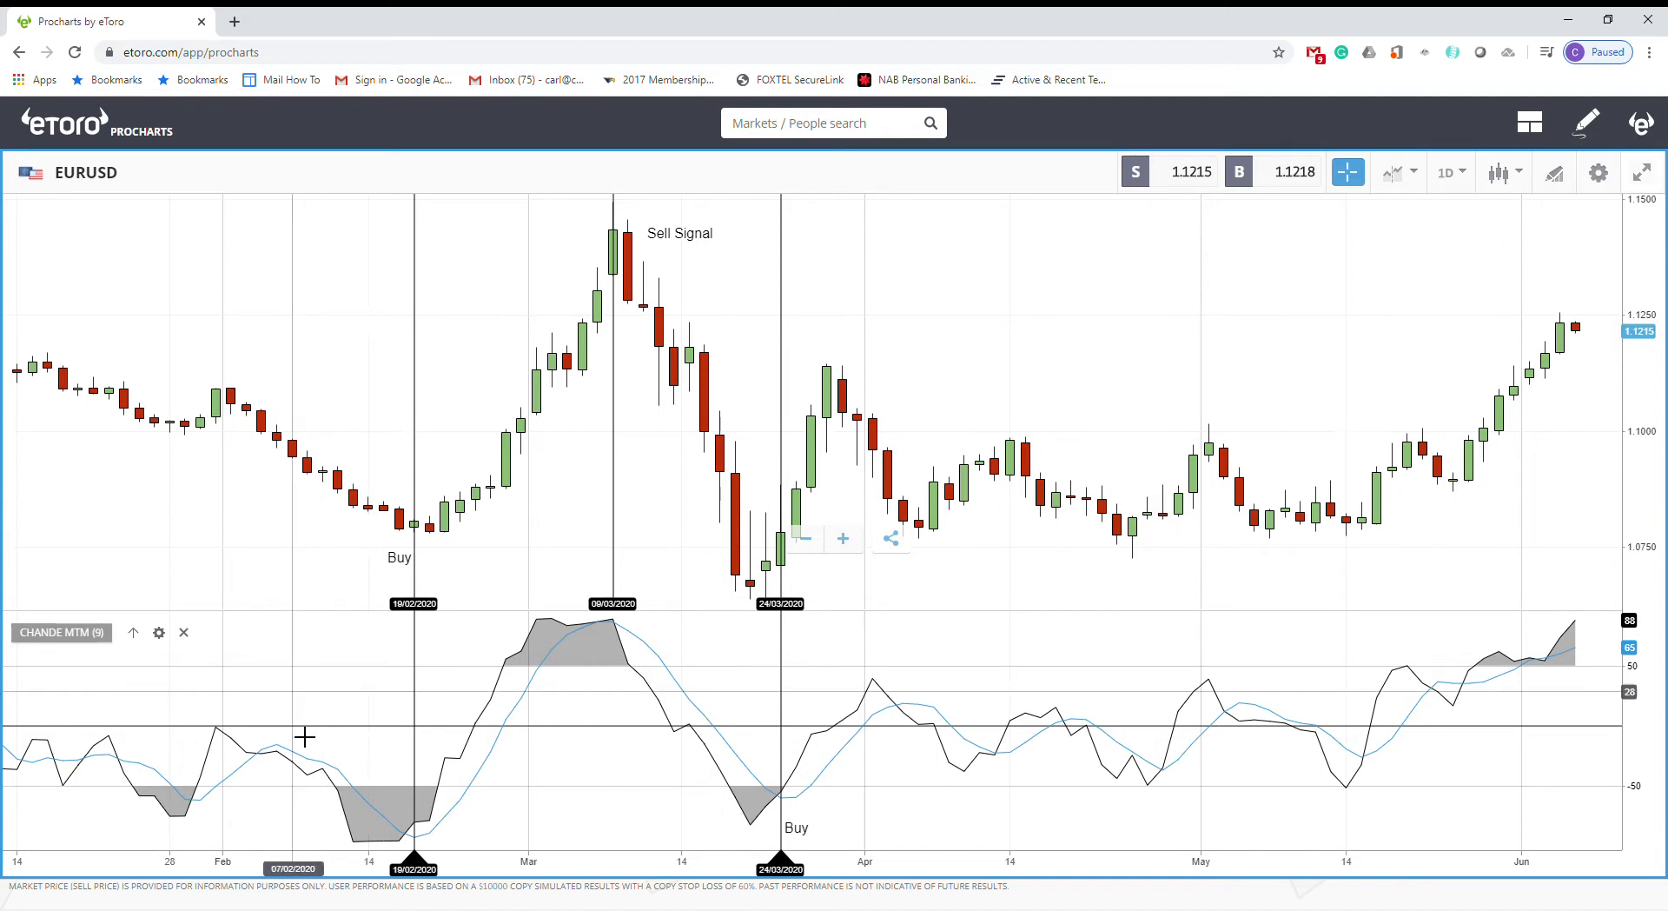
{"action": "mouse_move", "coordinate": [227, 764]}
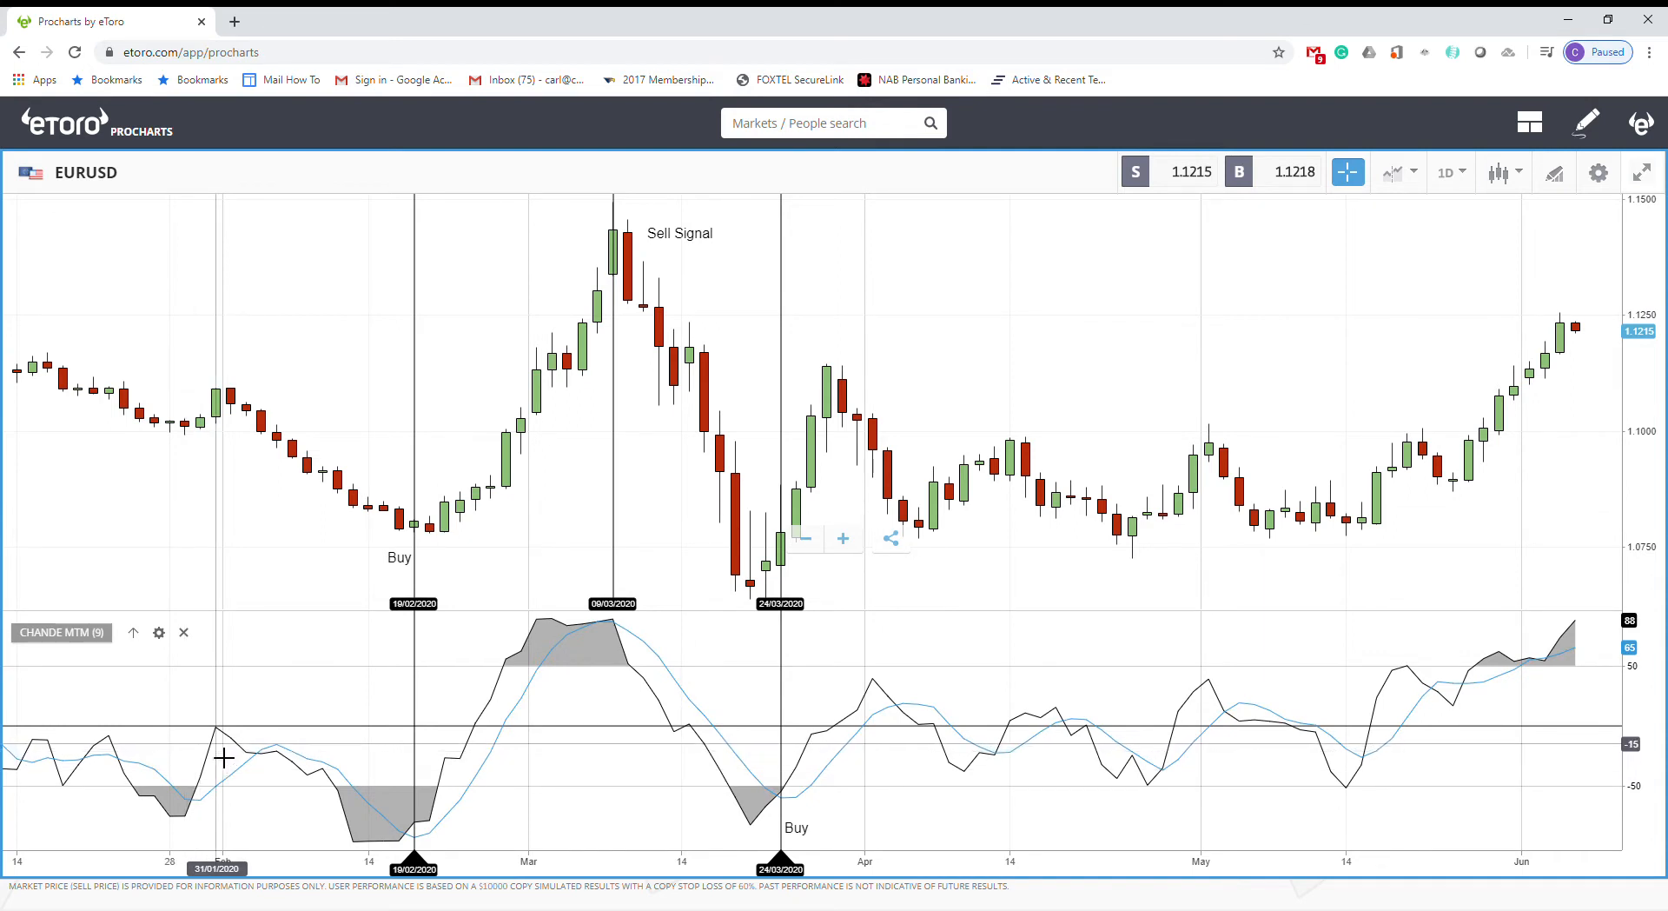
{"action": "mouse_move", "coordinate": [981, 631]}
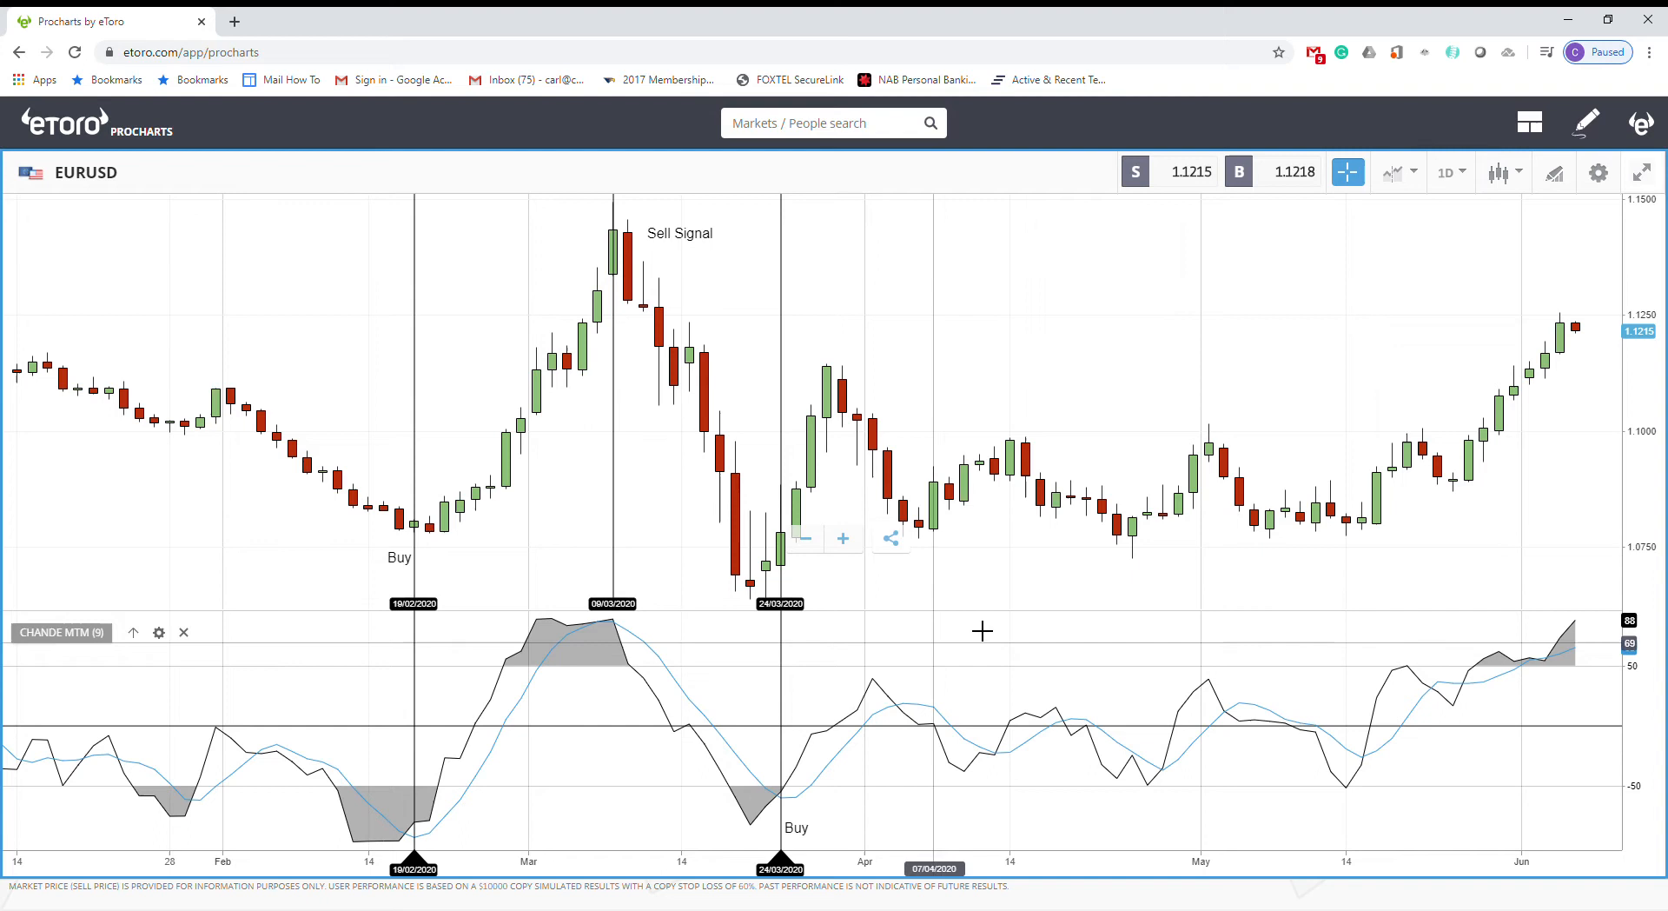
{"action": "mouse_move", "coordinate": [867, 739]}
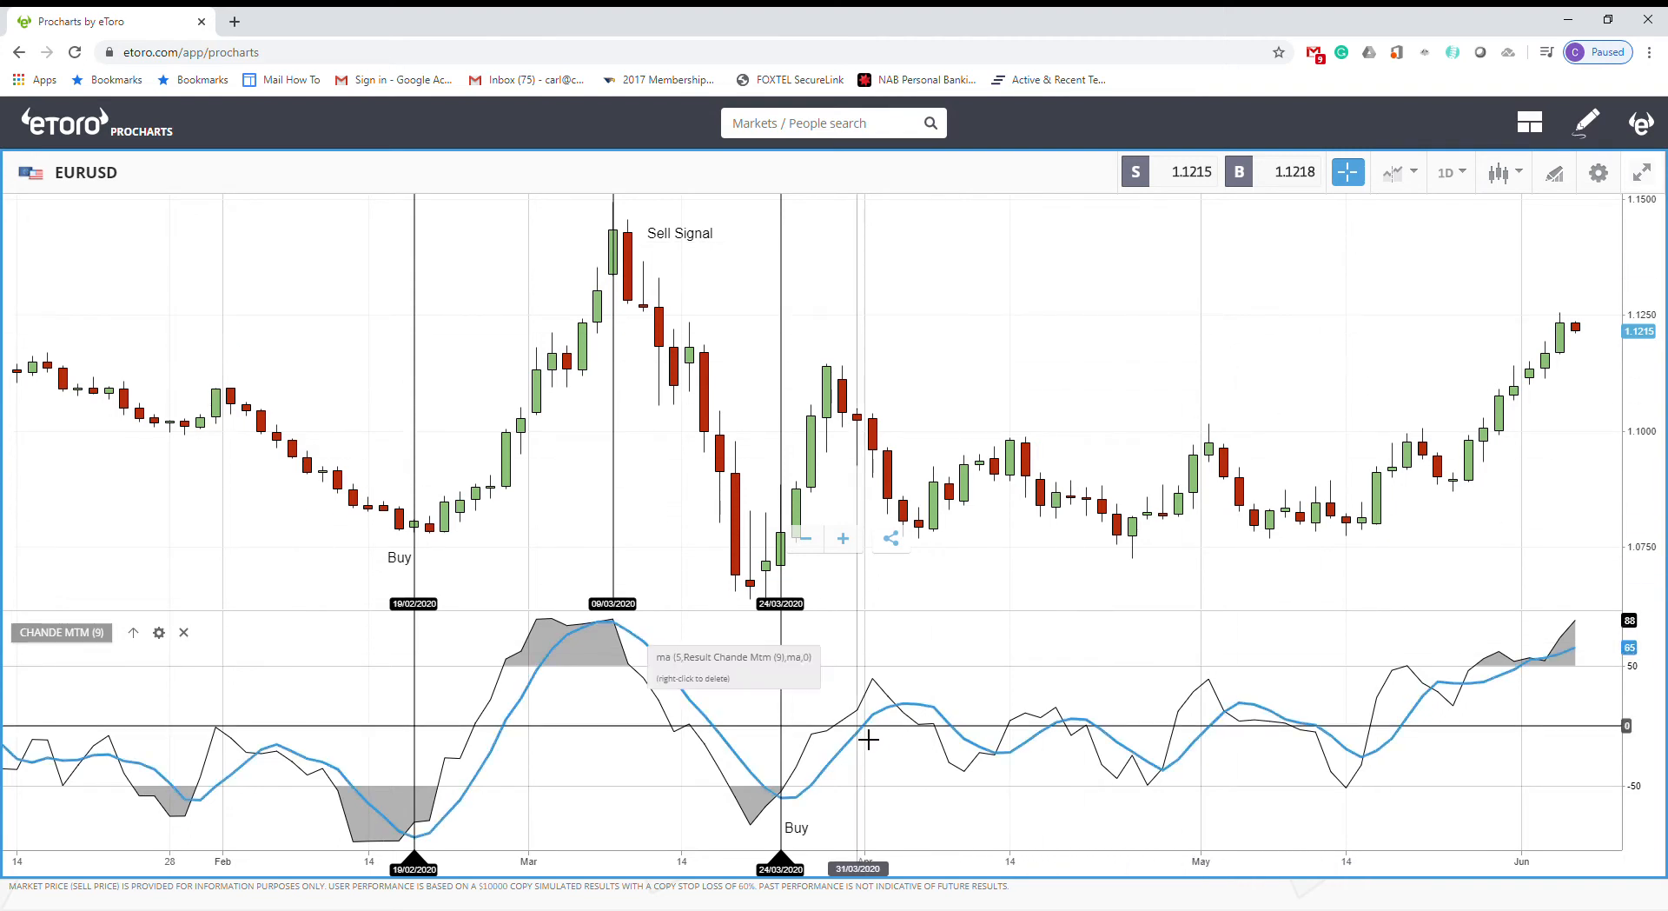
{"action": "mouse_move", "coordinate": [878, 704]}
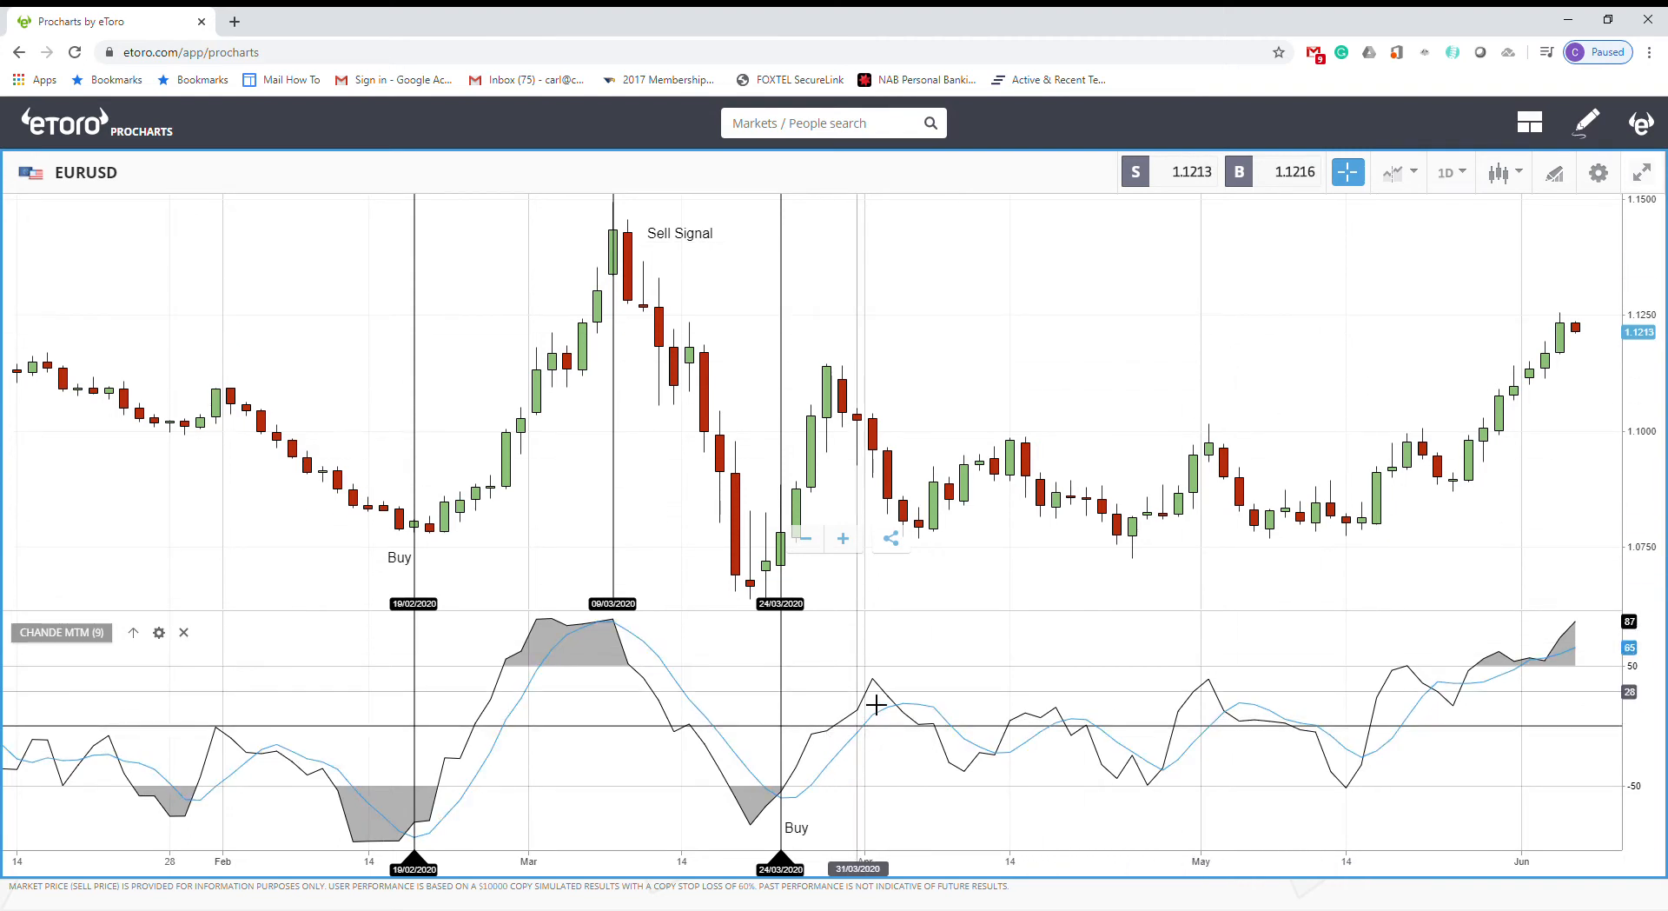
{"action": "mouse_move", "coordinate": [730, 755]}
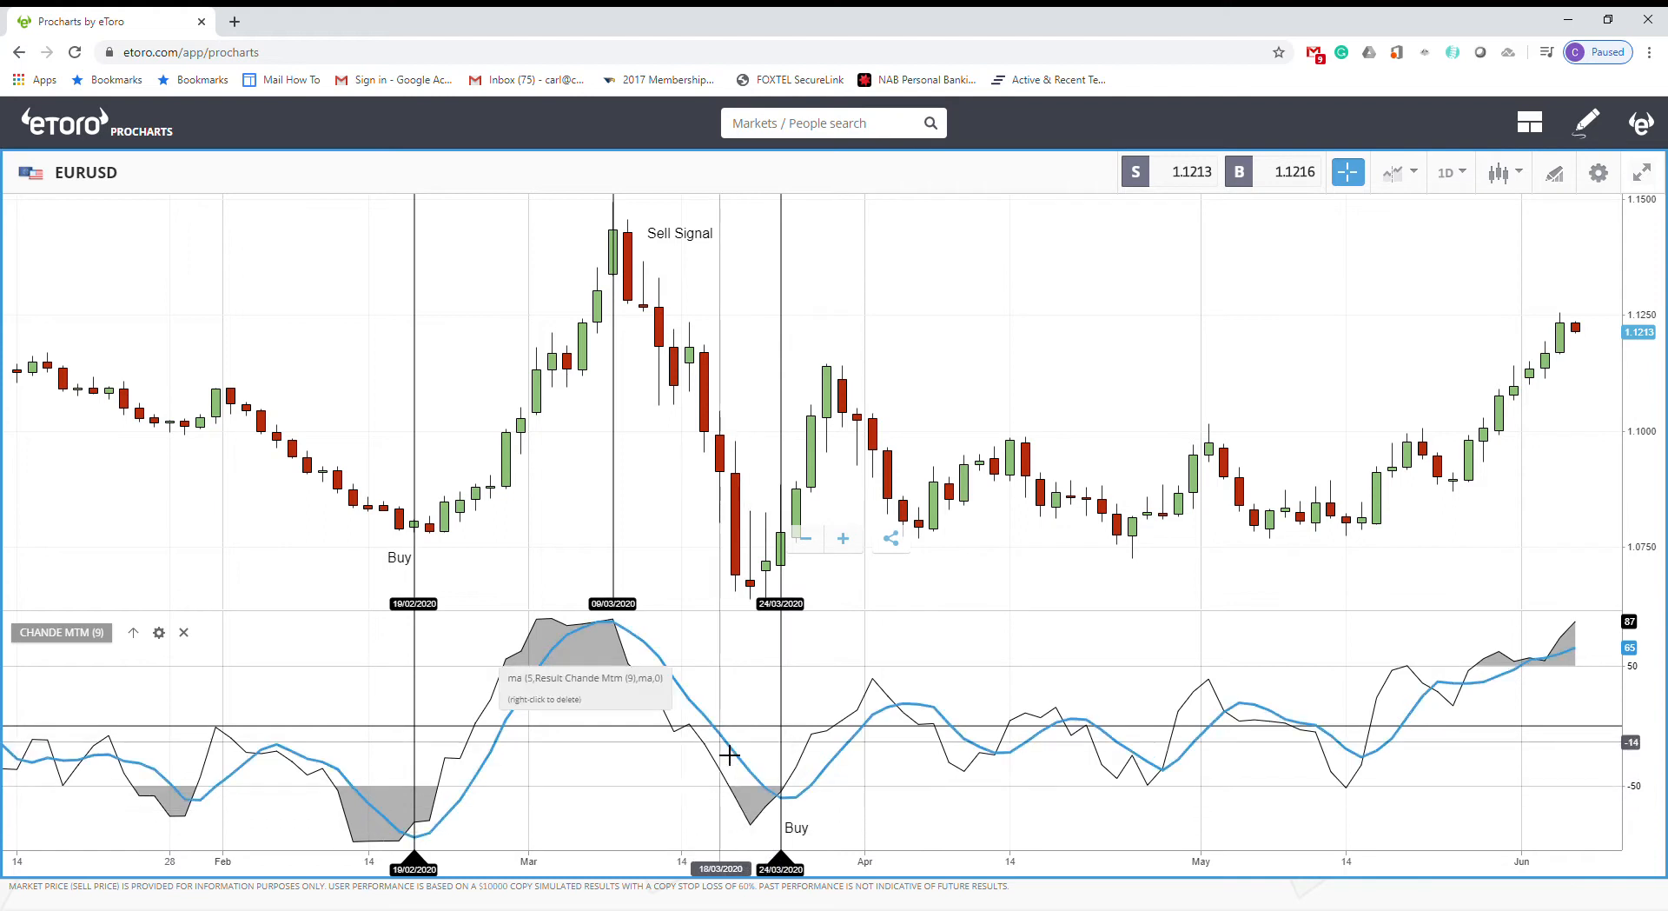
{"action": "mouse_move", "coordinate": [104, 212]}
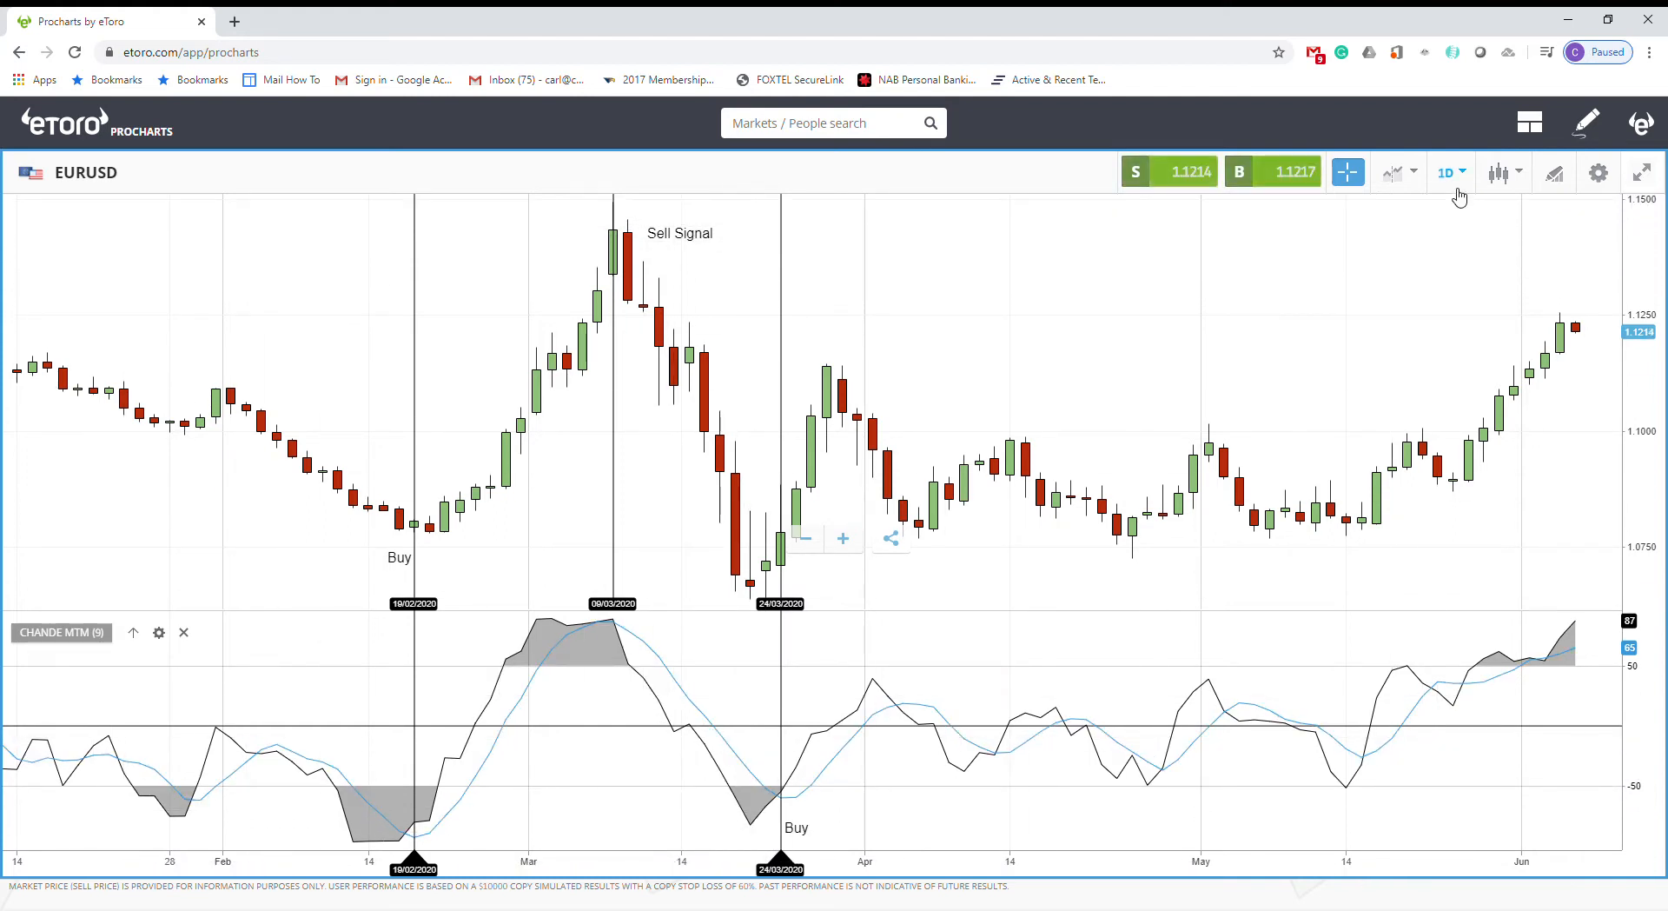
{"action": "mouse_move", "coordinate": [593, 838]}
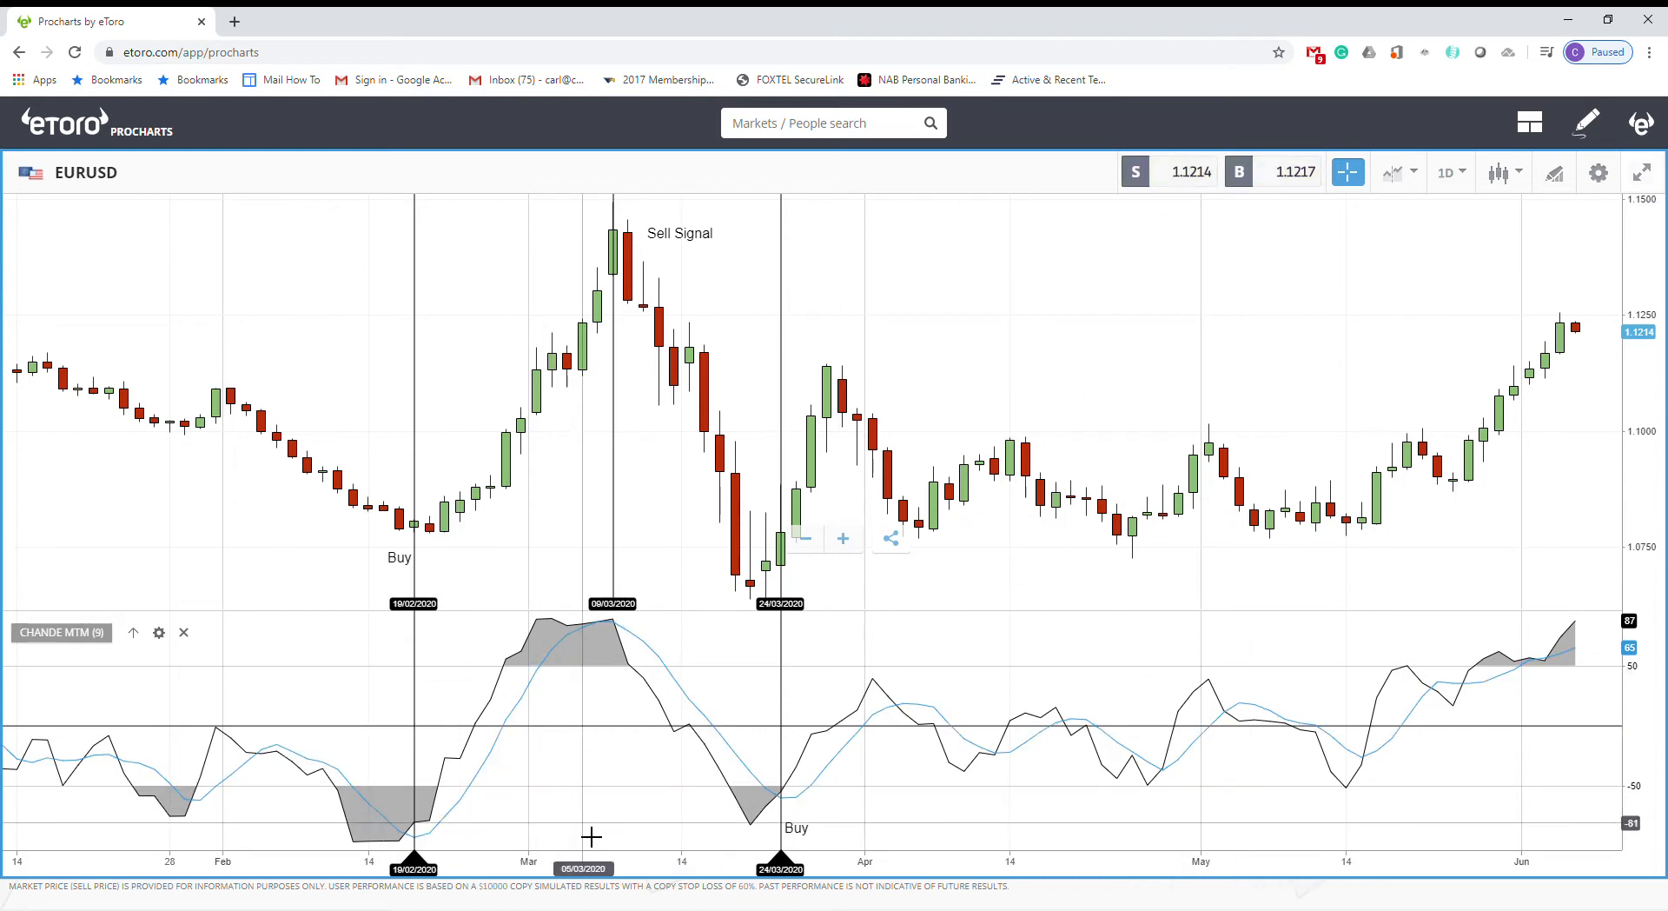
{"action": "mouse_move", "coordinate": [674, 825]}
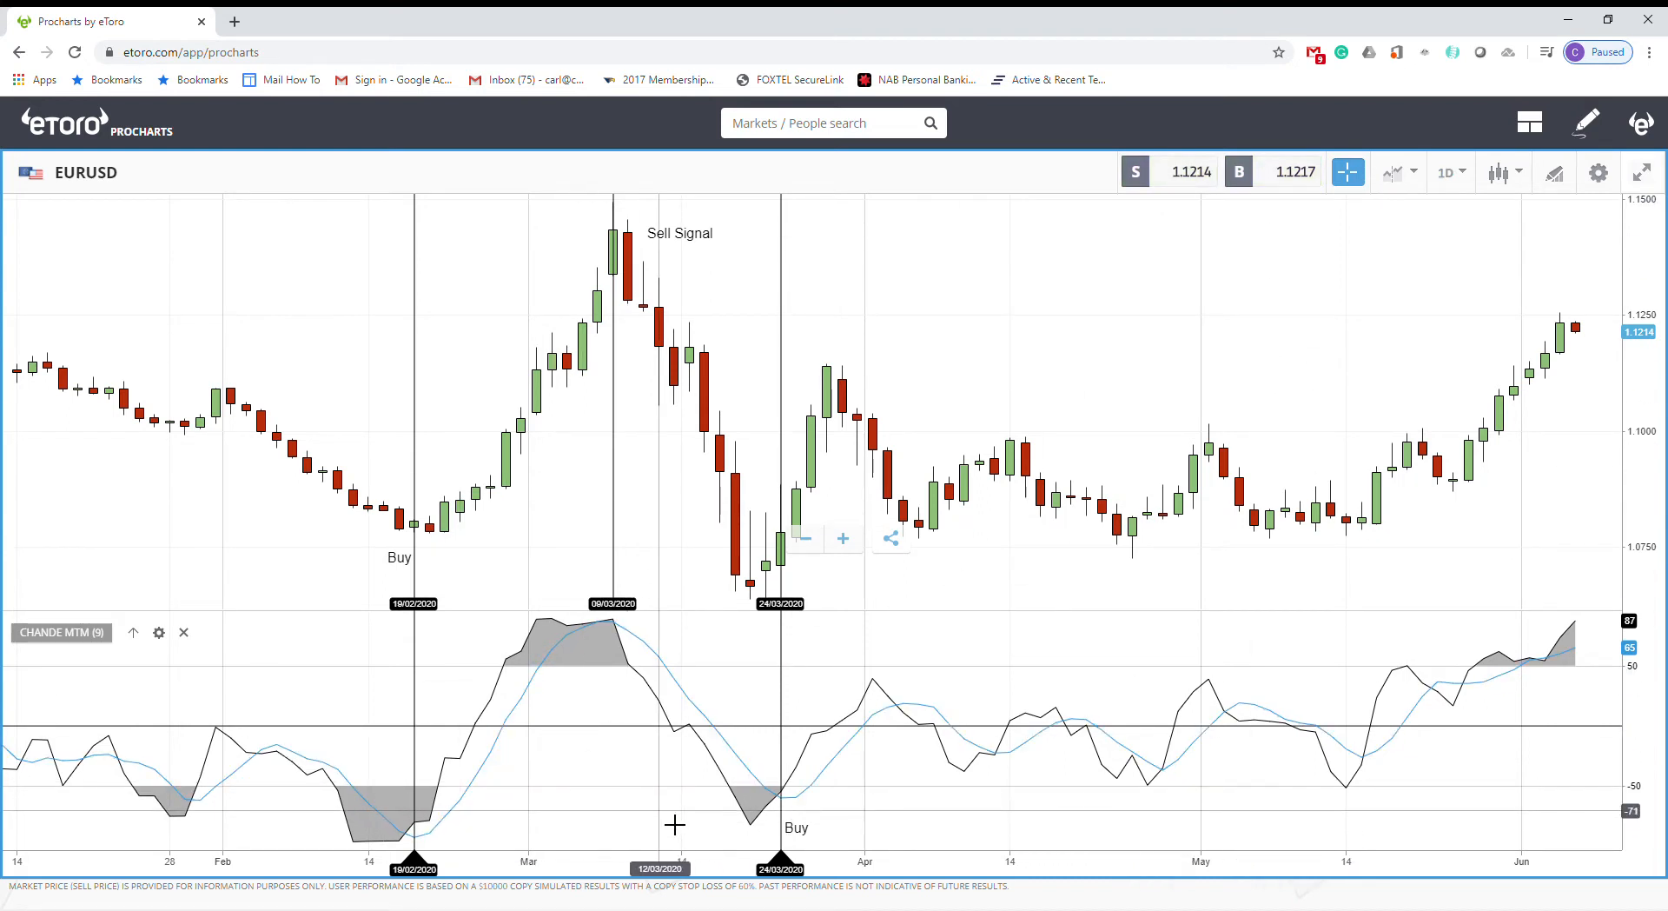
{"action": "mouse_move", "coordinate": [702, 490]}
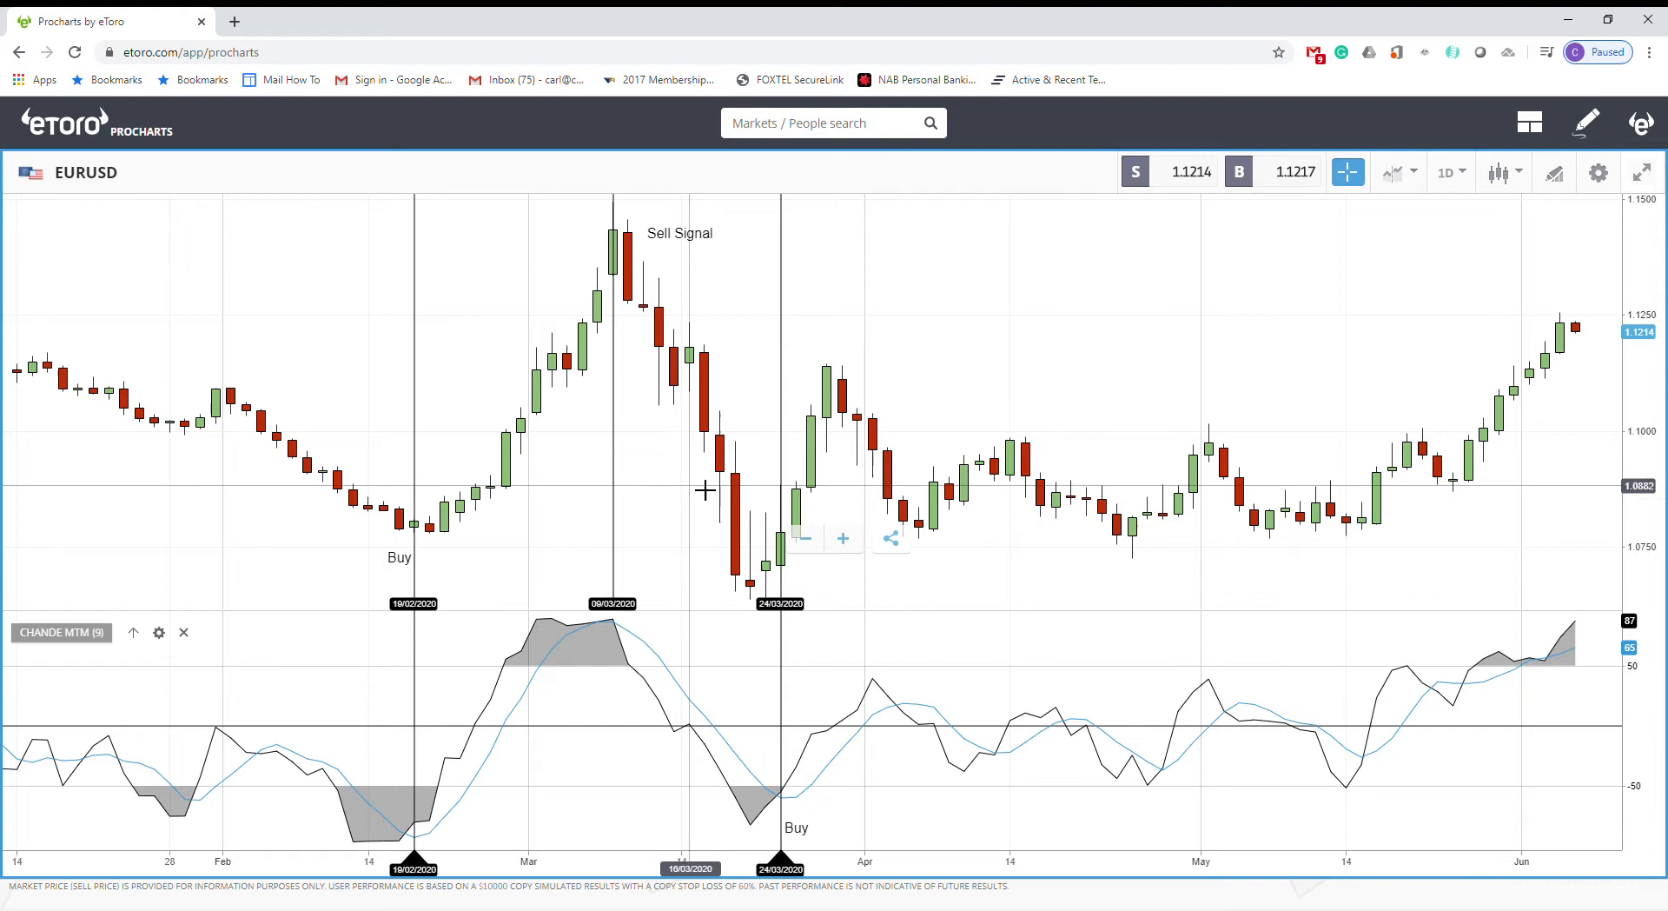
{"action": "mouse_move", "coordinate": [835, 290]}
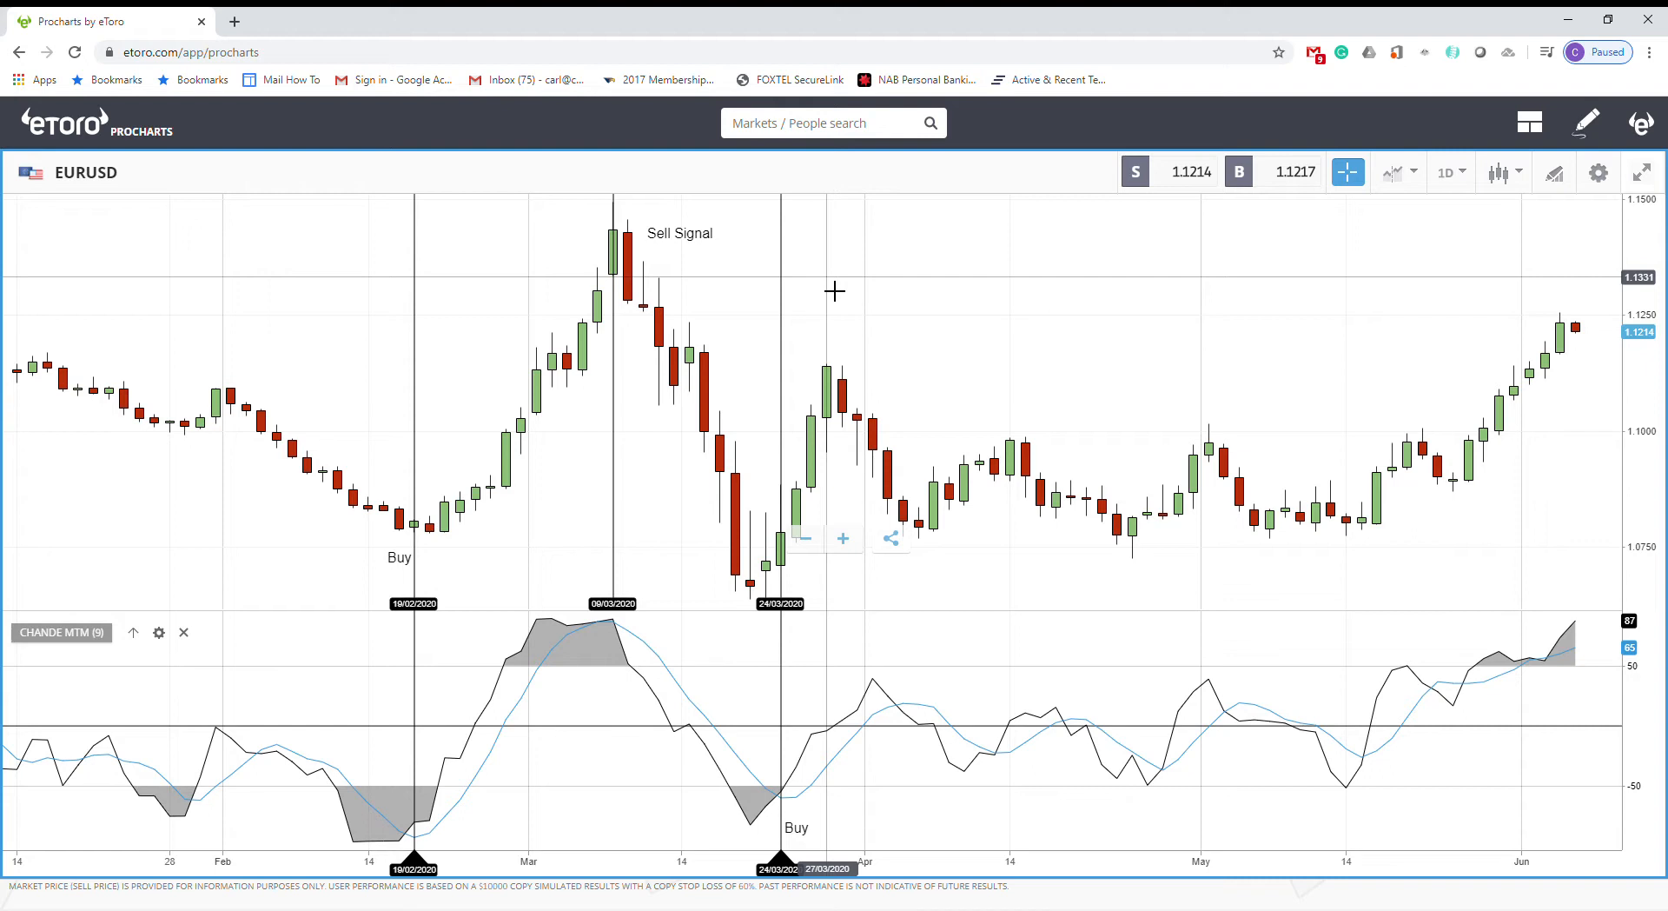
{"action": "mouse_move", "coordinate": [836, 357]}
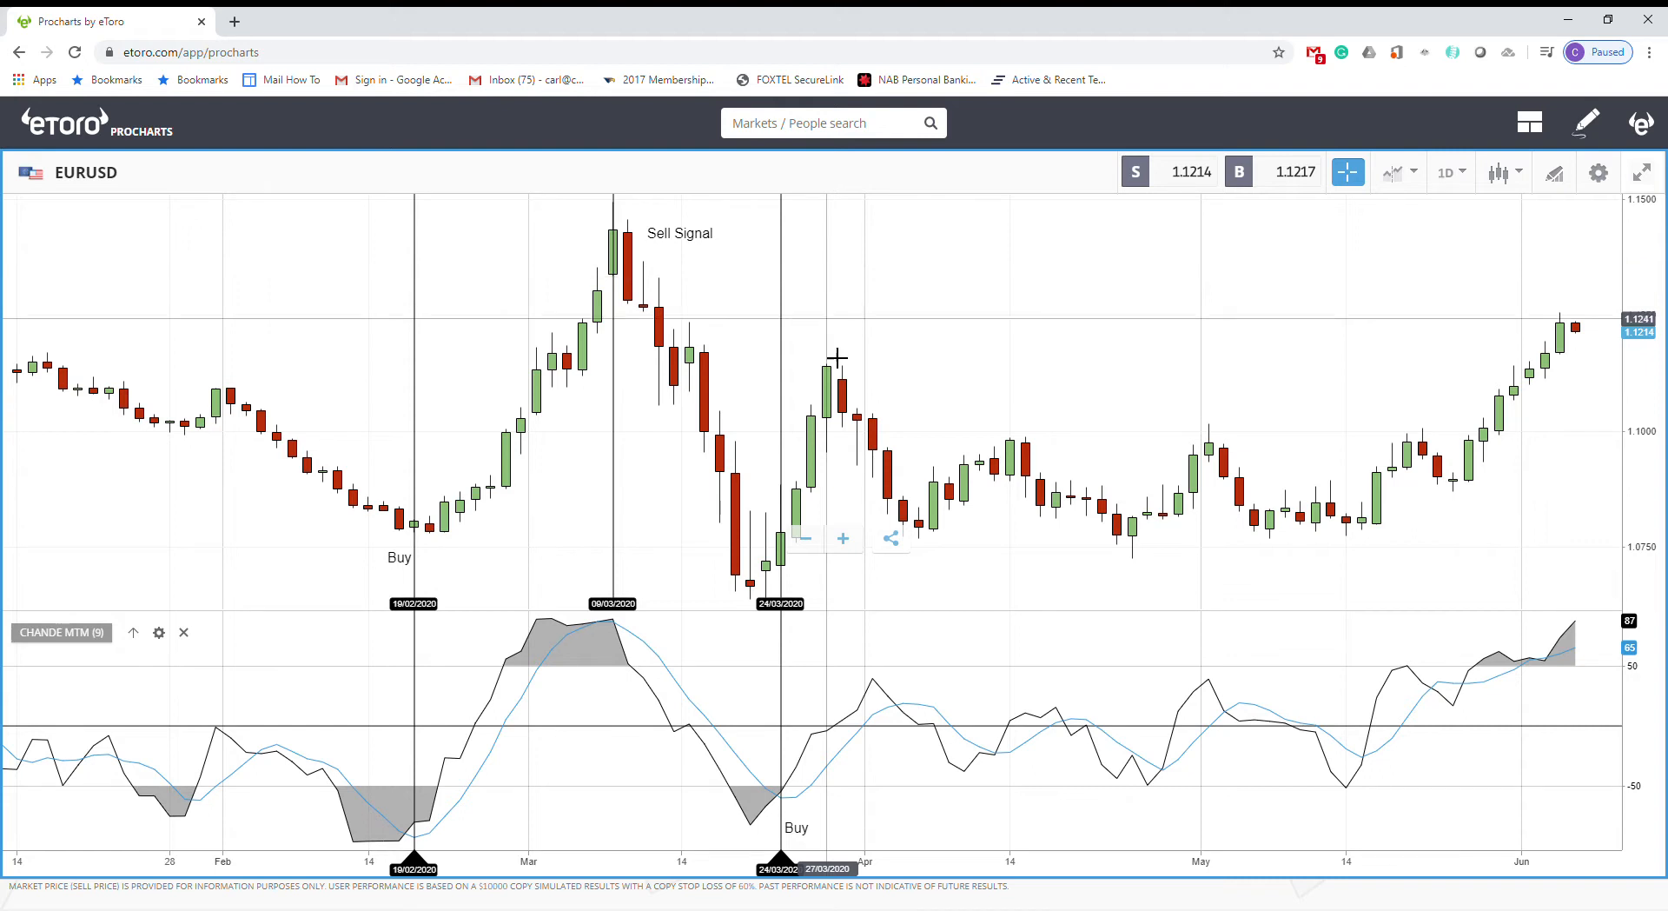
{"action": "mouse_move", "coordinate": [990, 445]}
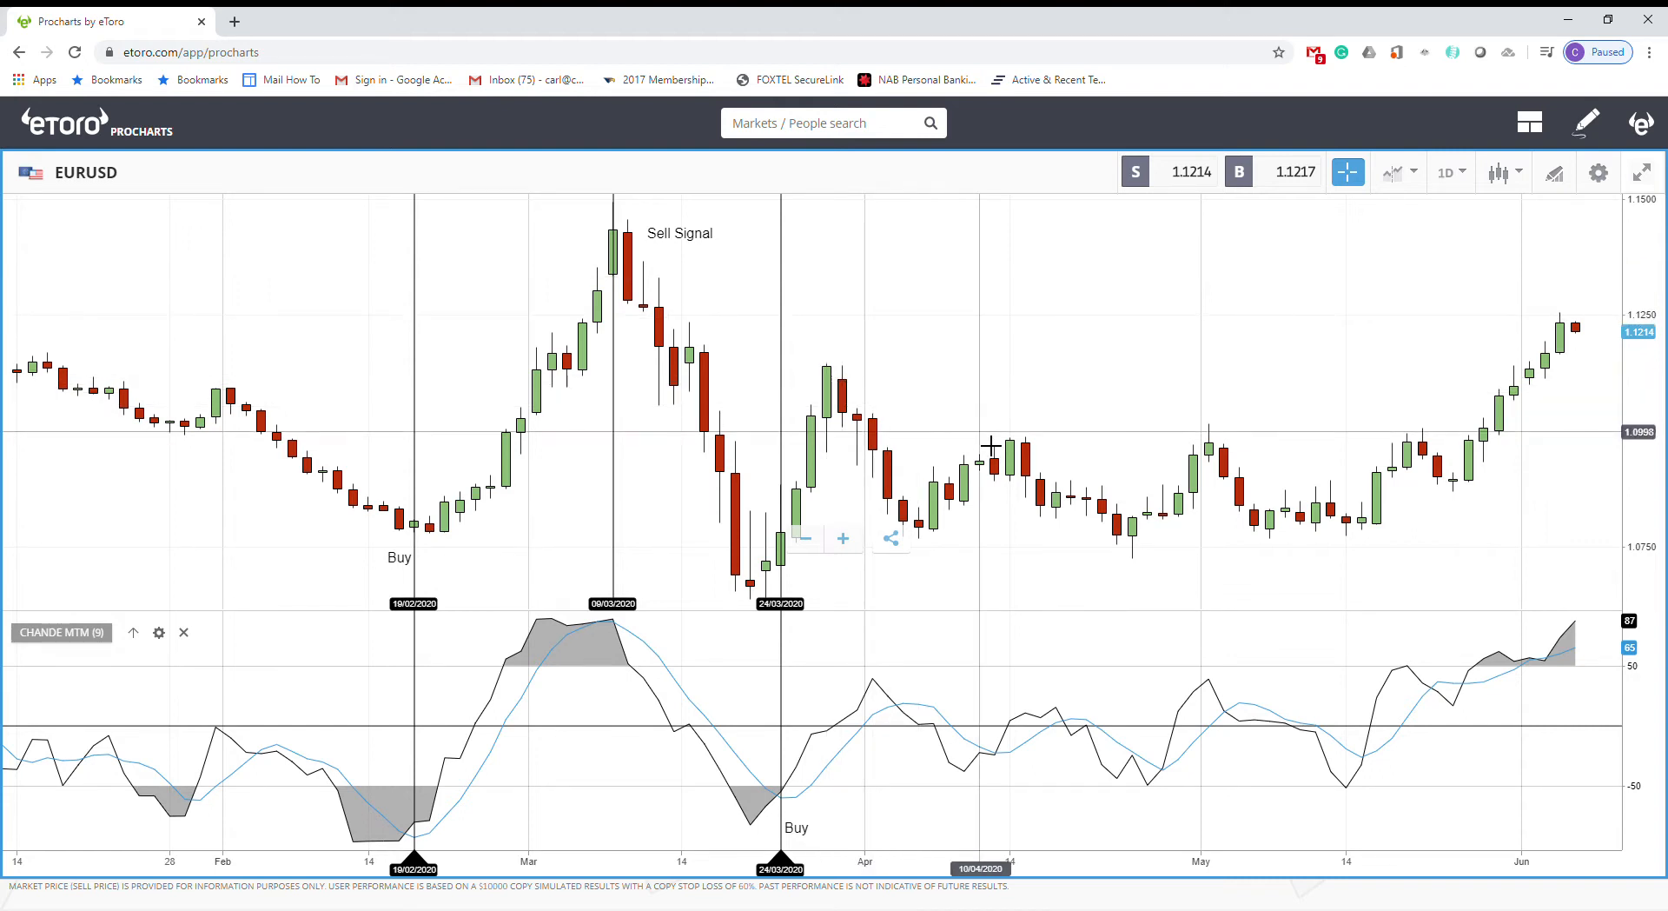
{"action": "mouse_move", "coordinate": [966, 370]}
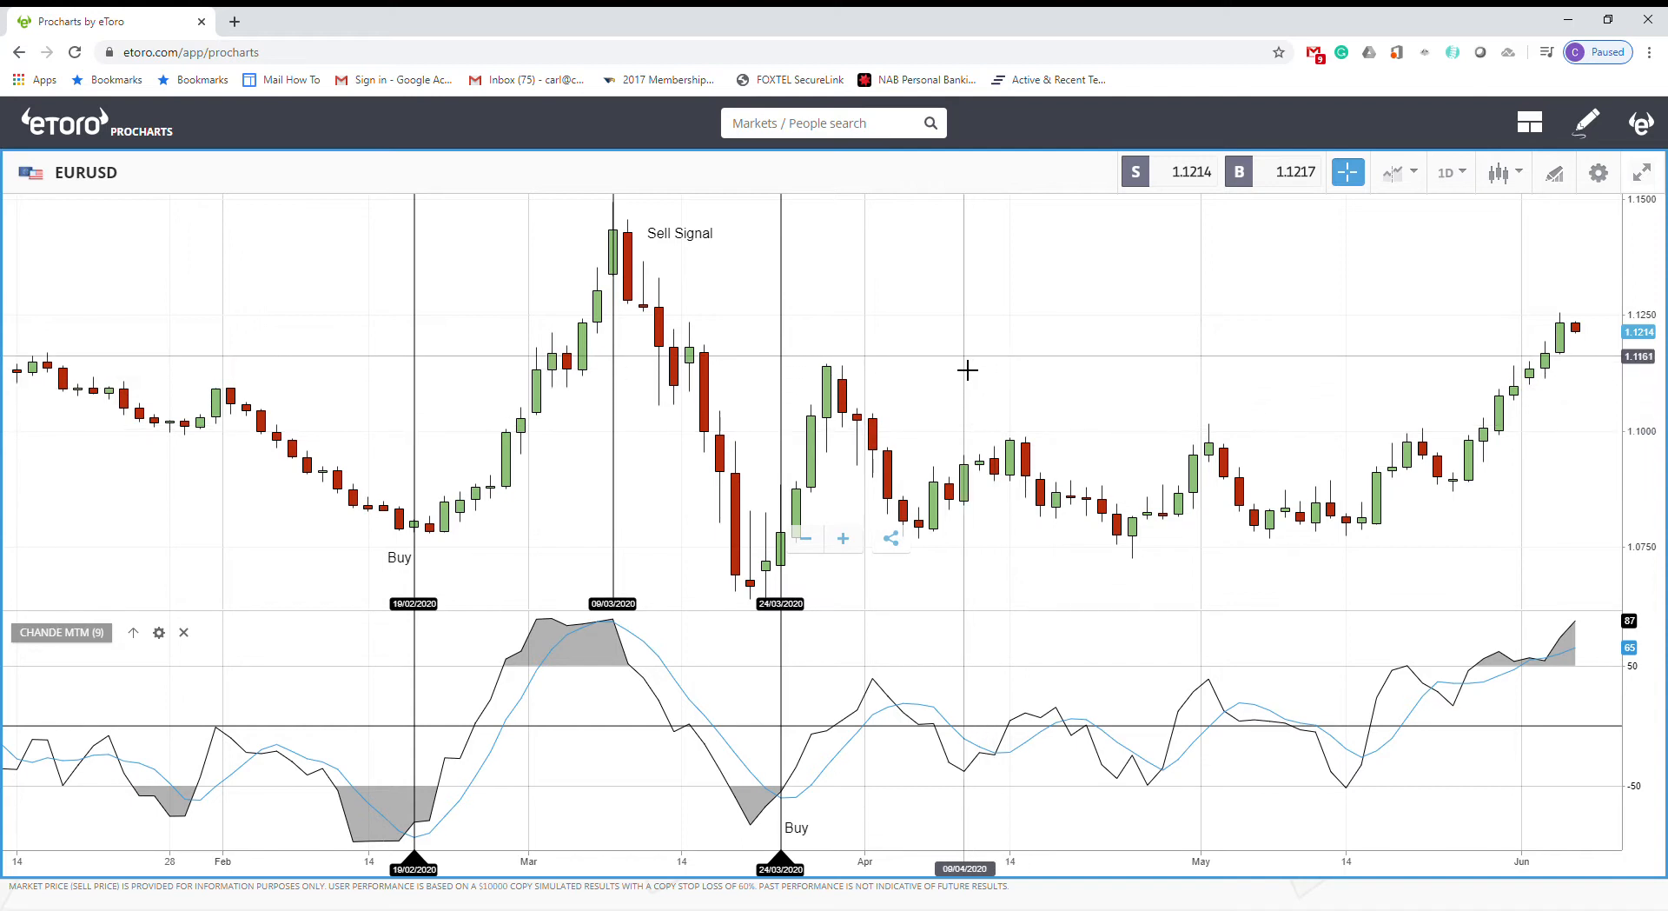
{"action": "mouse_move", "coordinate": [945, 418]}
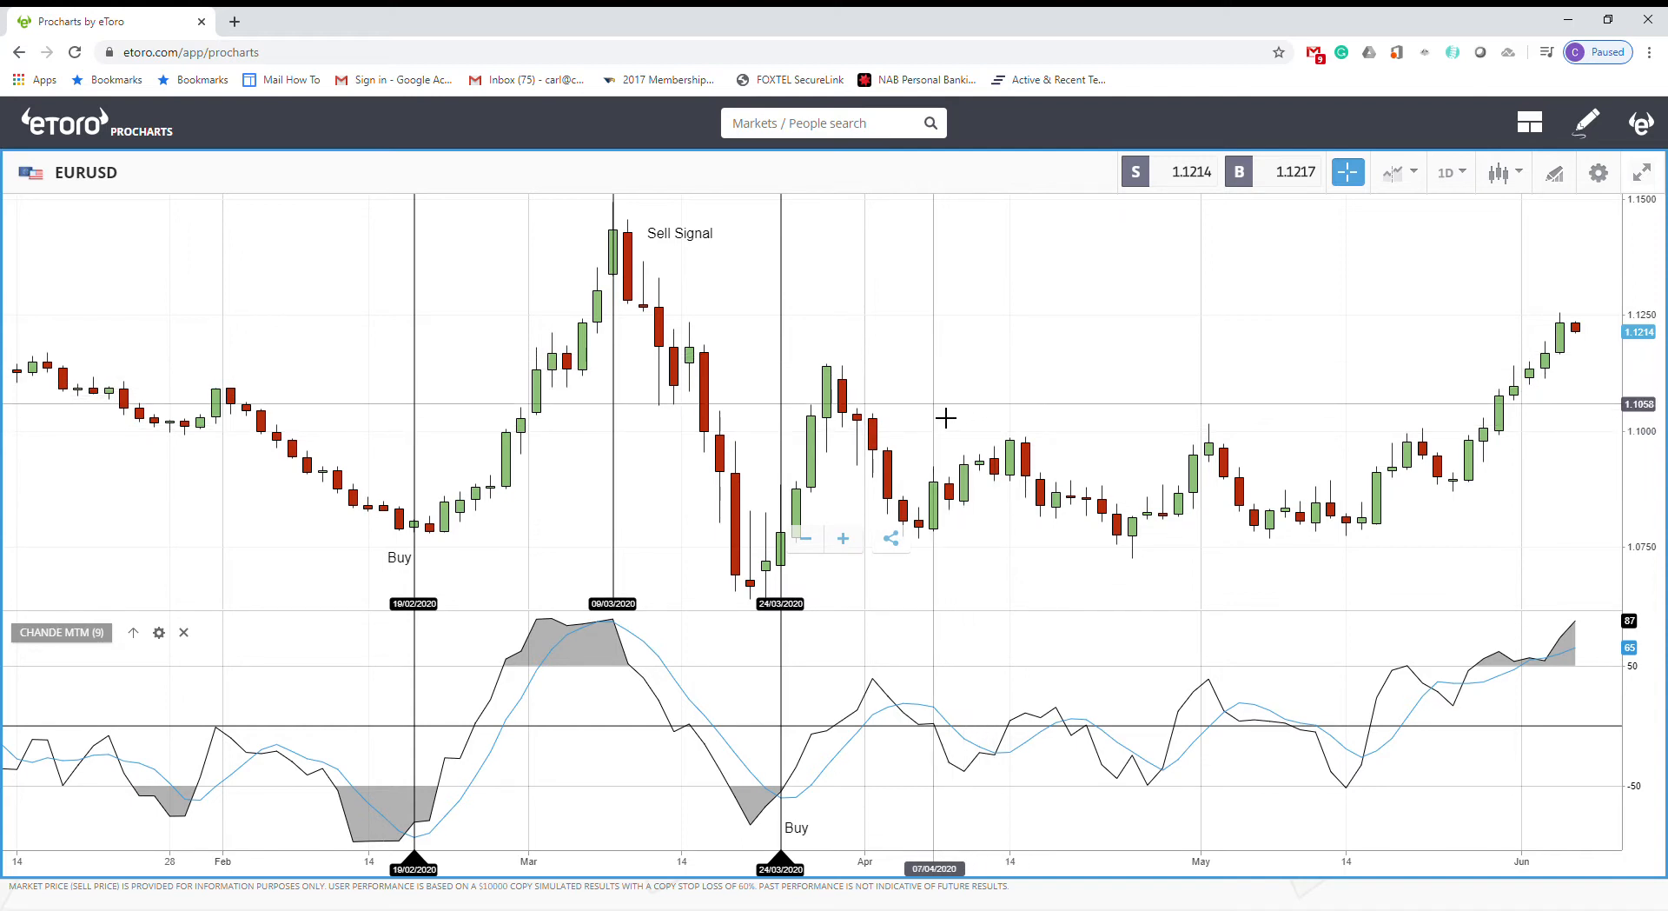
{"action": "mouse_move", "coordinate": [990, 354]}
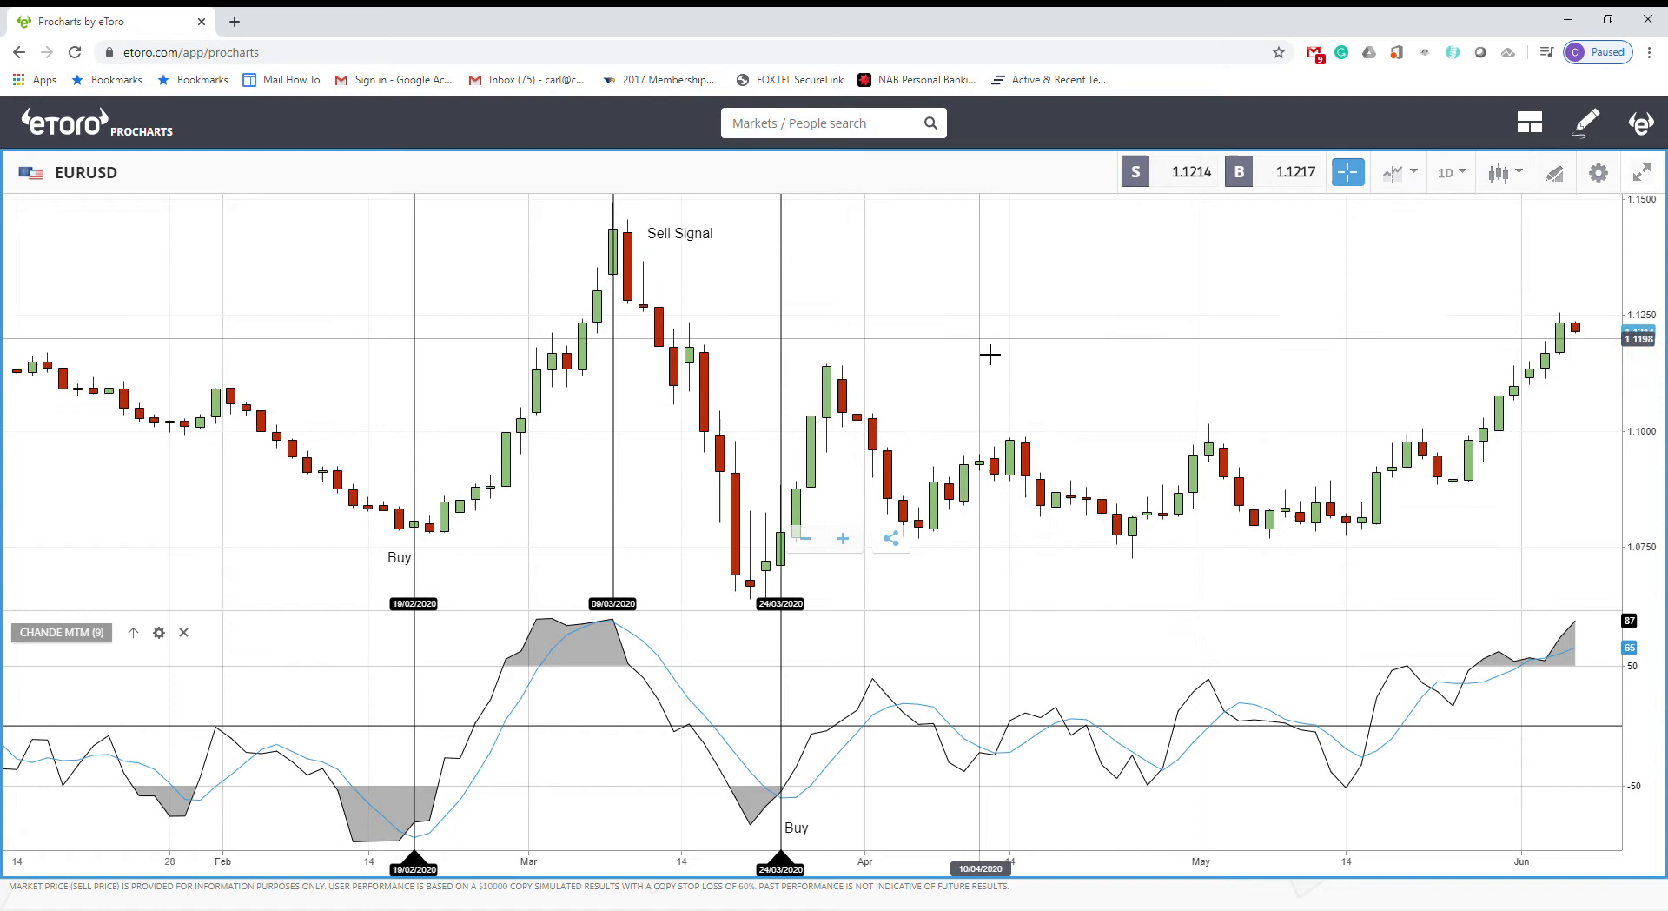
{"action": "mouse_move", "coordinate": [1203, 314]}
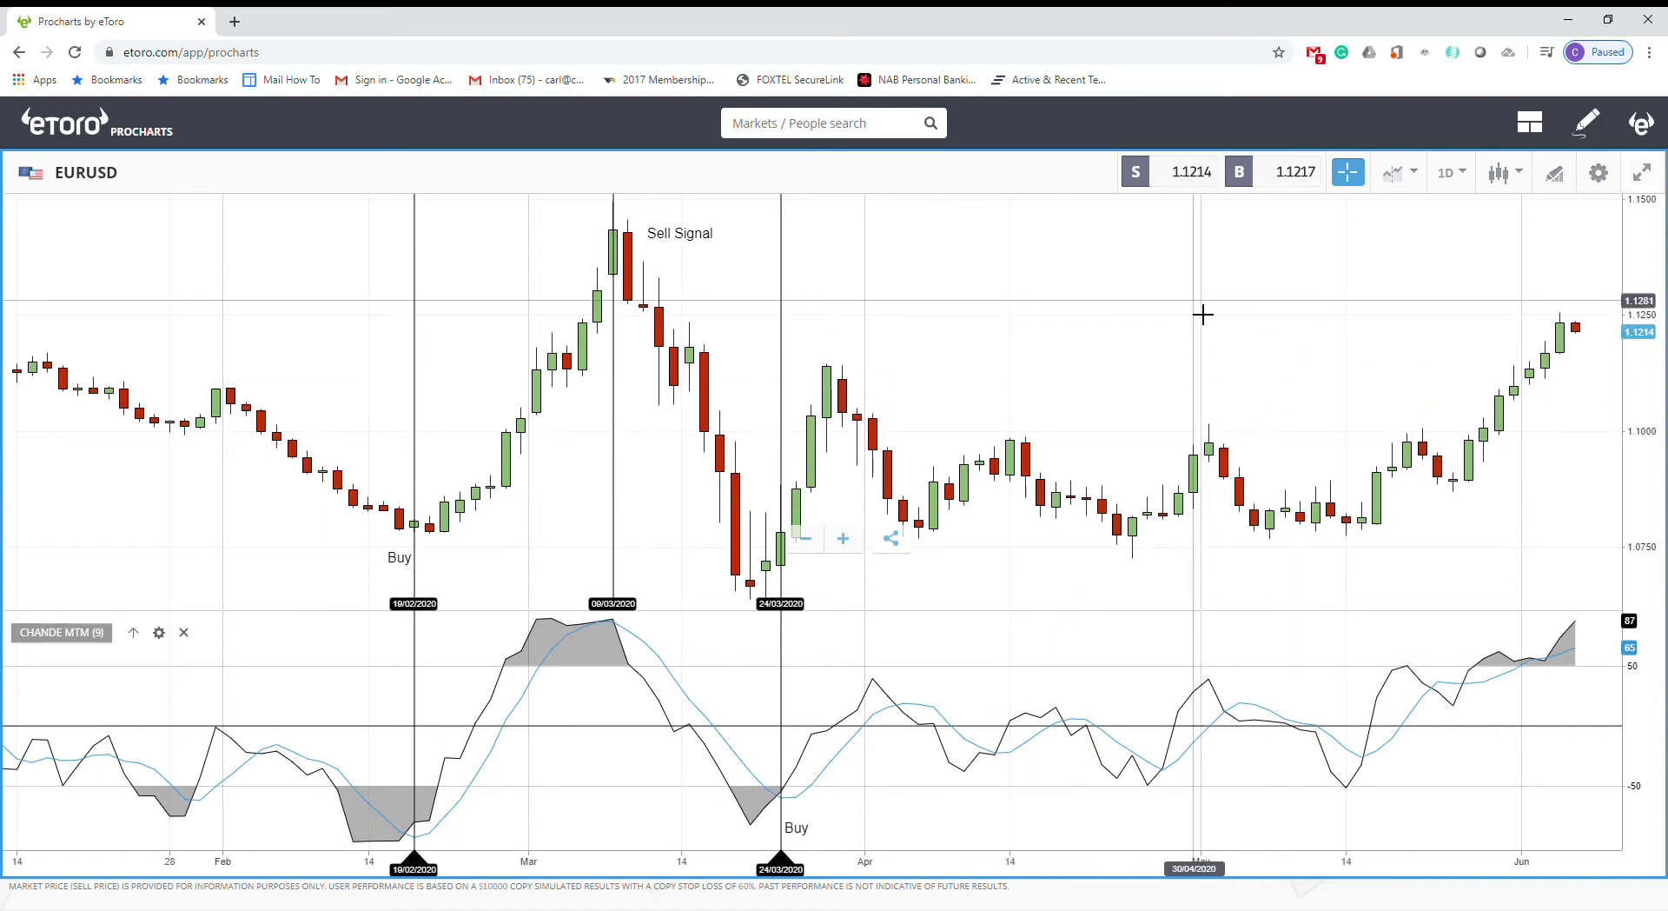
{"action": "mouse_move", "coordinate": [782, 399]}
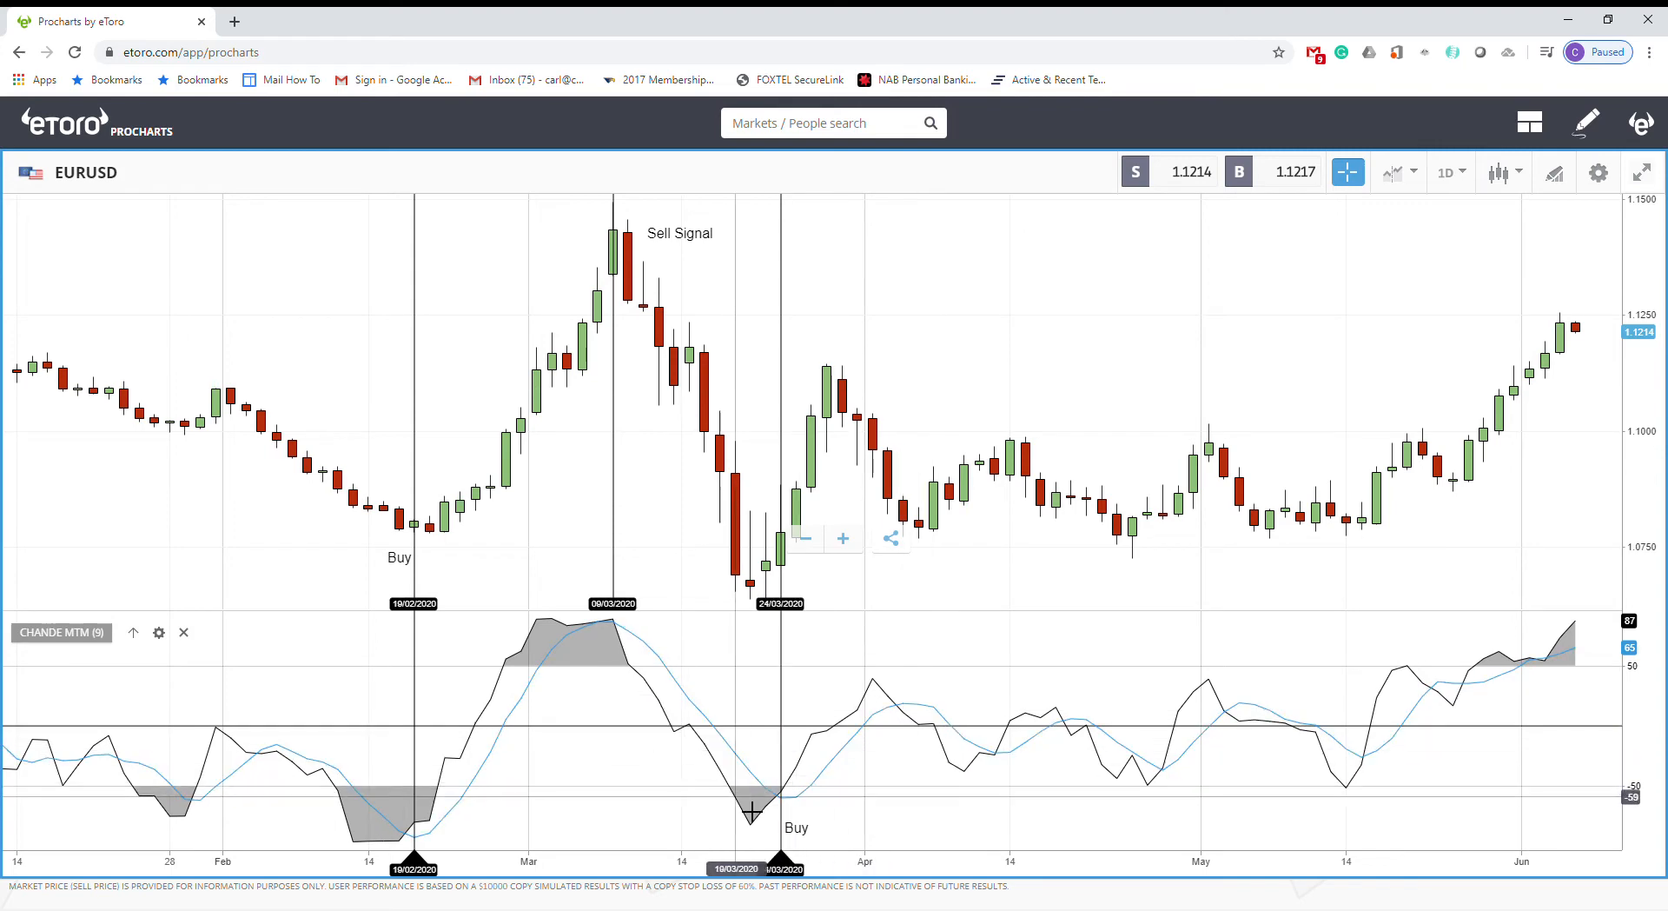
{"action": "mouse_move", "coordinate": [409, 840]}
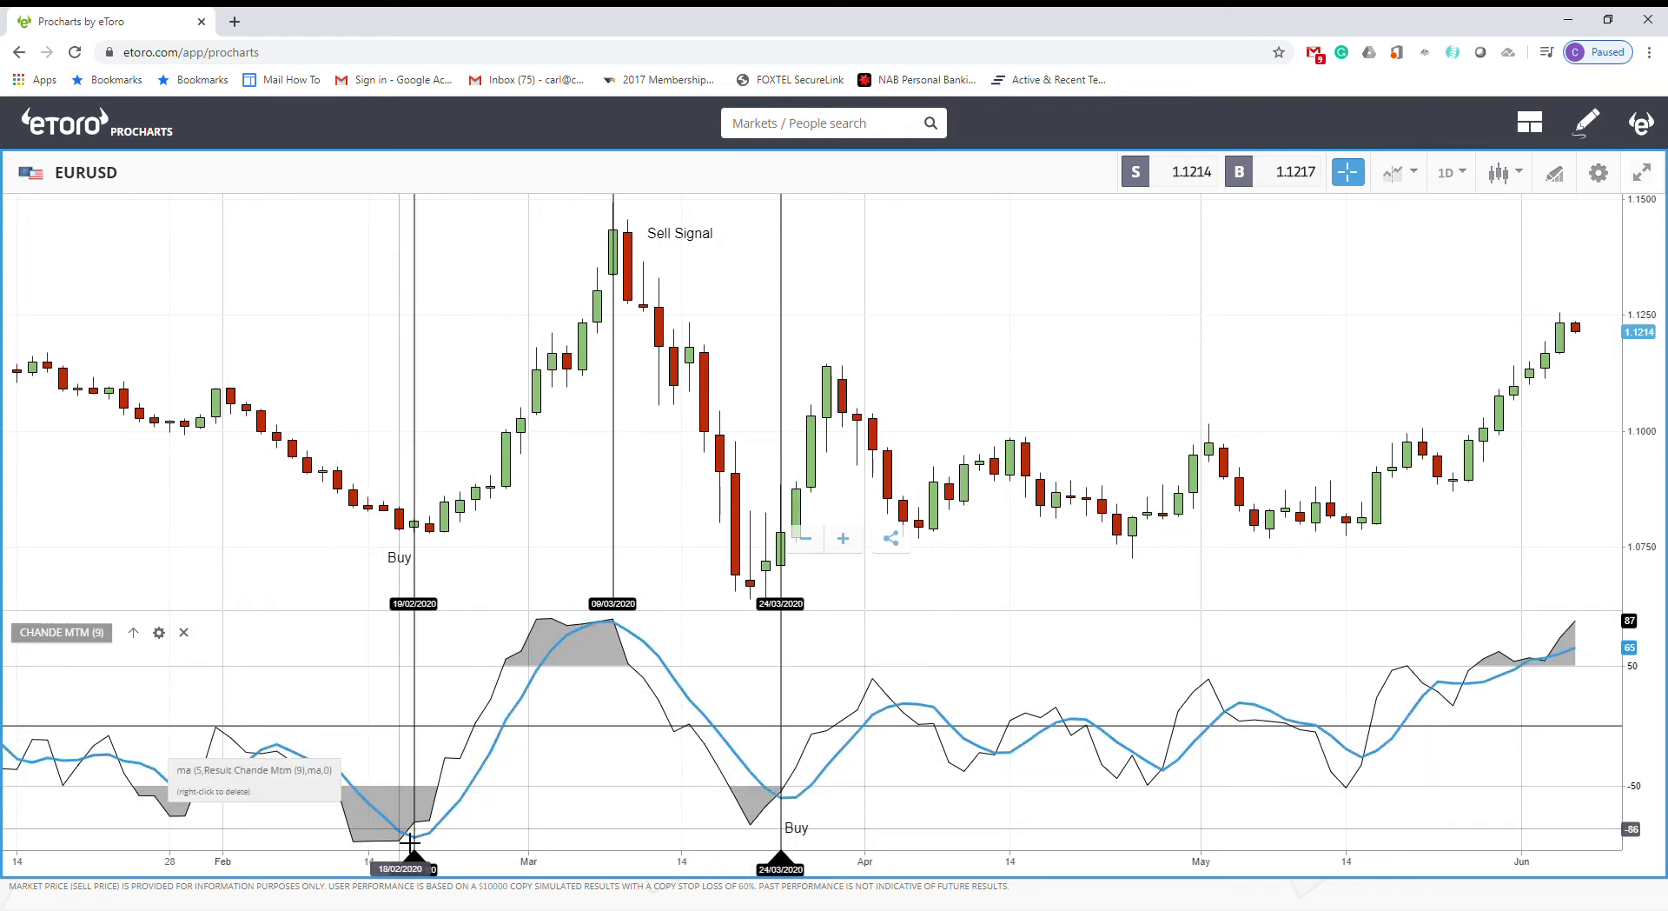
{"action": "mouse_move", "coordinate": [1091, 774]}
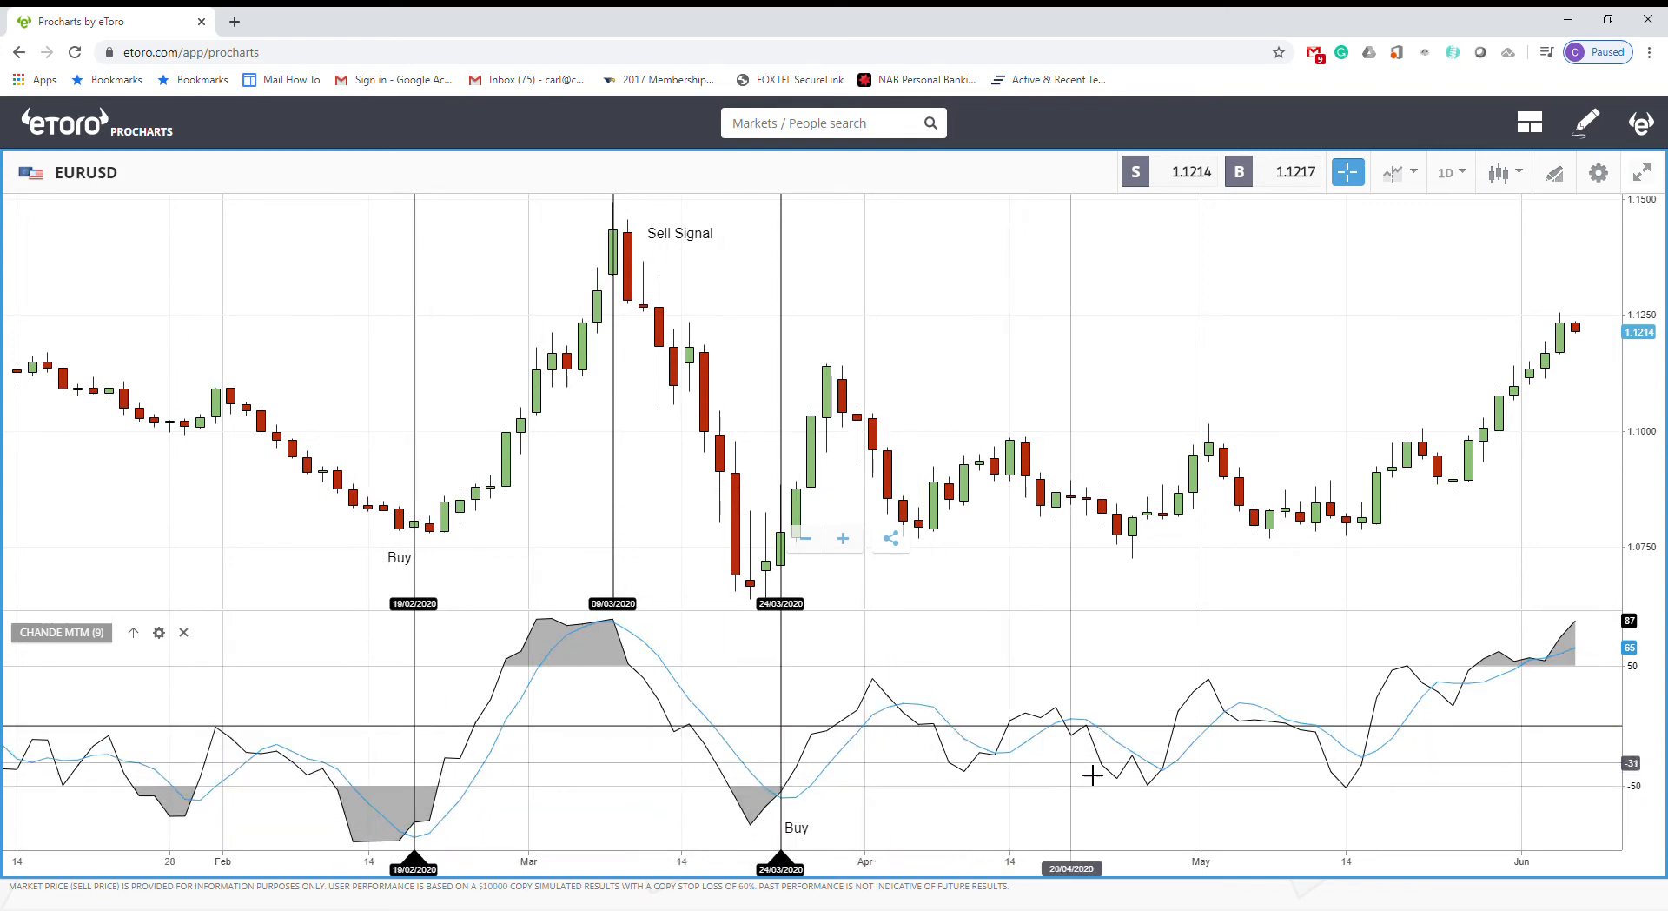
{"action": "mouse_move", "coordinate": [1370, 681]}
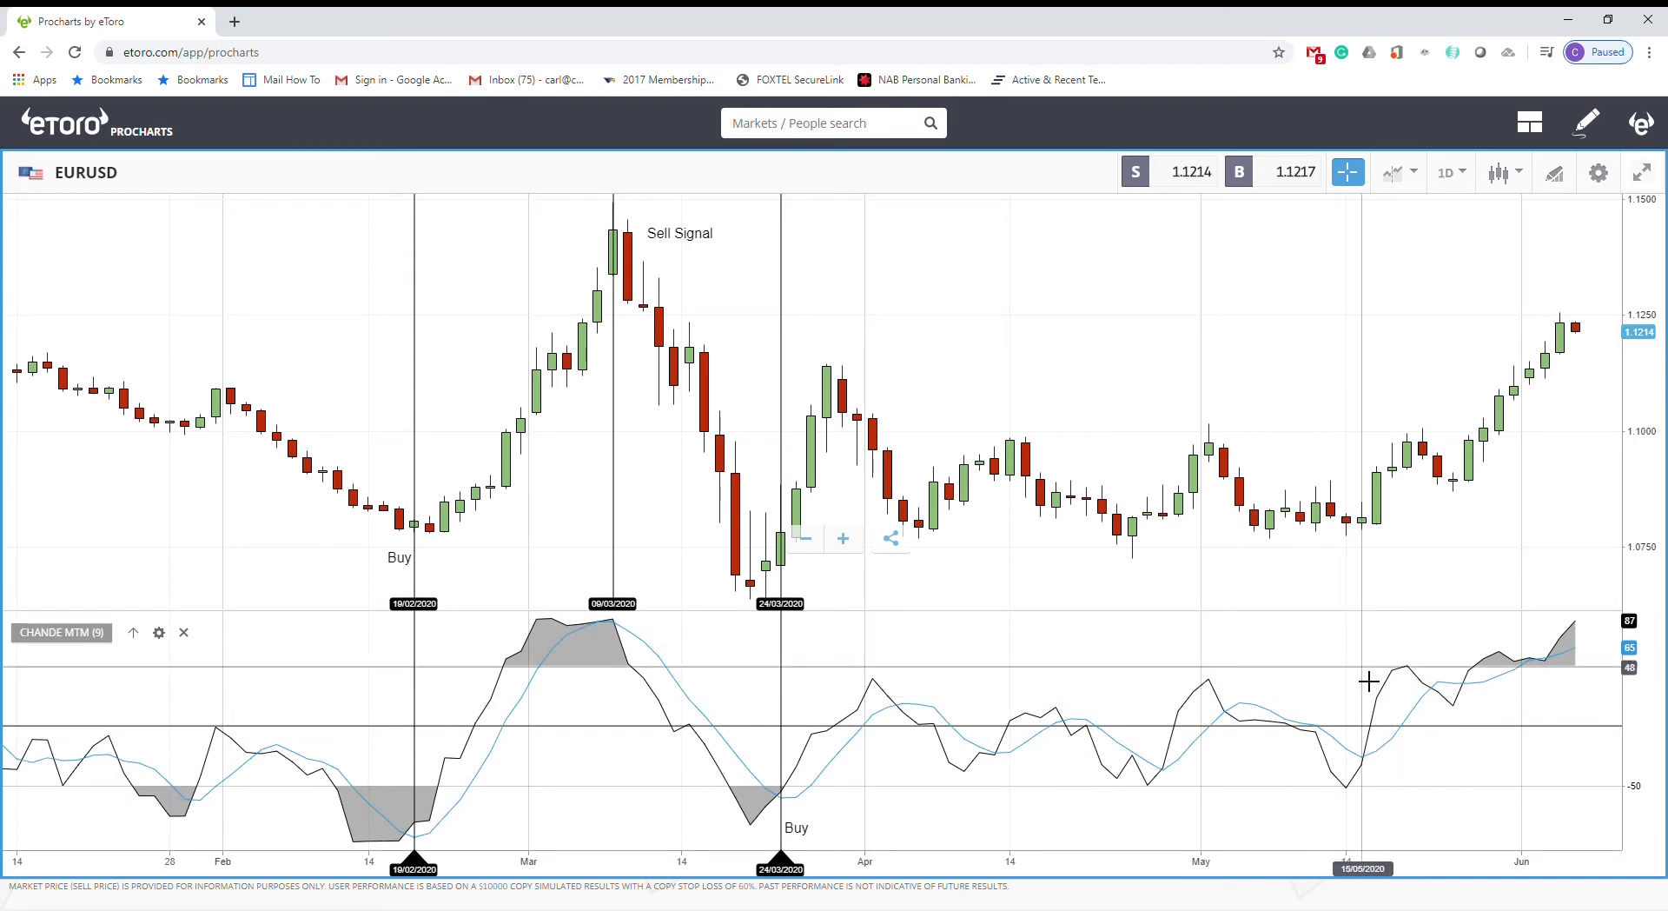
{"action": "mouse_move", "coordinate": [1378, 664]}
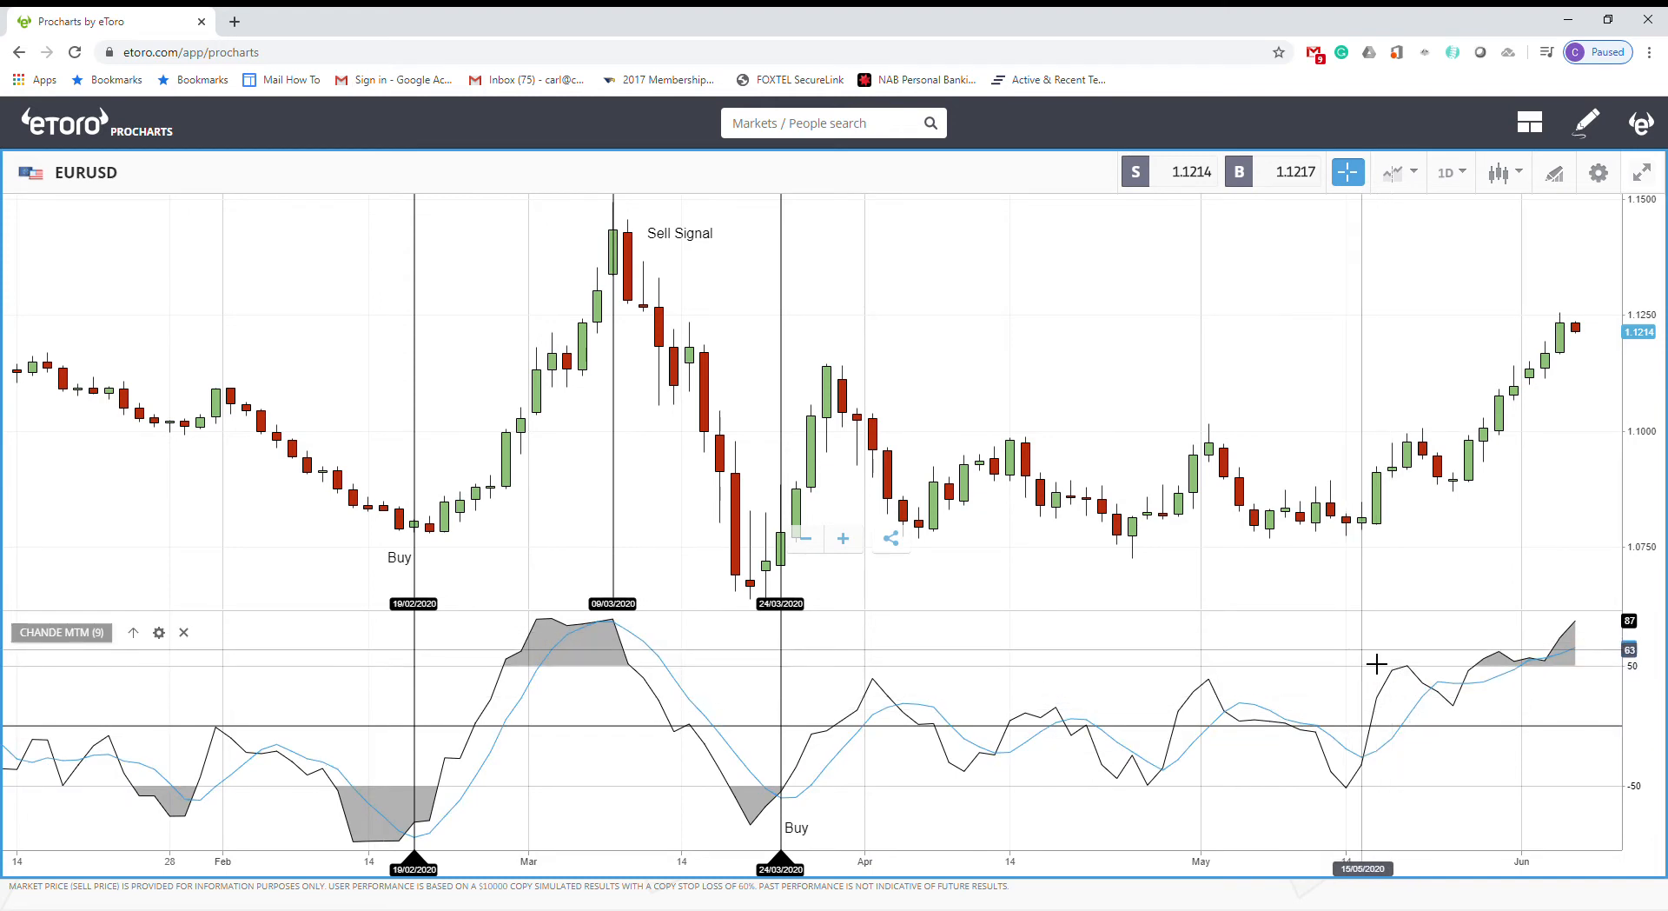
{"action": "mouse_move", "coordinate": [1625, 678]}
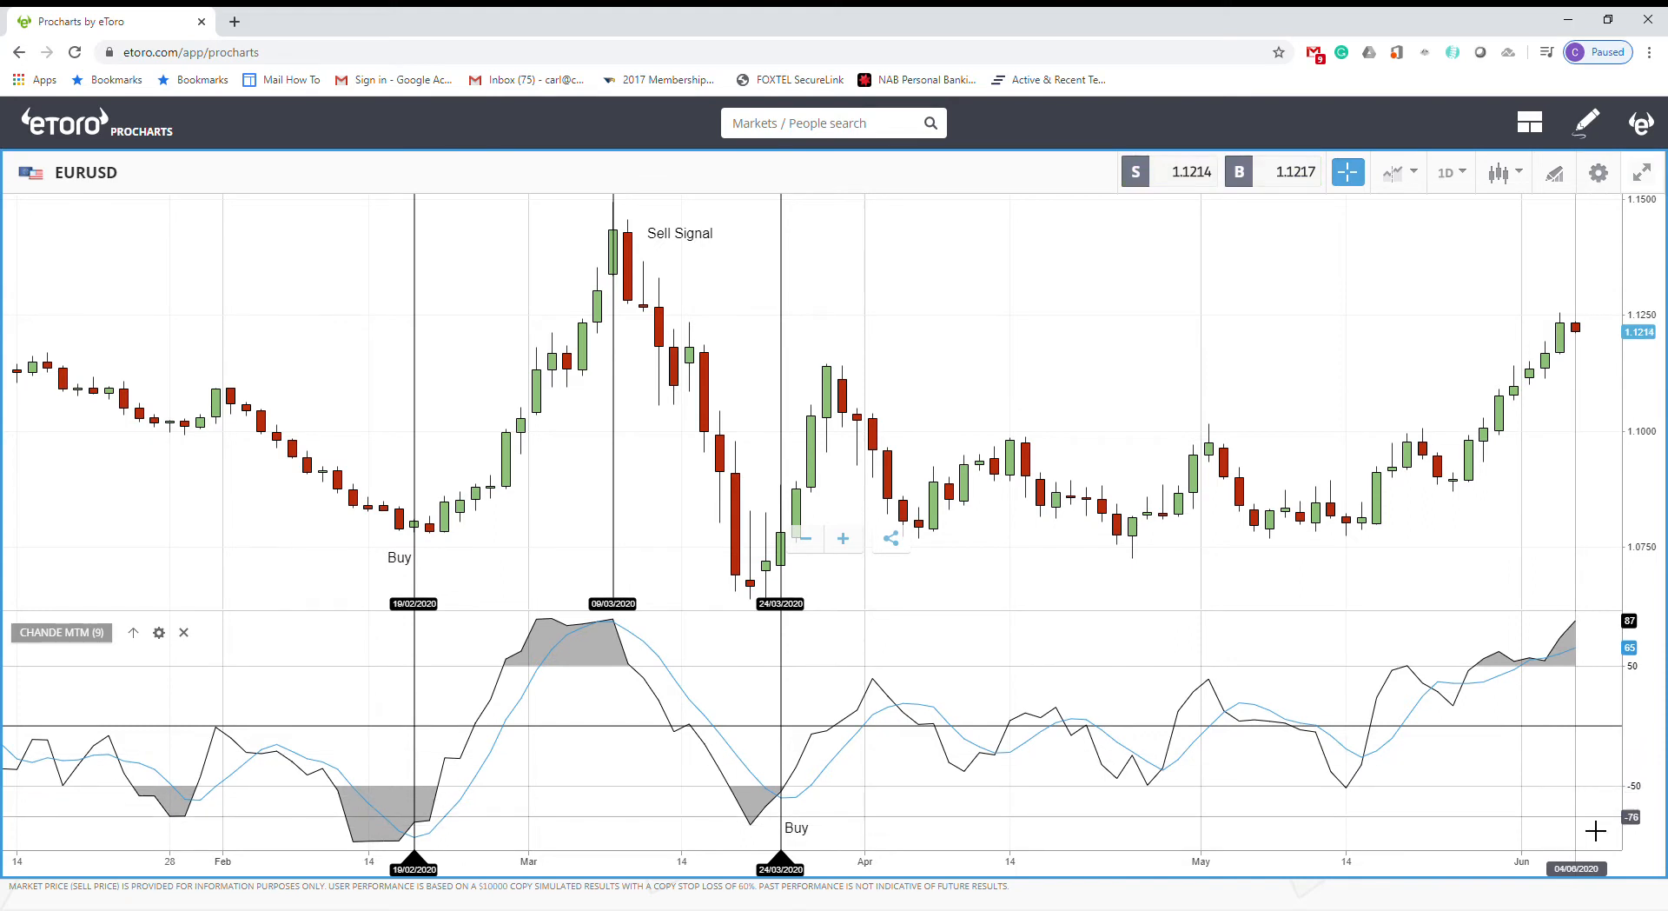
{"action": "mouse_move", "coordinate": [1518, 840]}
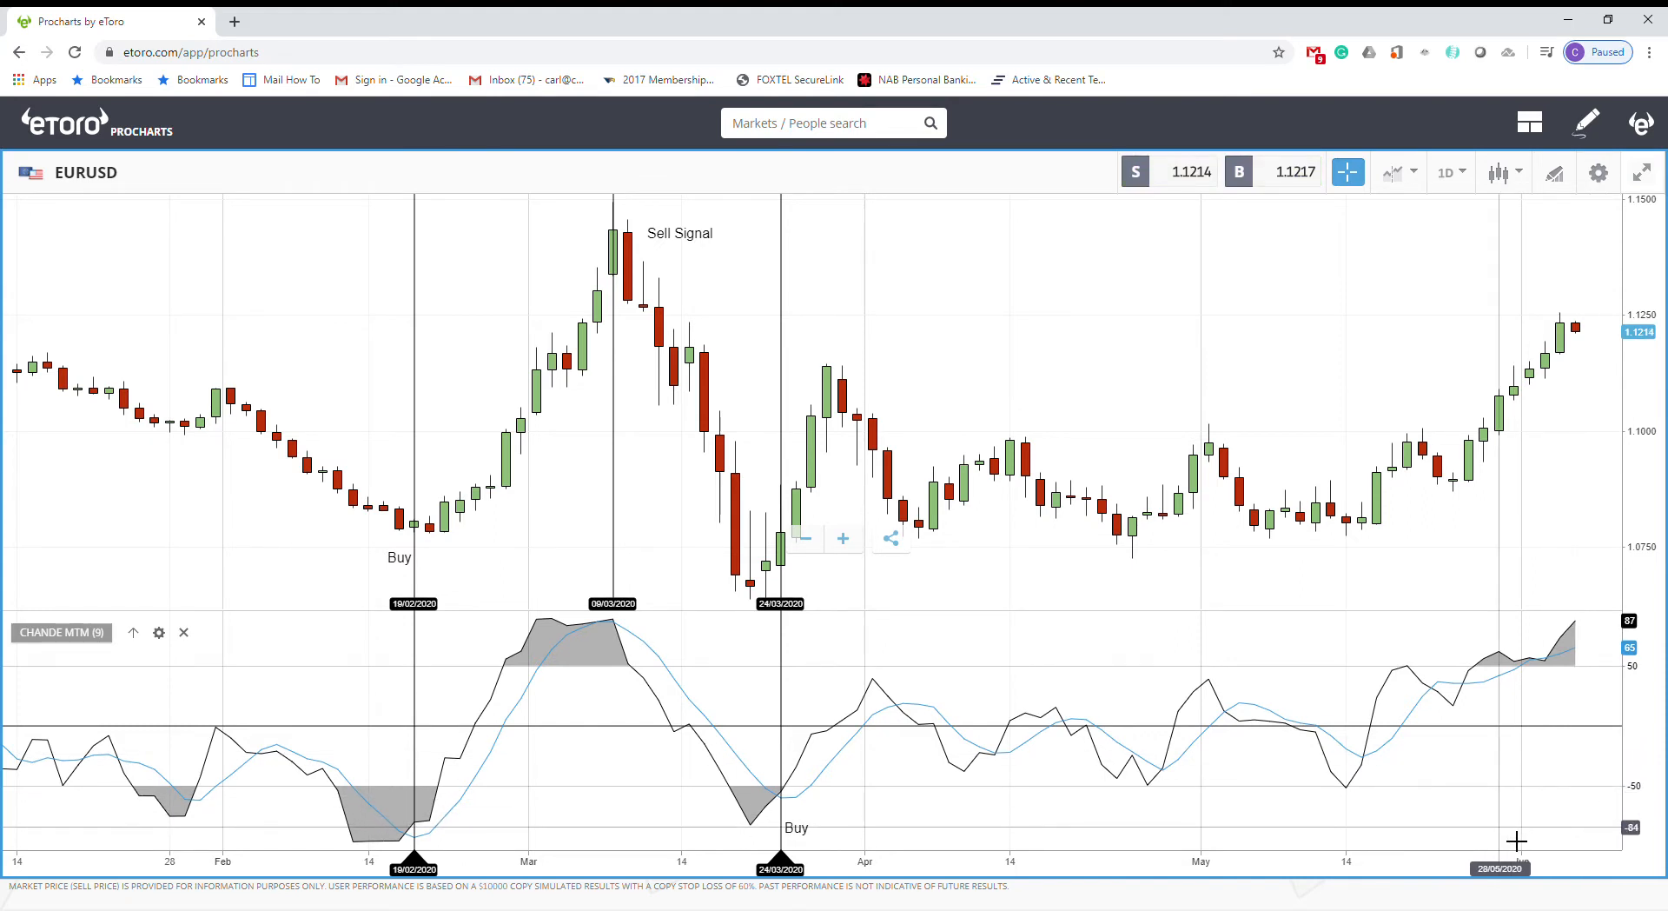
{"action": "mouse_move", "coordinate": [1091, 829]}
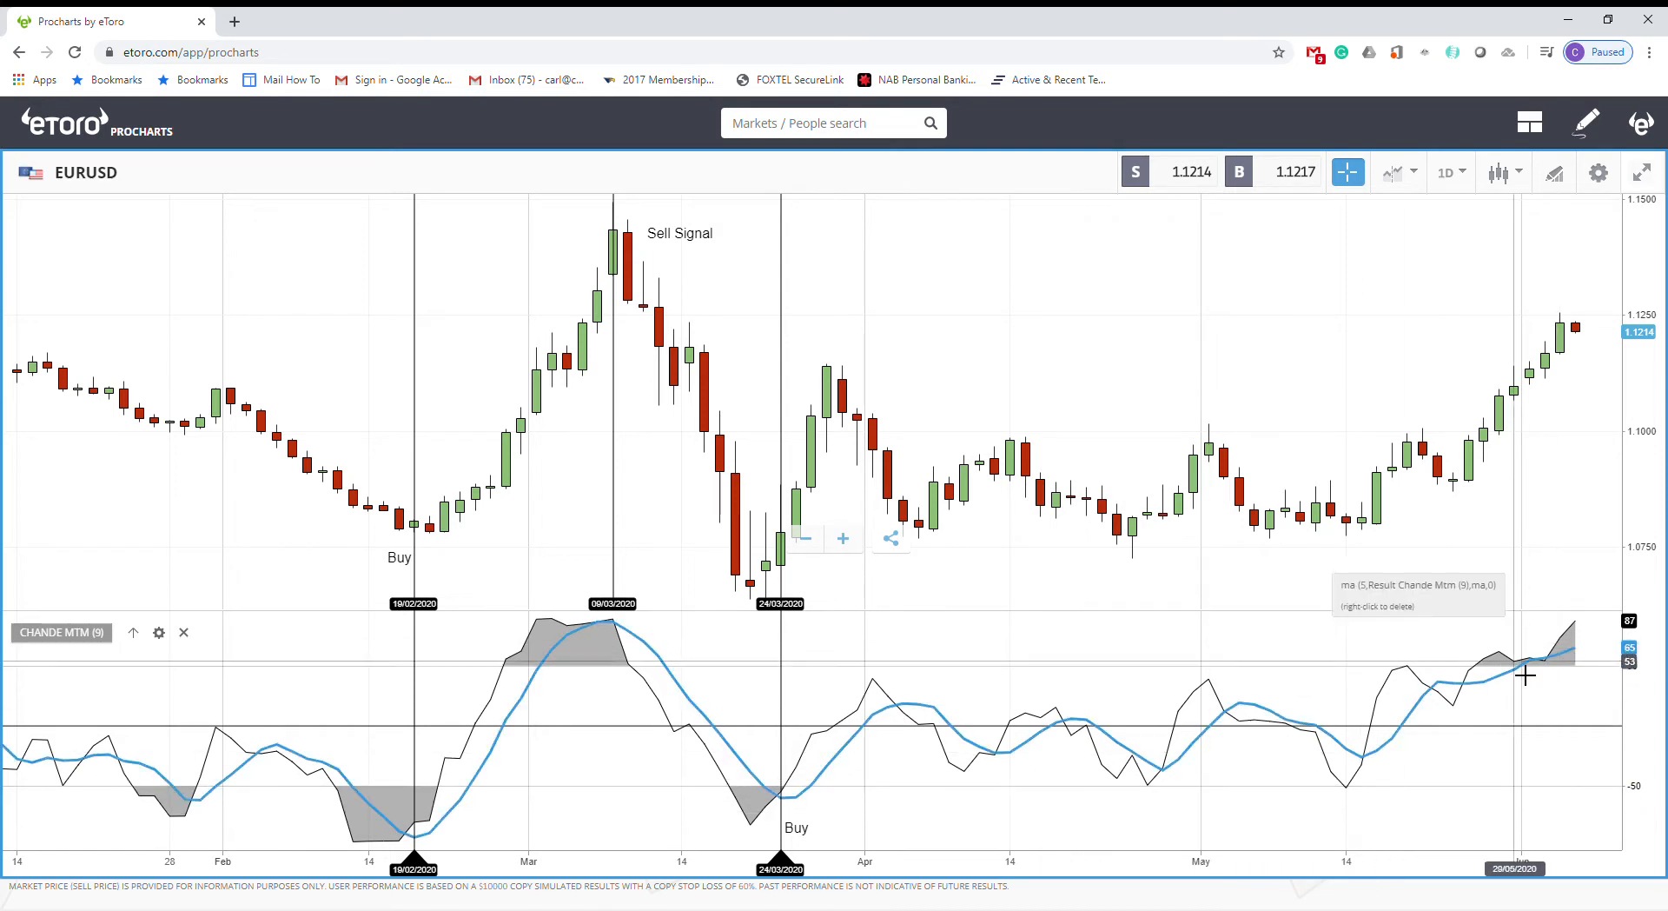
{"action": "mouse_move", "coordinate": [1463, 681]}
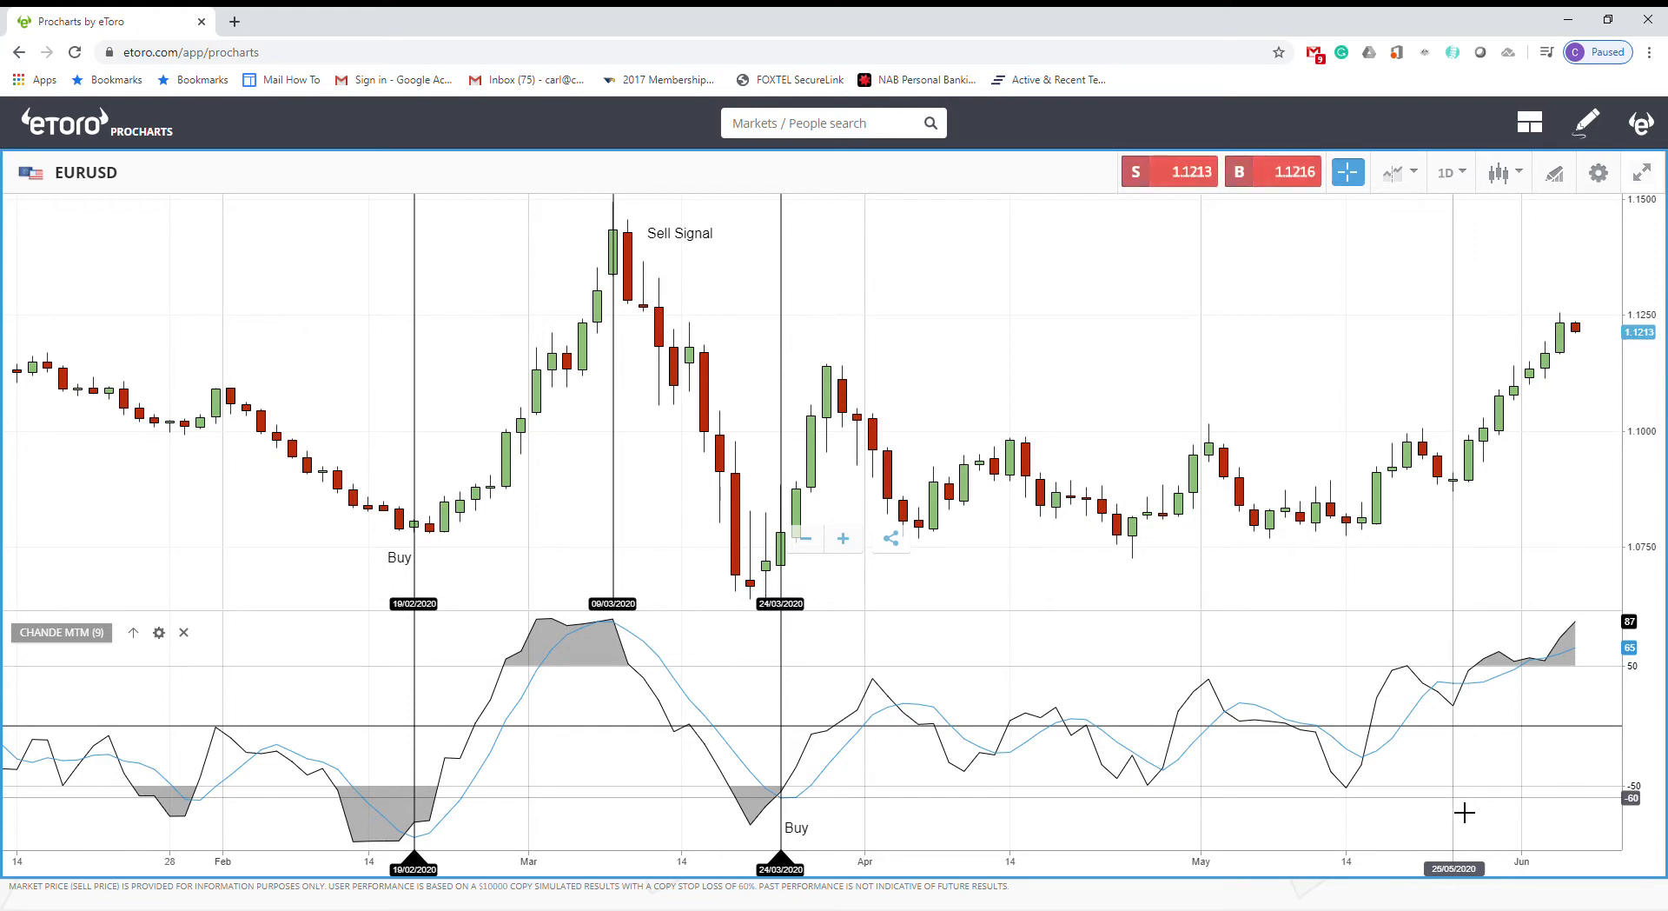
{"action": "mouse_move", "coordinate": [396, 820]}
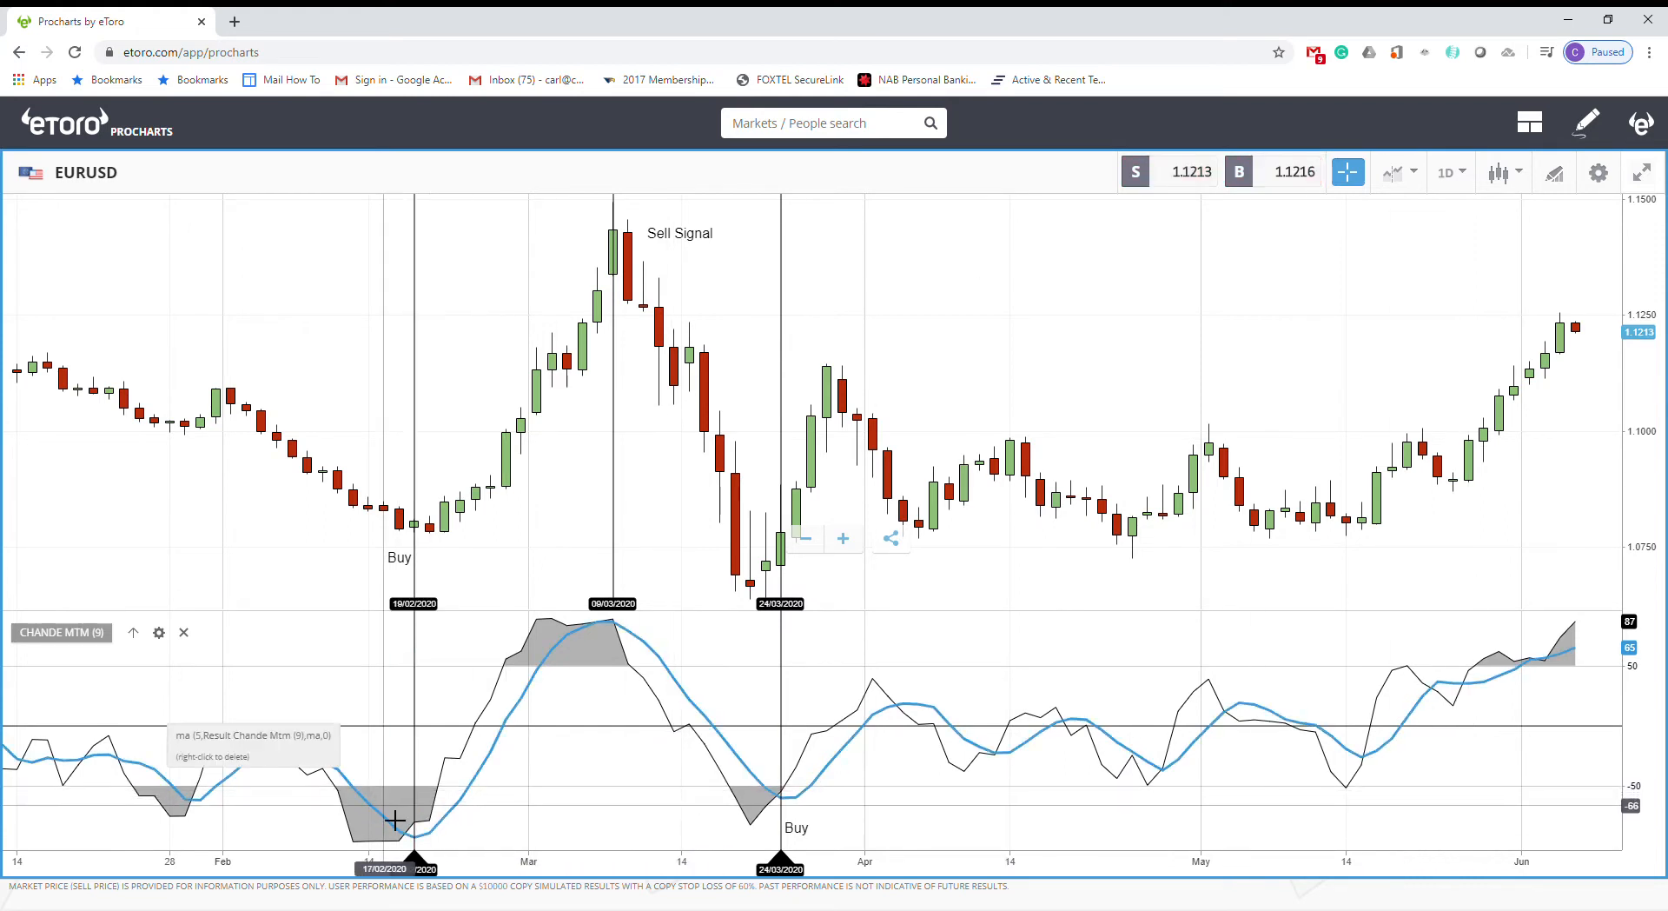
{"action": "mouse_move", "coordinate": [767, 808]}
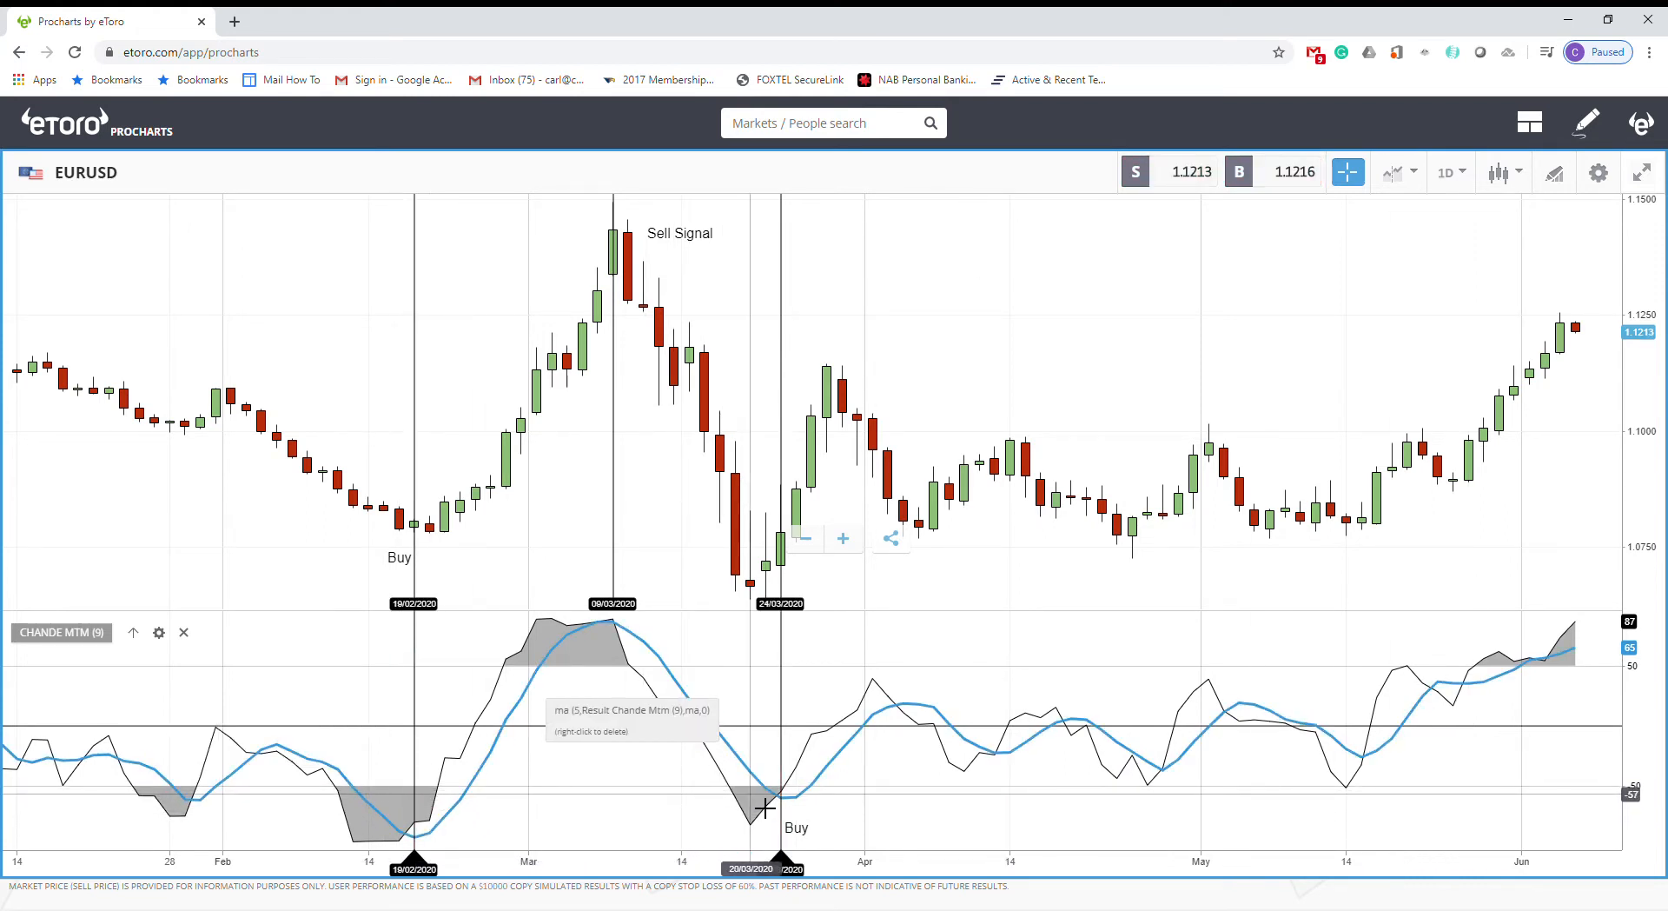
{"action": "mouse_move", "coordinate": [702, 744]}
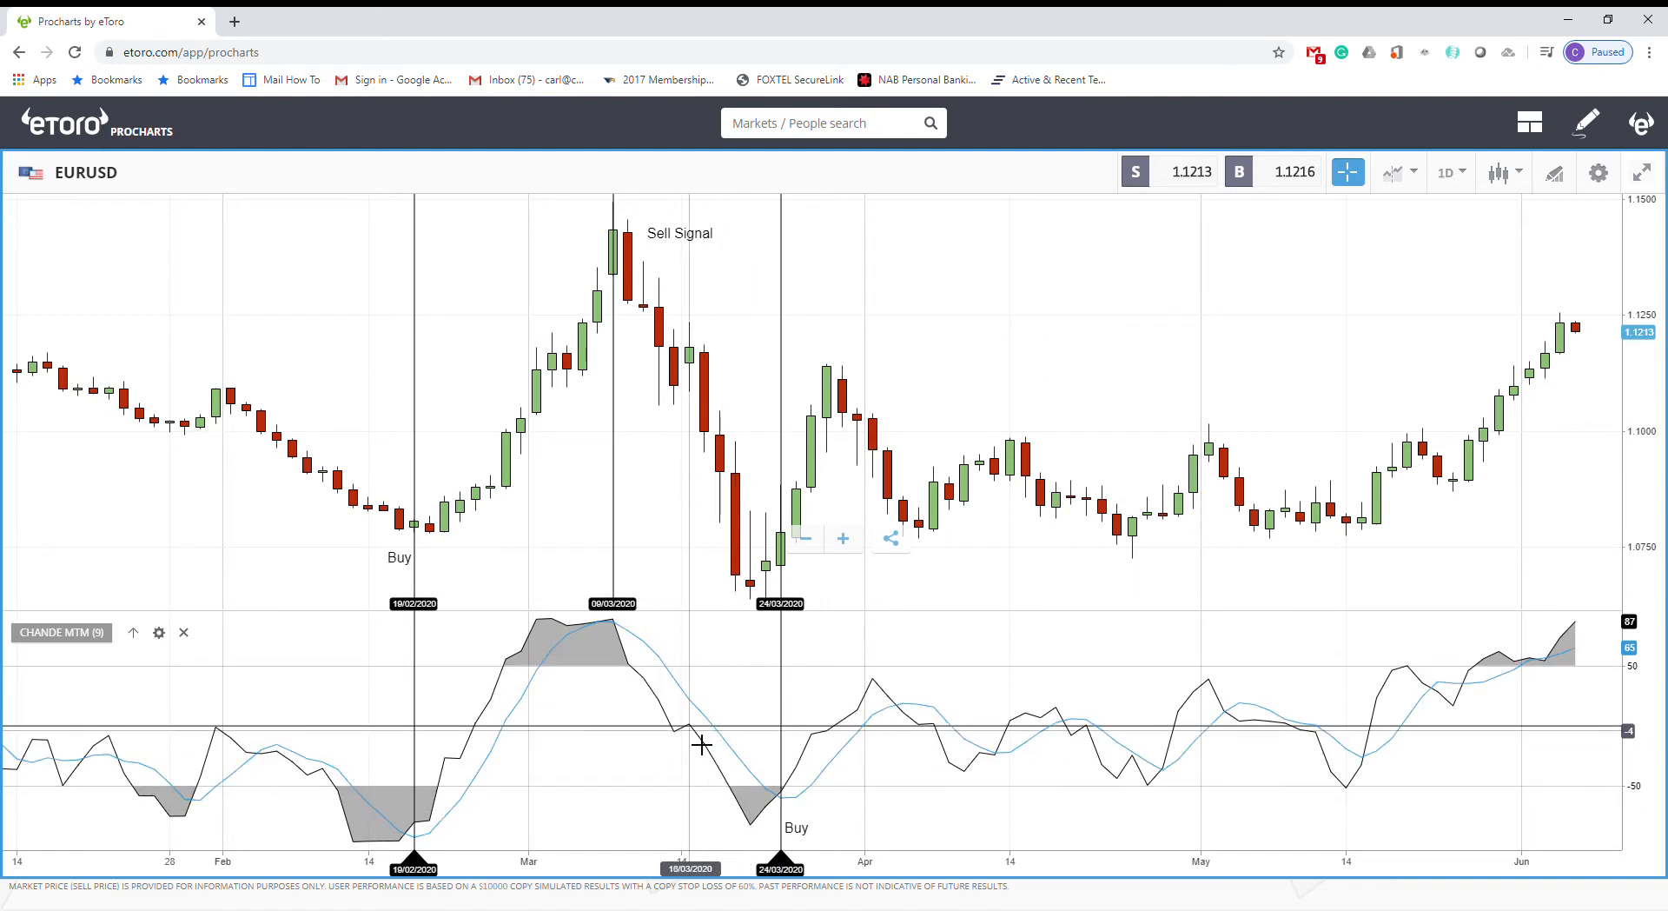
{"action": "mouse_move", "coordinate": [766, 843]}
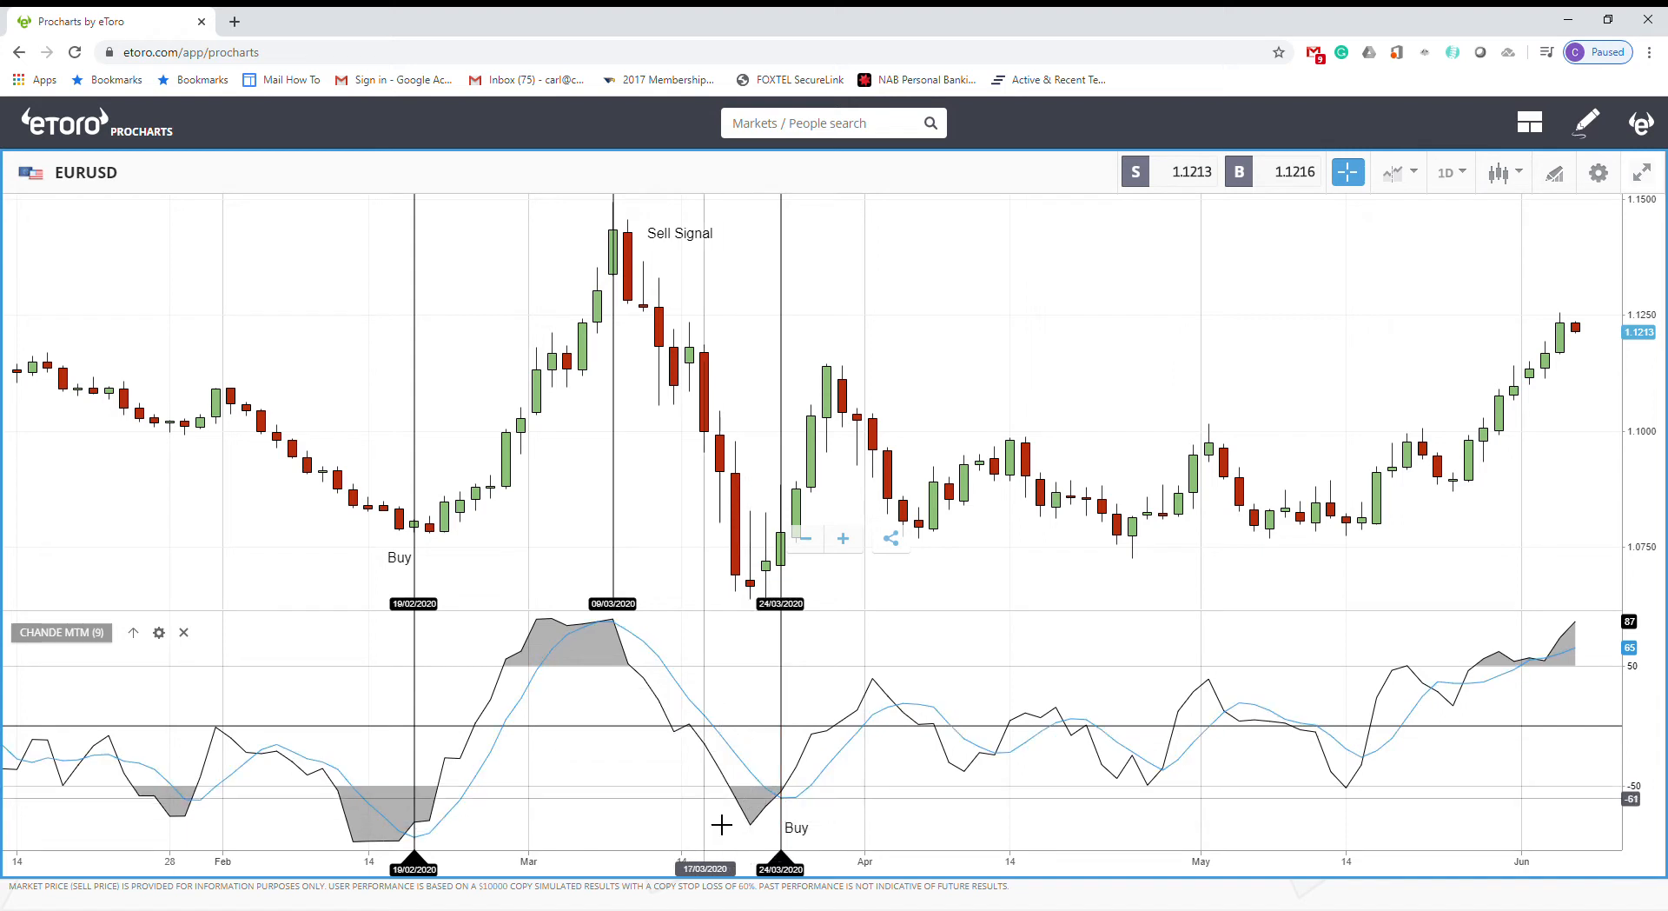
{"action": "mouse_move", "coordinate": [772, 829]}
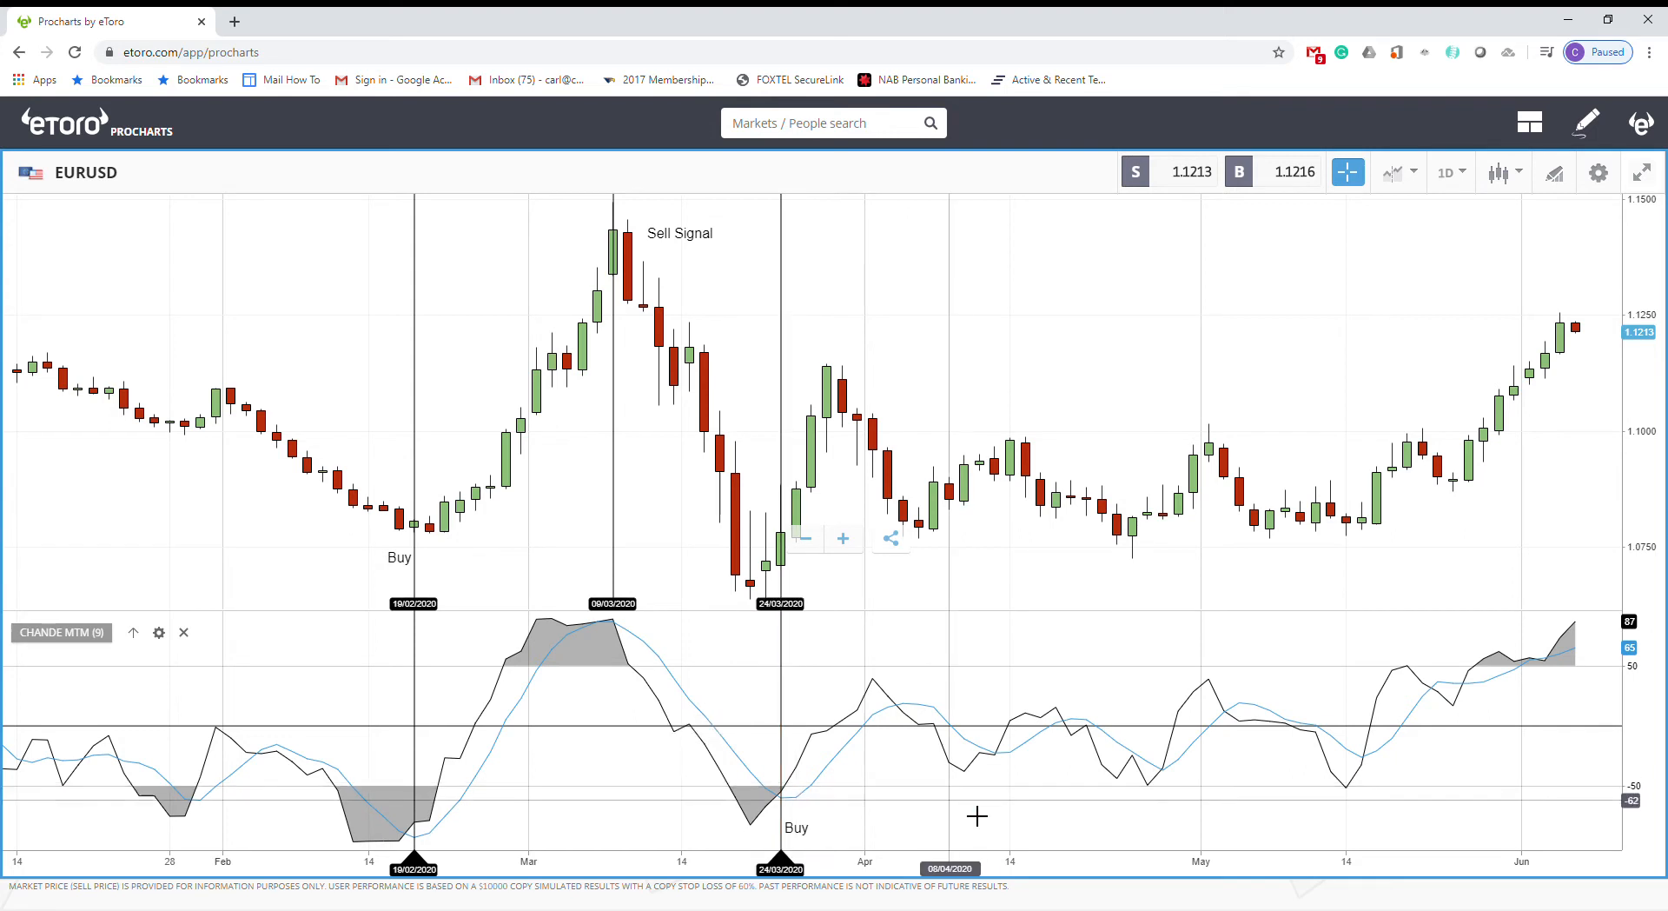
{"action": "mouse_move", "coordinate": [817, 798]}
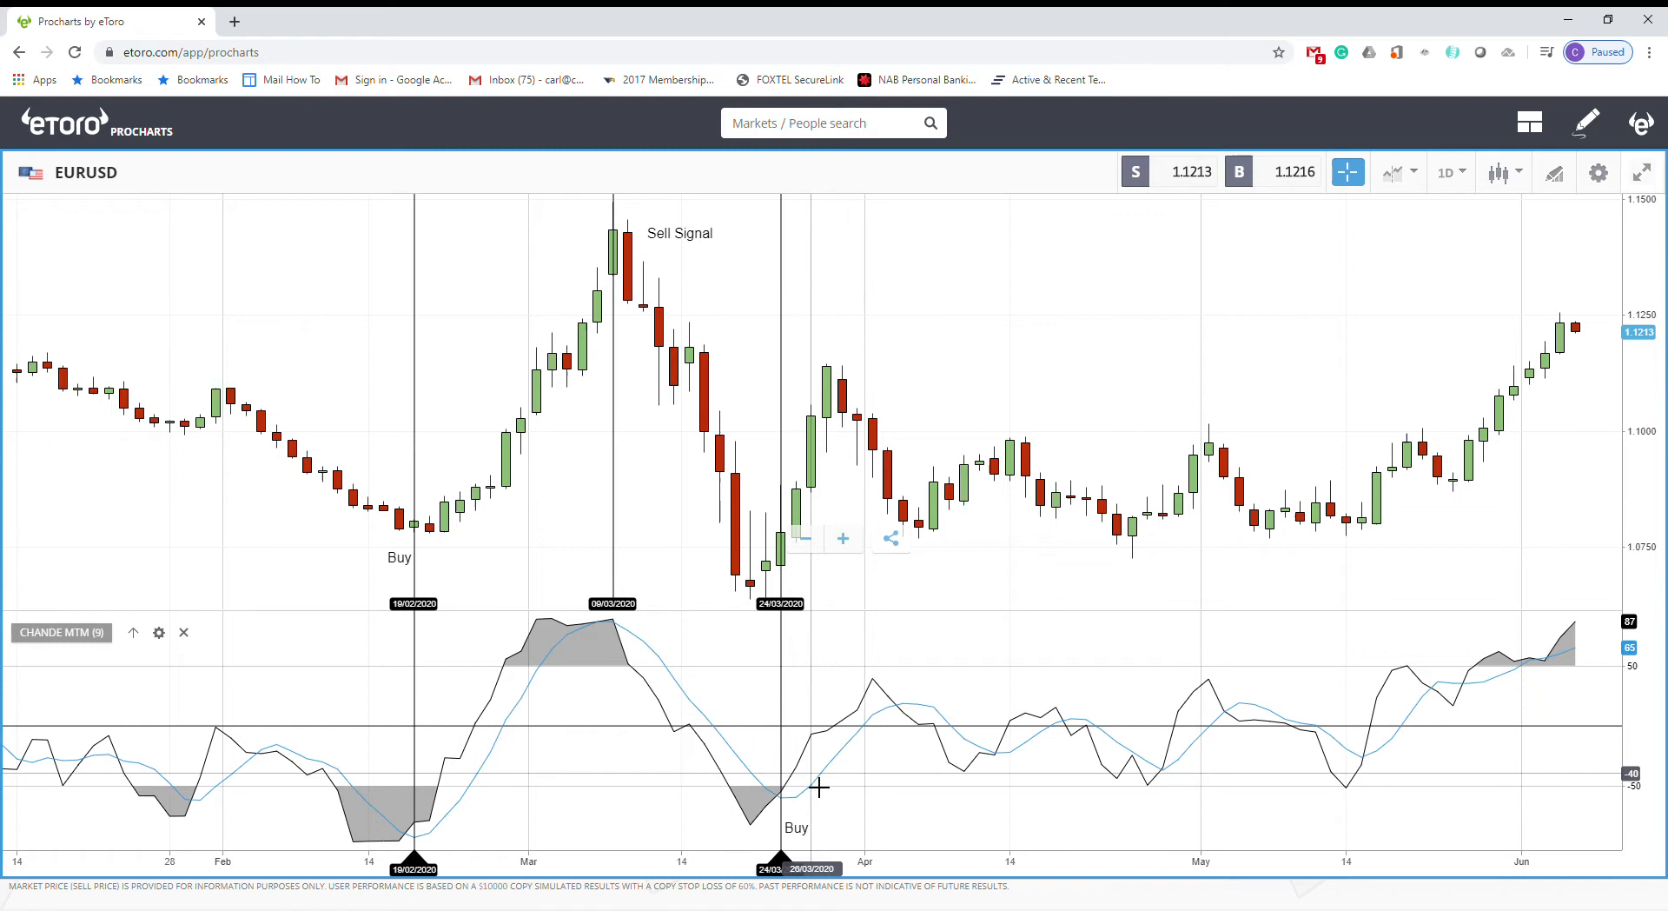
{"action": "mouse_move", "coordinate": [830, 772]}
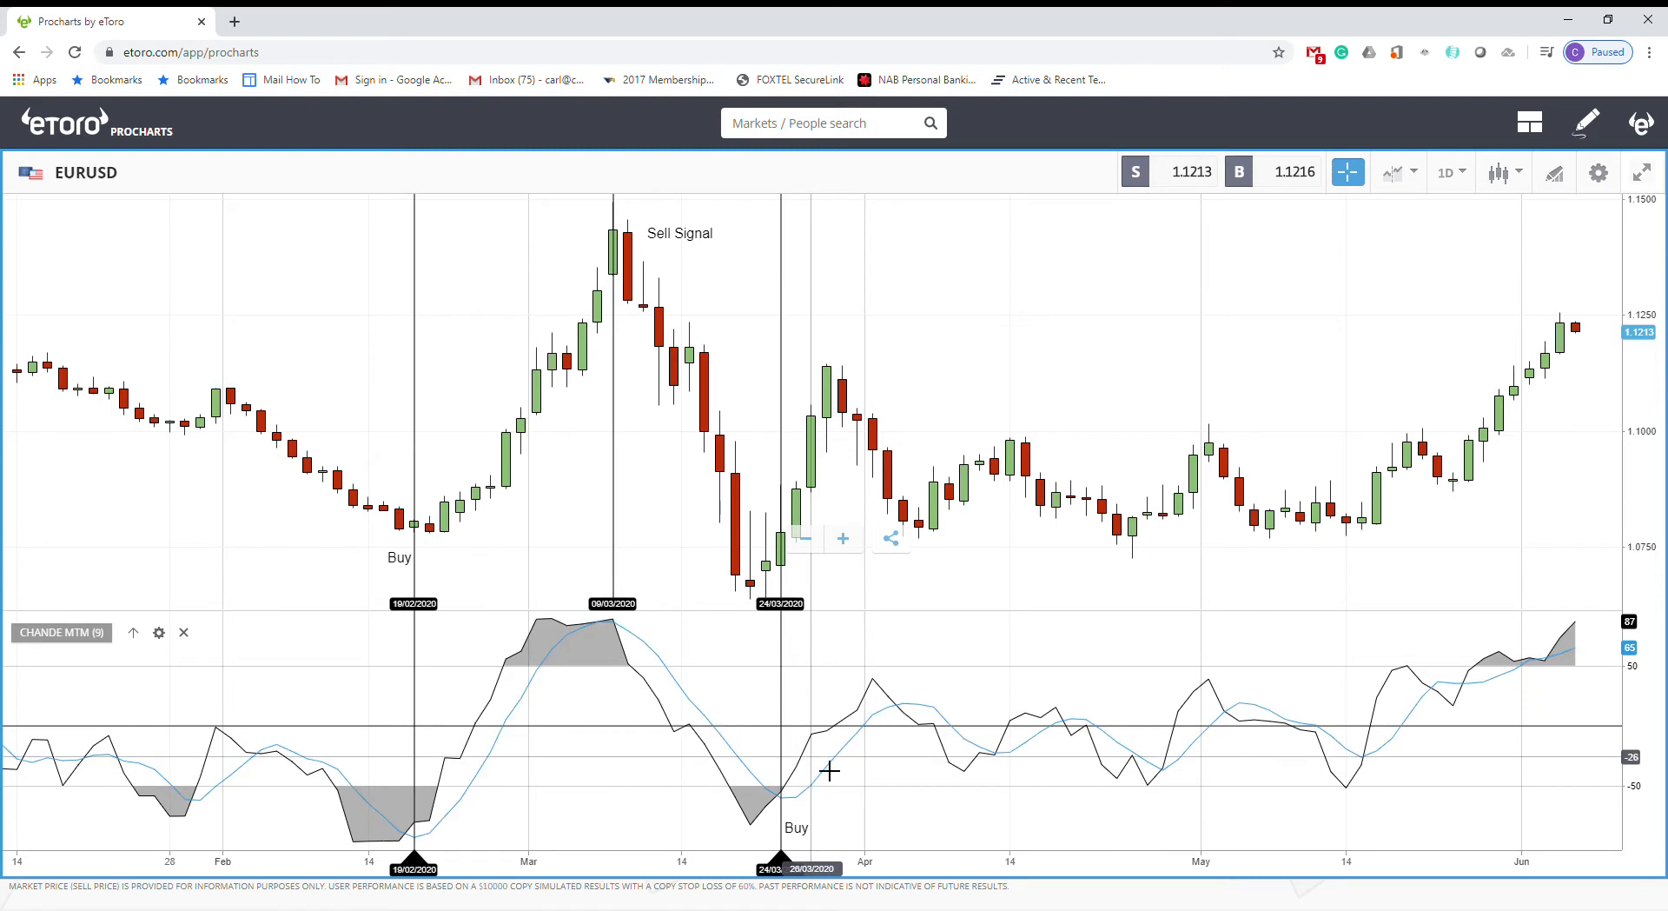
{"action": "mouse_move", "coordinate": [845, 796]}
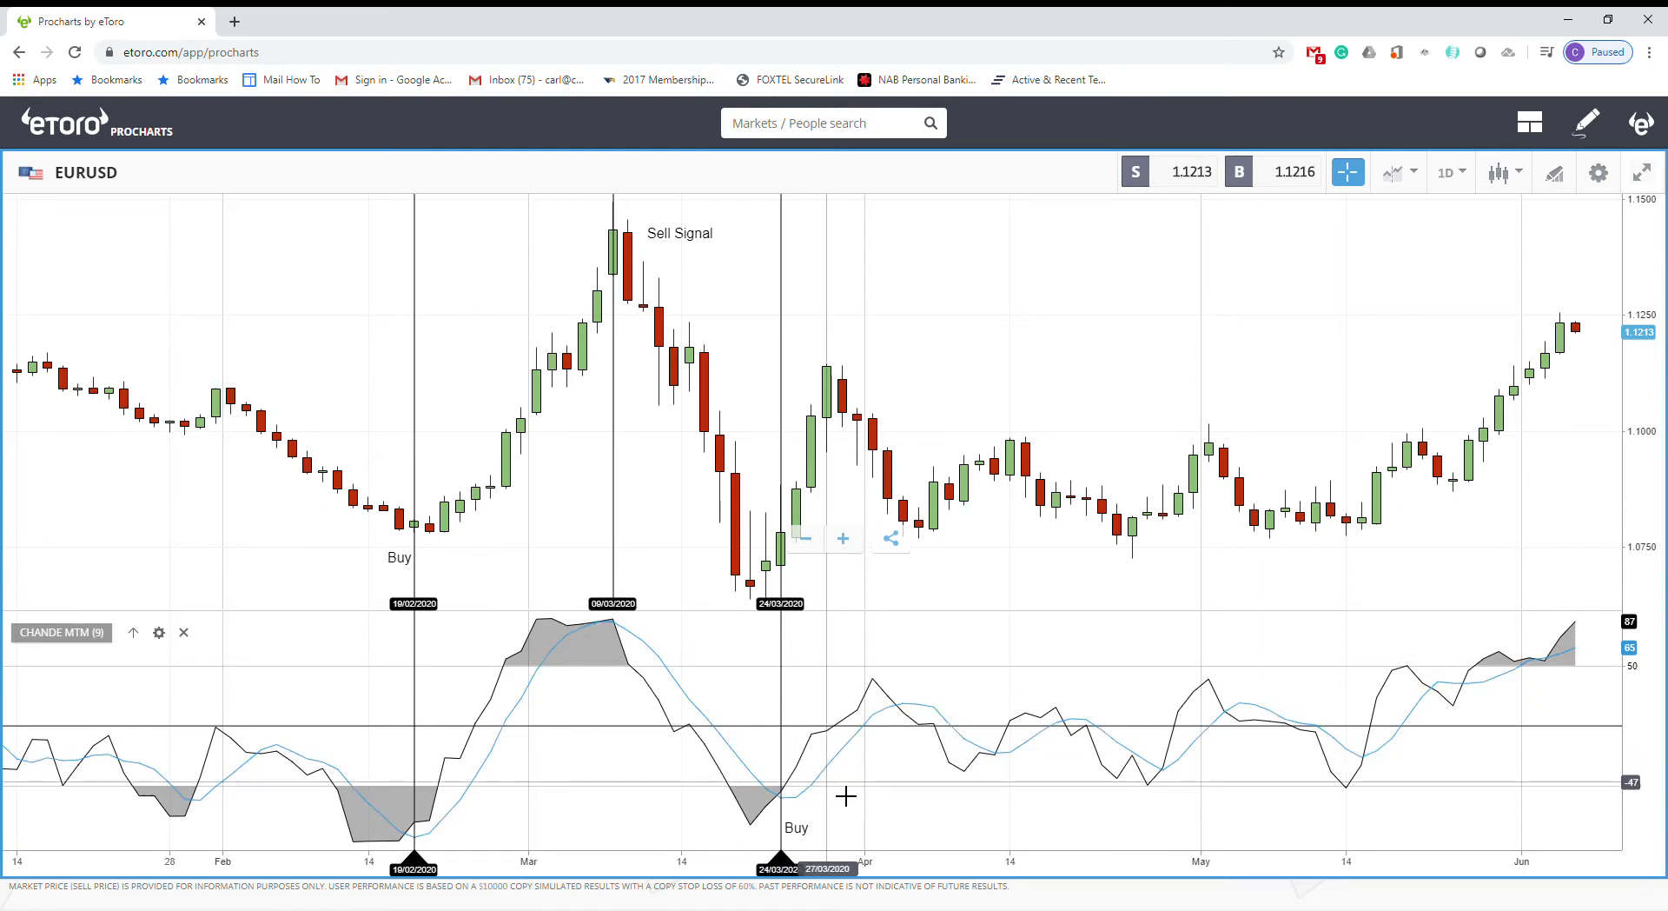
{"action": "mouse_move", "coordinate": [627, 731]}
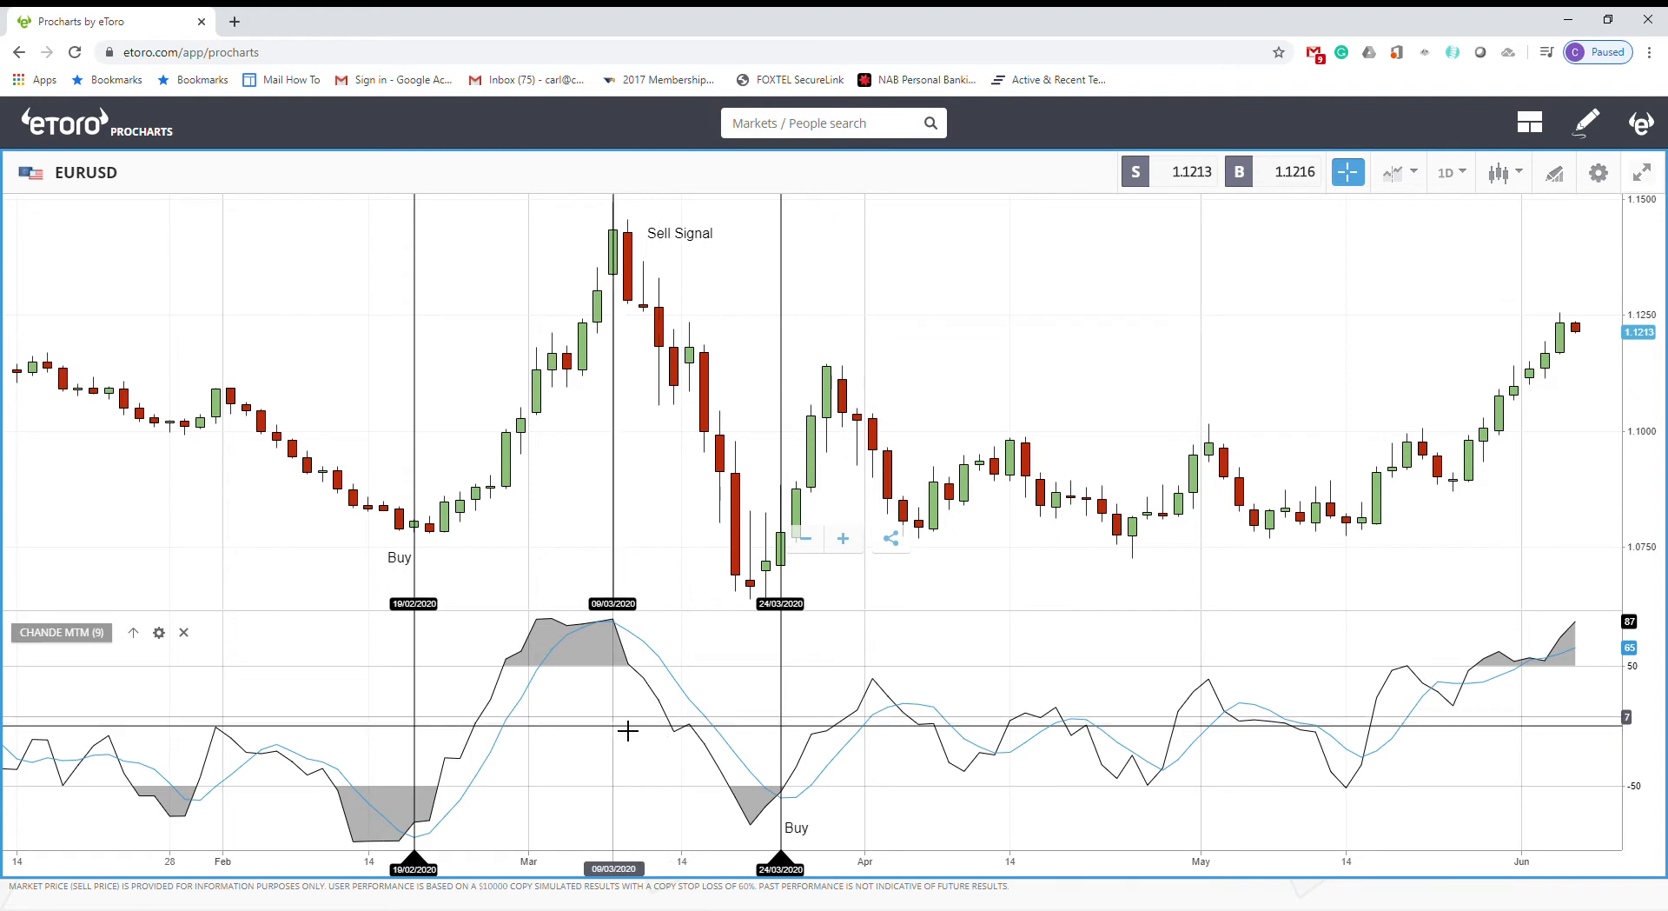
{"action": "mouse_move", "coordinate": [639, 674]}
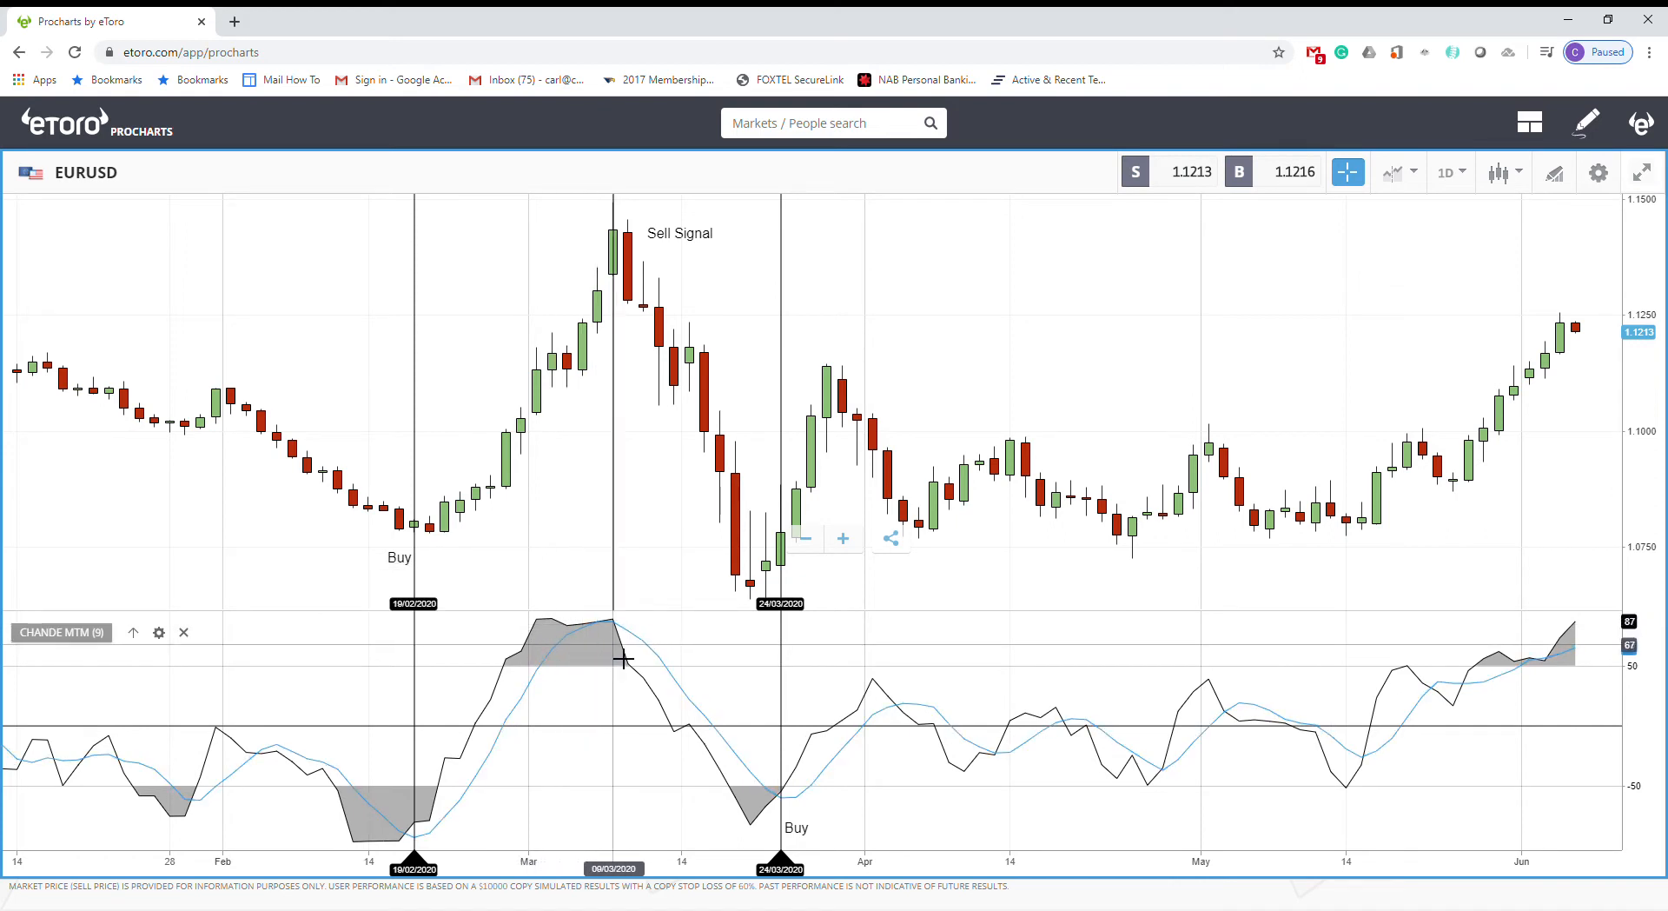
{"action": "mouse_move", "coordinate": [622, 654]}
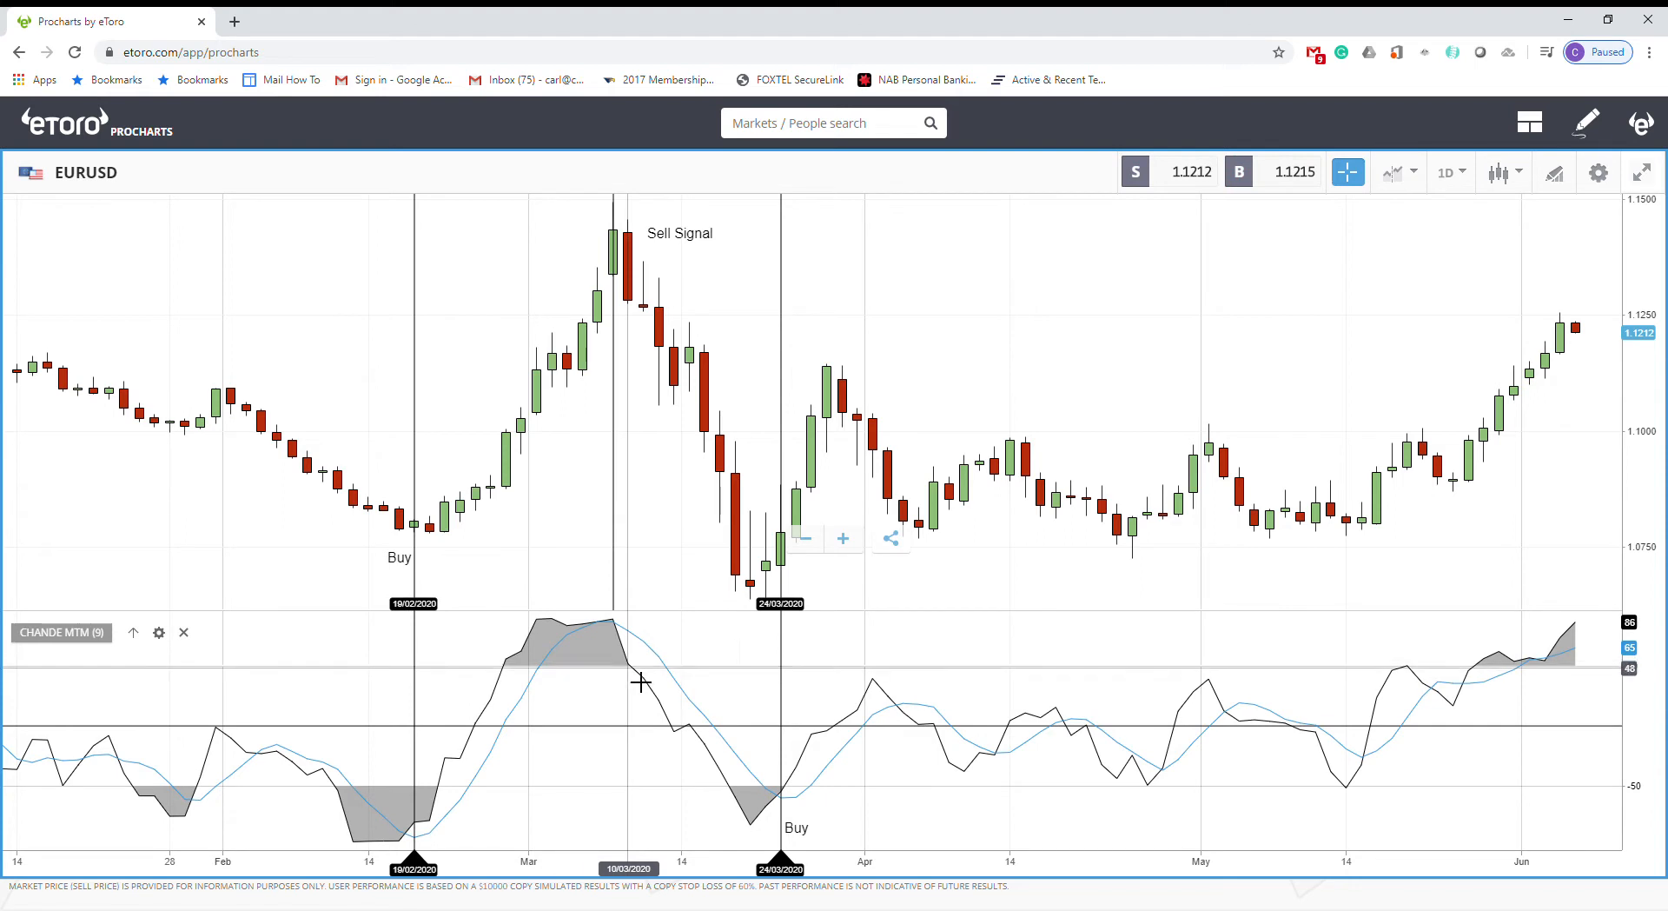
{"action": "mouse_move", "coordinate": [653, 695]}
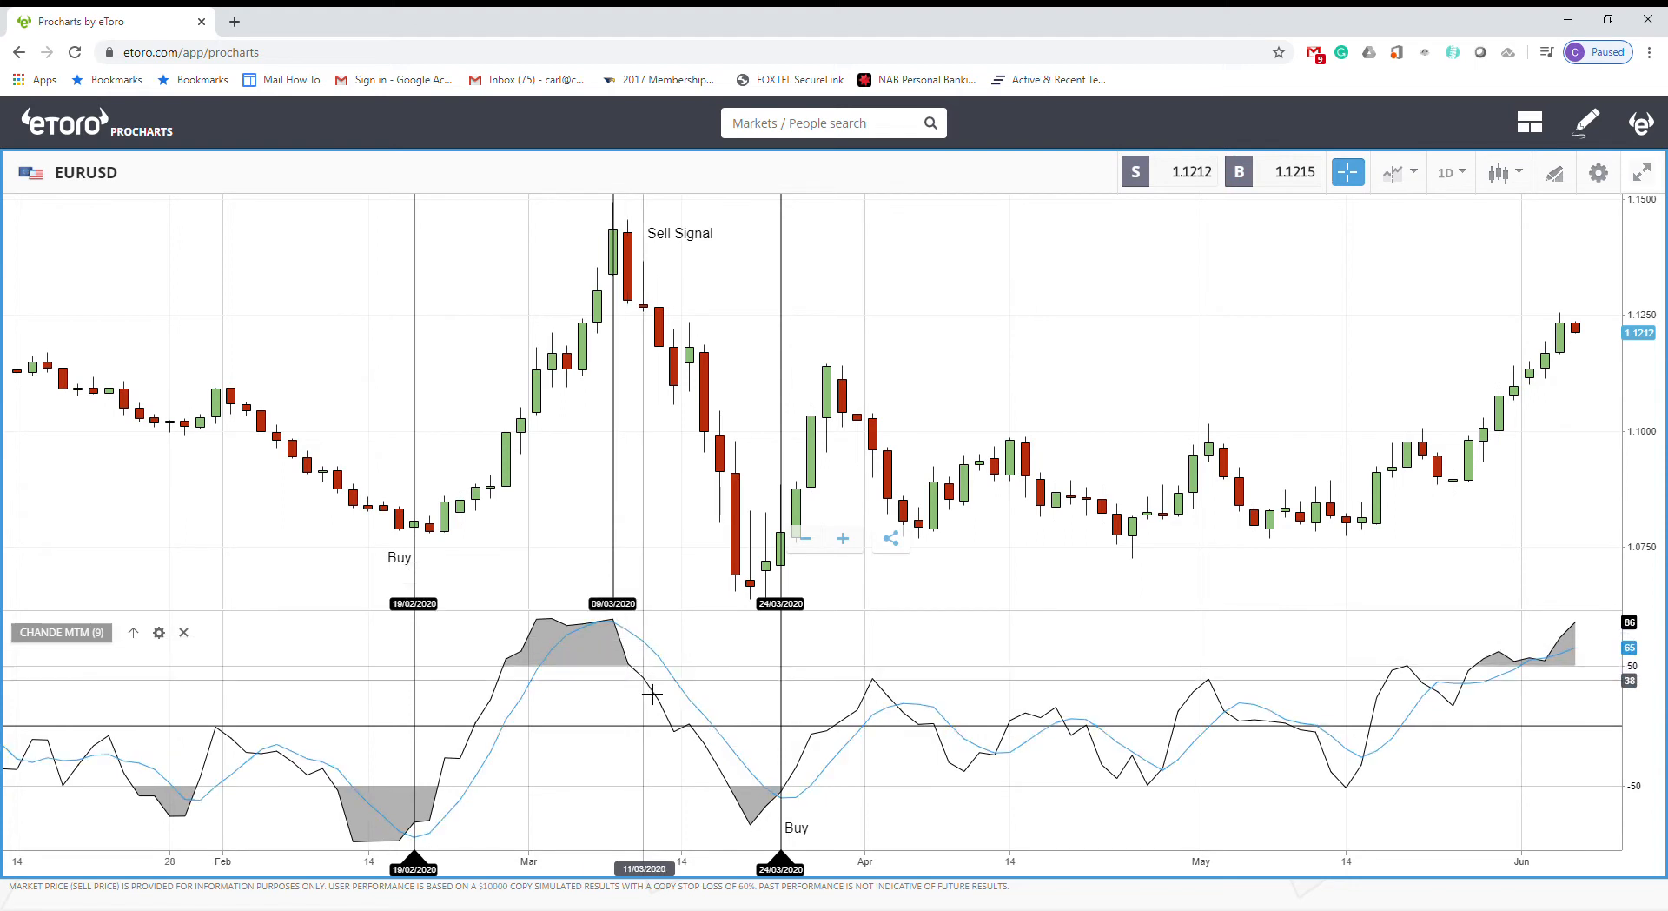
{"action": "mouse_move", "coordinate": [643, 683]}
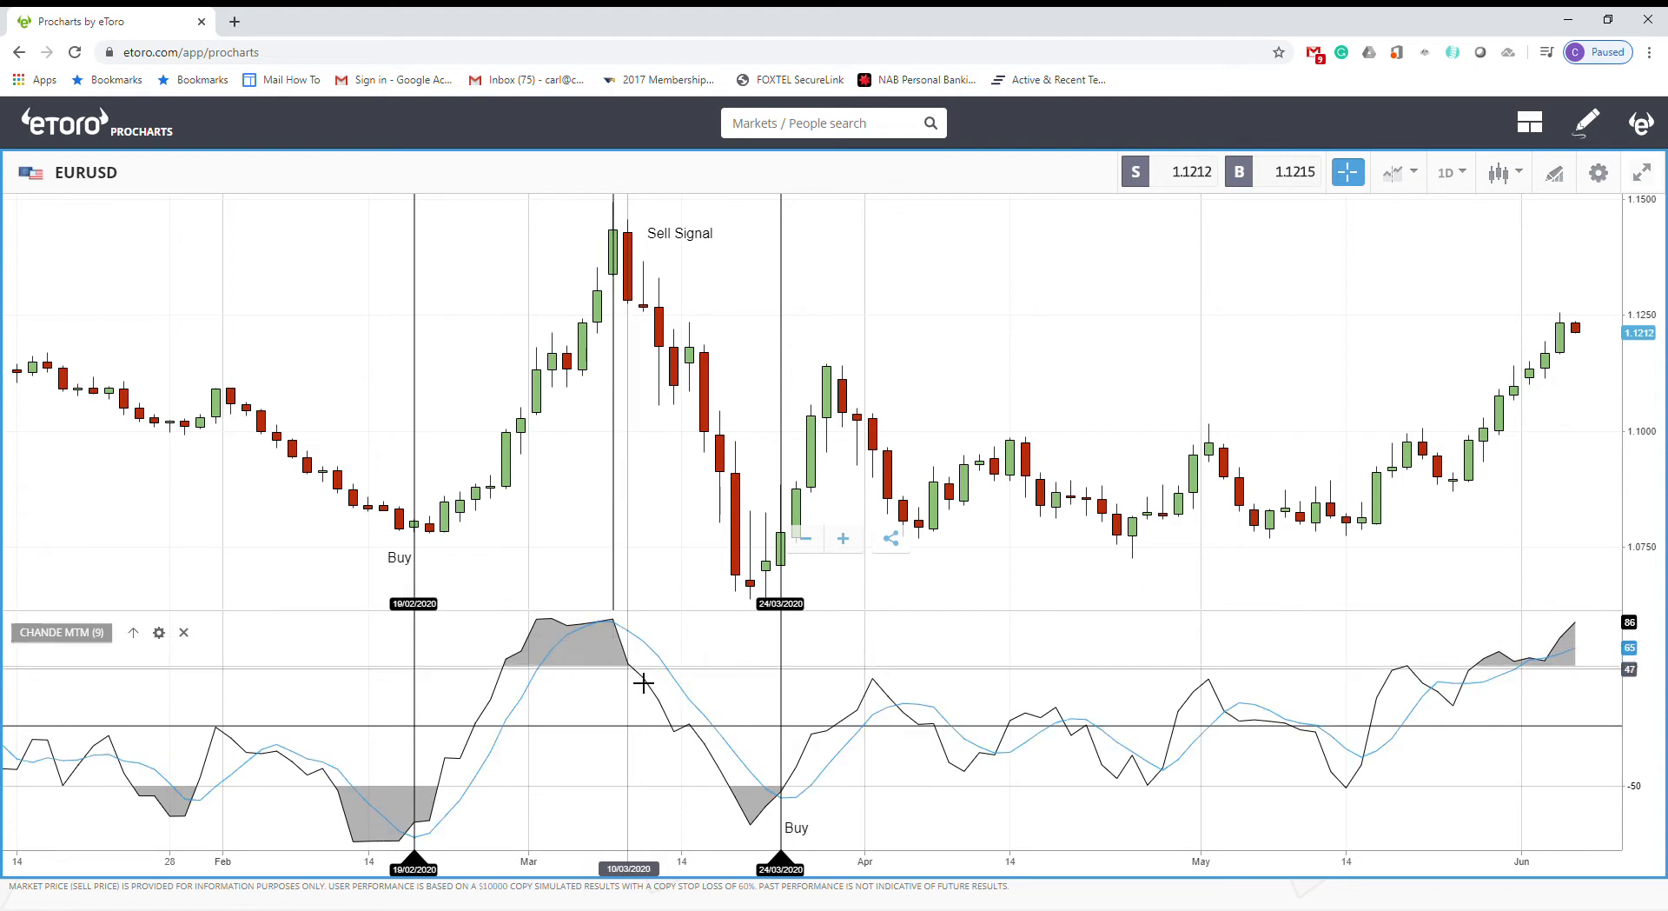
{"action": "mouse_move", "coordinate": [654, 689]}
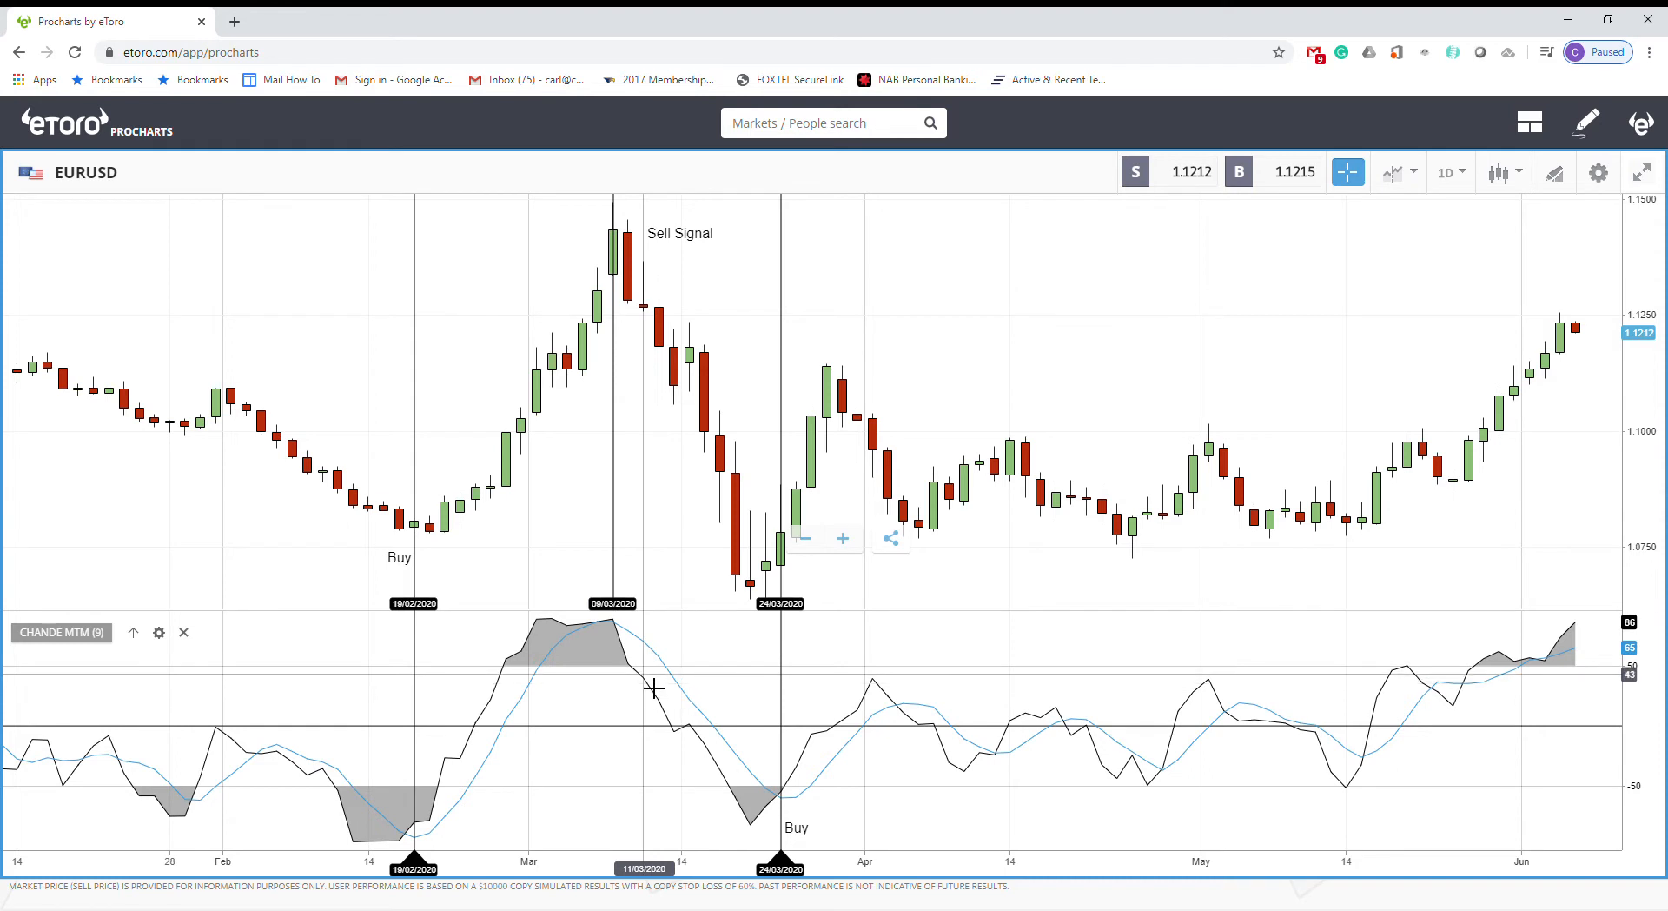
{"action": "mouse_move", "coordinate": [644, 682]}
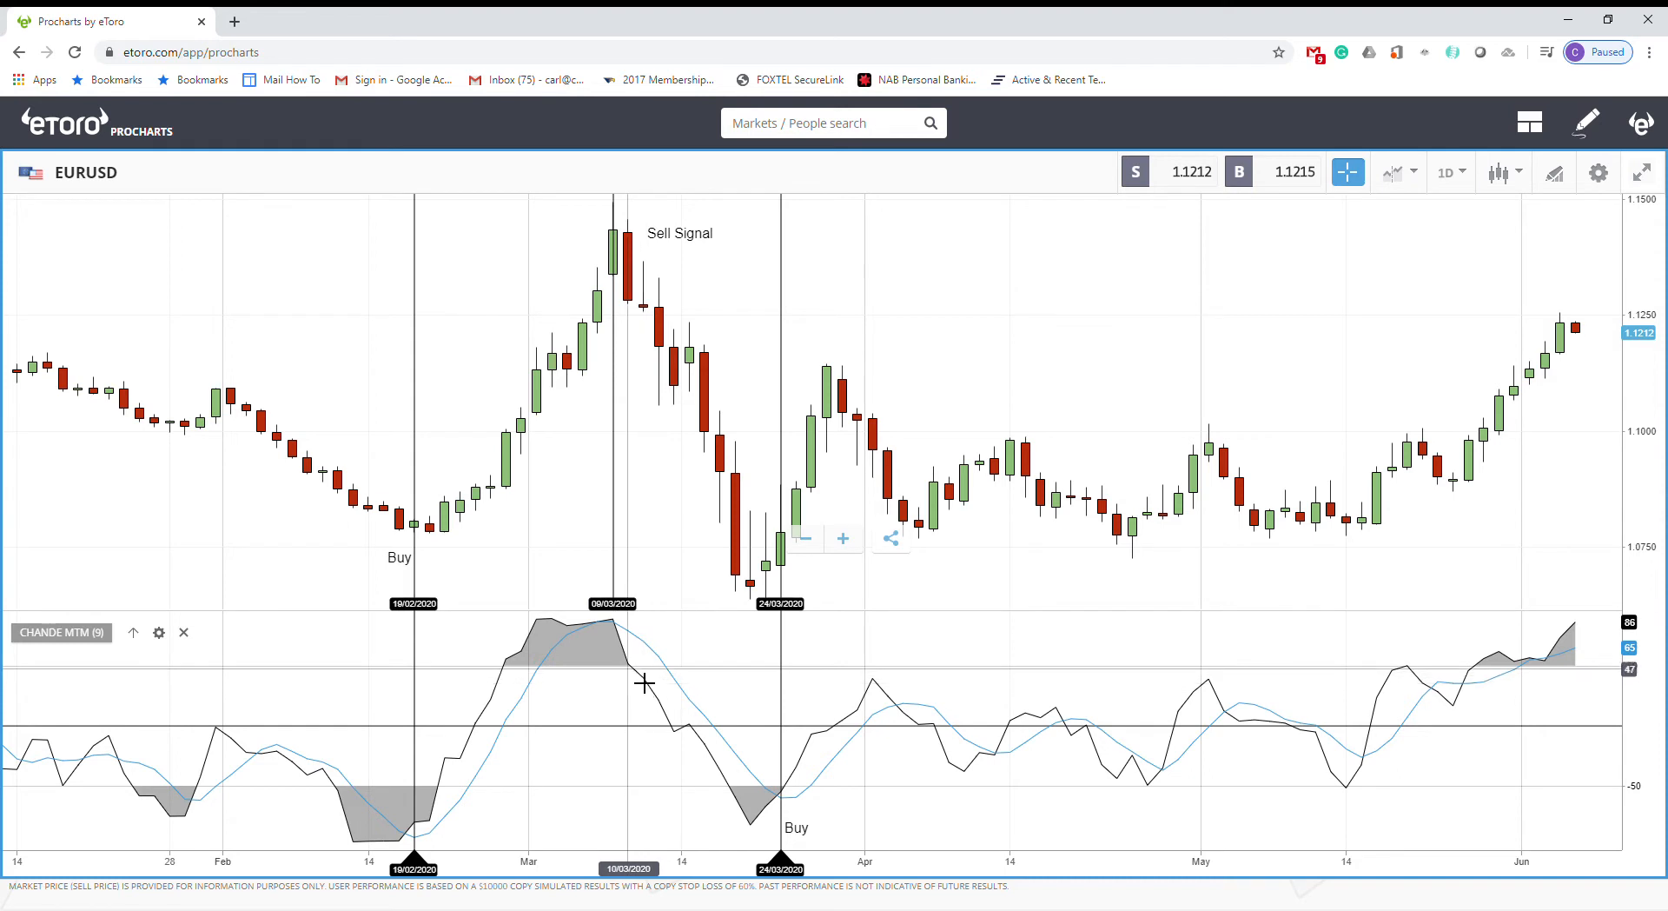
{"action": "mouse_move", "coordinate": [651, 692]}
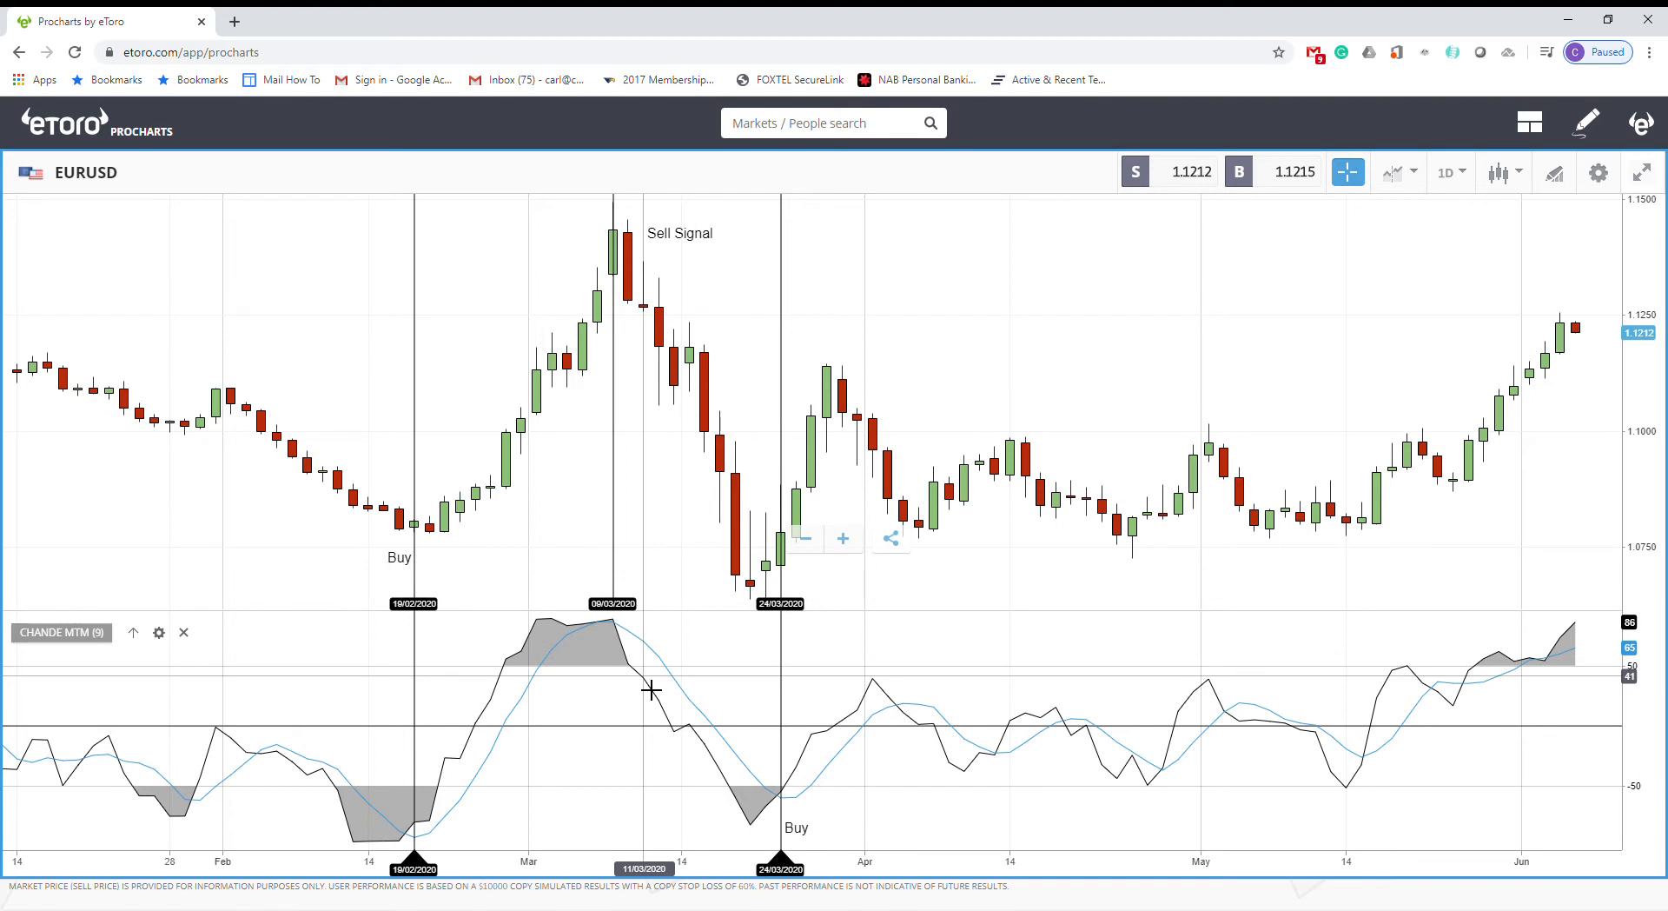
{"action": "mouse_move", "coordinate": [650, 683]}
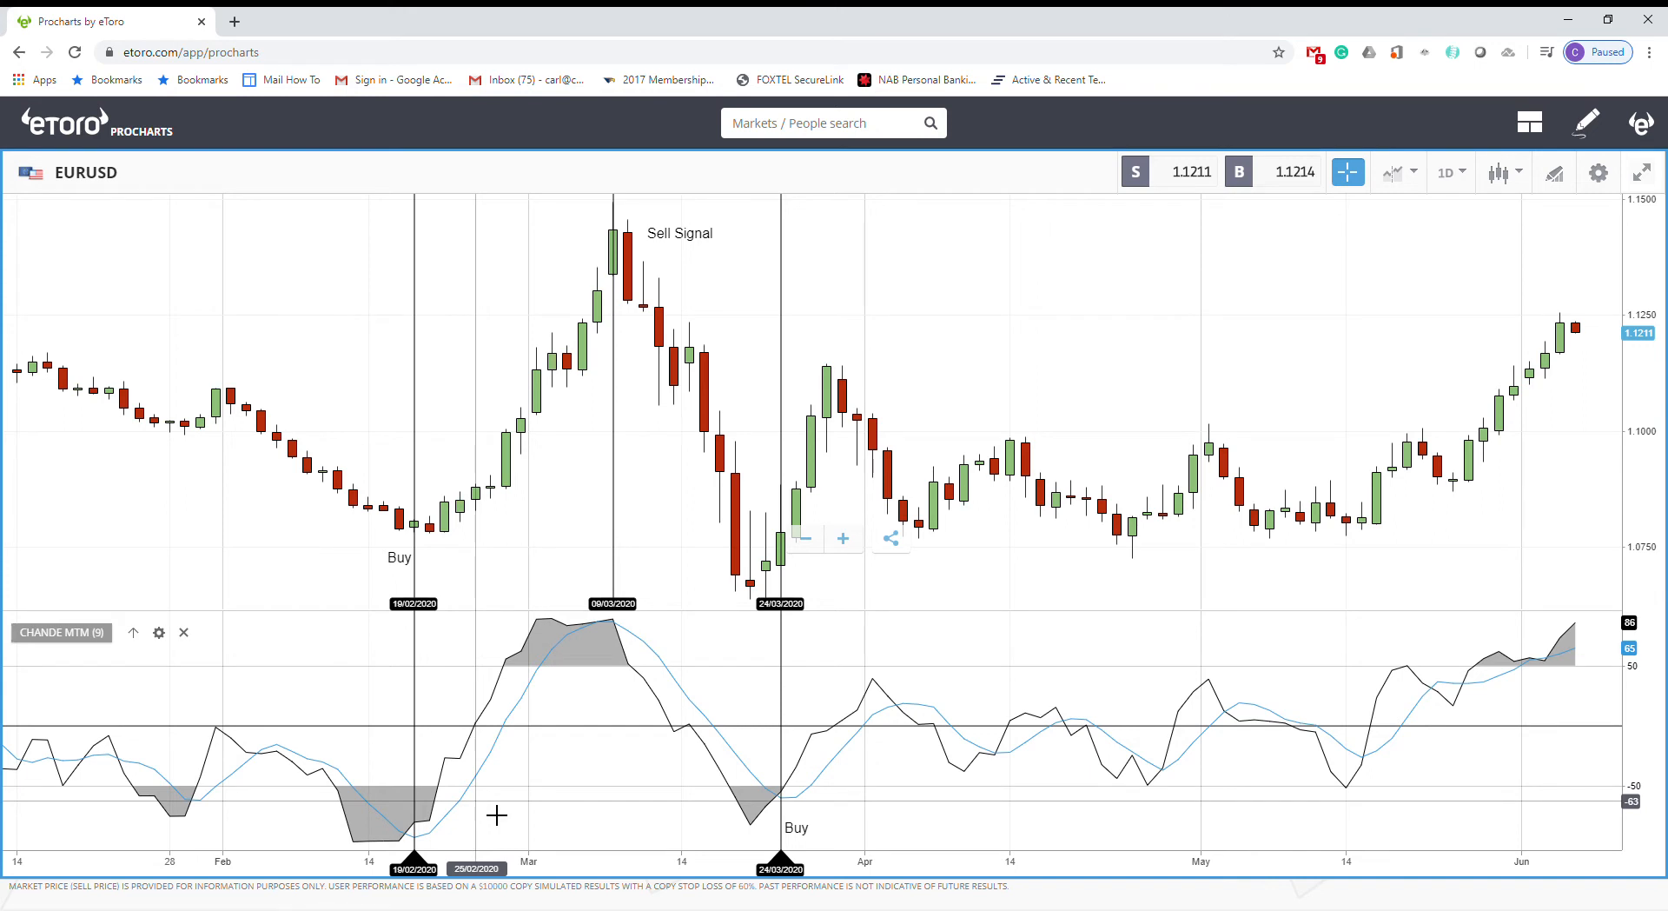
{"action": "mouse_move", "coordinate": [478, 414]}
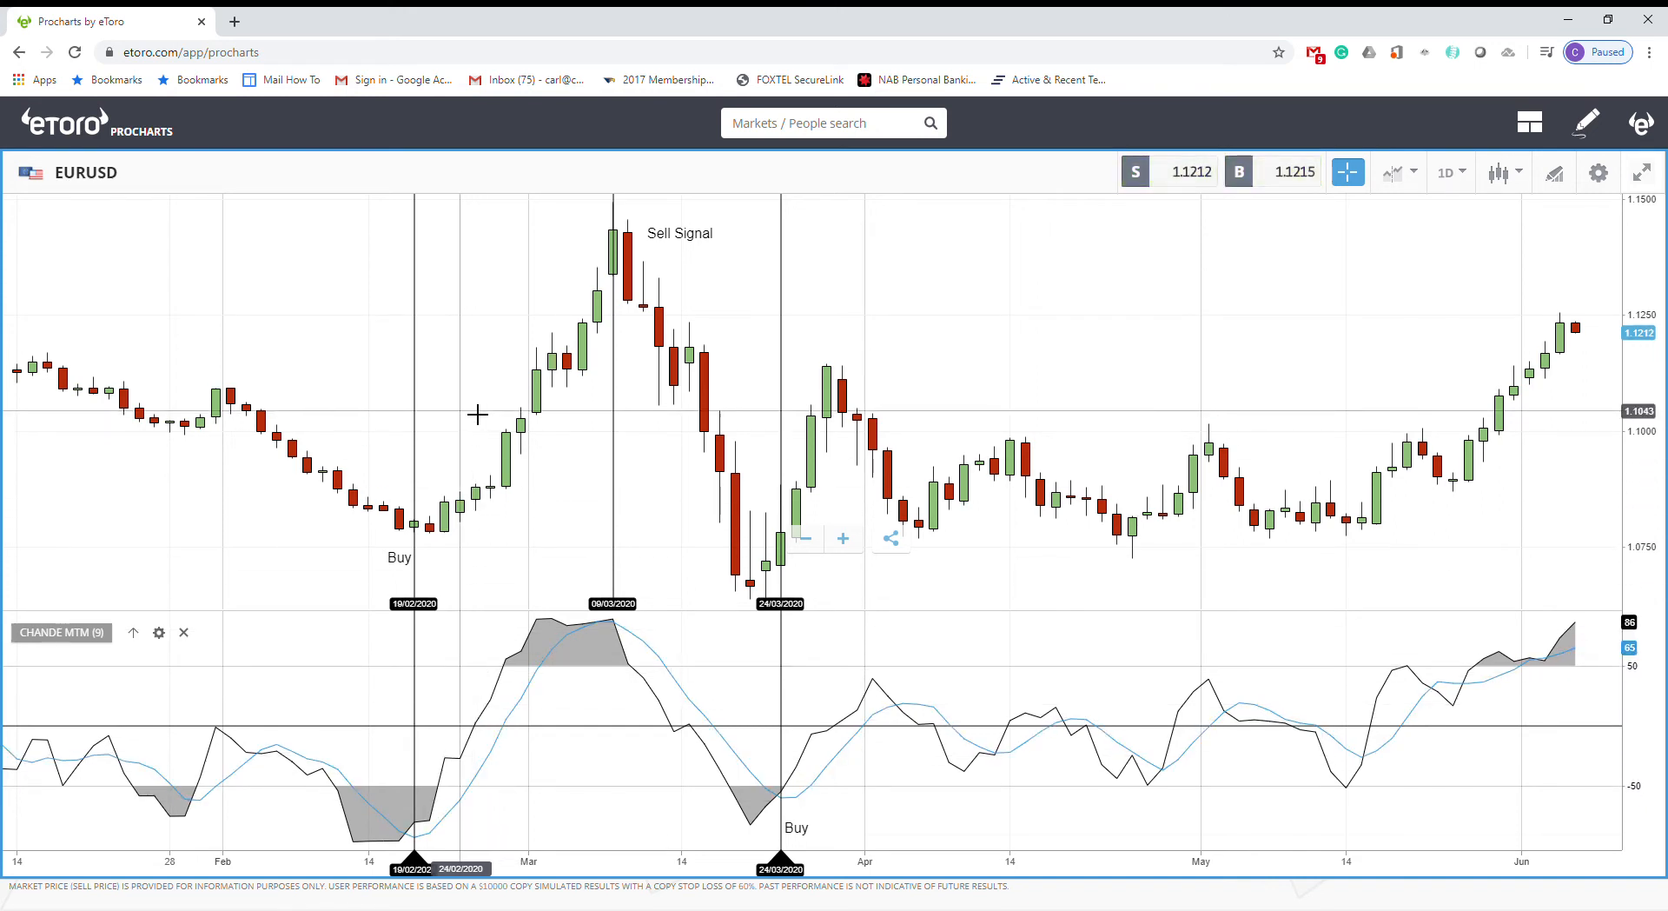
{"action": "mouse_move", "coordinate": [1149, 749]}
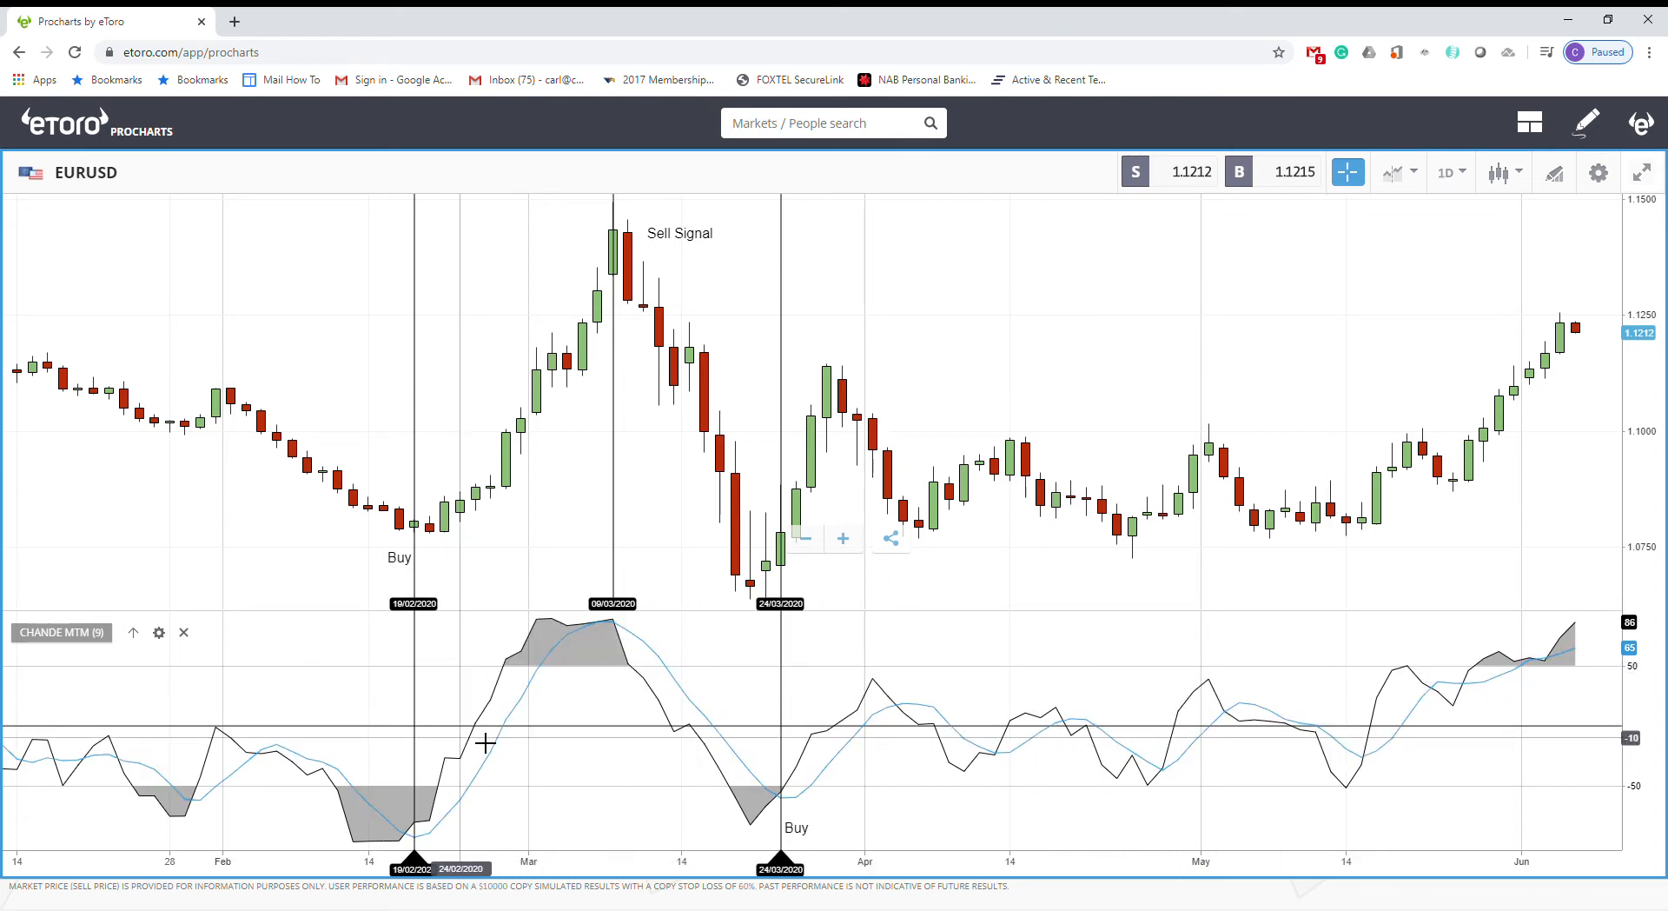
{"action": "mouse_move", "coordinate": [492, 707]}
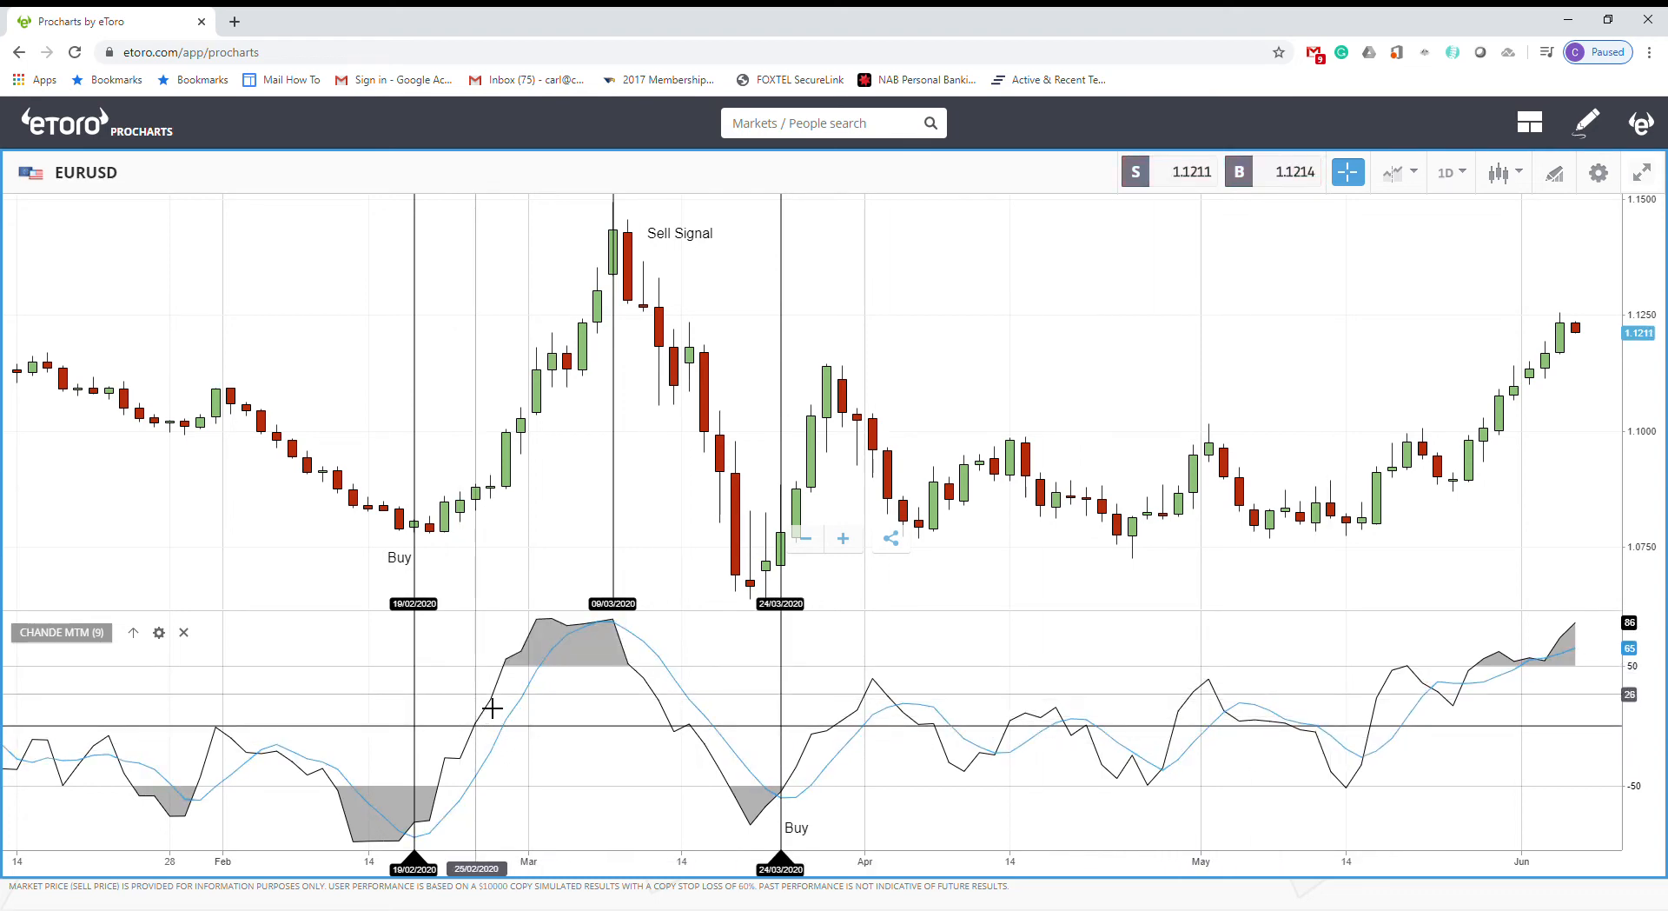
{"action": "mouse_move", "coordinate": [493, 756]}
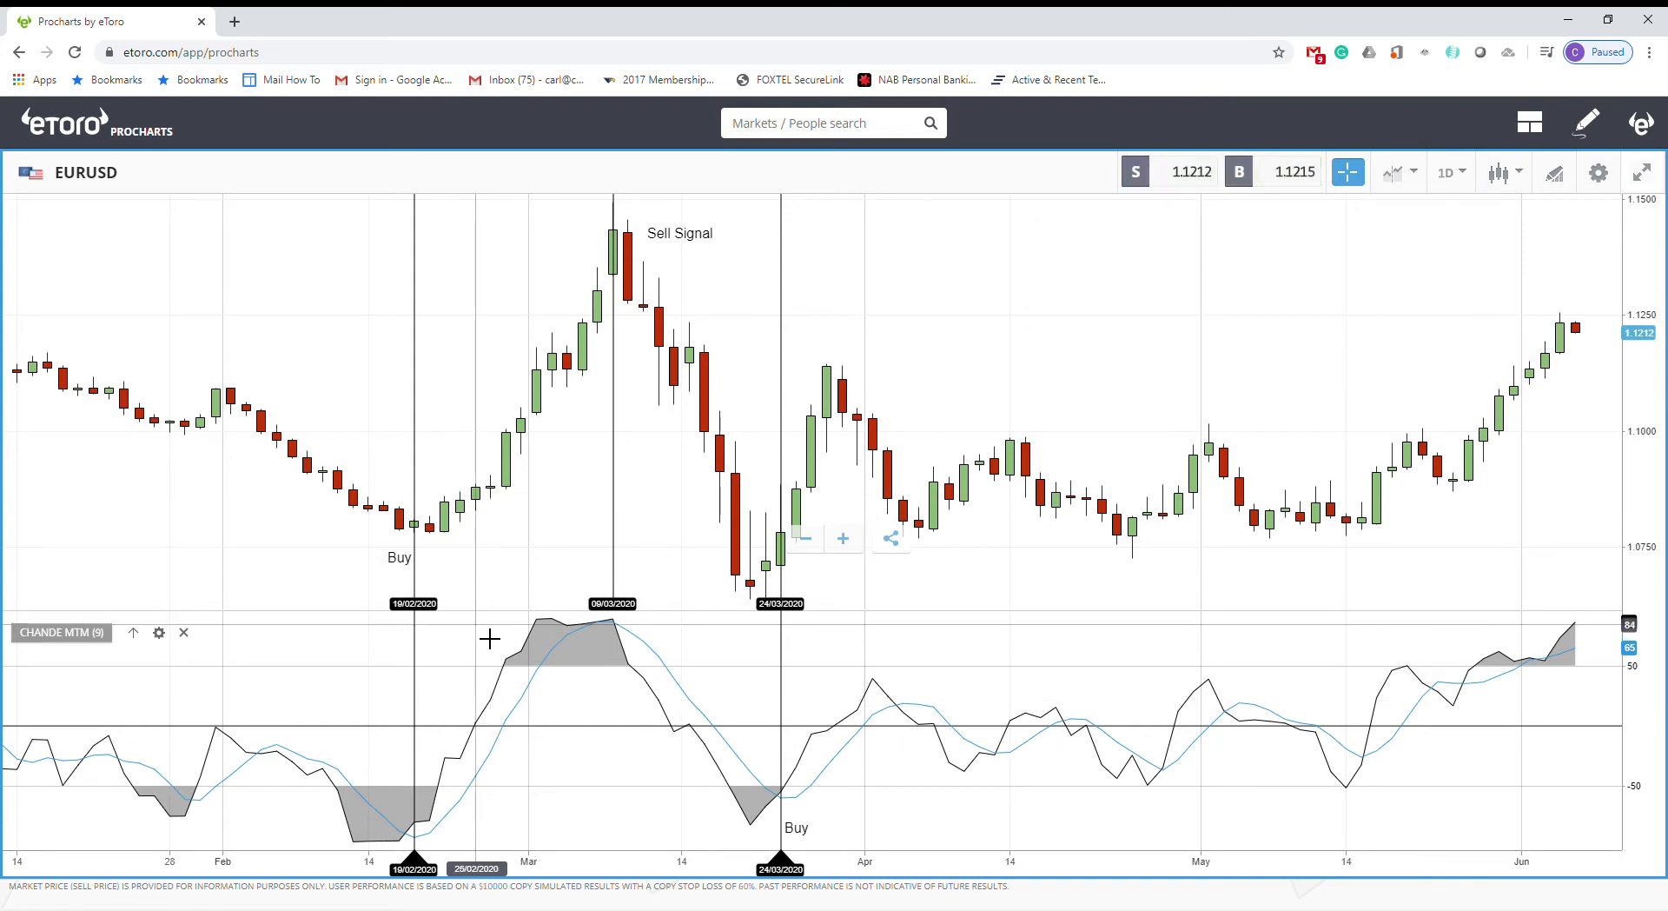
{"action": "mouse_move", "coordinate": [489, 755]}
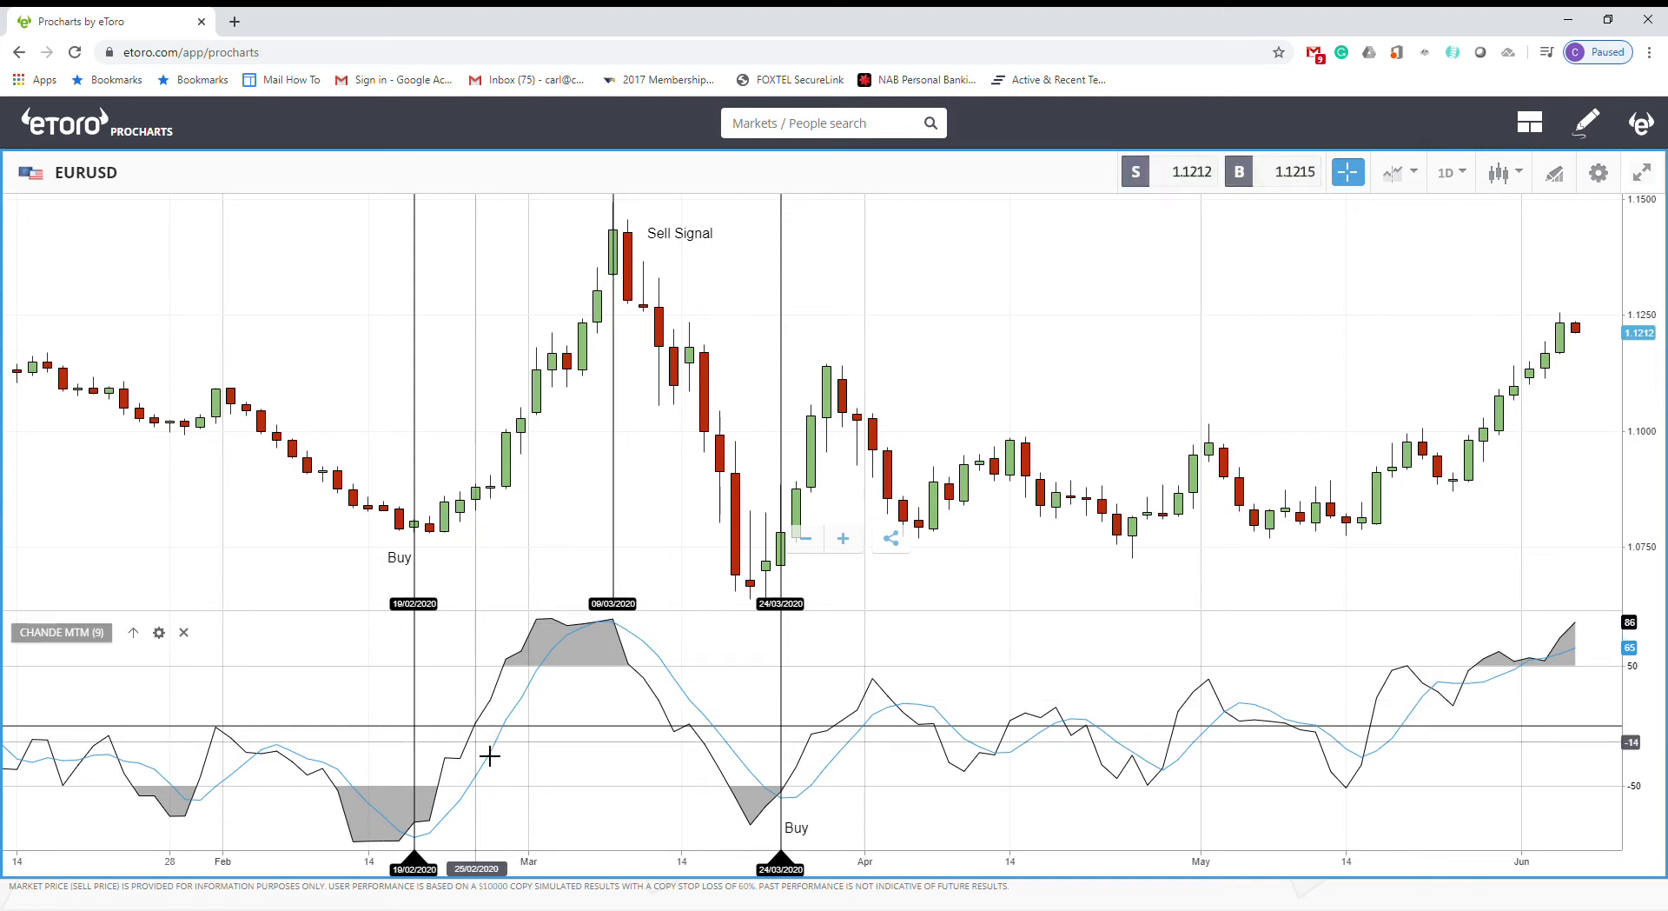
{"action": "mouse_move", "coordinate": [682, 749]}
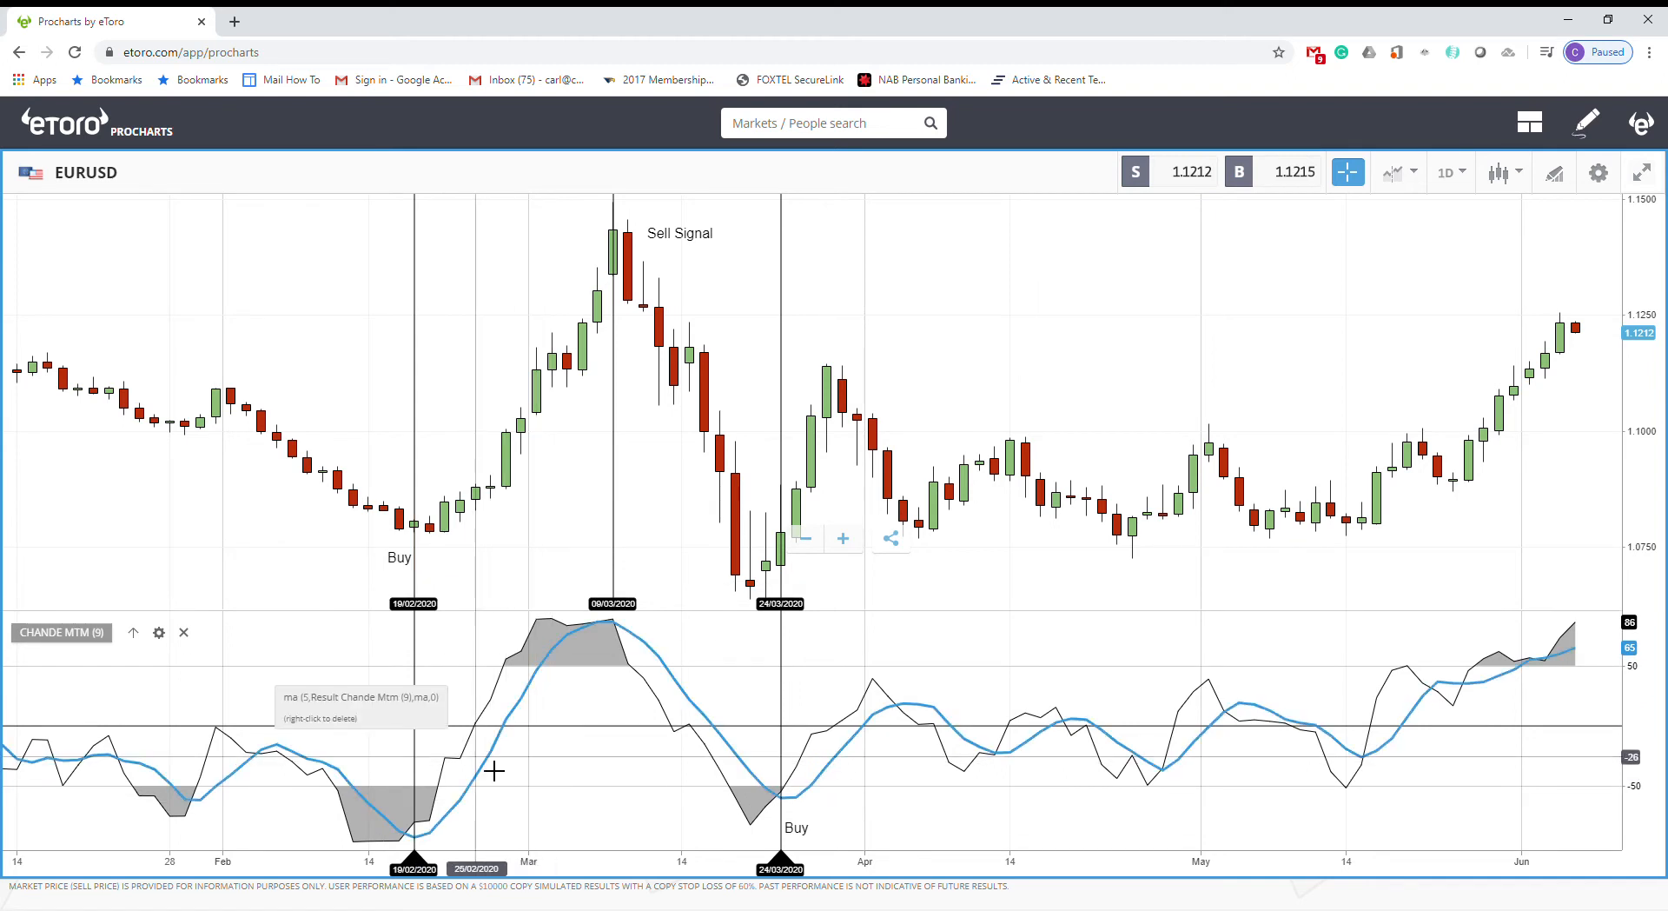
{"action": "mouse_move", "coordinate": [582, 796]}
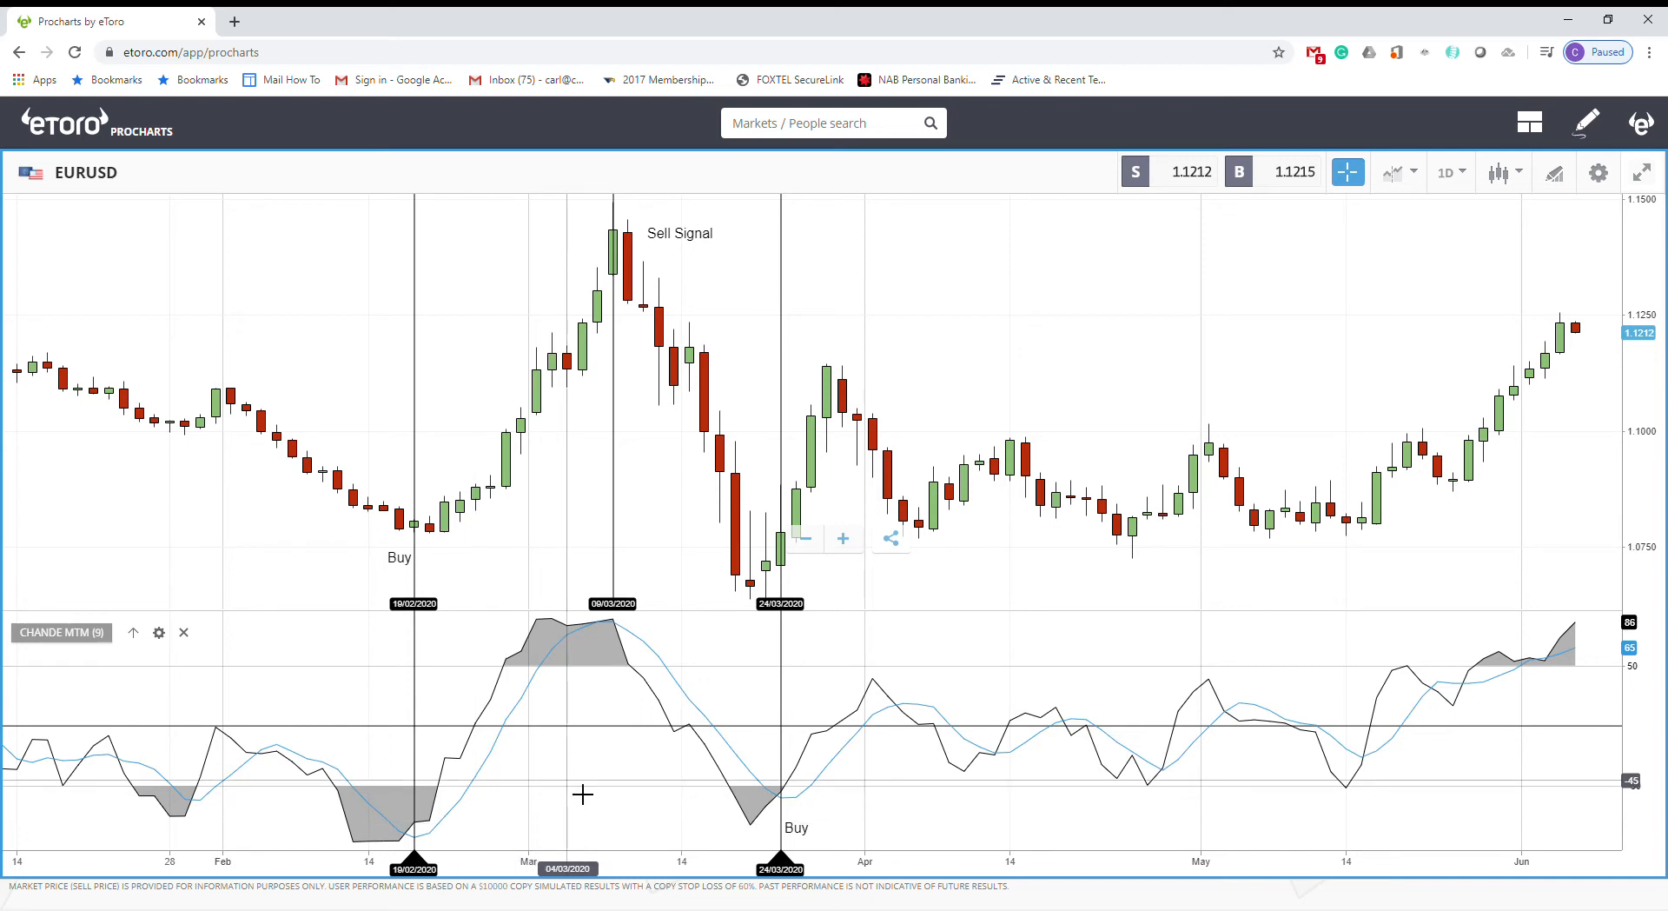
{"action": "mouse_move", "coordinate": [828, 754]}
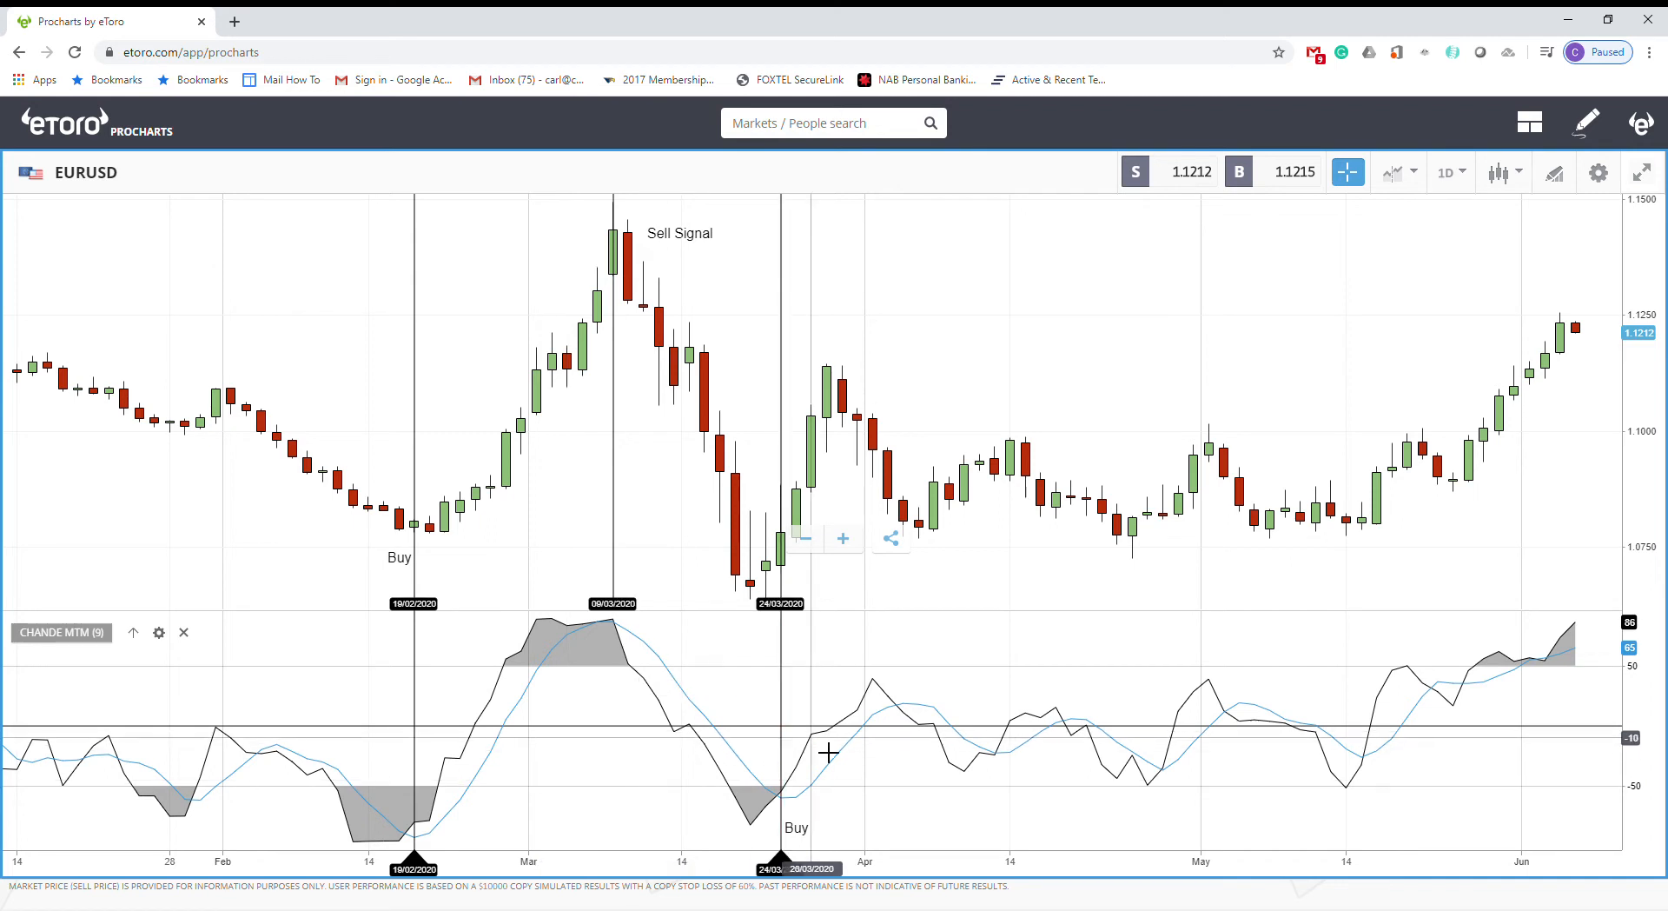
{"action": "mouse_move", "coordinate": [702, 744]}
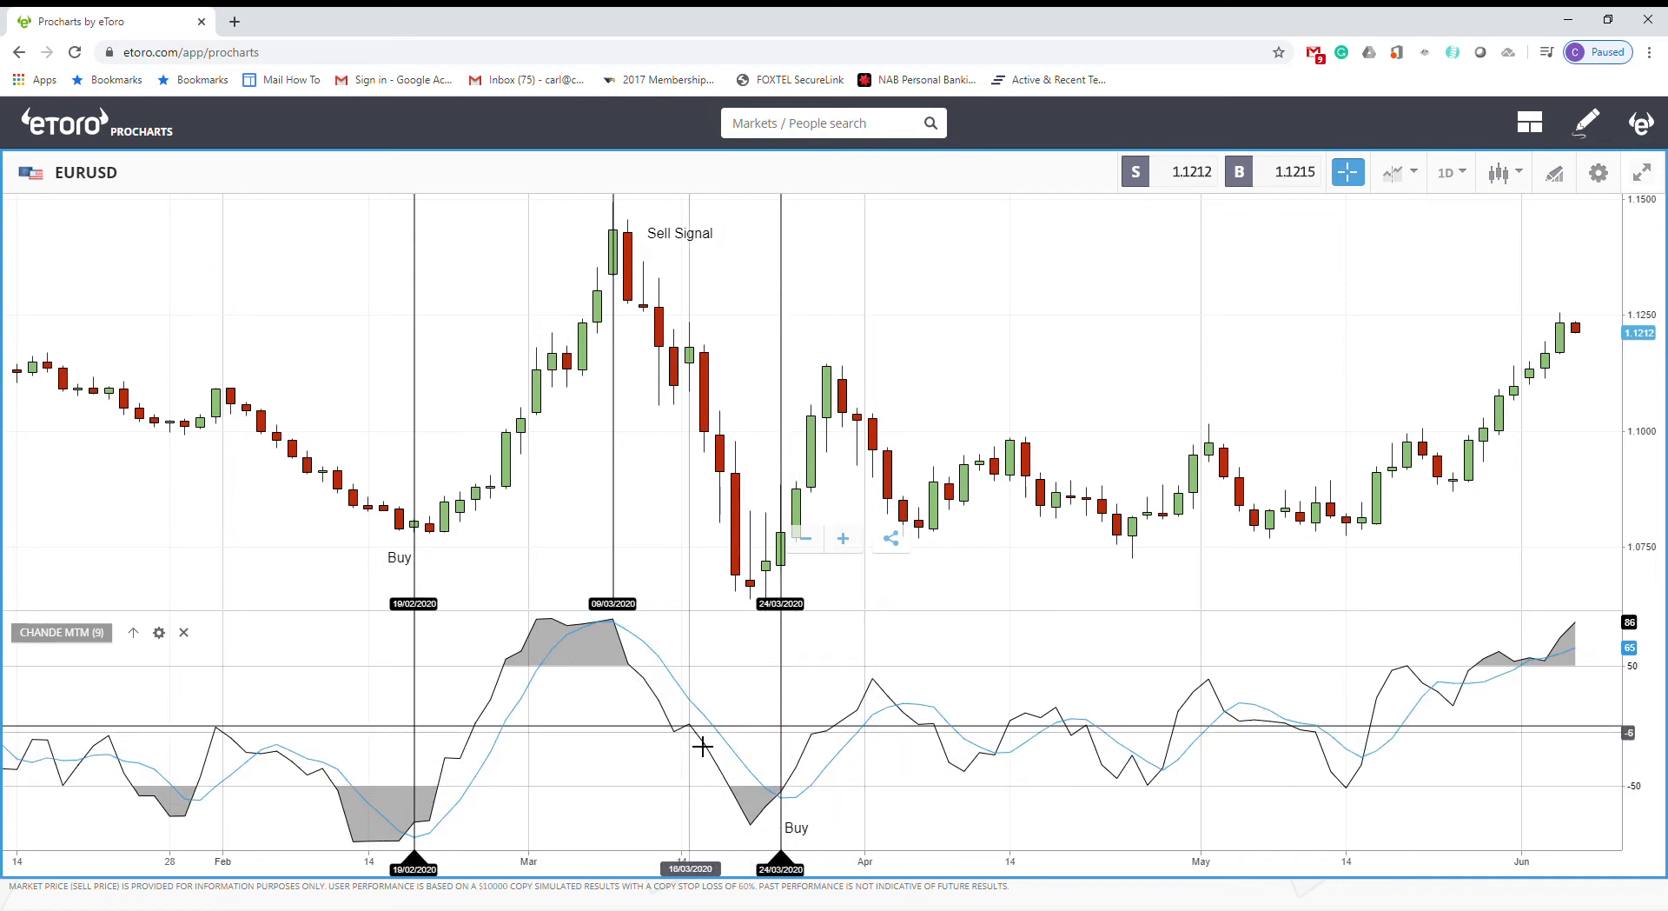
{"action": "mouse_move", "coordinate": [677, 684]}
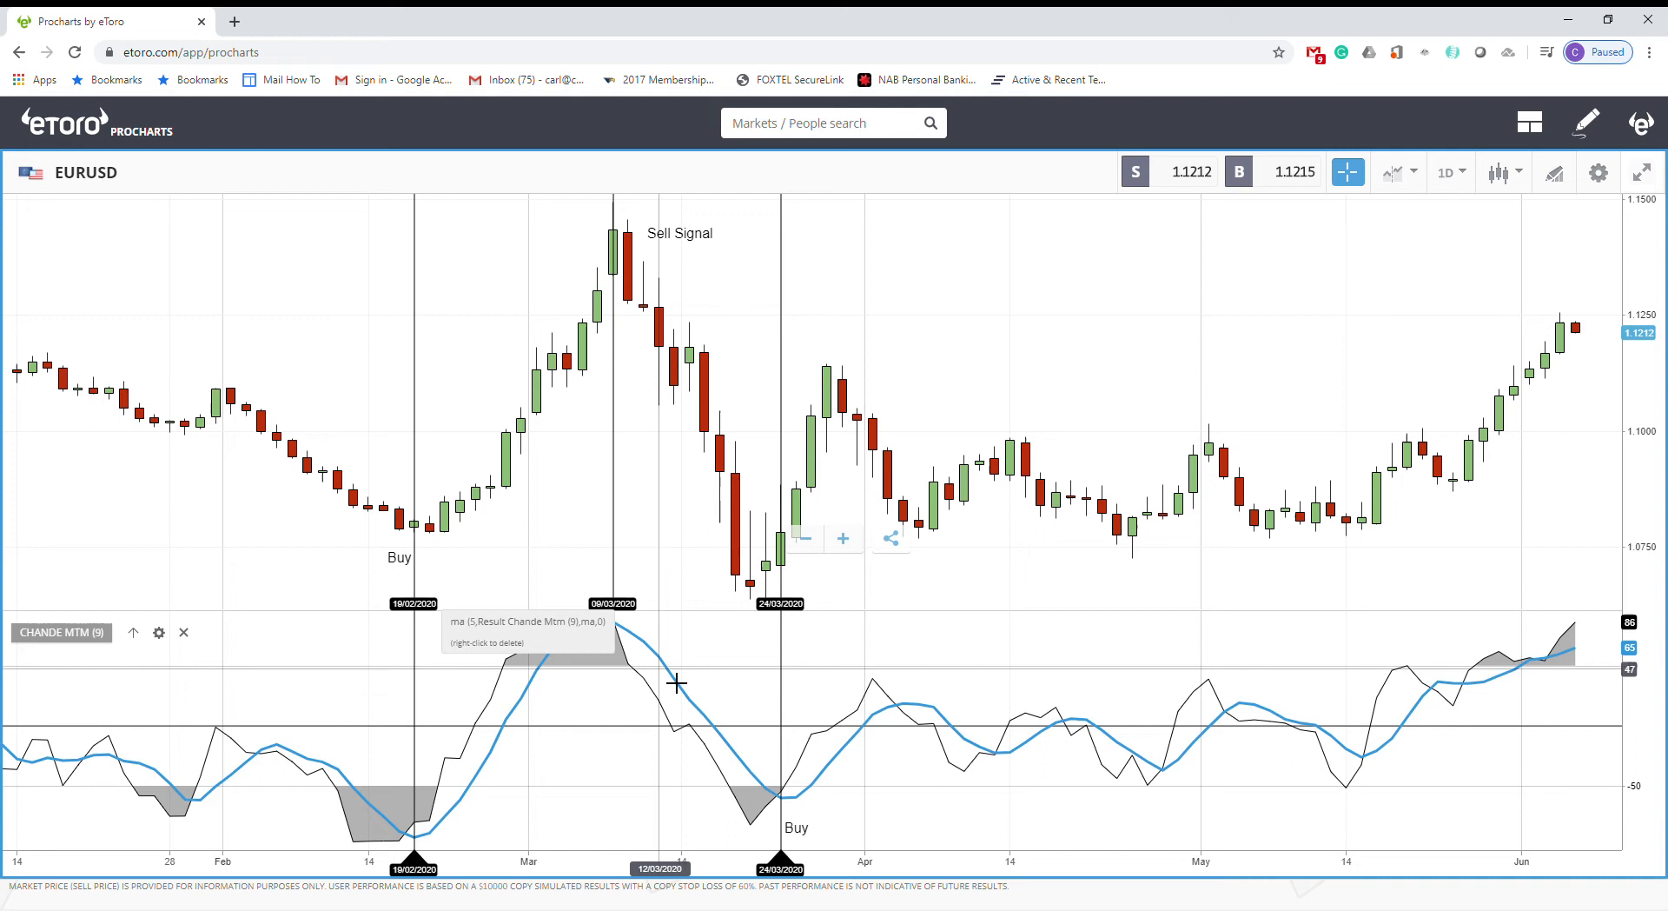
{"action": "mouse_move", "coordinate": [683, 683]}
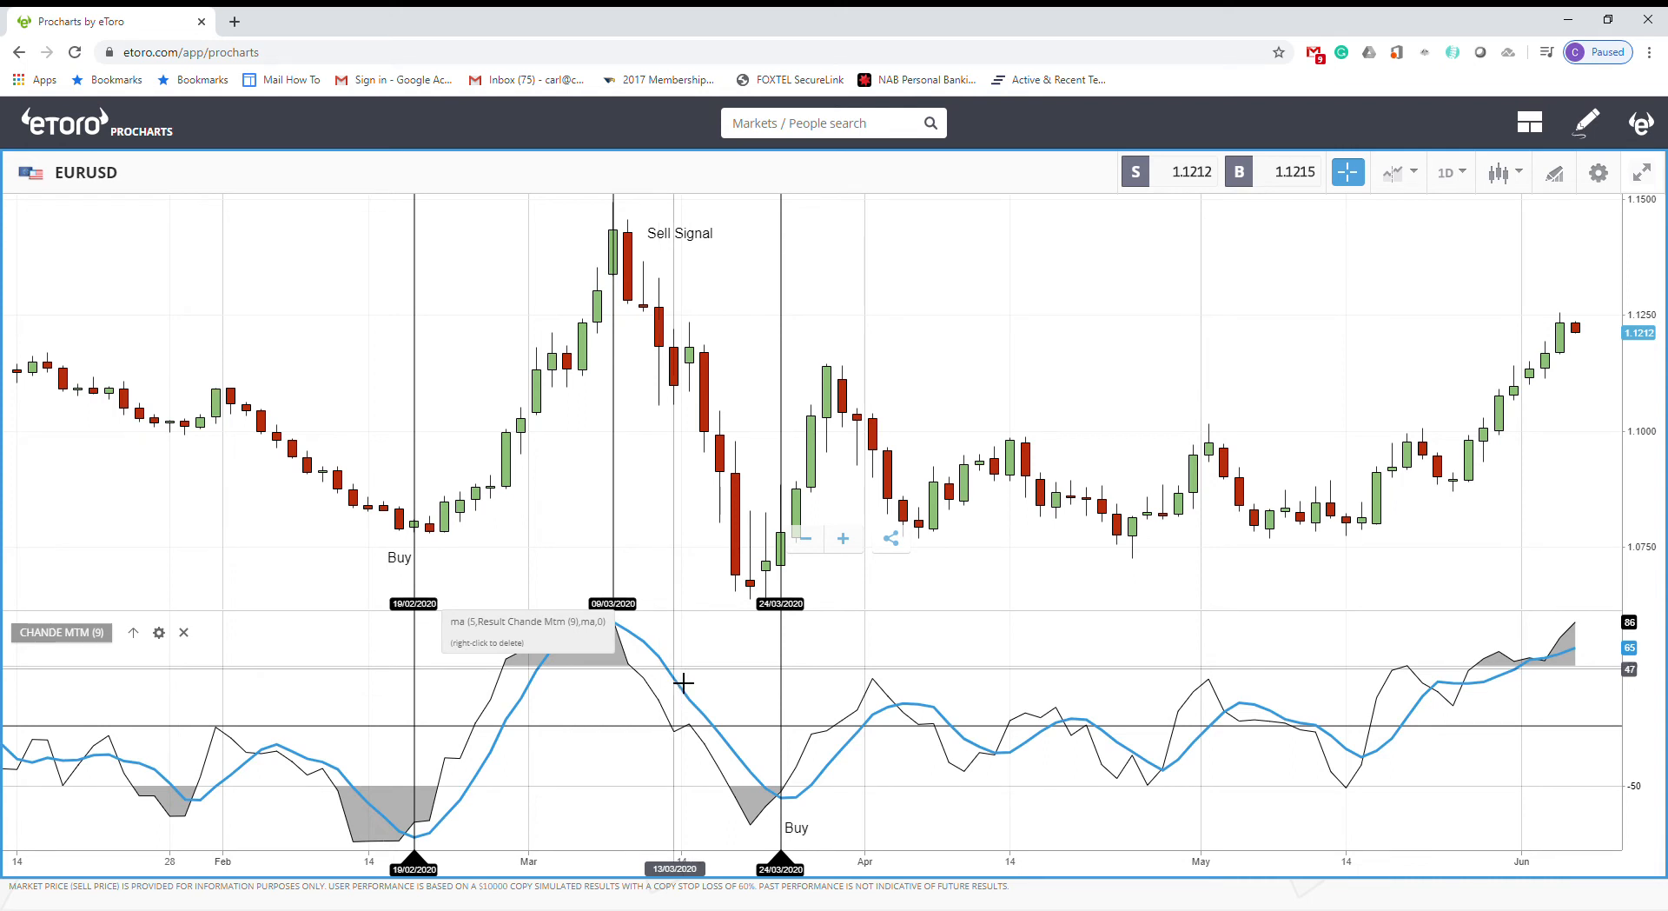
{"action": "mouse_move", "coordinate": [875, 816]}
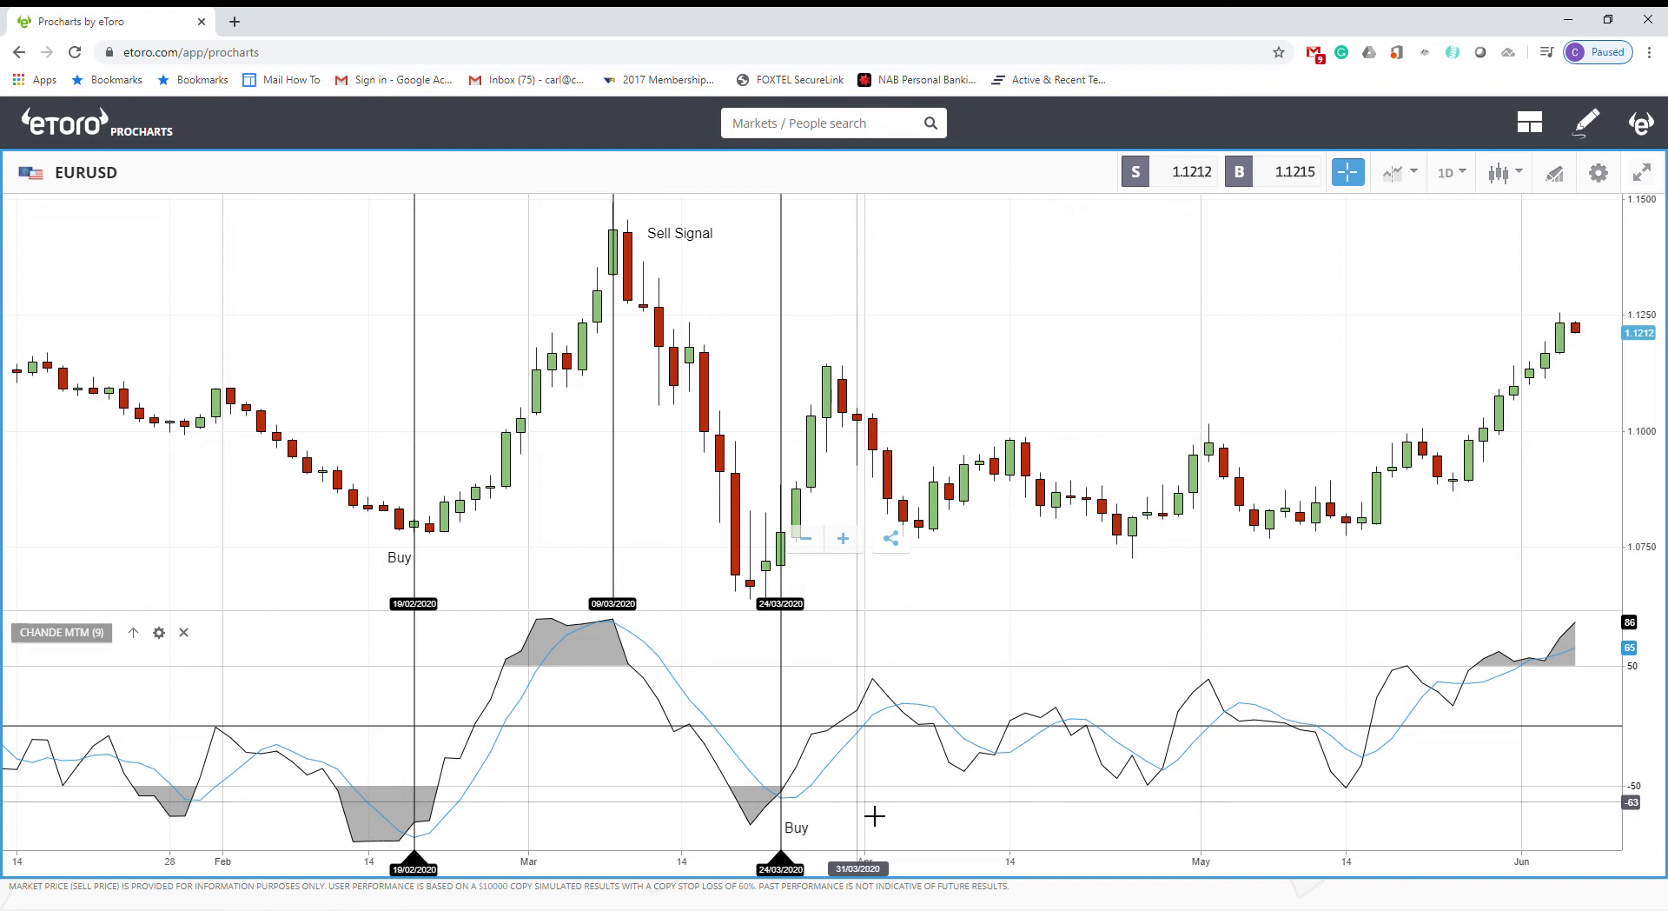
{"action": "mouse_move", "coordinate": [481, 798]}
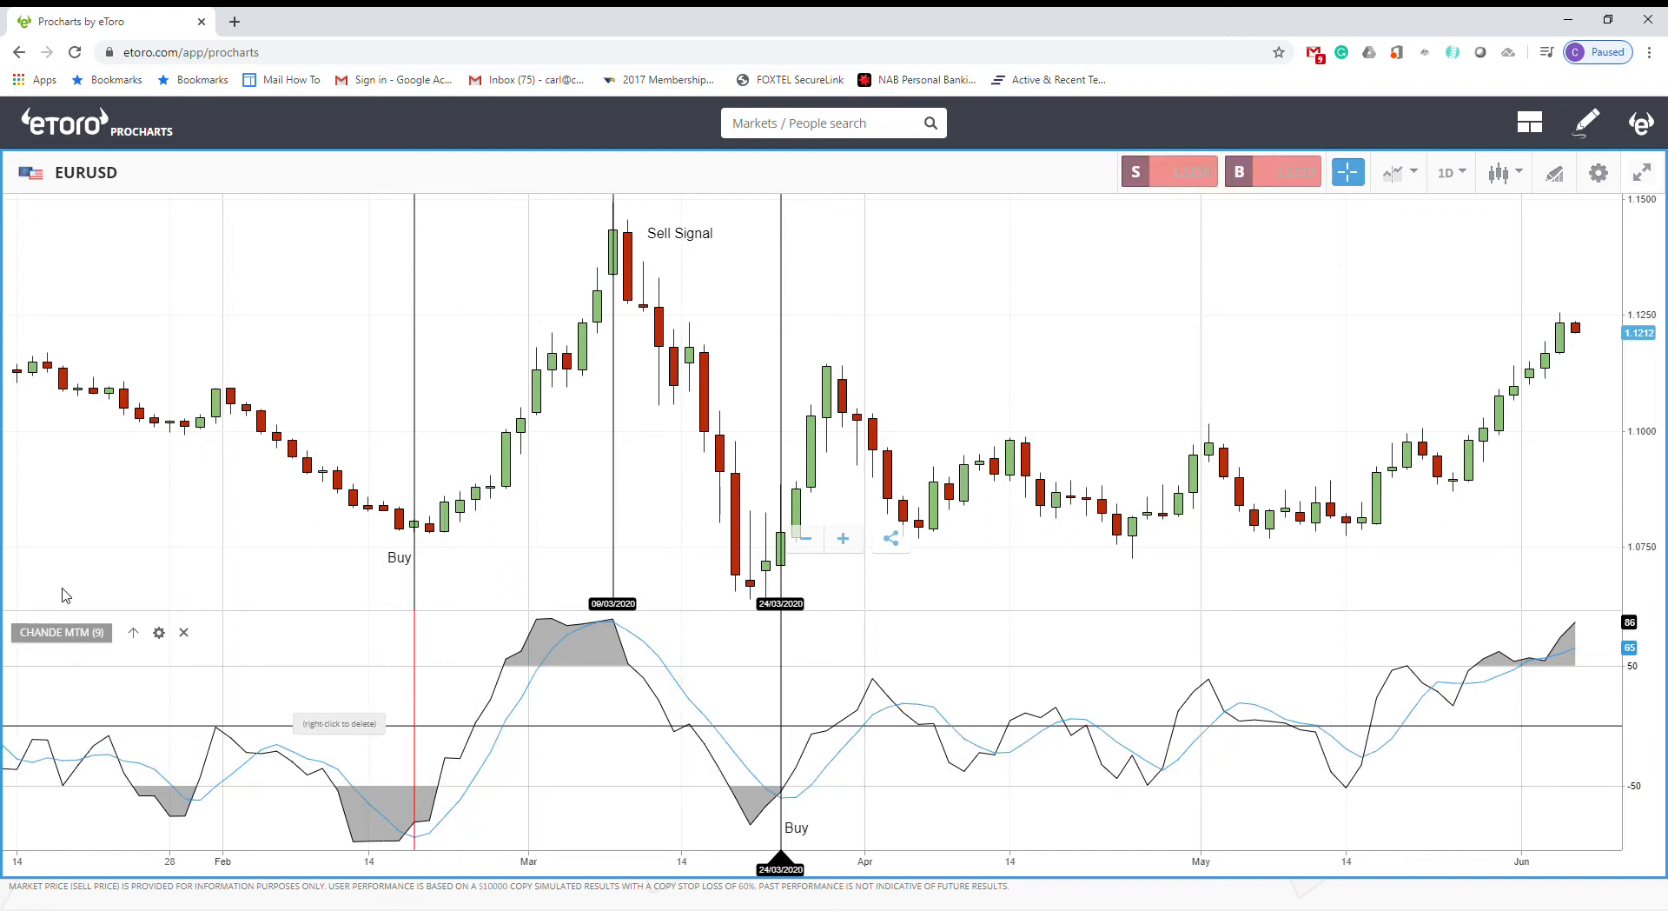
{"action": "mouse_move", "coordinate": [298, 768]}
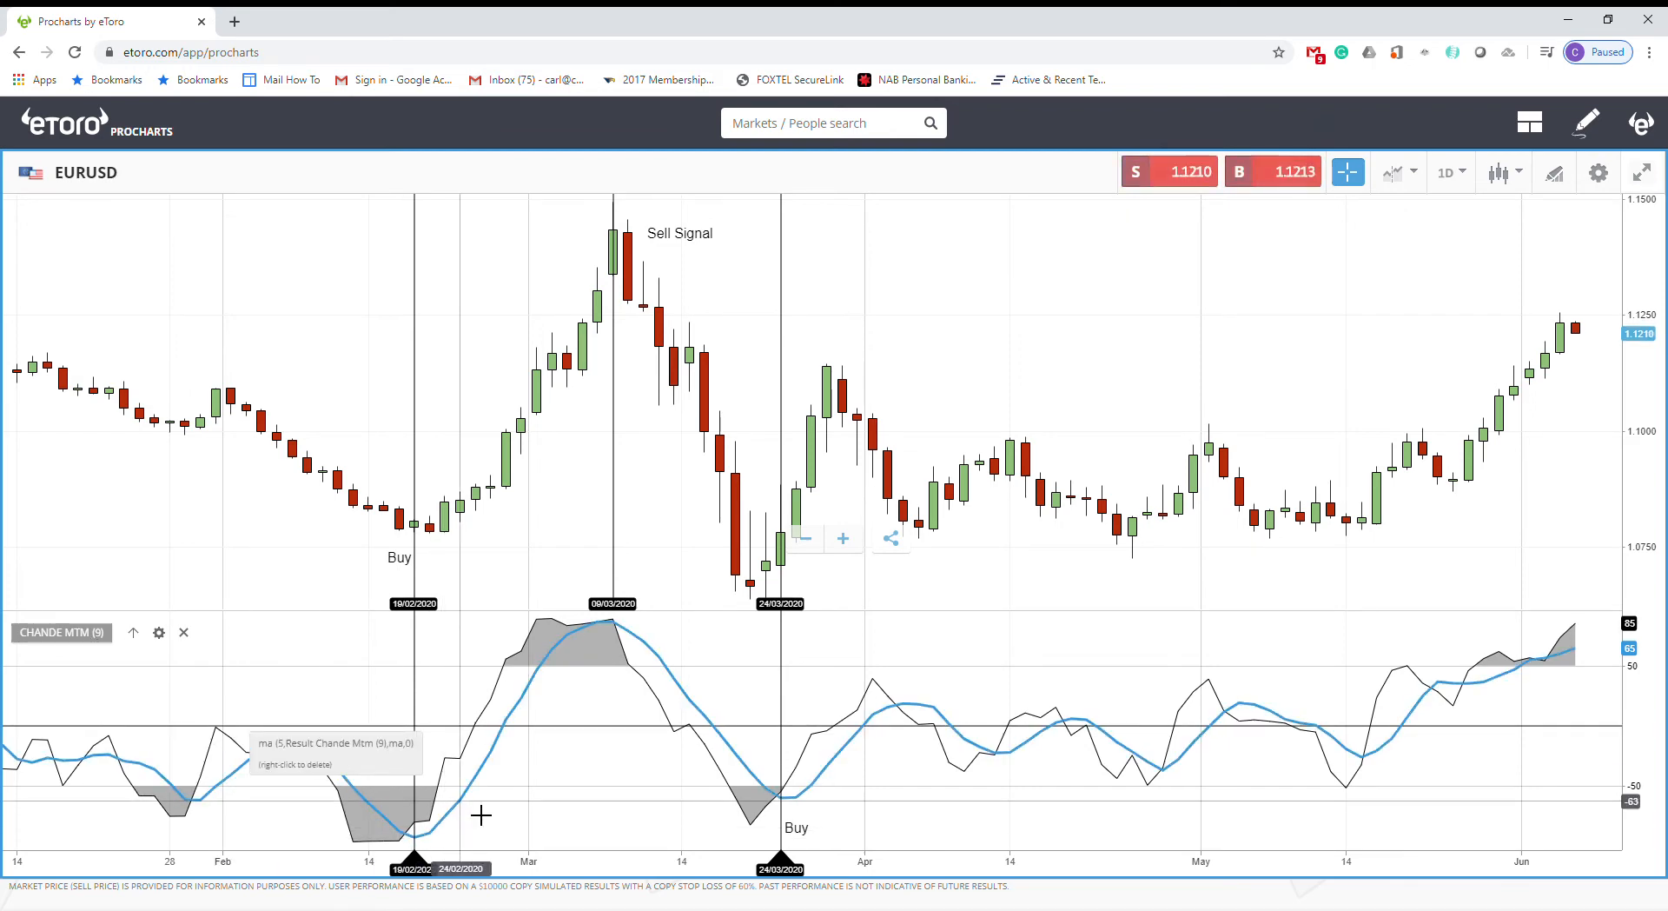
{"action": "mouse_move", "coordinate": [751, 762]}
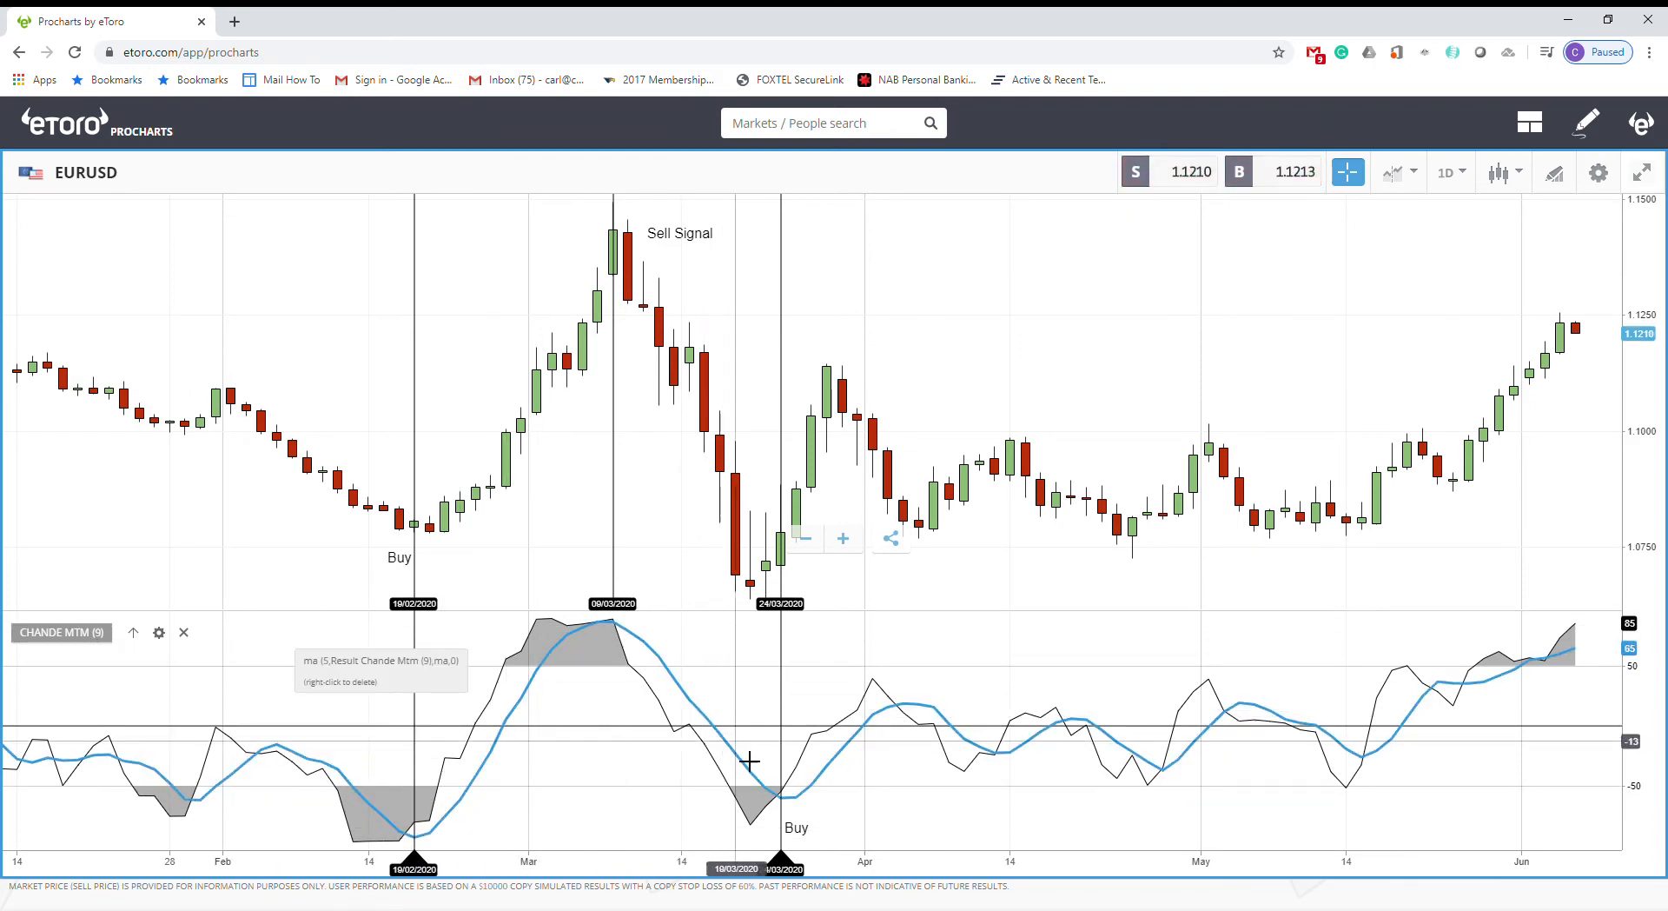
{"action": "mouse_move", "coordinate": [782, 798]}
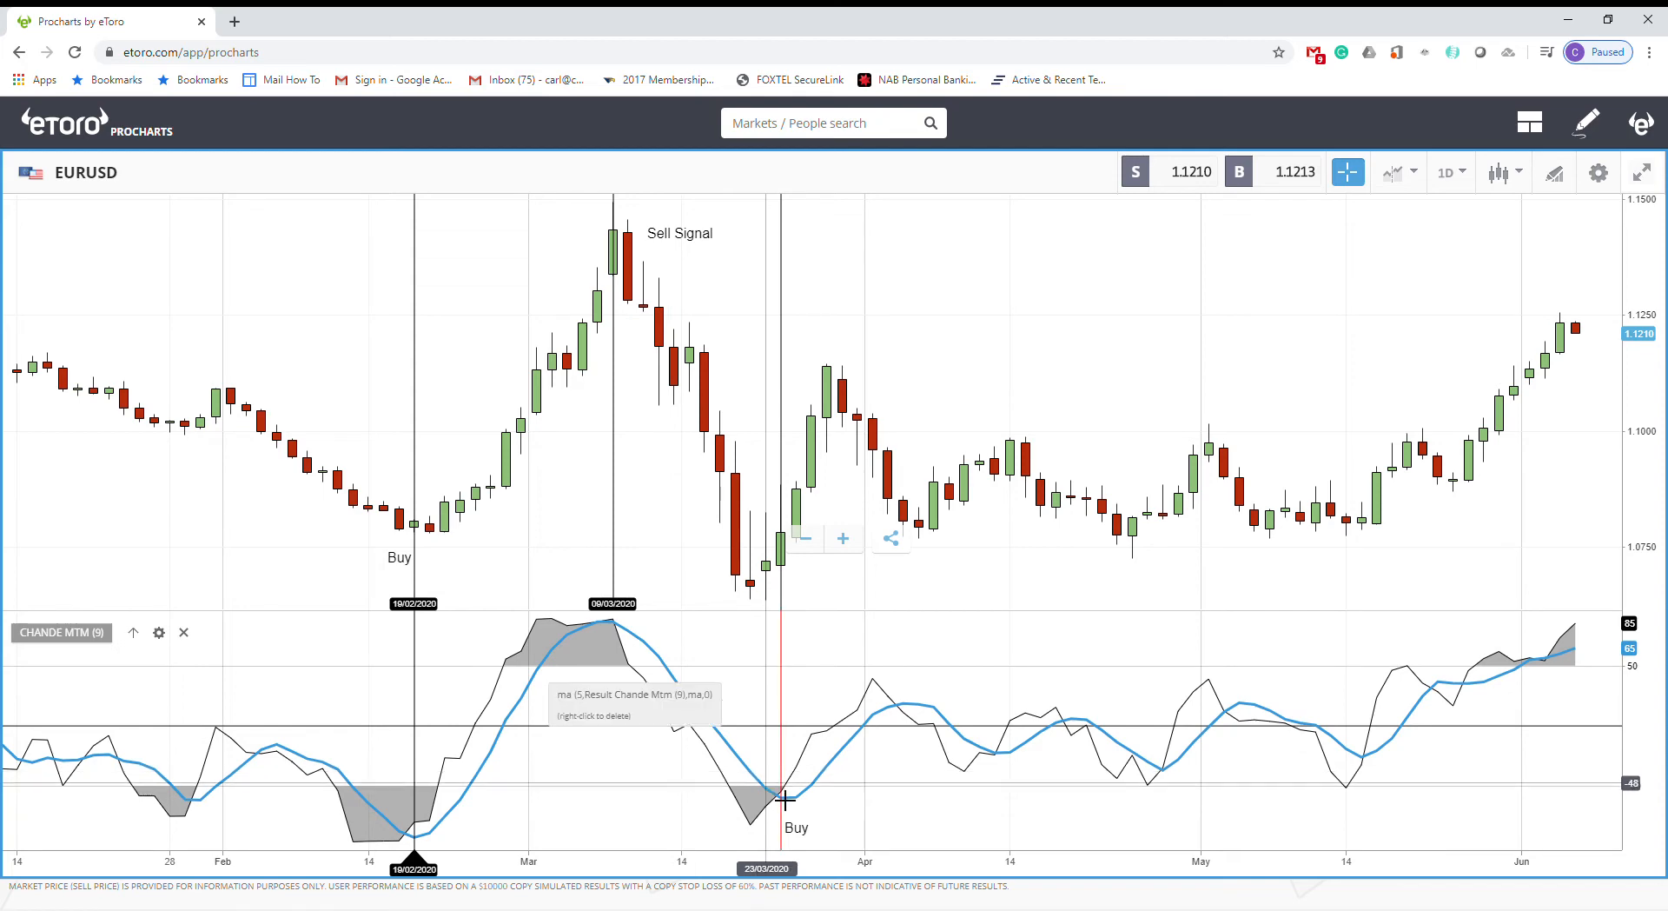
{"action": "mouse_move", "coordinate": [999, 739]}
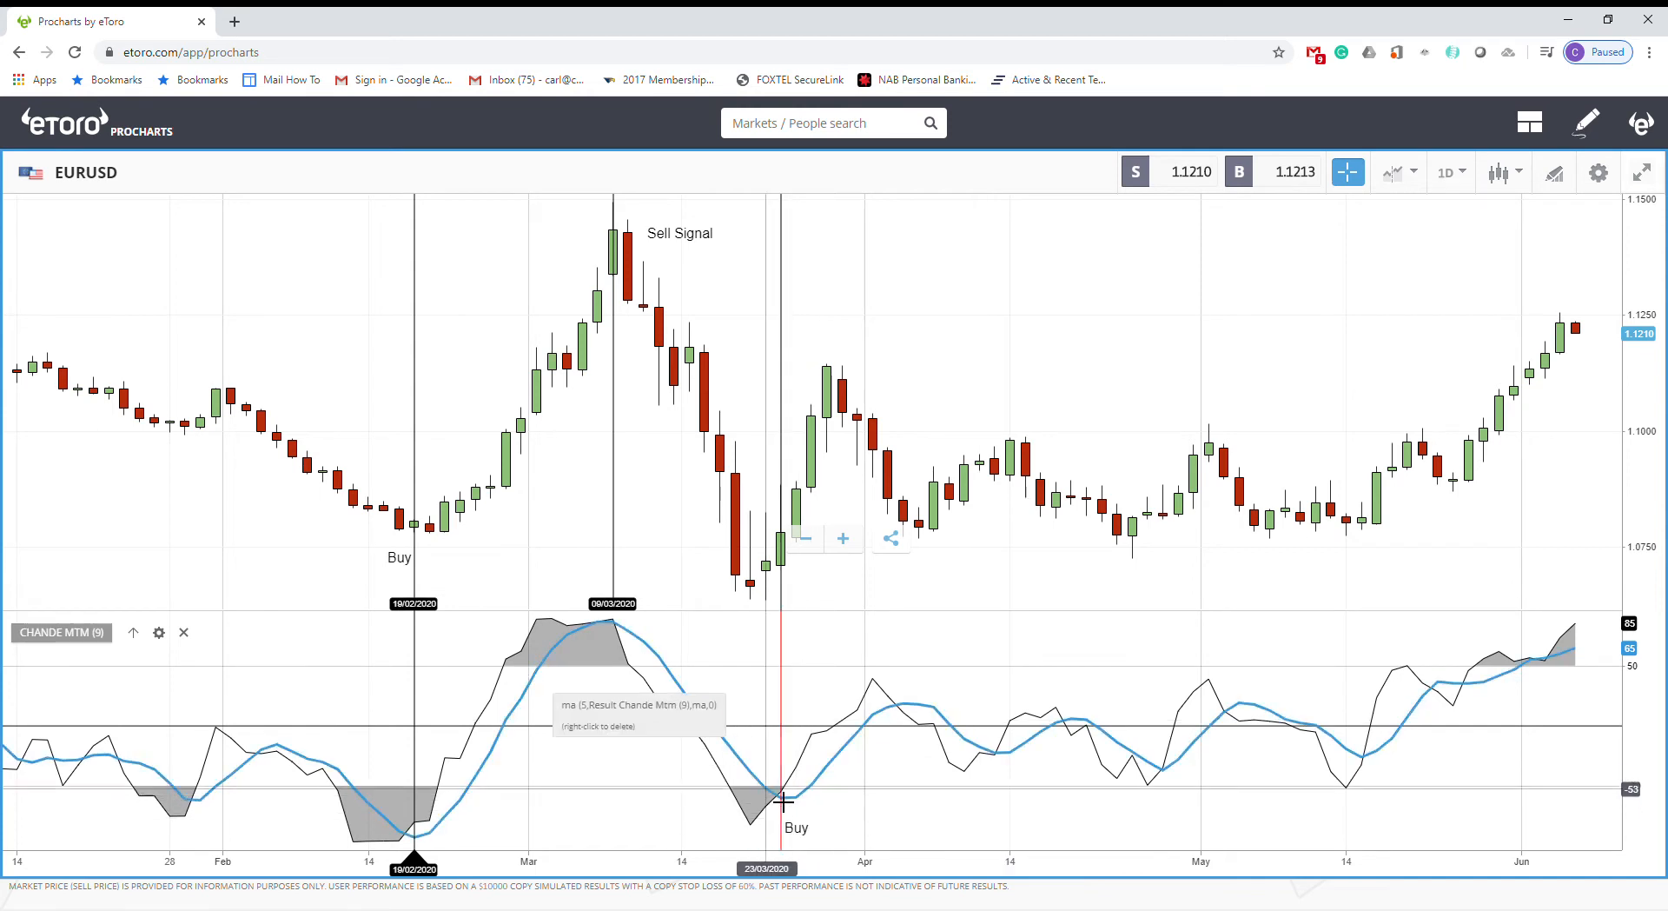
{"action": "mouse_move", "coordinate": [755, 759]}
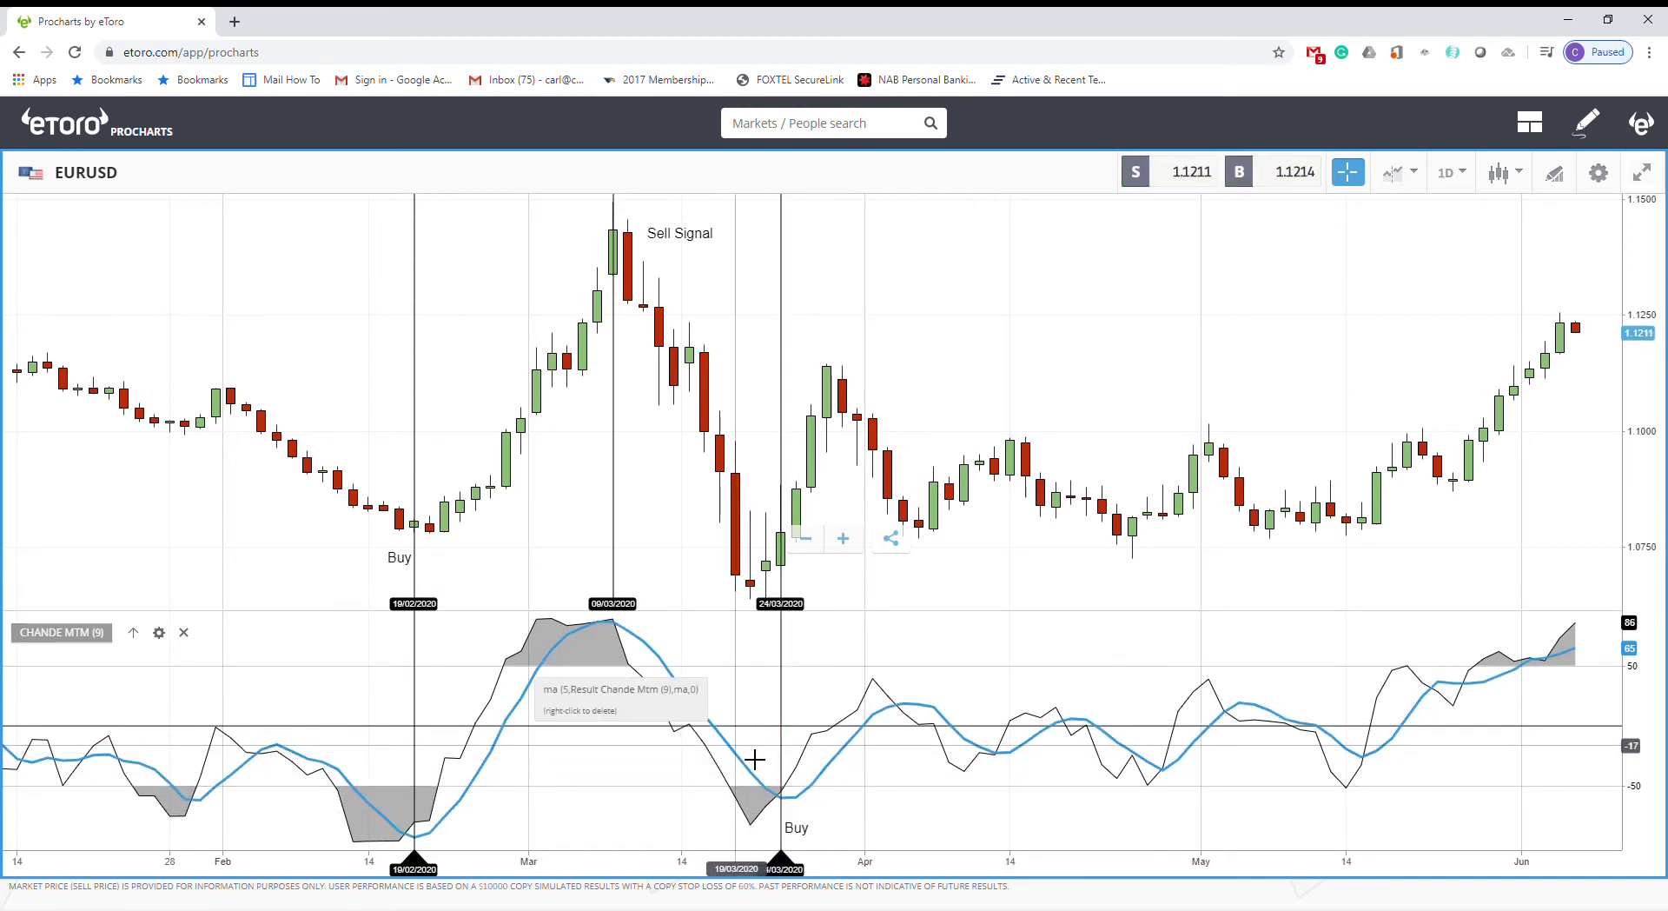
{"action": "mouse_move", "coordinate": [625, 641]}
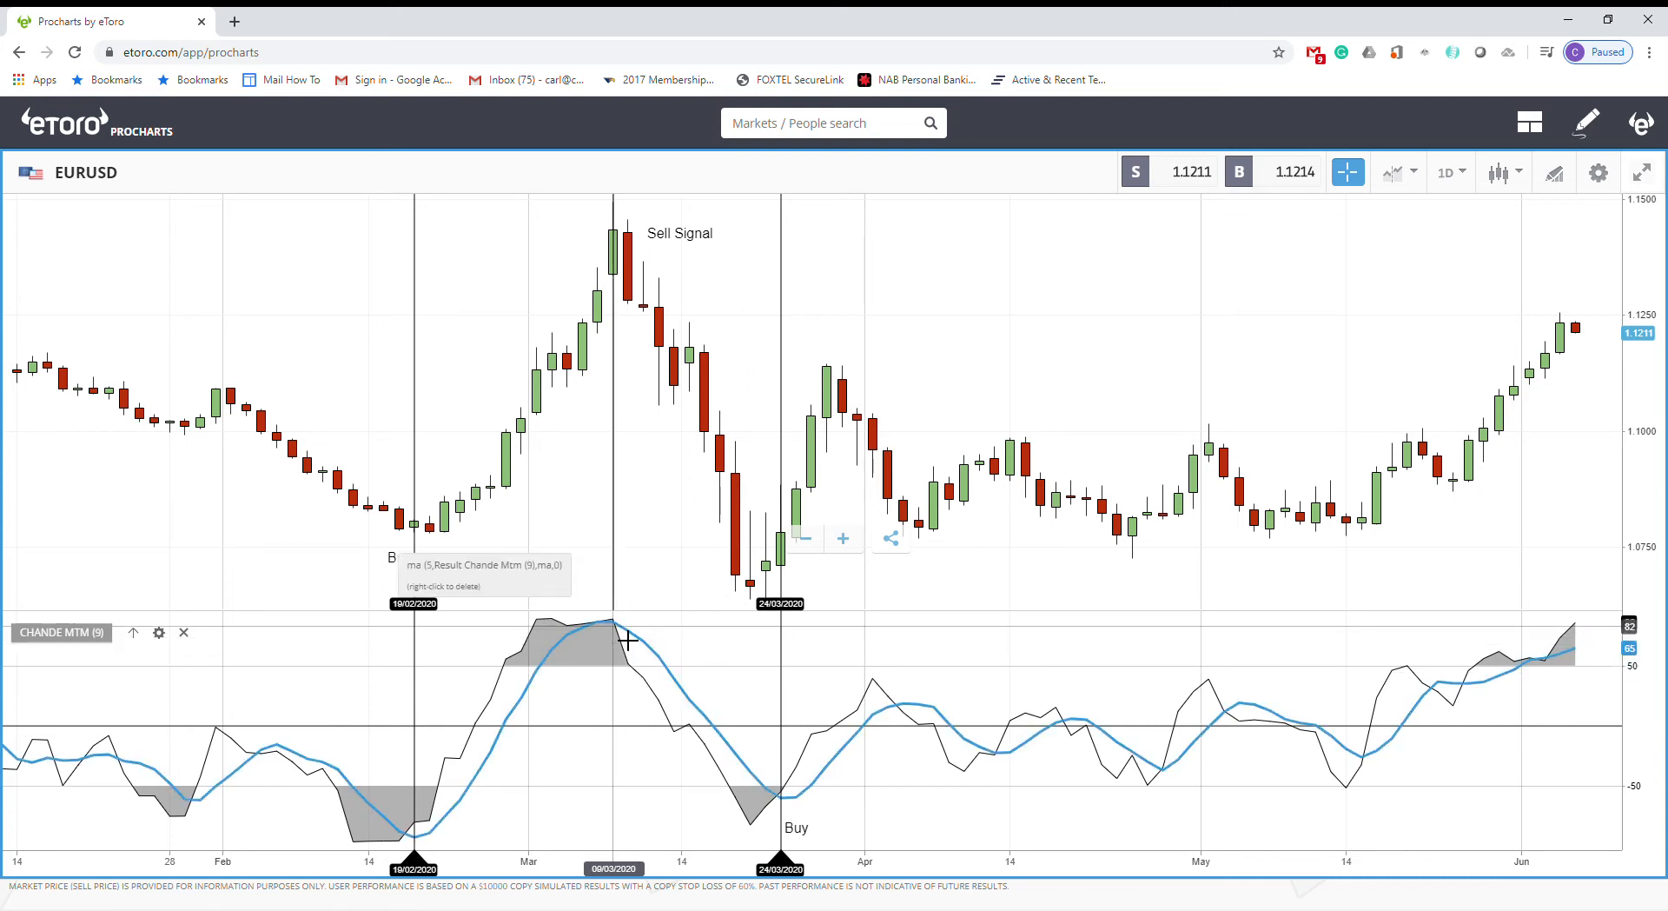
{"action": "mouse_move", "coordinate": [642, 682]}
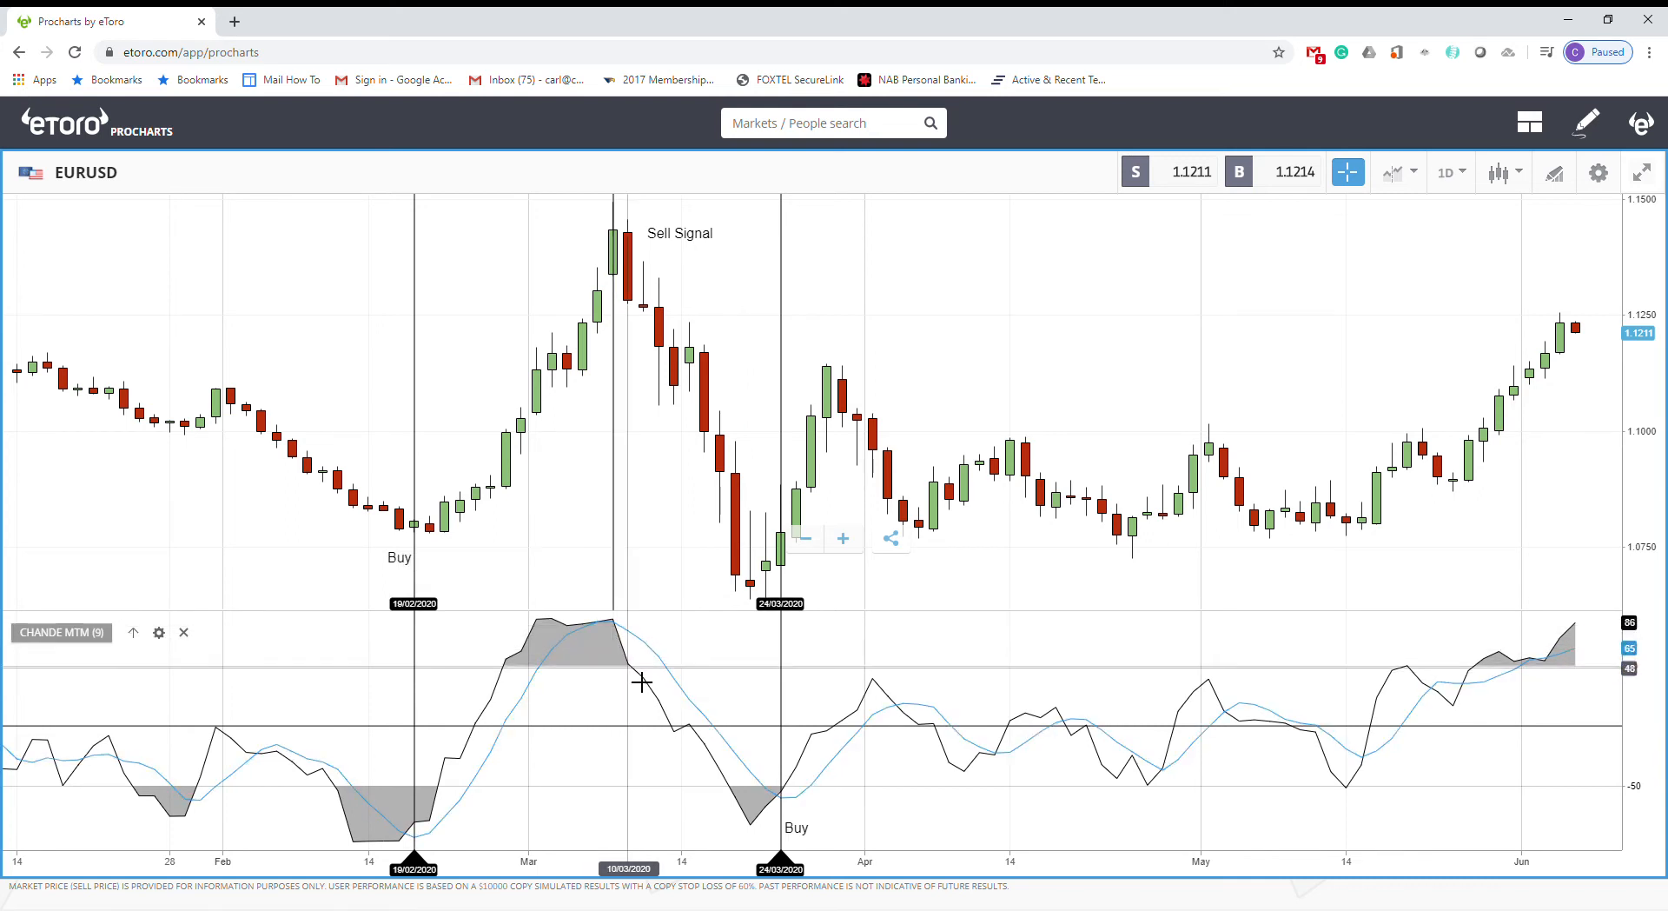
{"action": "mouse_move", "coordinate": [634, 645]}
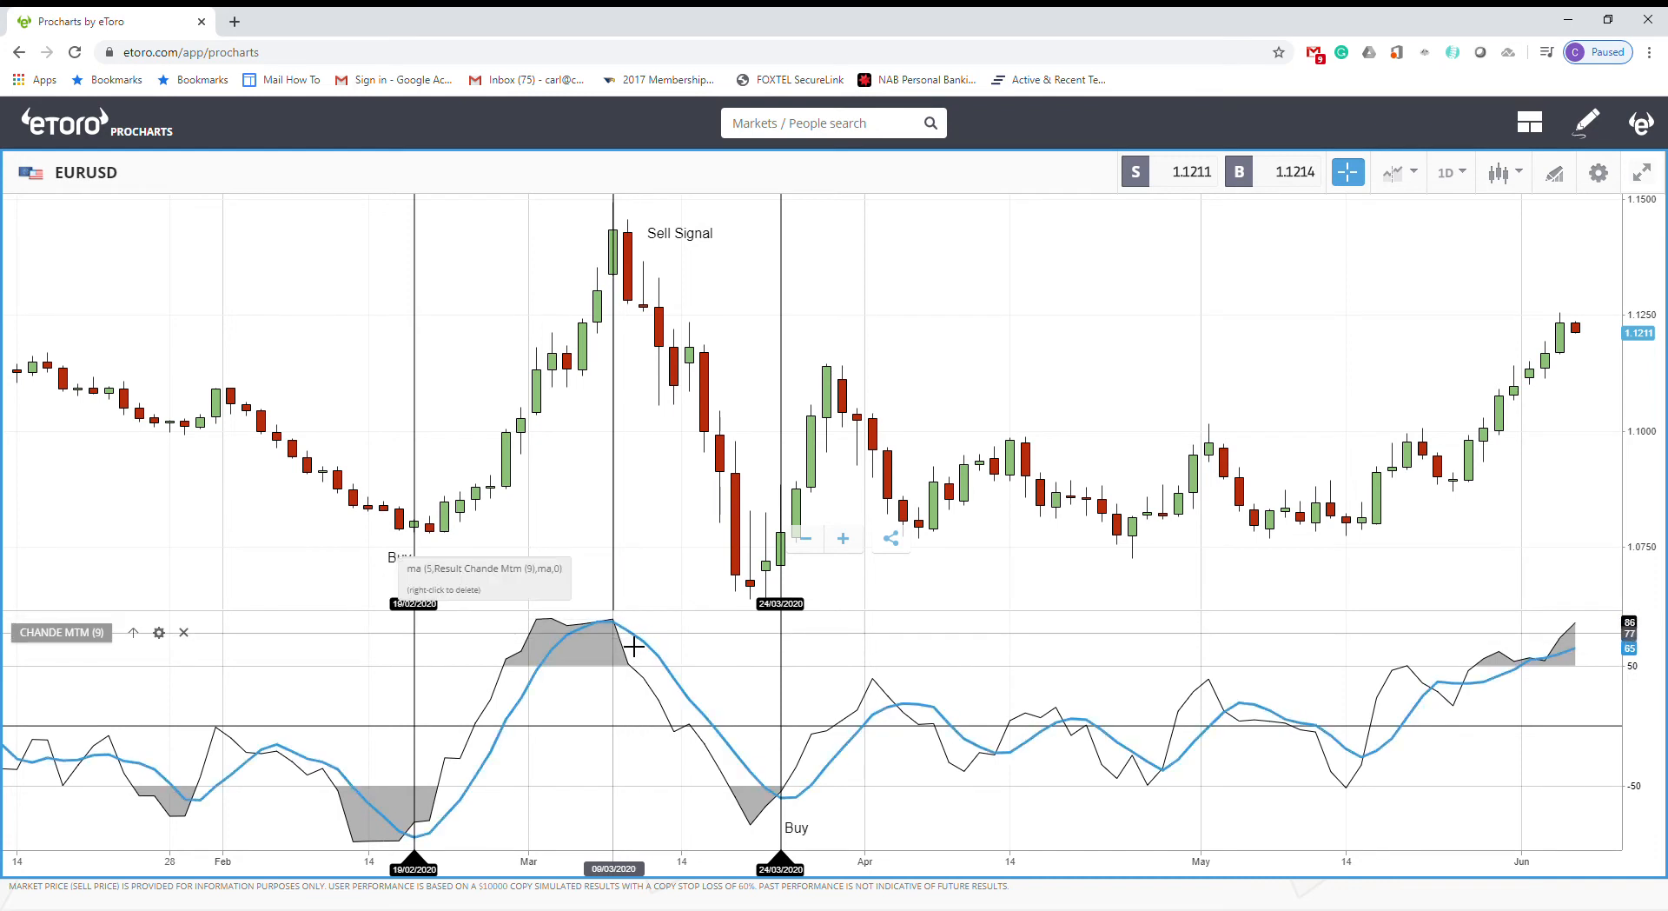
{"action": "mouse_move", "coordinate": [626, 642]}
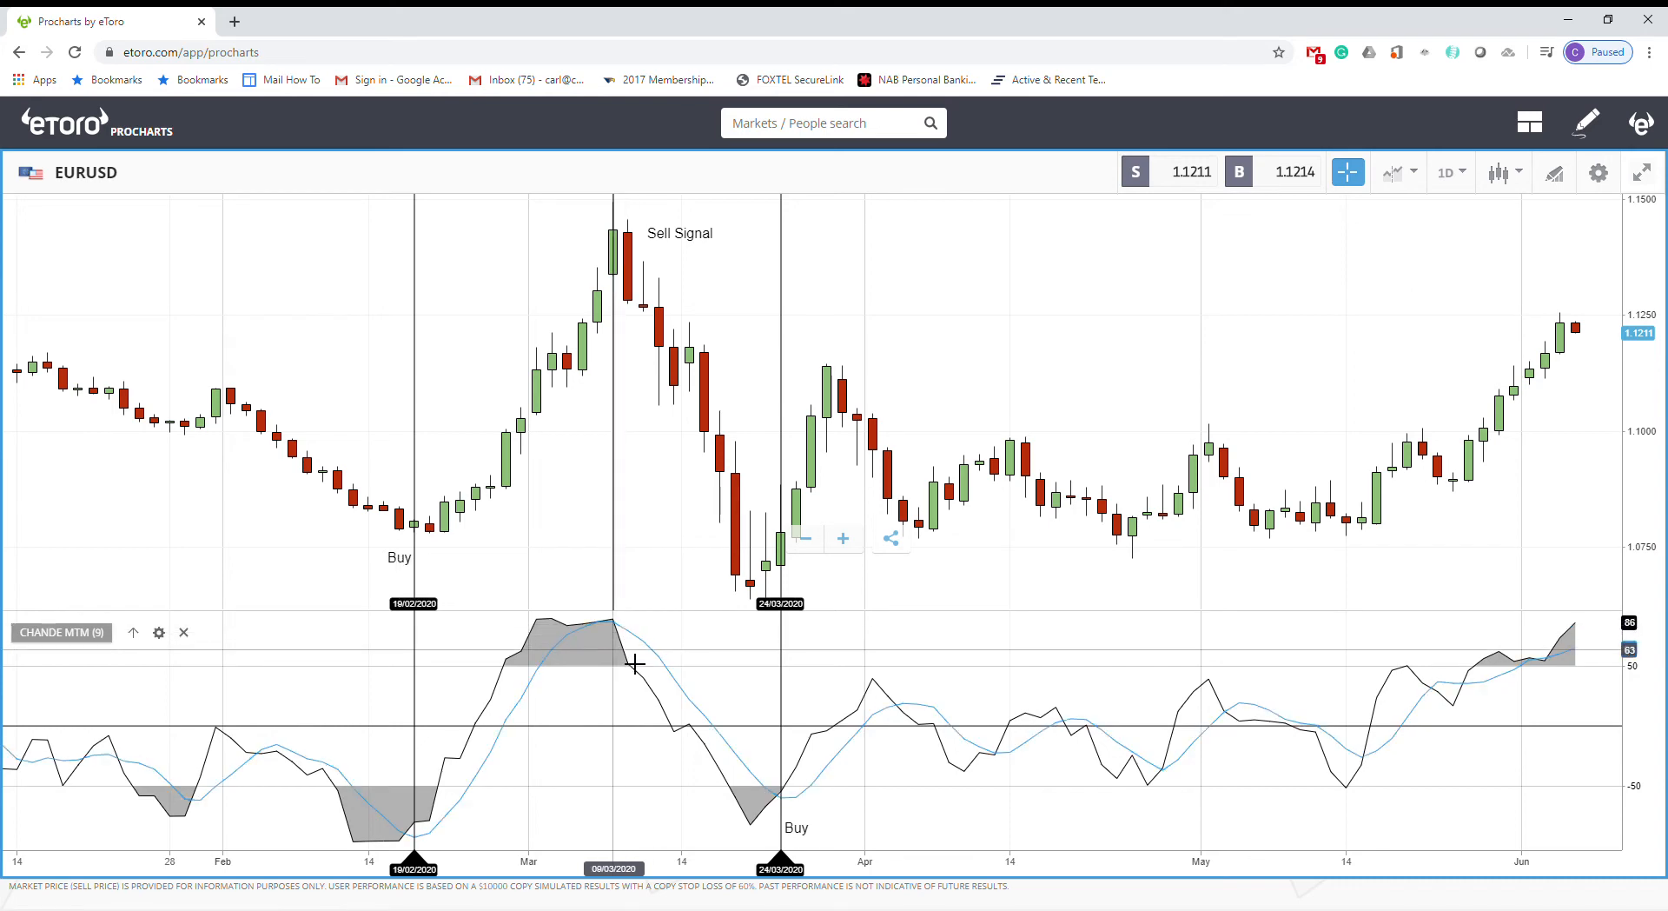
{"action": "mouse_move", "coordinate": [563, 621]}
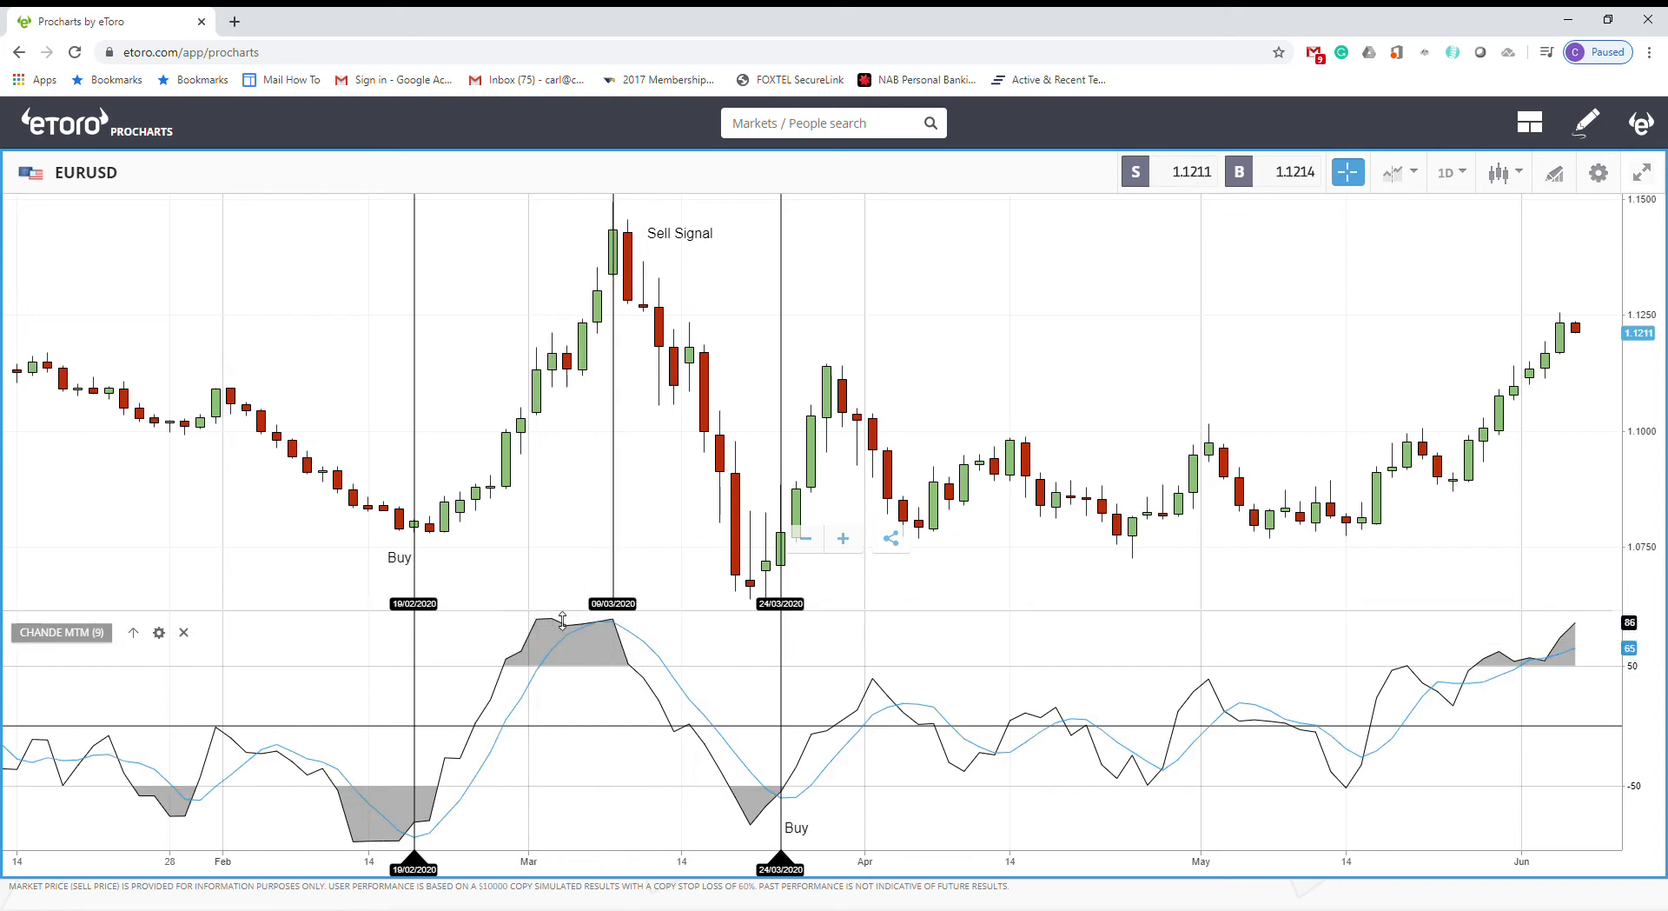
{"action": "mouse_move", "coordinate": [777, 782]}
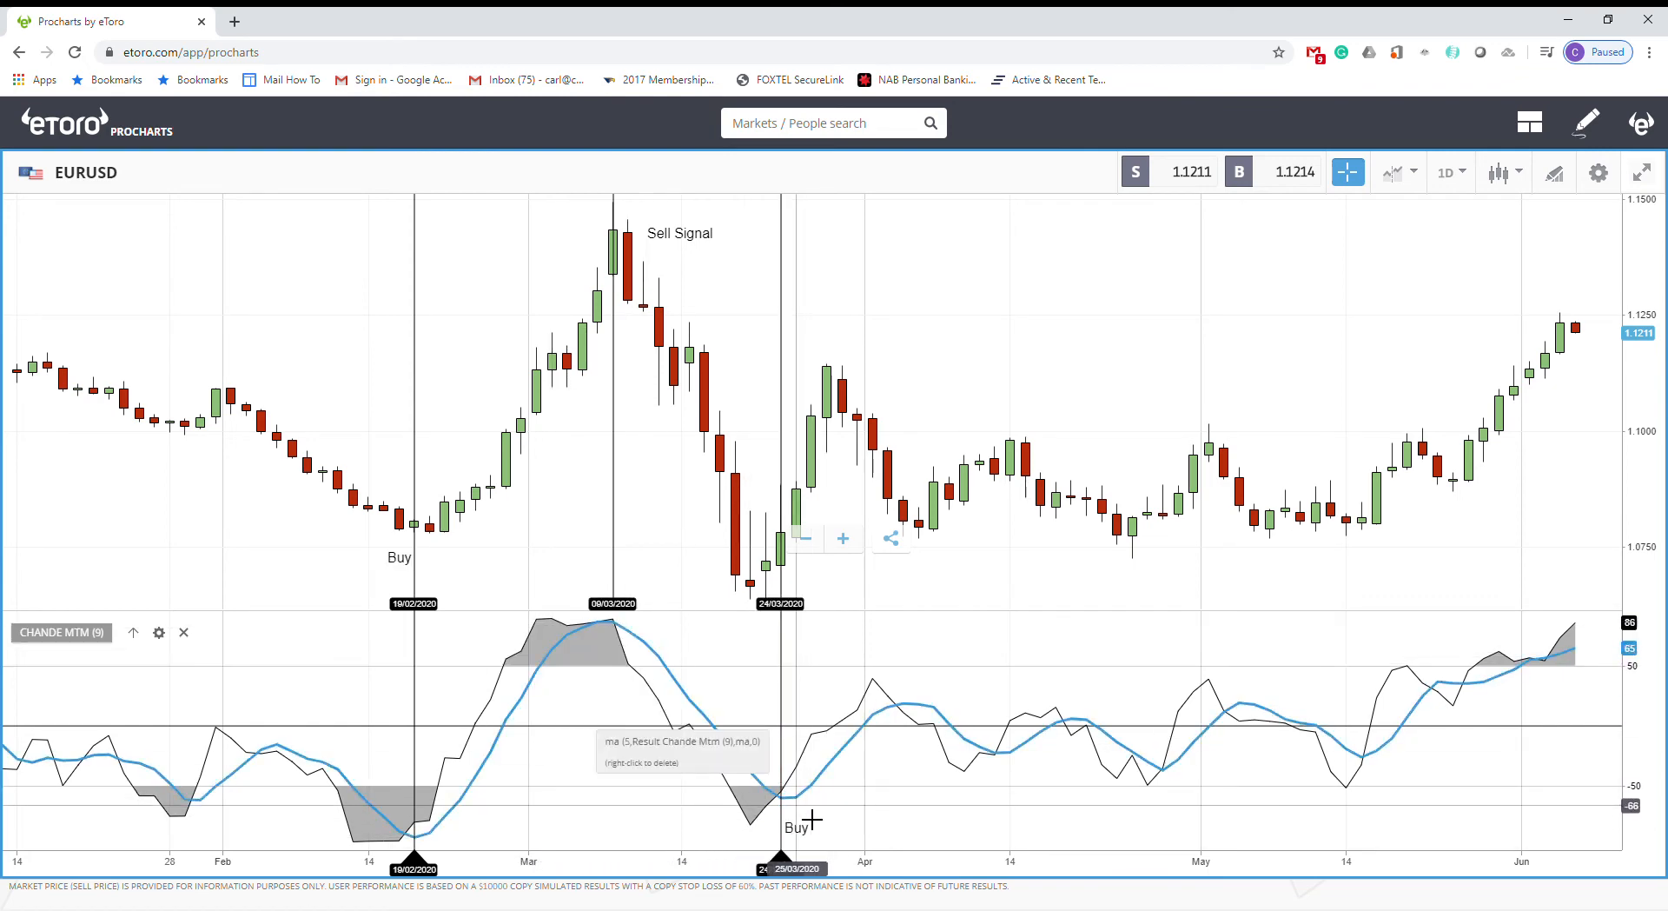
{"action": "mouse_move", "coordinate": [745, 836]}
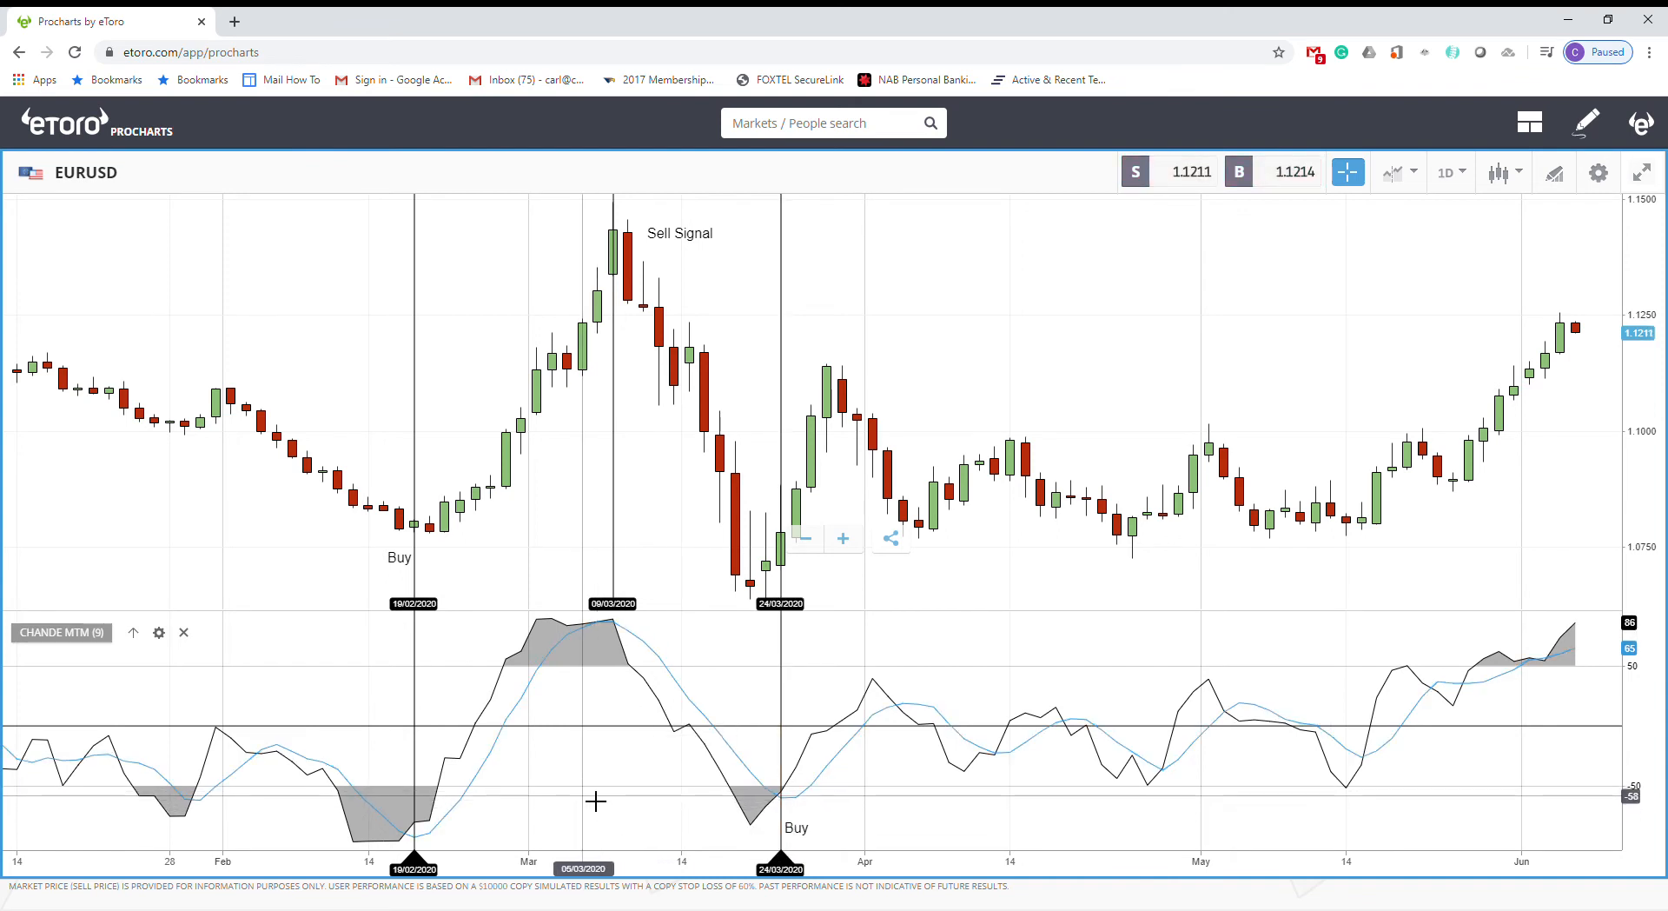
{"action": "mouse_move", "coordinate": [518, 586]}
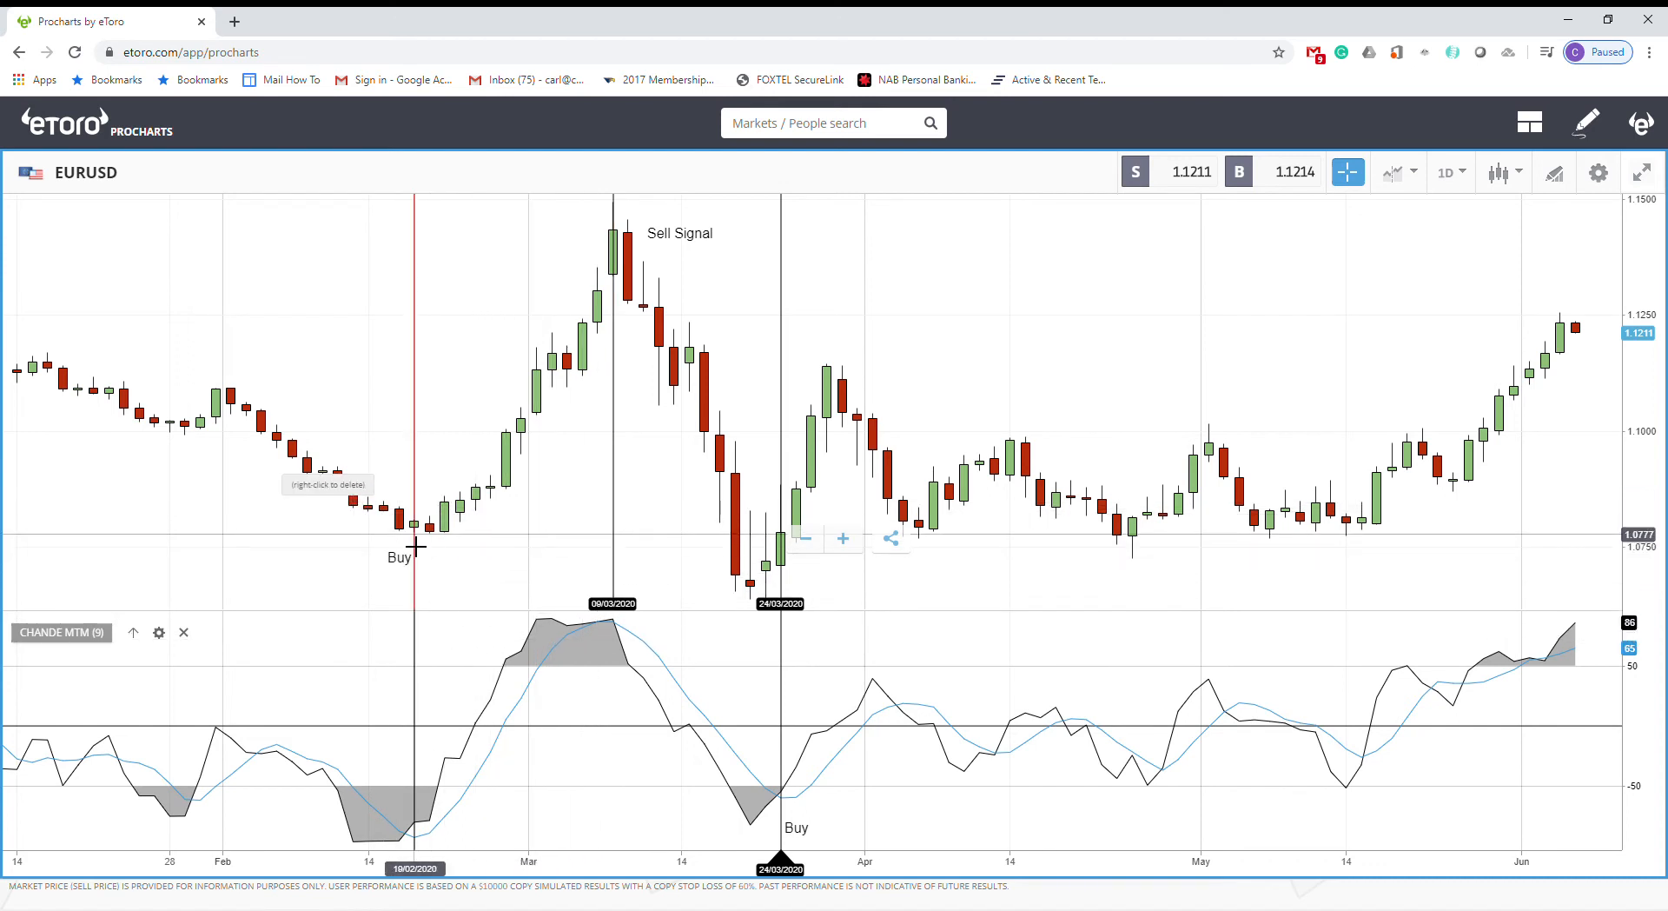
{"action": "mouse_move", "coordinate": [423, 816]}
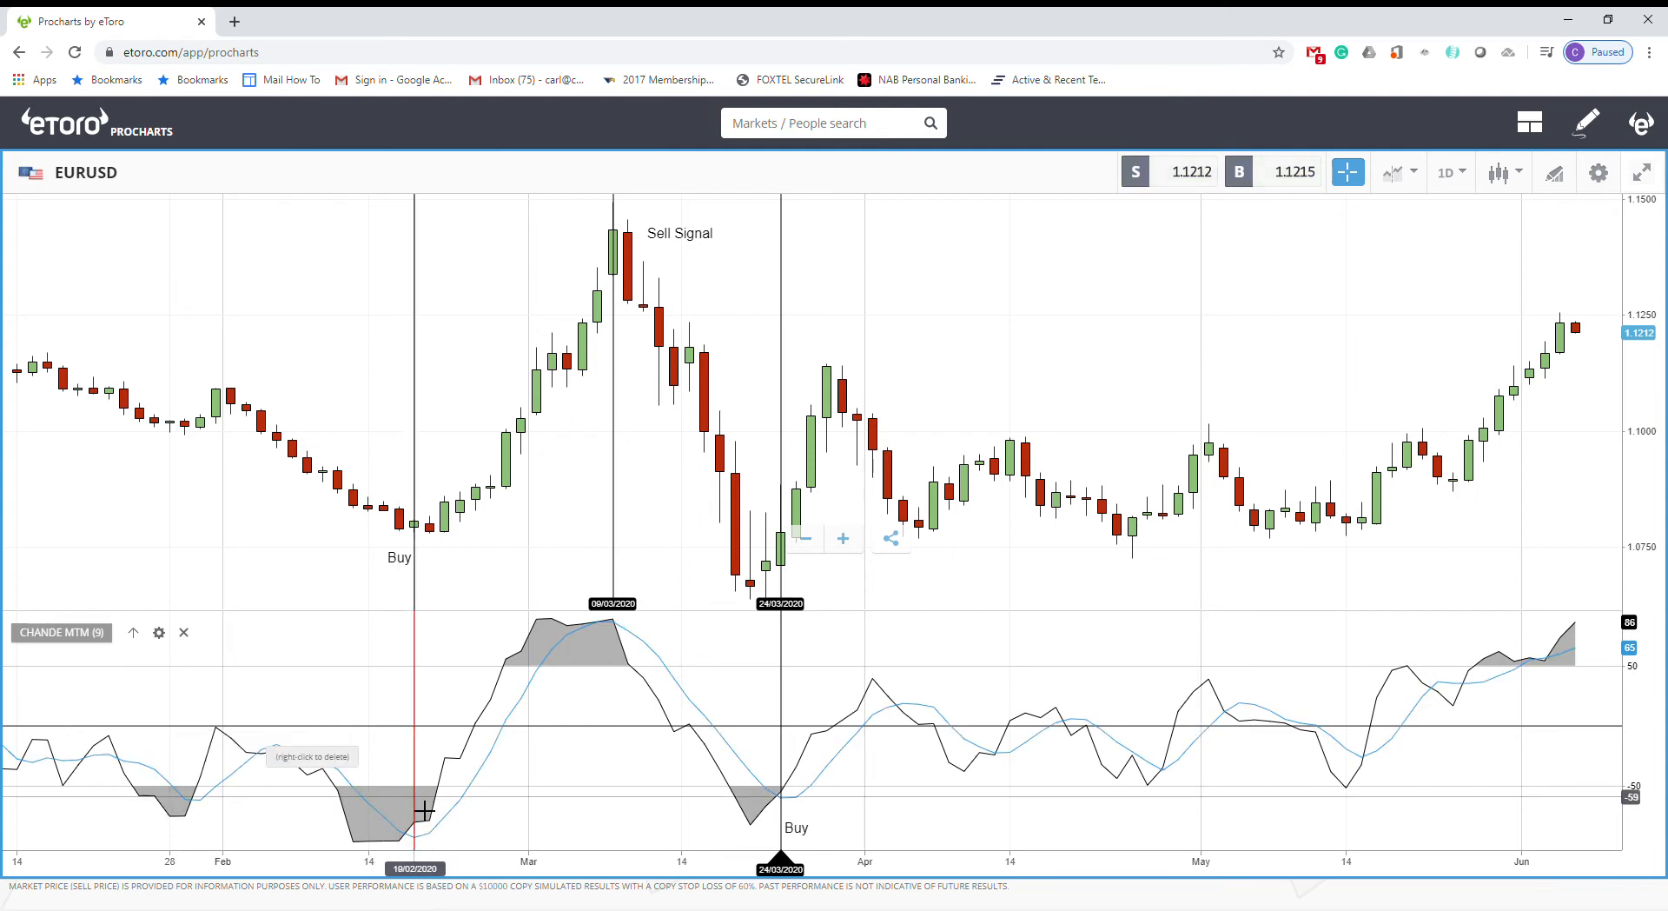
{"action": "mouse_move", "coordinate": [413, 844]}
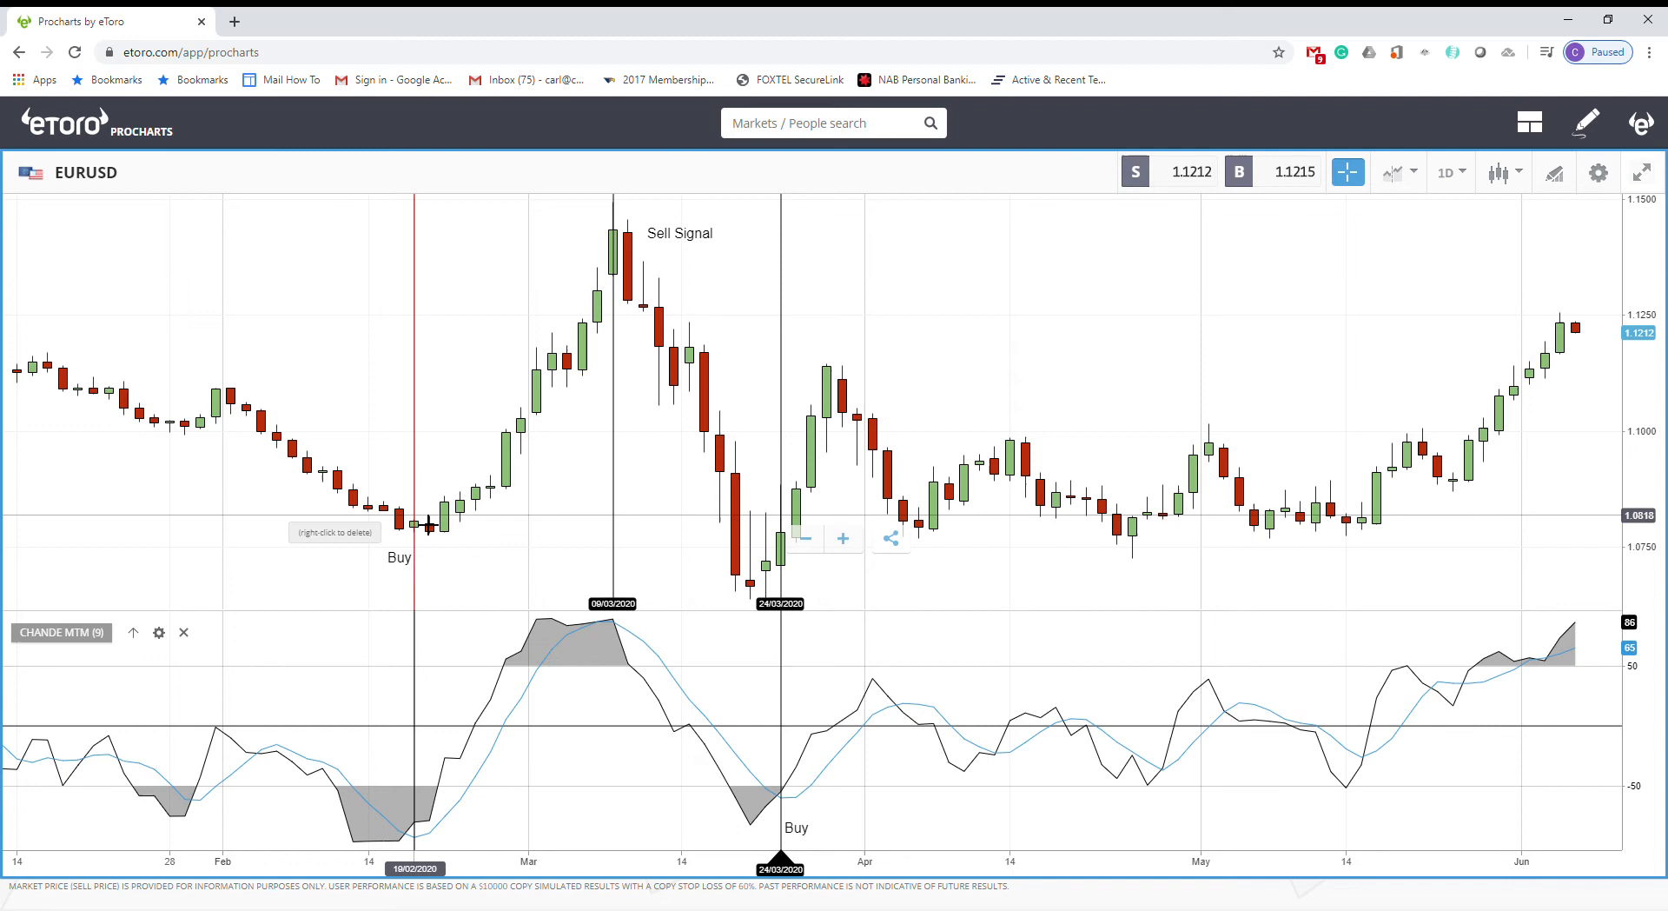
{"action": "mouse_move", "coordinate": [435, 801]}
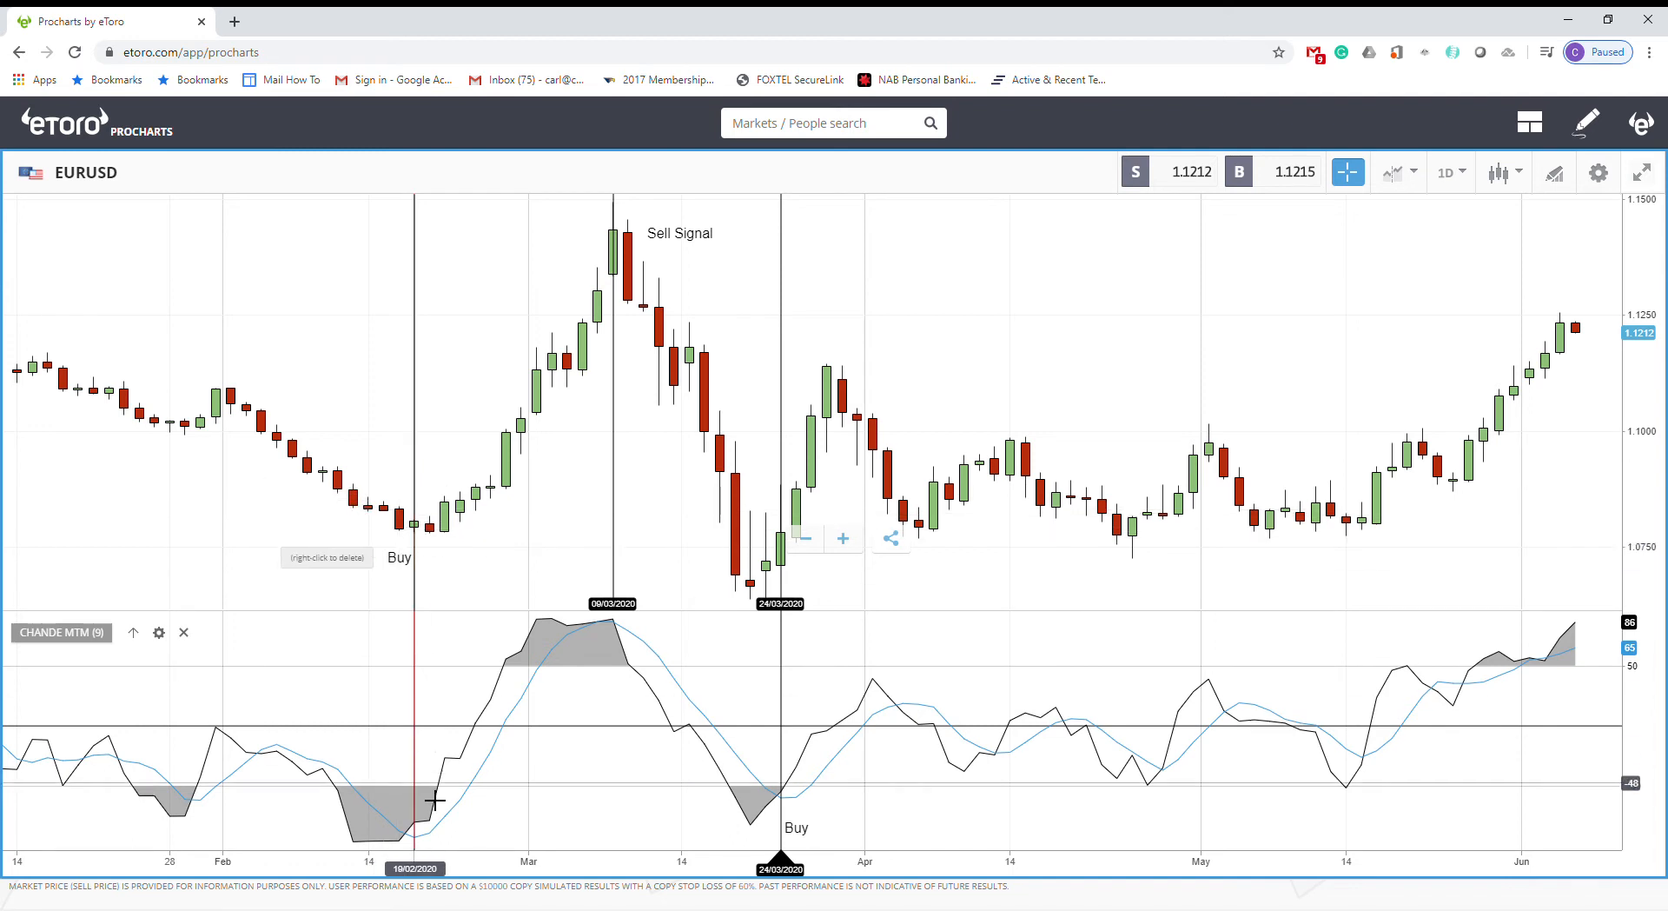
{"action": "mouse_move", "coordinate": [626, 638]}
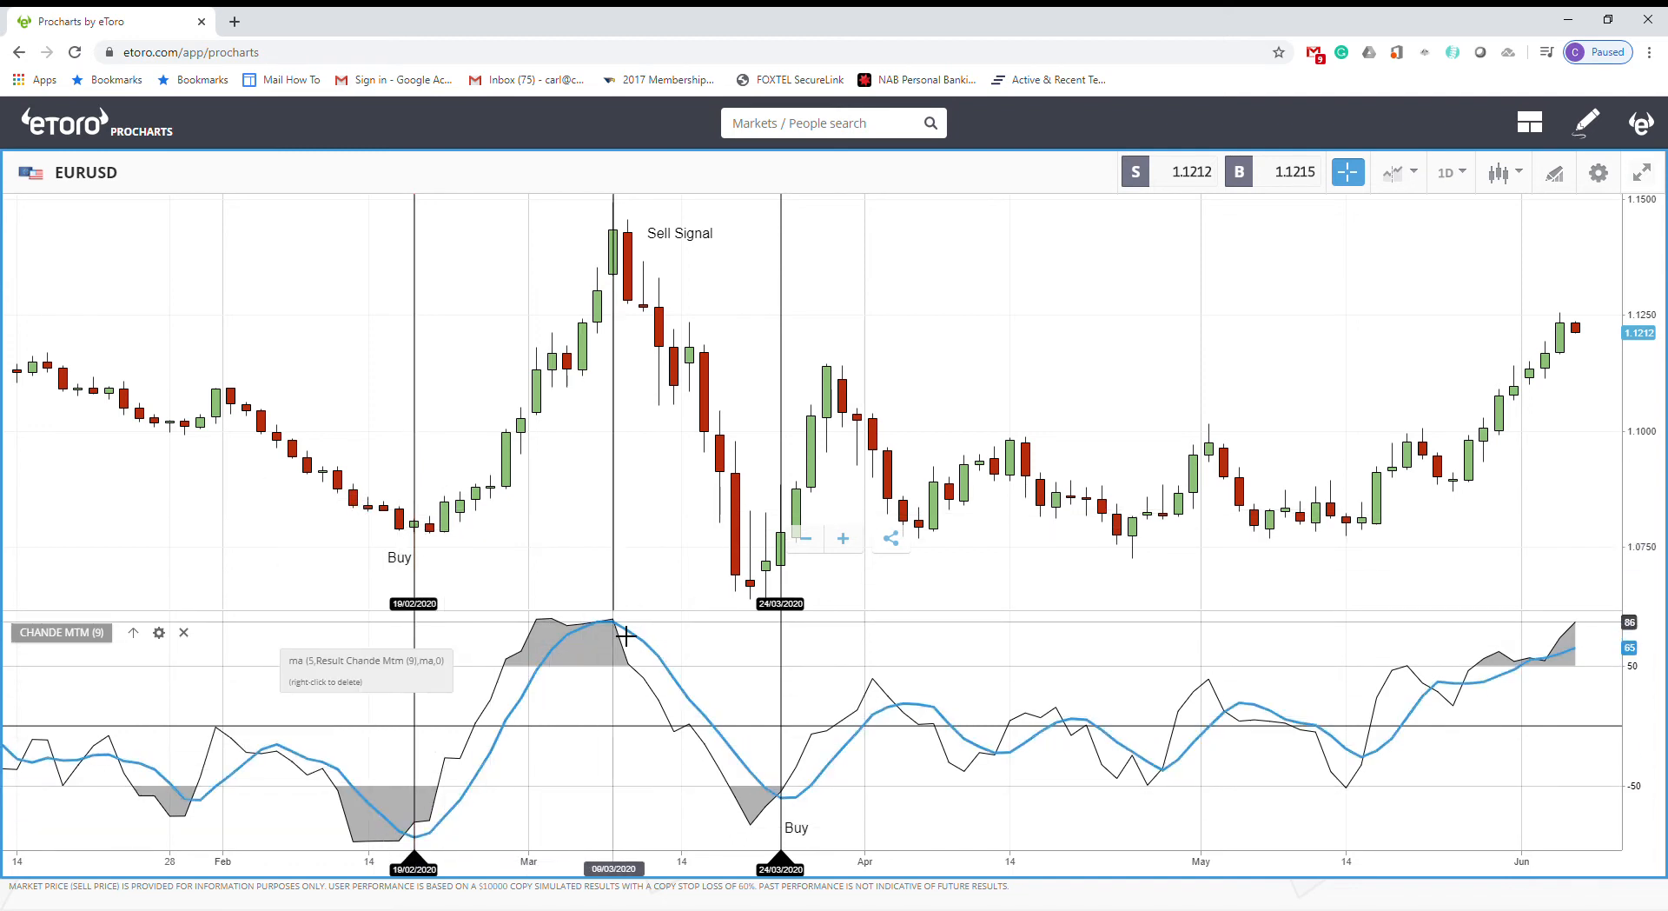
{"action": "mouse_move", "coordinate": [623, 616]}
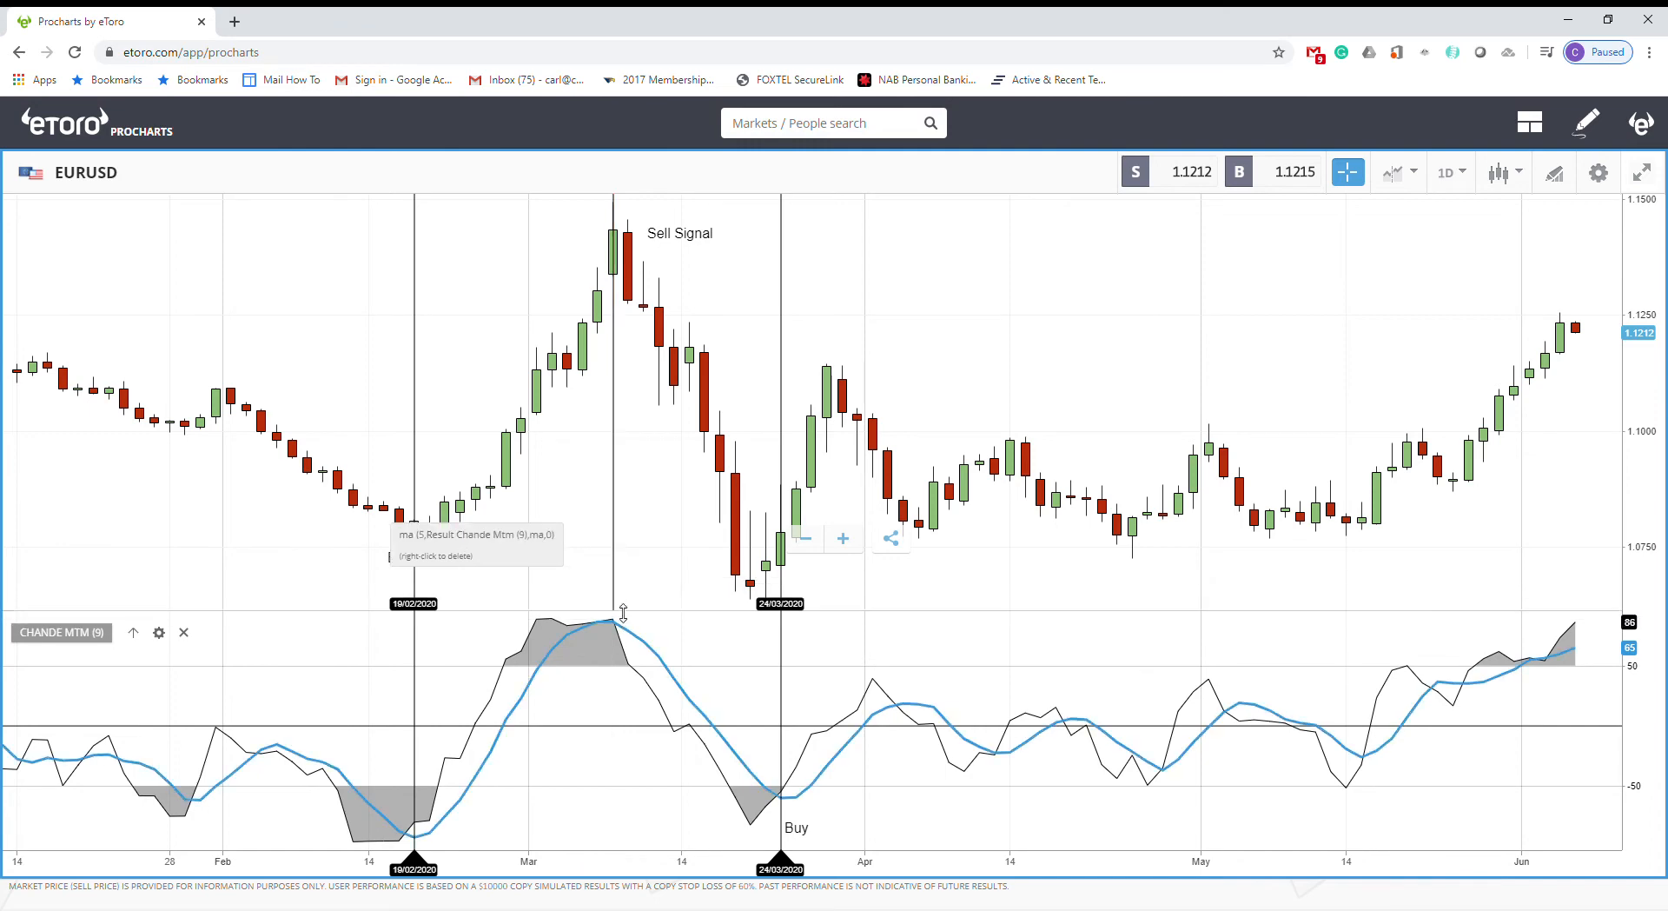
{"action": "mouse_move", "coordinate": [612, 594]}
{"action": "type", "text": "Bu"}
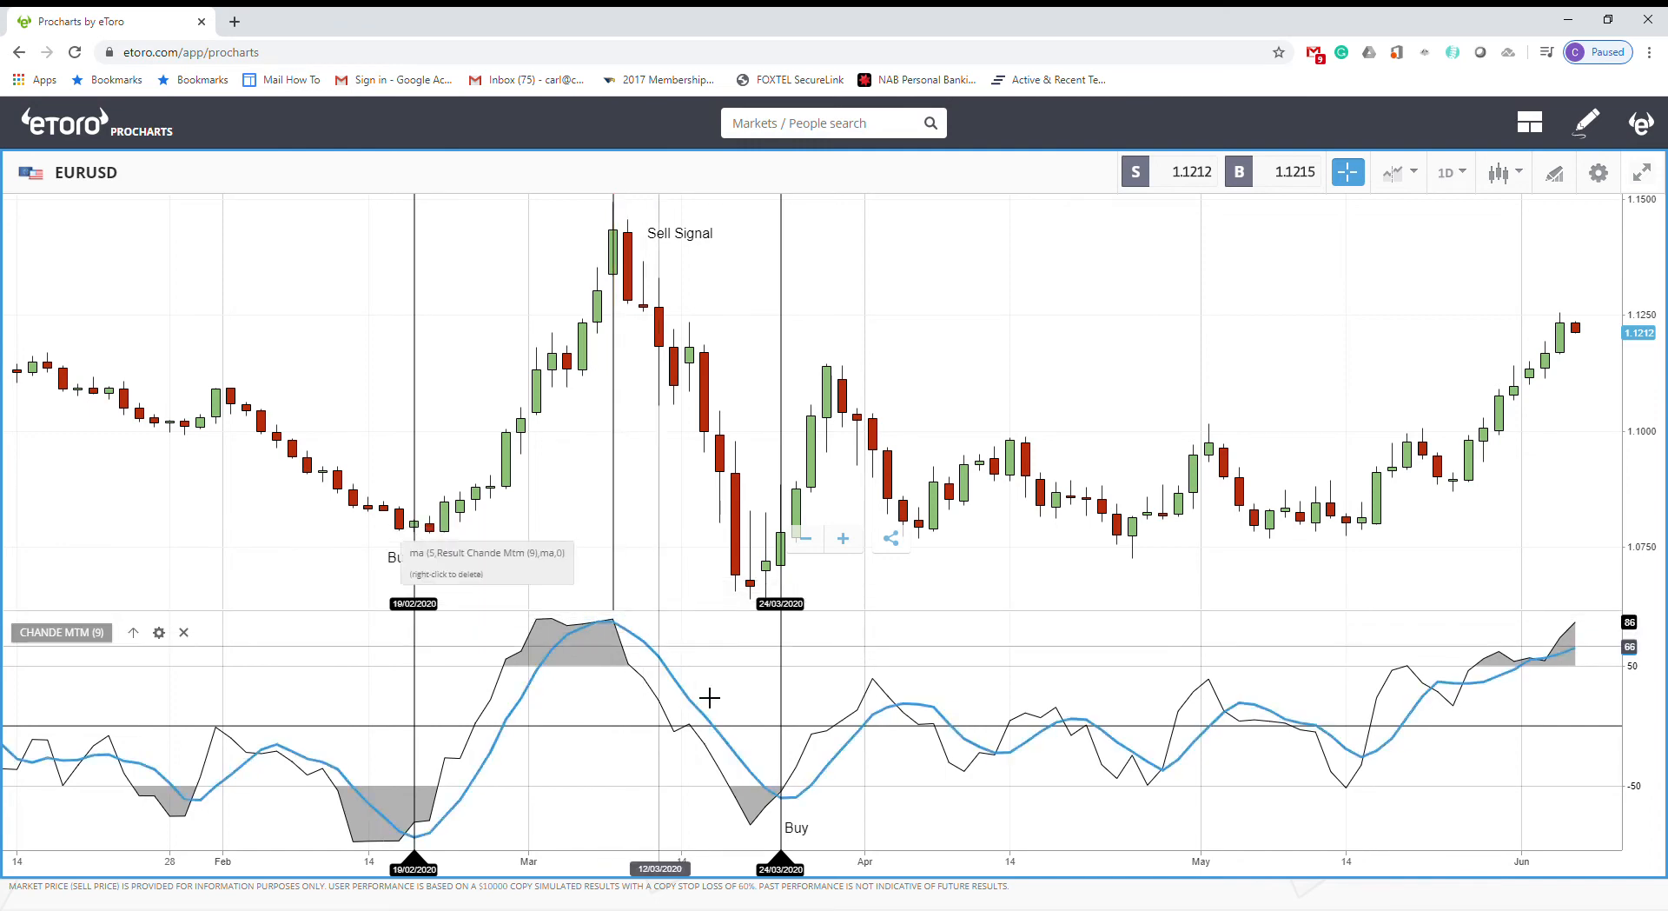
{"action": "mouse_move", "coordinate": [840, 745]}
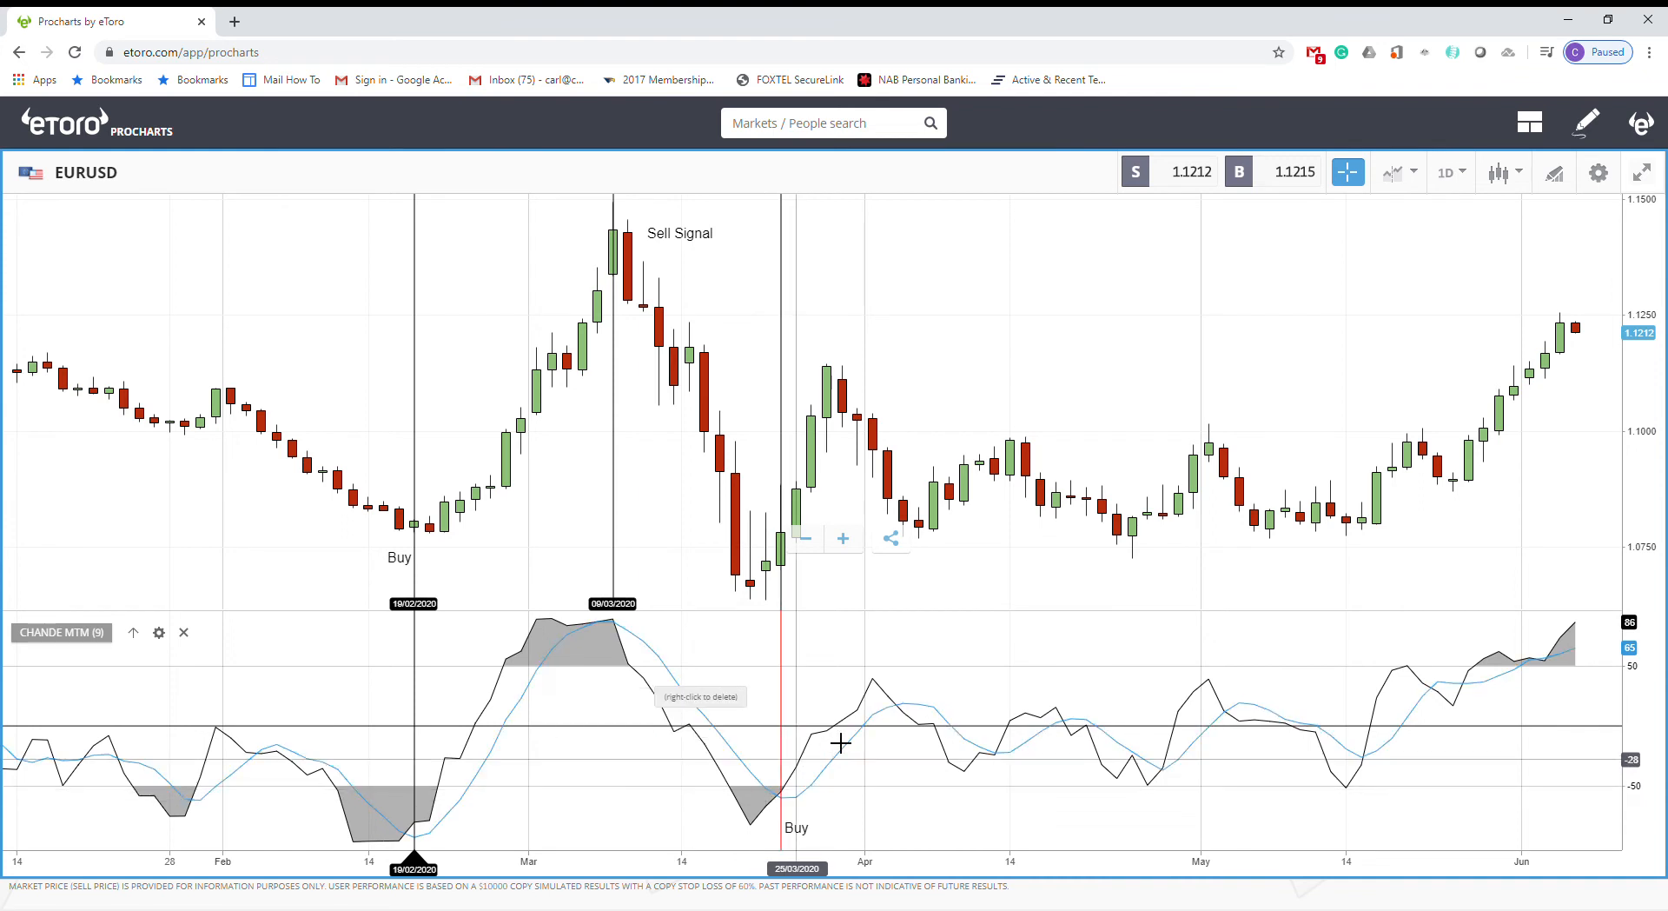
{"action": "mouse_move", "coordinate": [815, 703]}
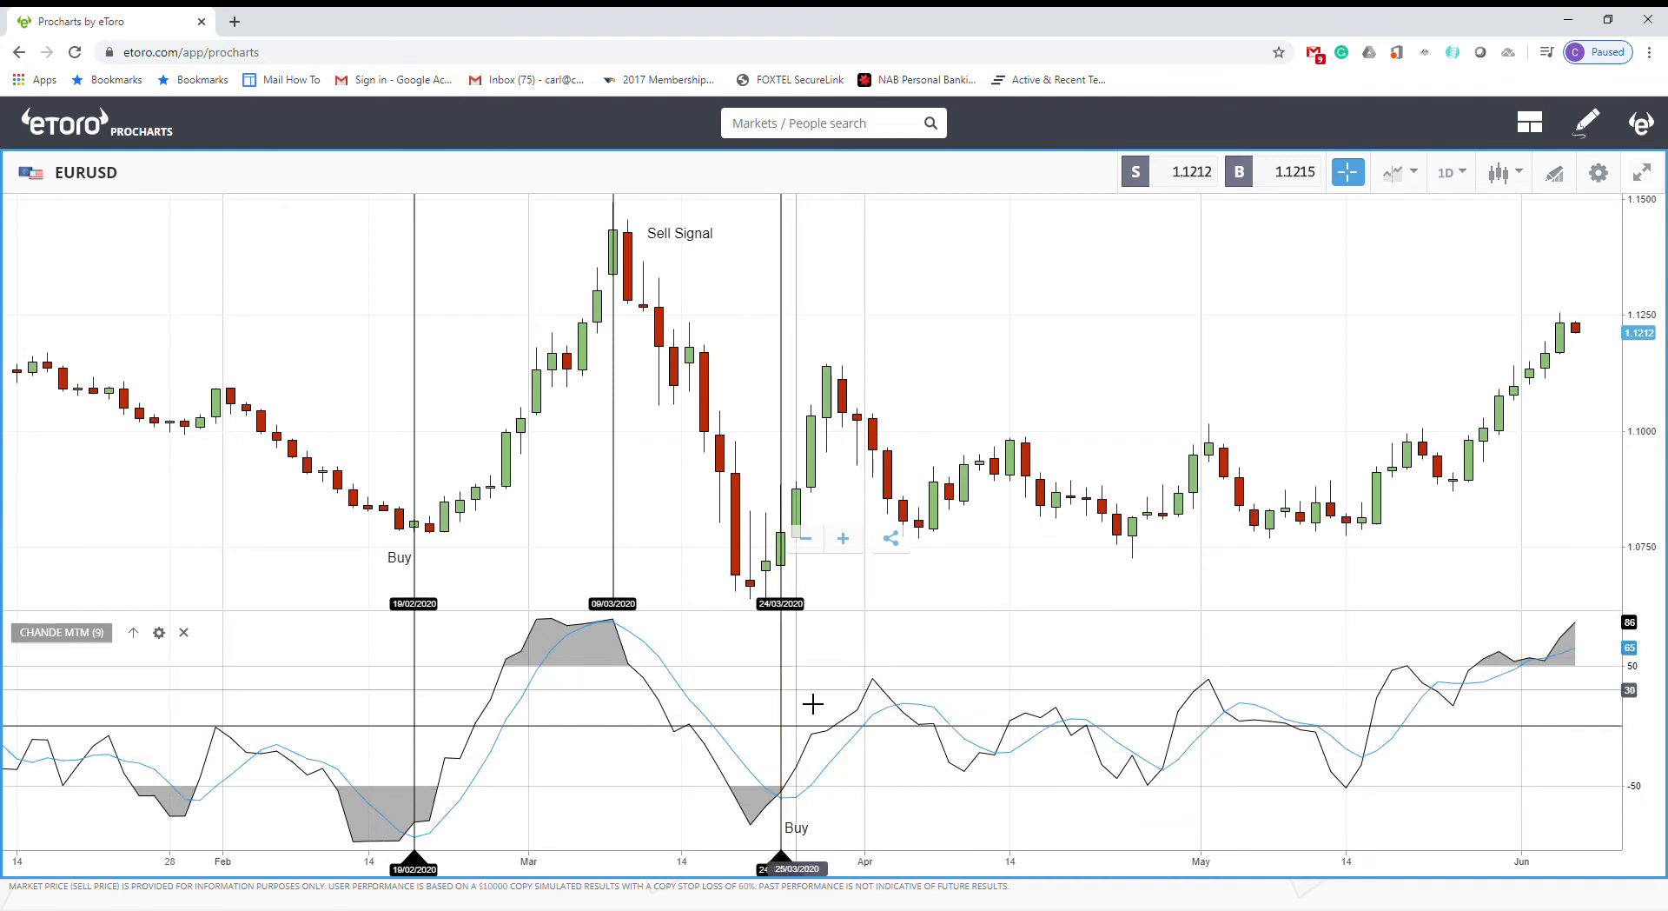
{"action": "mouse_move", "coordinate": [710, 699]}
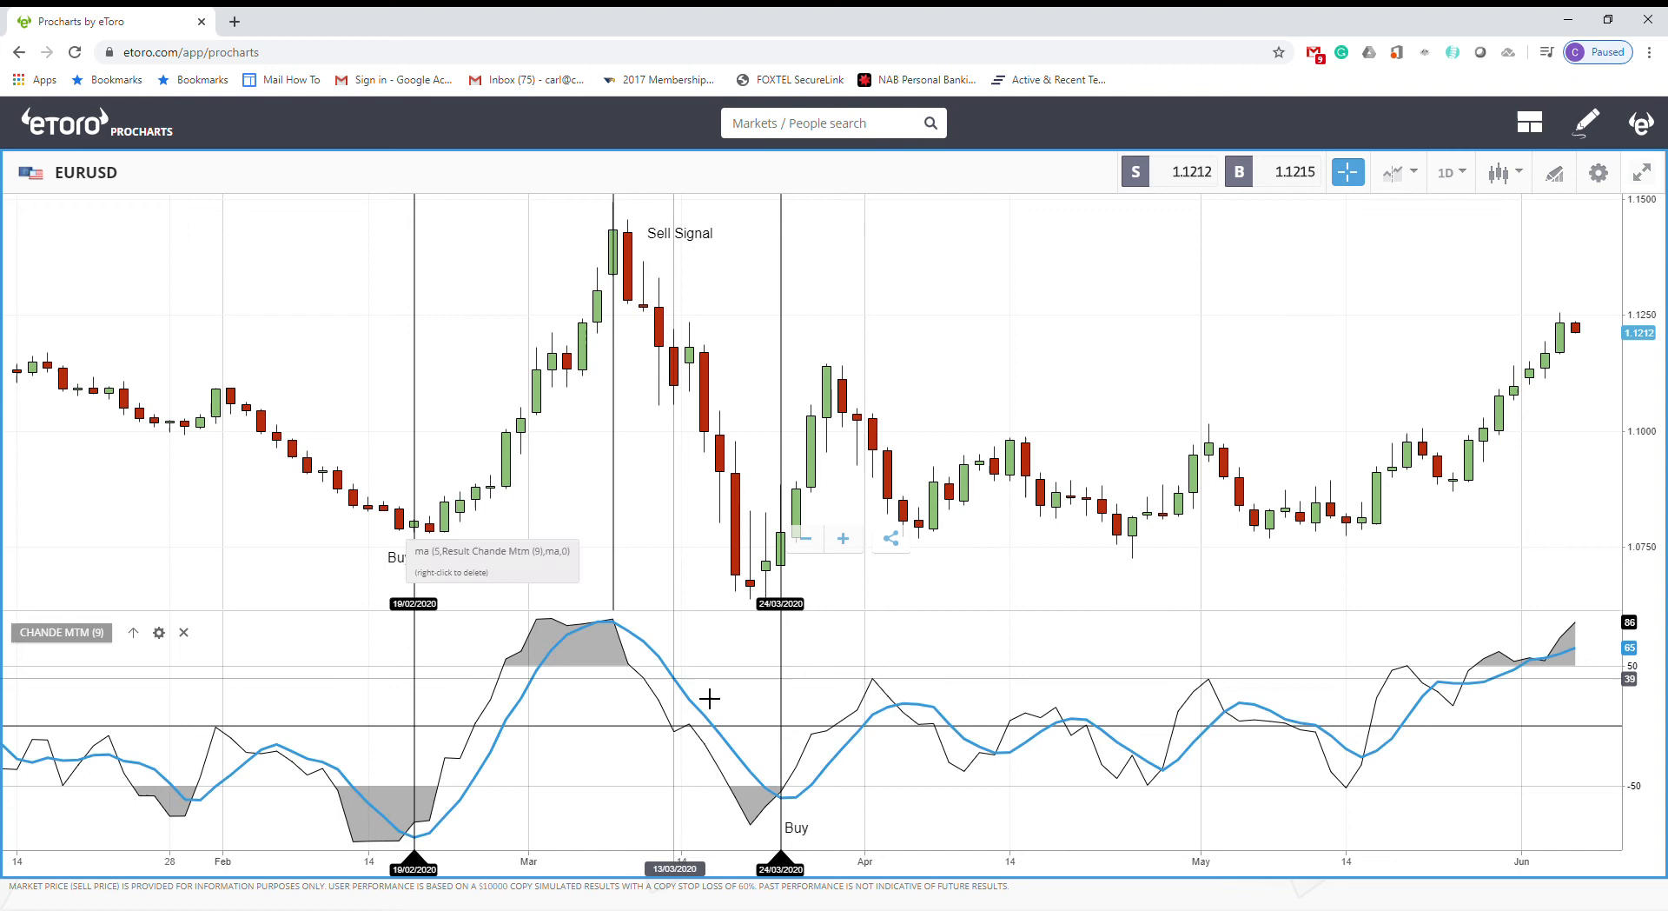
{"action": "mouse_move", "coordinate": [698, 716]}
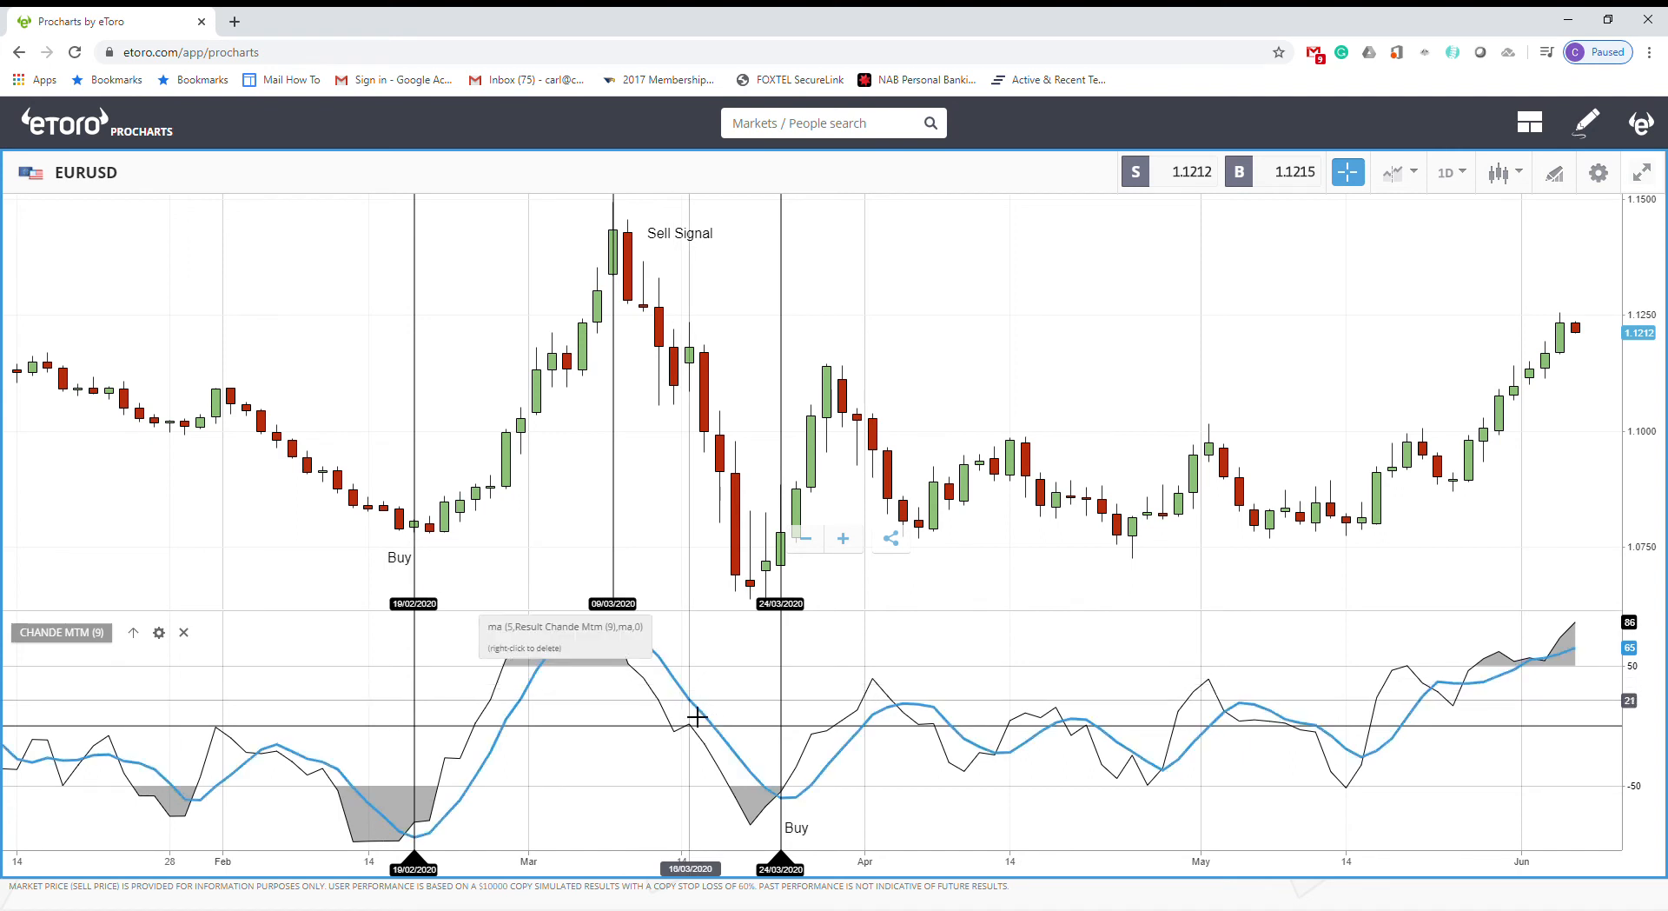
{"action": "mouse_move", "coordinate": [716, 793]}
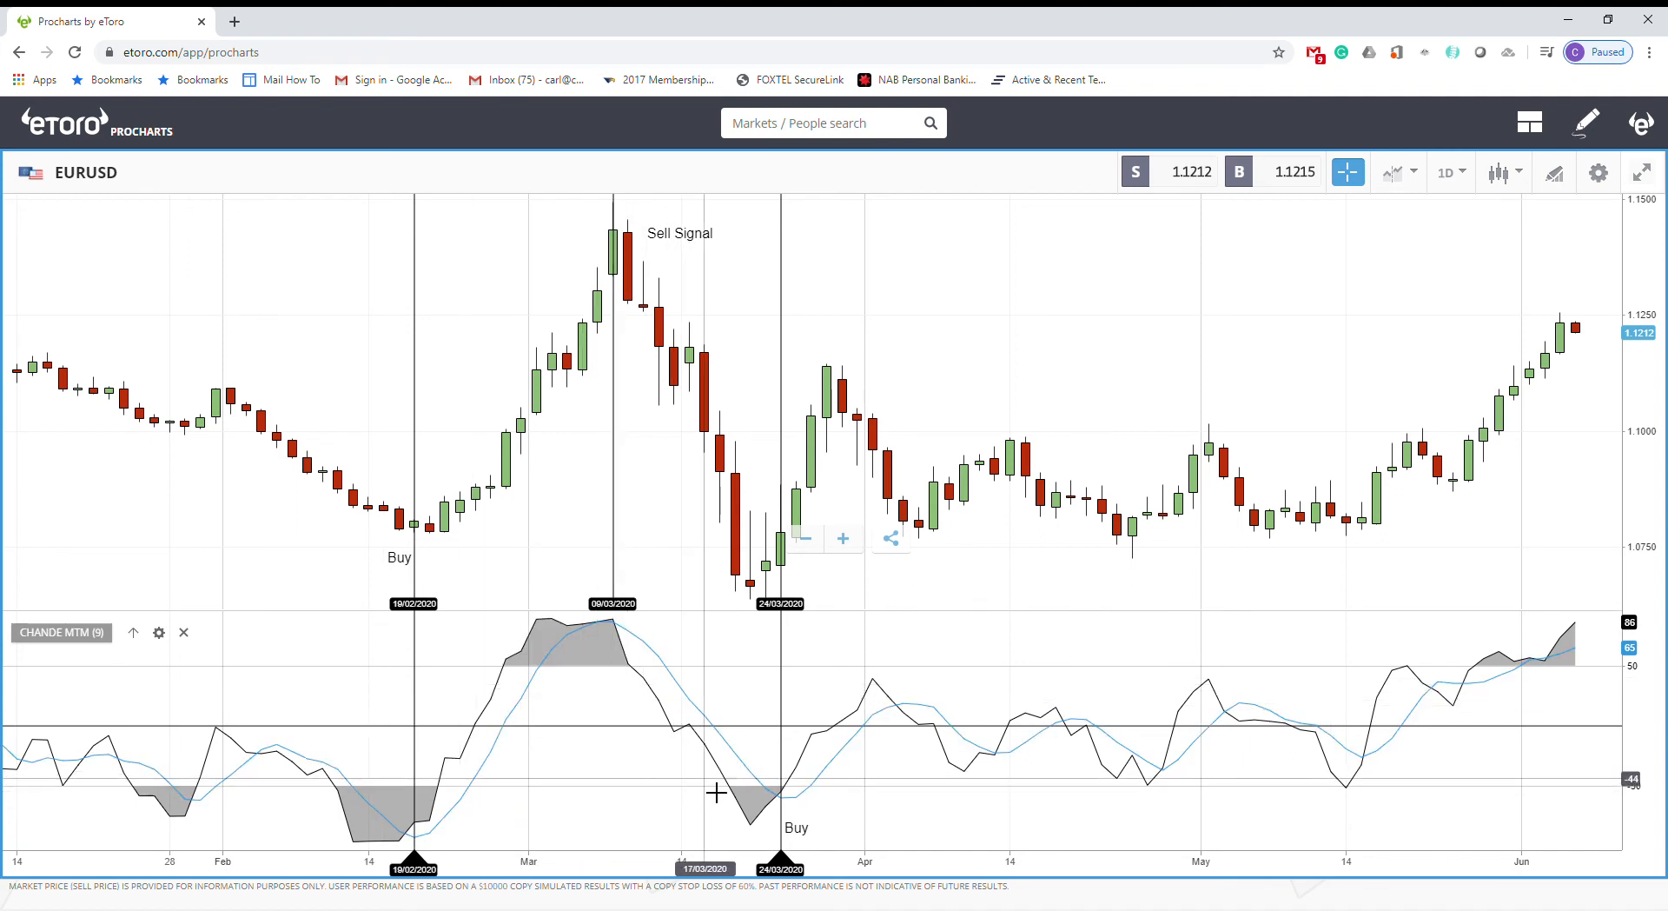
{"action": "mouse_move", "coordinate": [436, 798]}
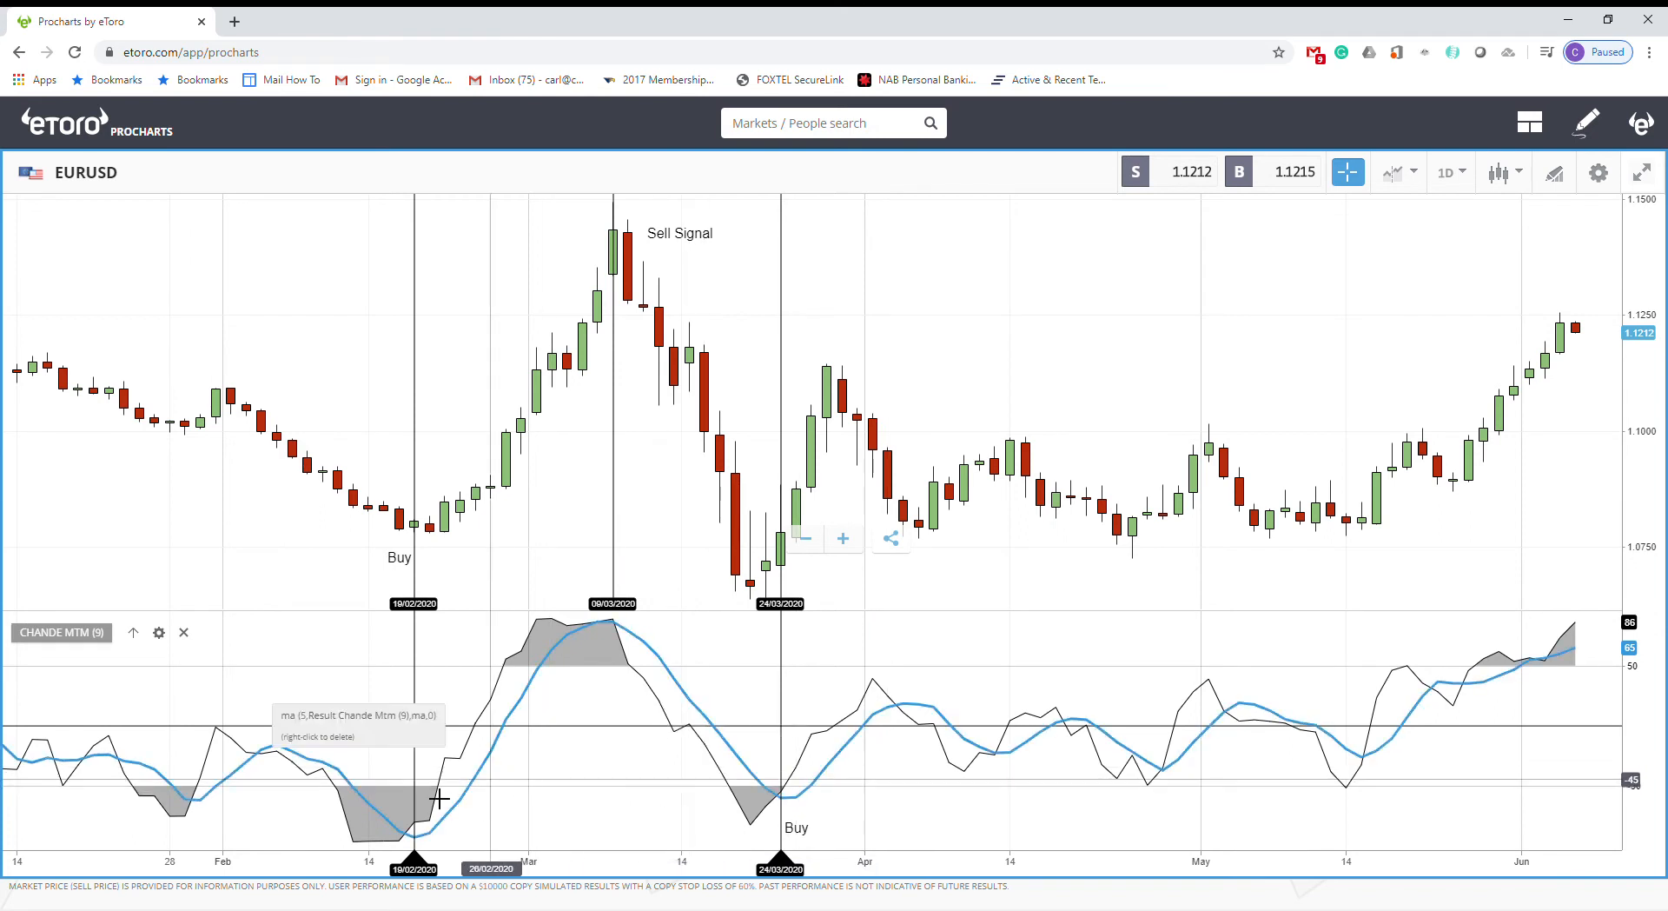
{"action": "mouse_move", "coordinate": [208, 808]}
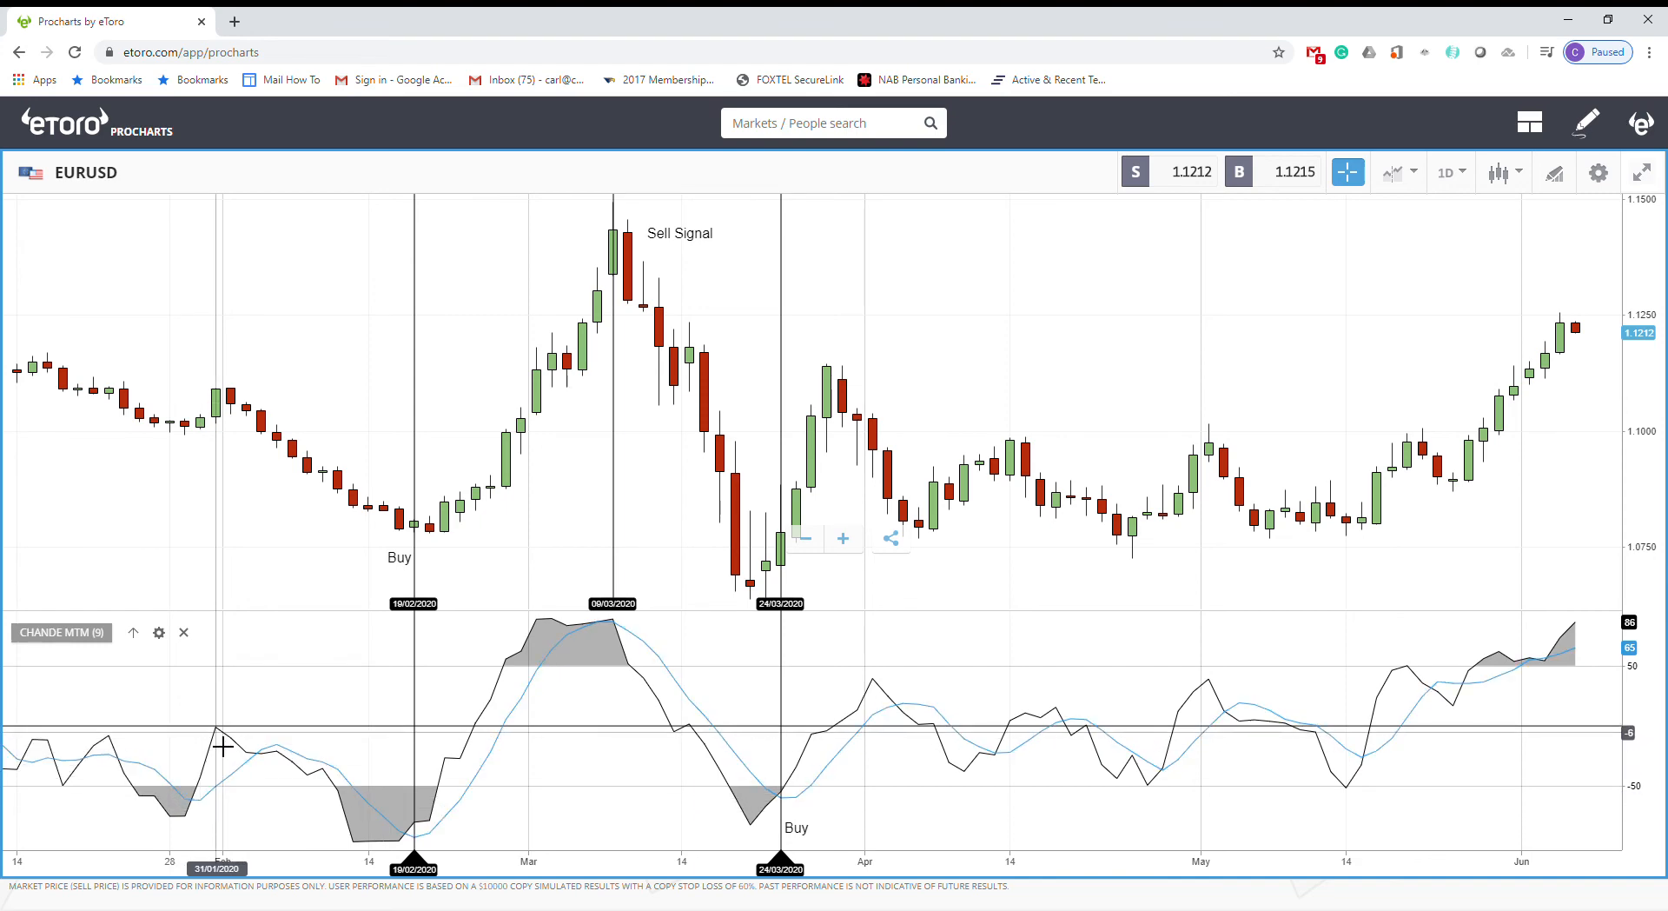
{"action": "mouse_move", "coordinate": [264, 763]}
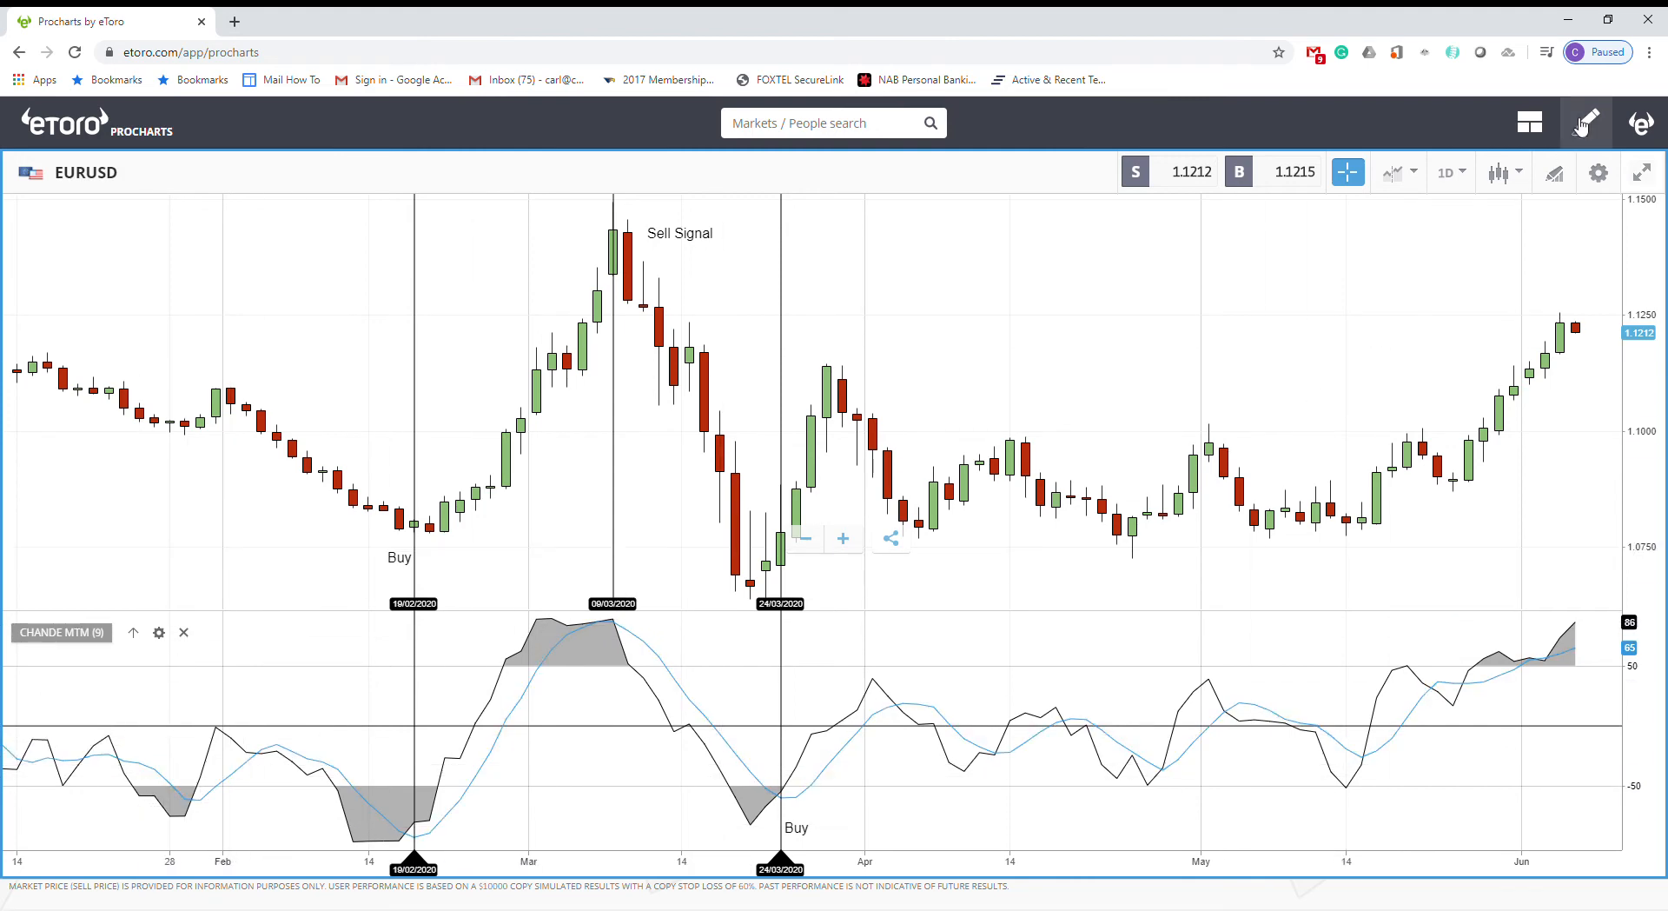
Change the EURUSD chart periodicity from daily to 4 Hour in Settings.
{"action": "left_click", "coordinate": [1597, 172]}
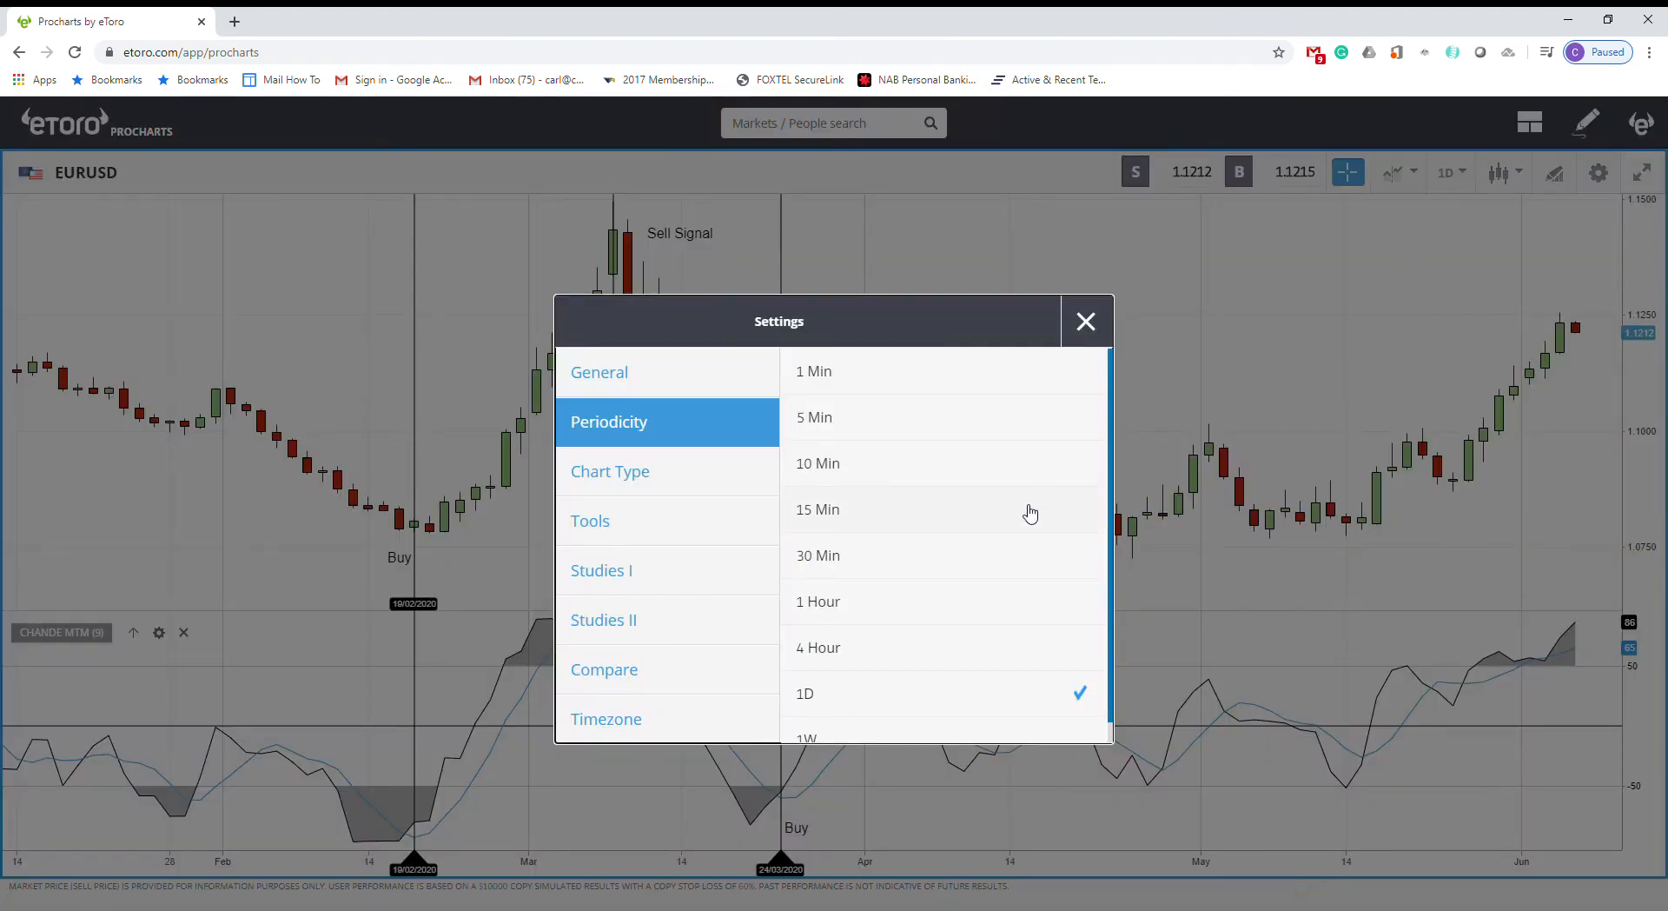
{"action": "left_click", "coordinate": [819, 646]}
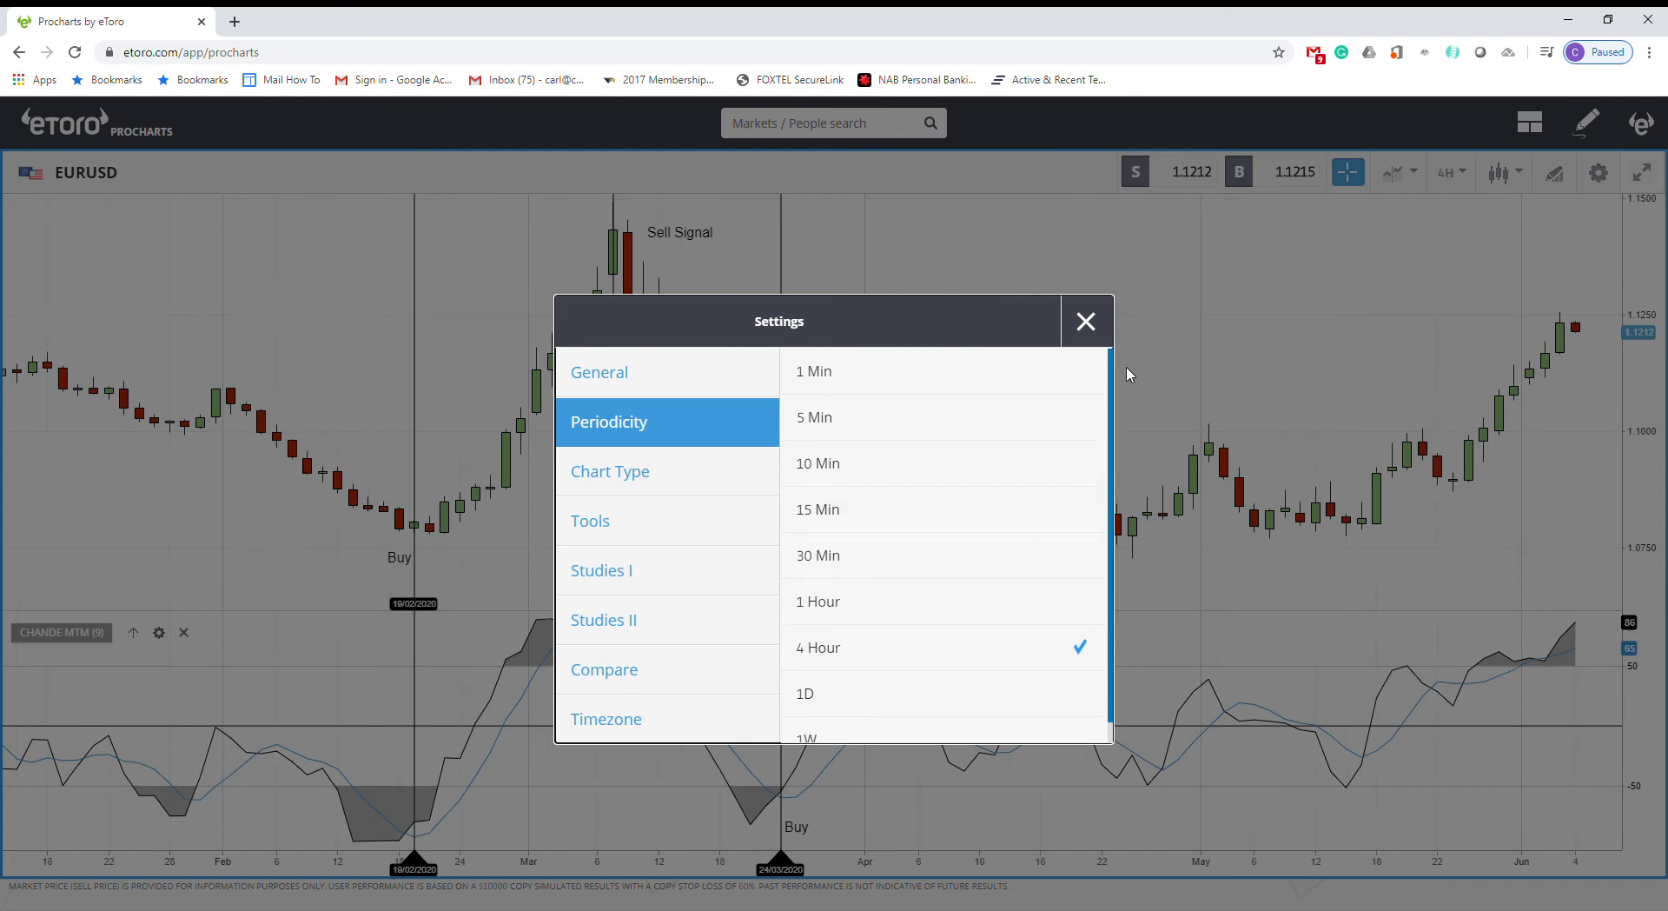
{"action": "left_click", "coordinate": [1085, 321]}
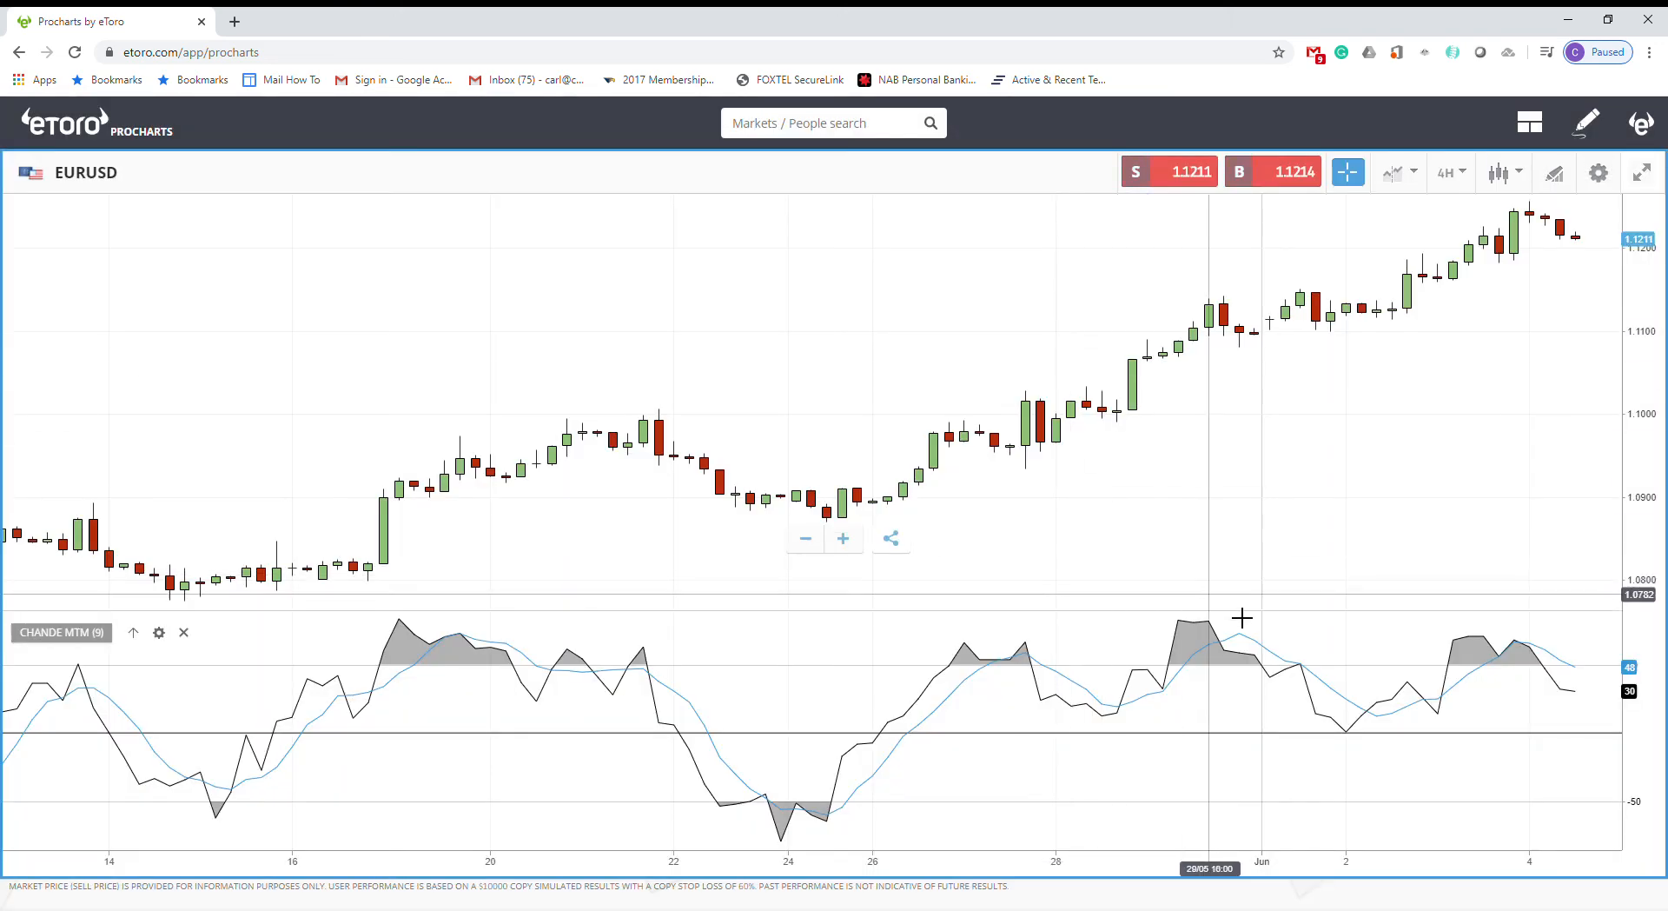
{"action": "mouse_move", "coordinate": [1043, 673]}
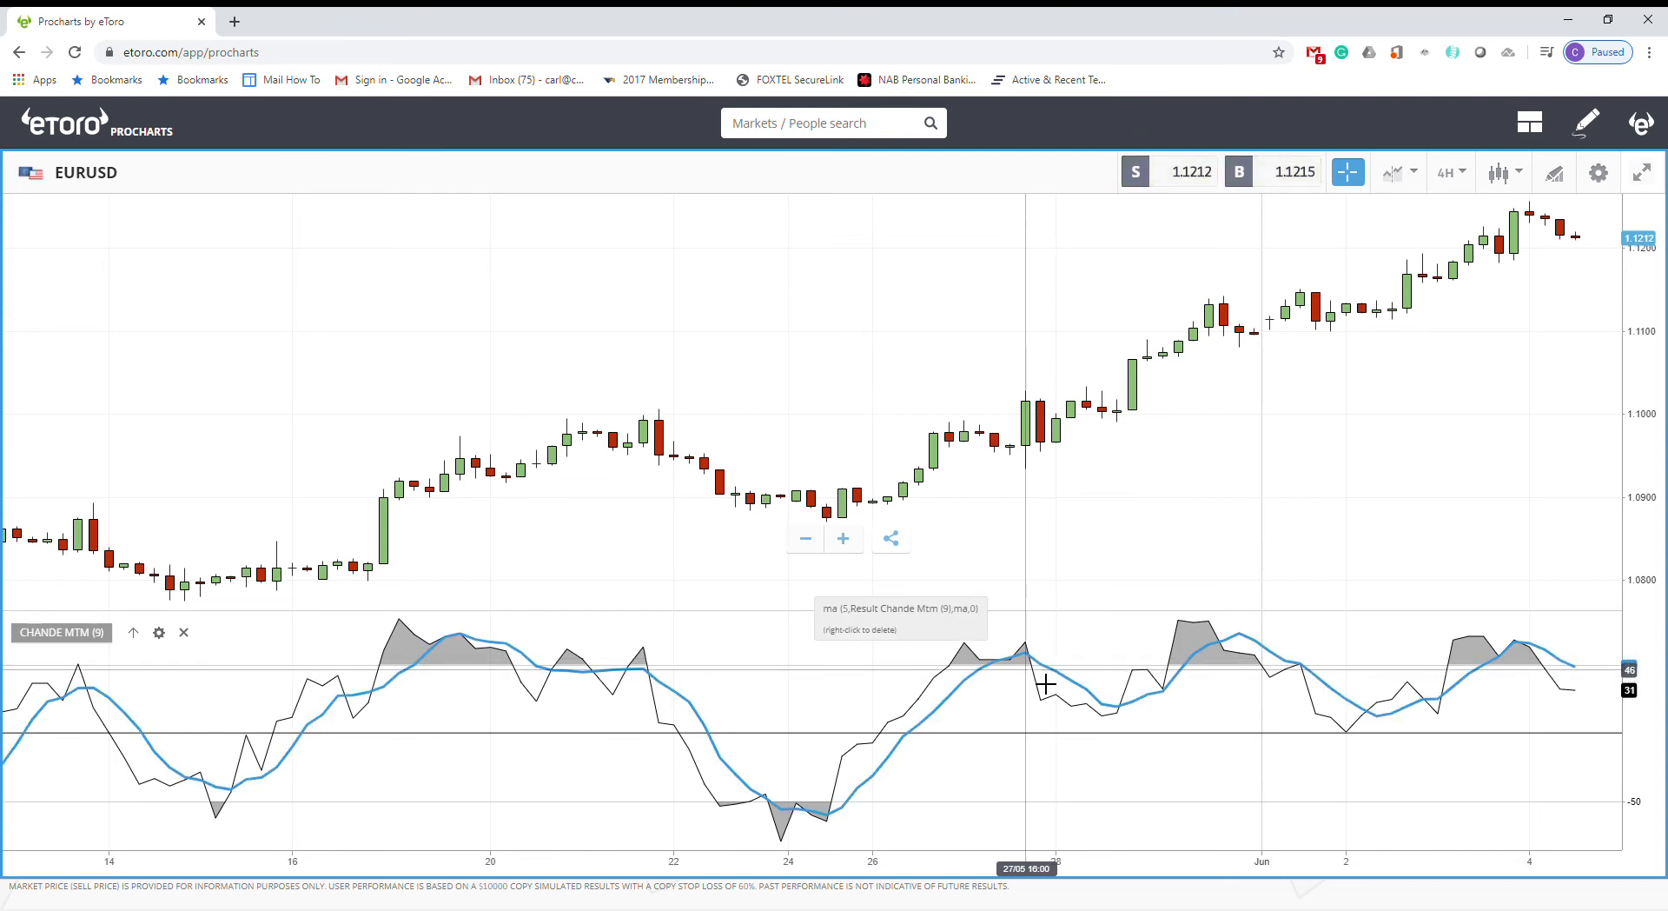
{"action": "mouse_move", "coordinate": [1264, 689]}
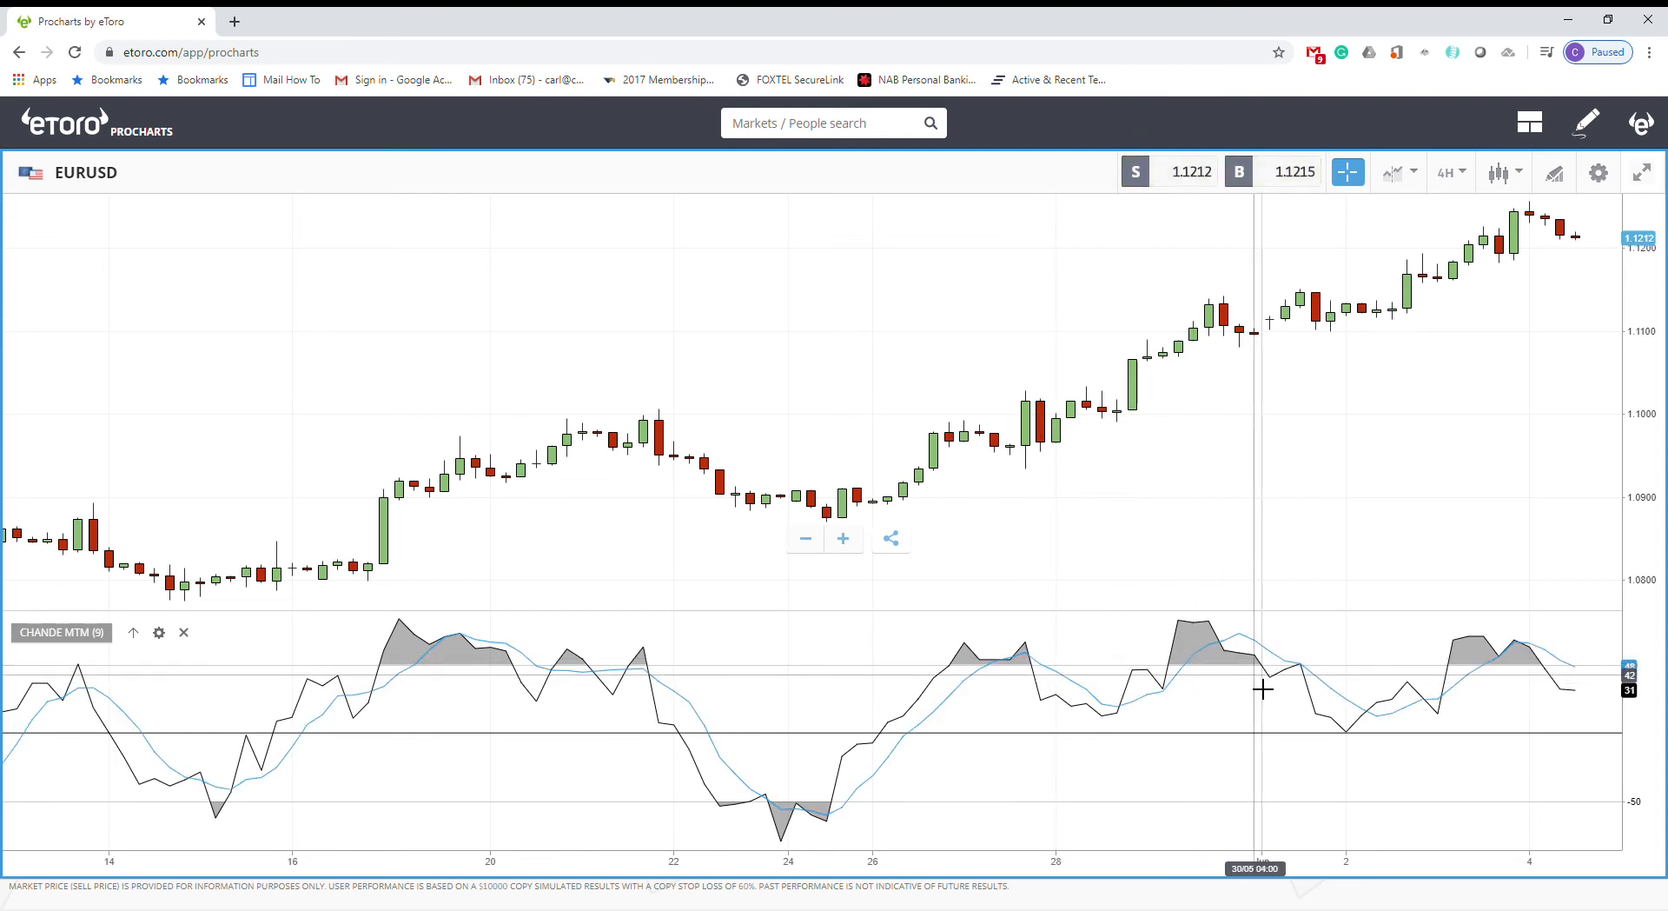
{"action": "mouse_move", "coordinate": [852, 721]}
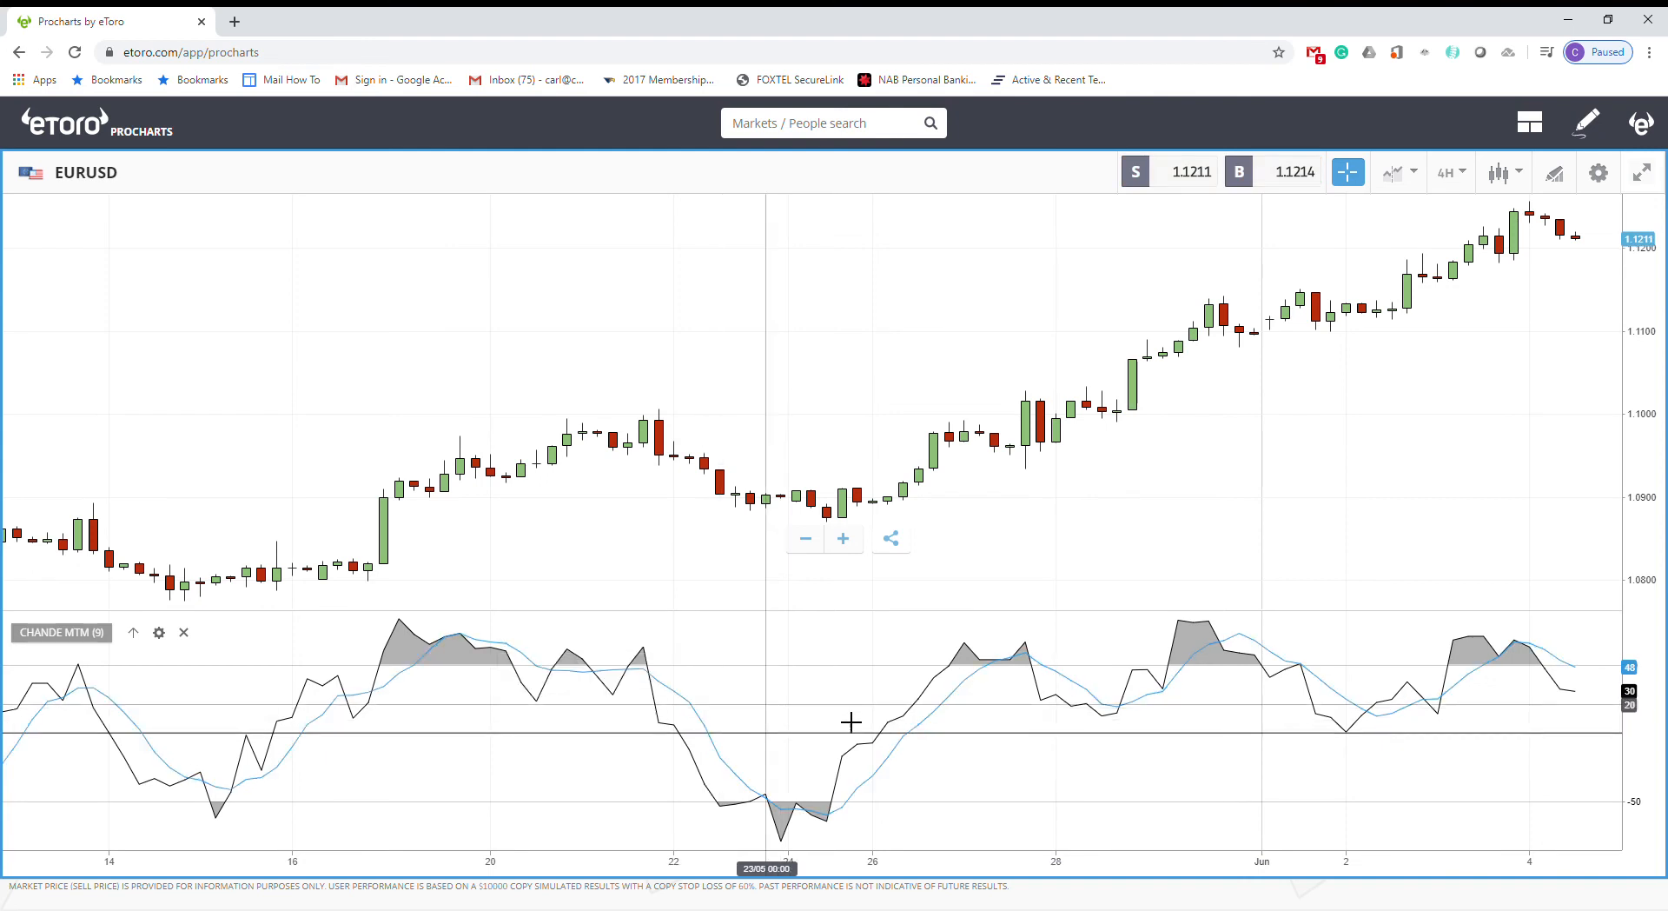
{"action": "mouse_move", "coordinate": [651, 681]}
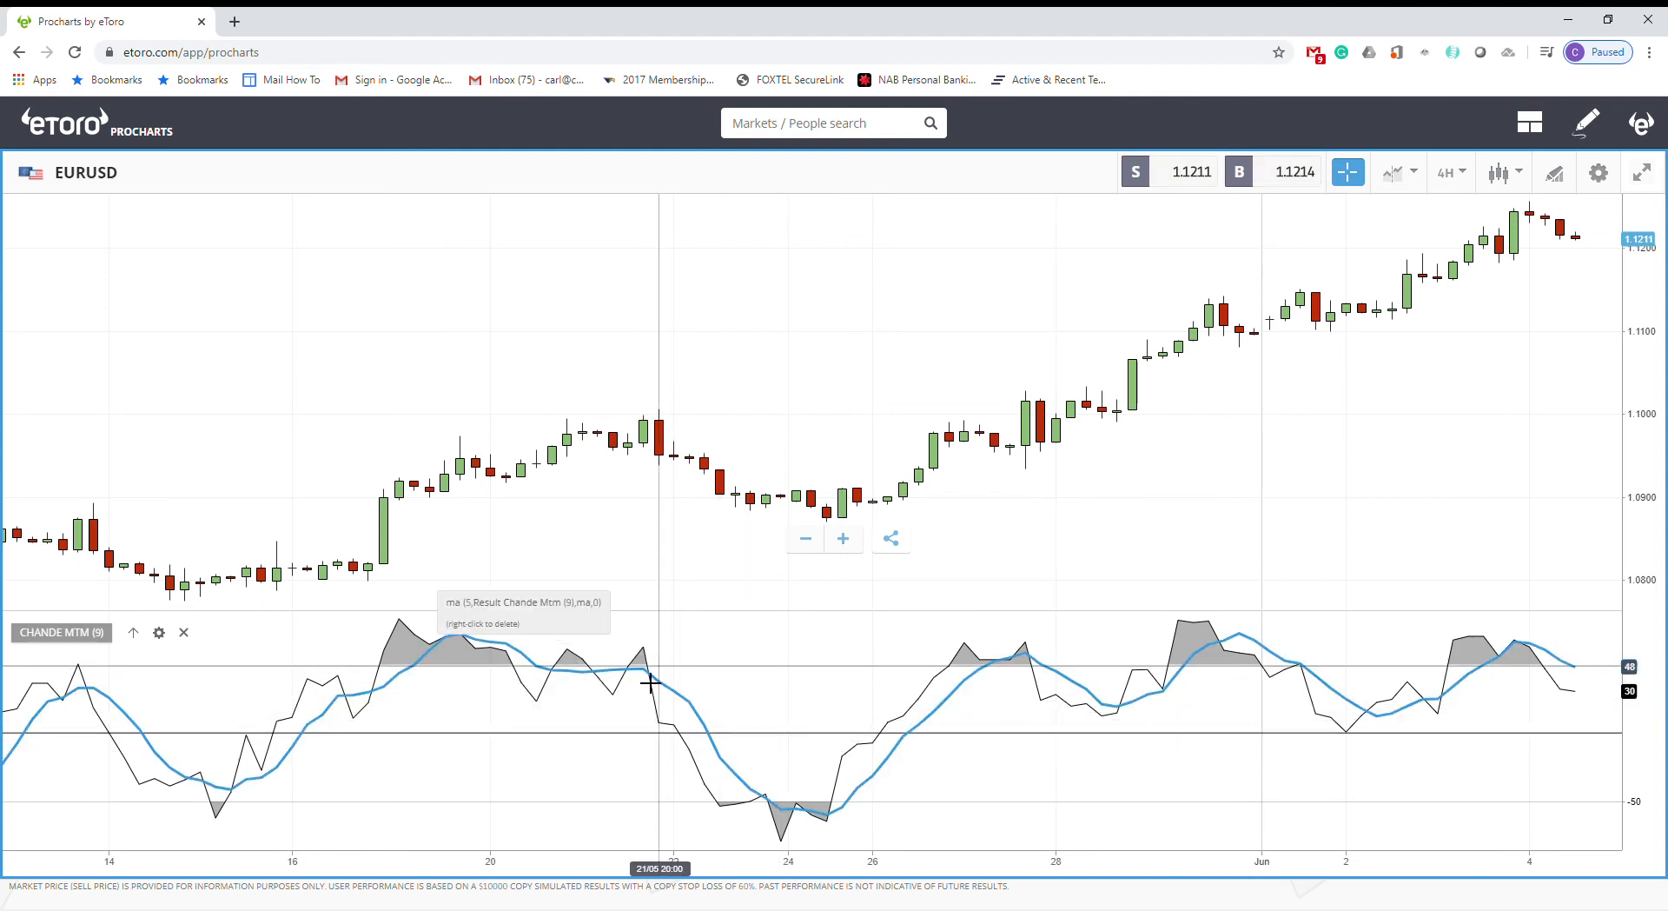
{"action": "mouse_move", "coordinate": [670, 667]}
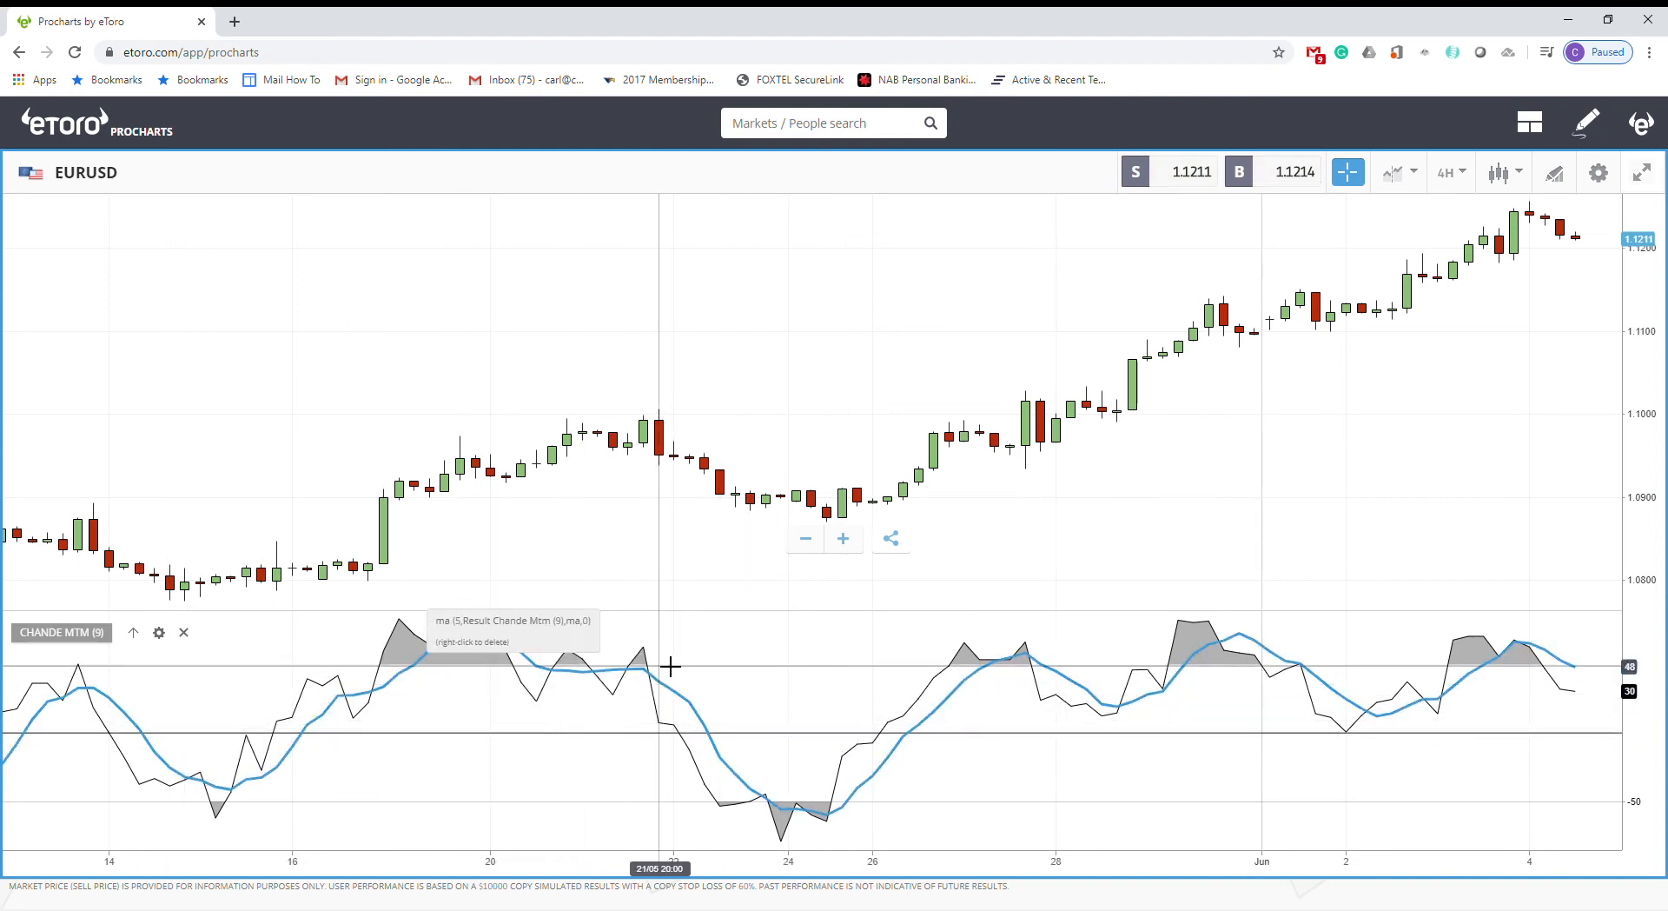
{"action": "mouse_move", "coordinate": [829, 814]}
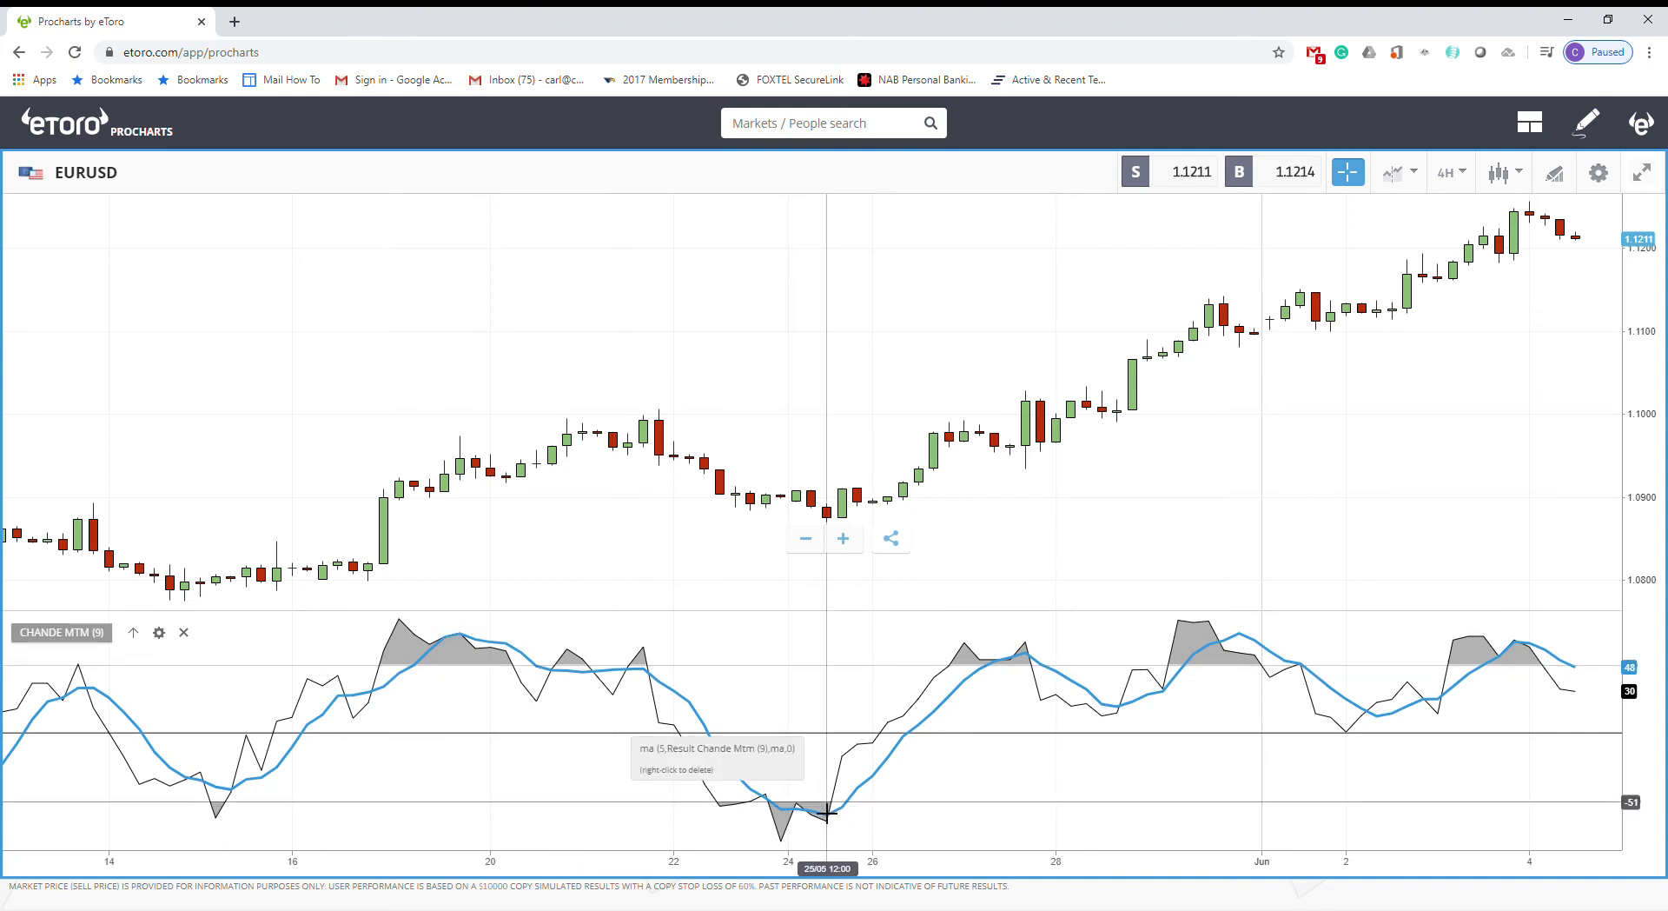
{"action": "mouse_move", "coordinate": [1346, 619]}
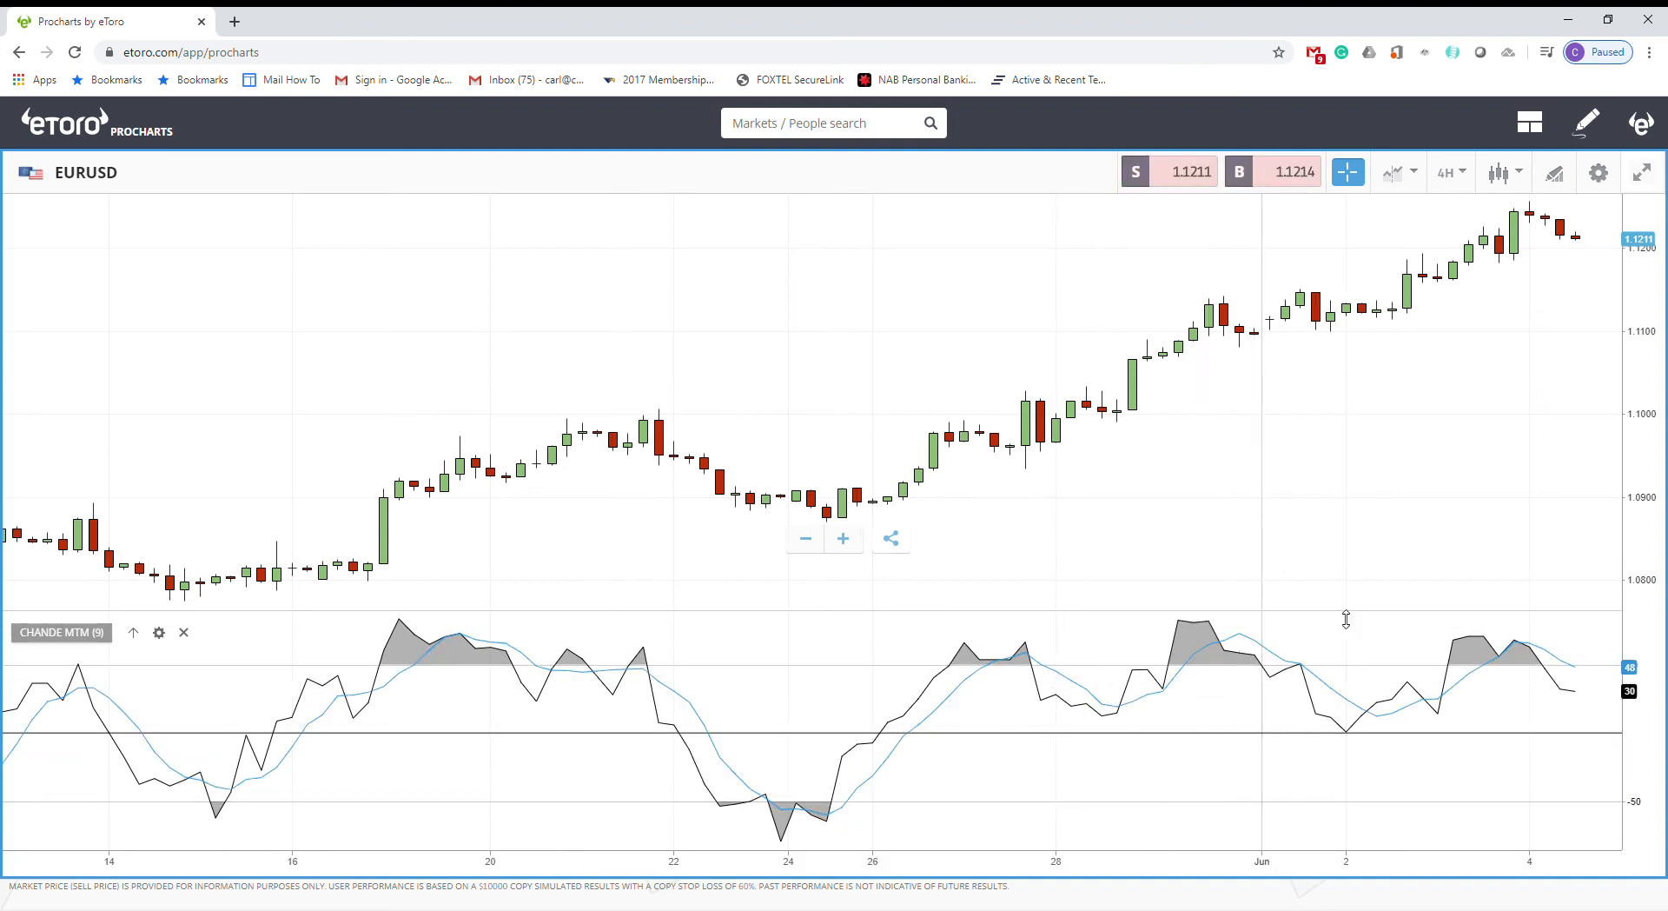
{"action": "mouse_move", "coordinate": [1218, 610]}
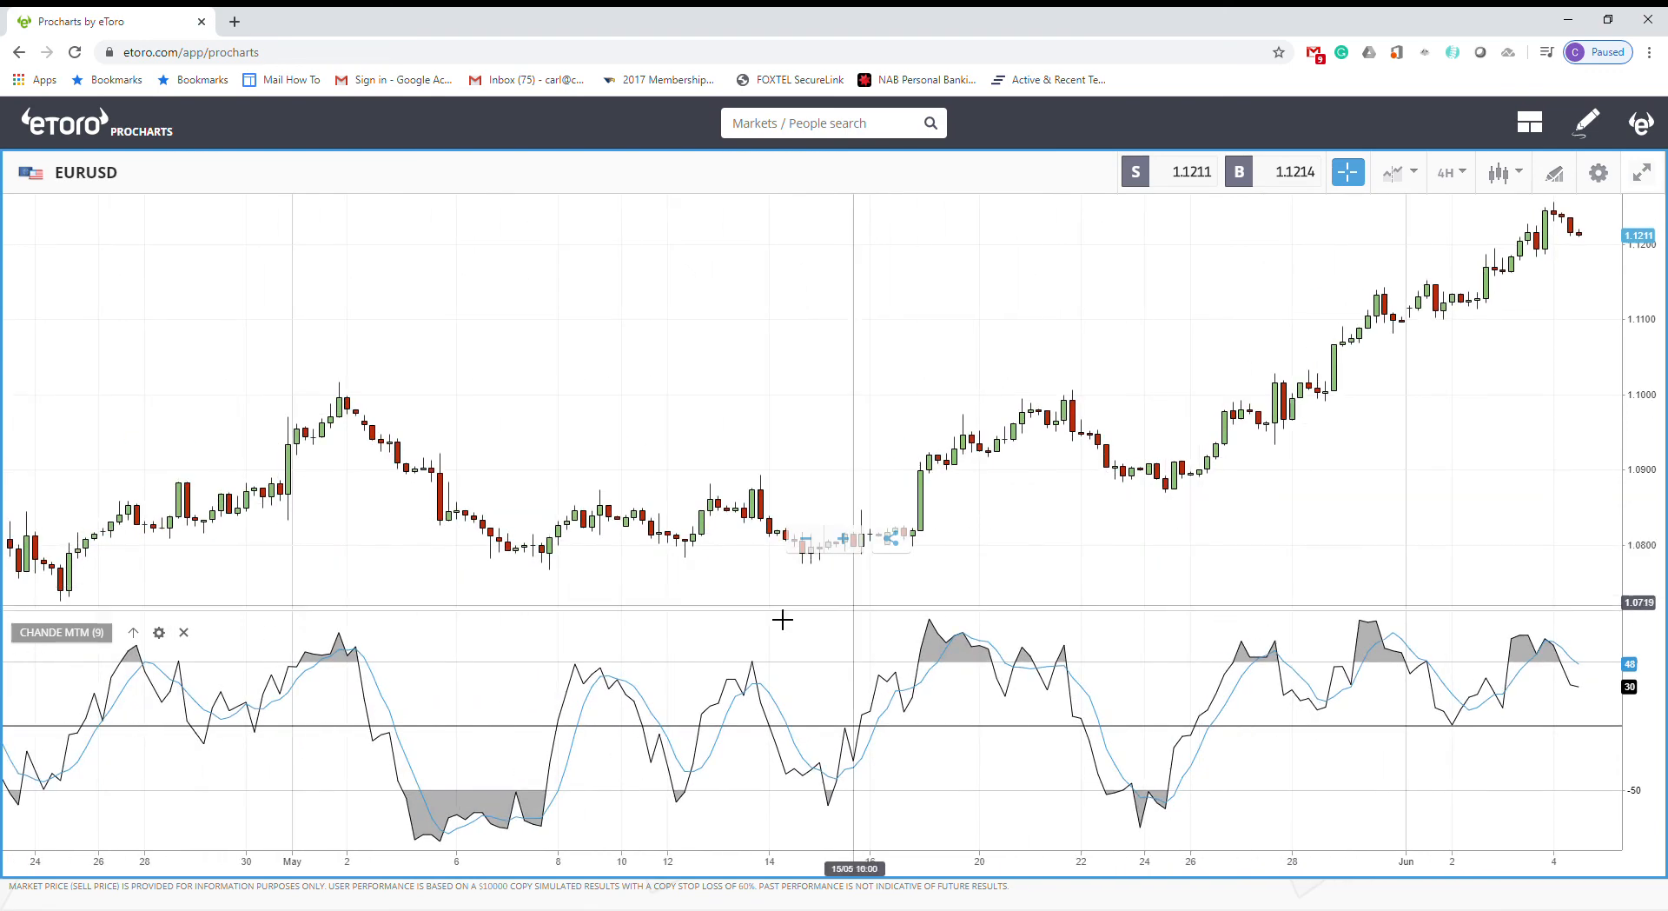
{"action": "mouse_move", "coordinate": [100, 635]}
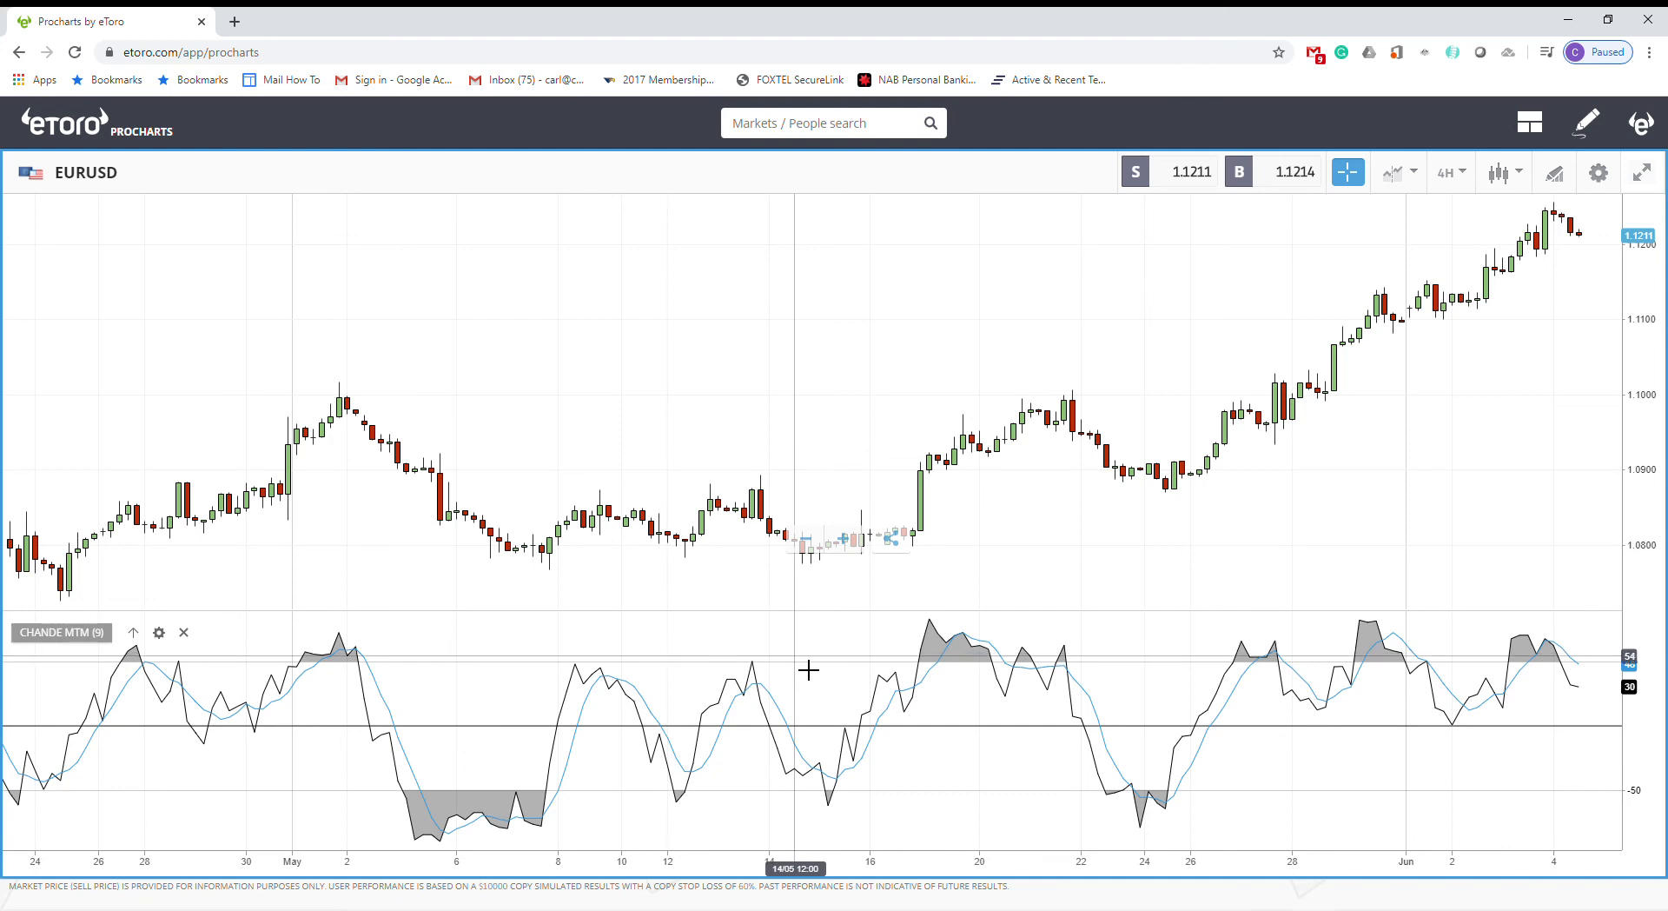
{"action": "mouse_move", "coordinate": [1062, 752]}
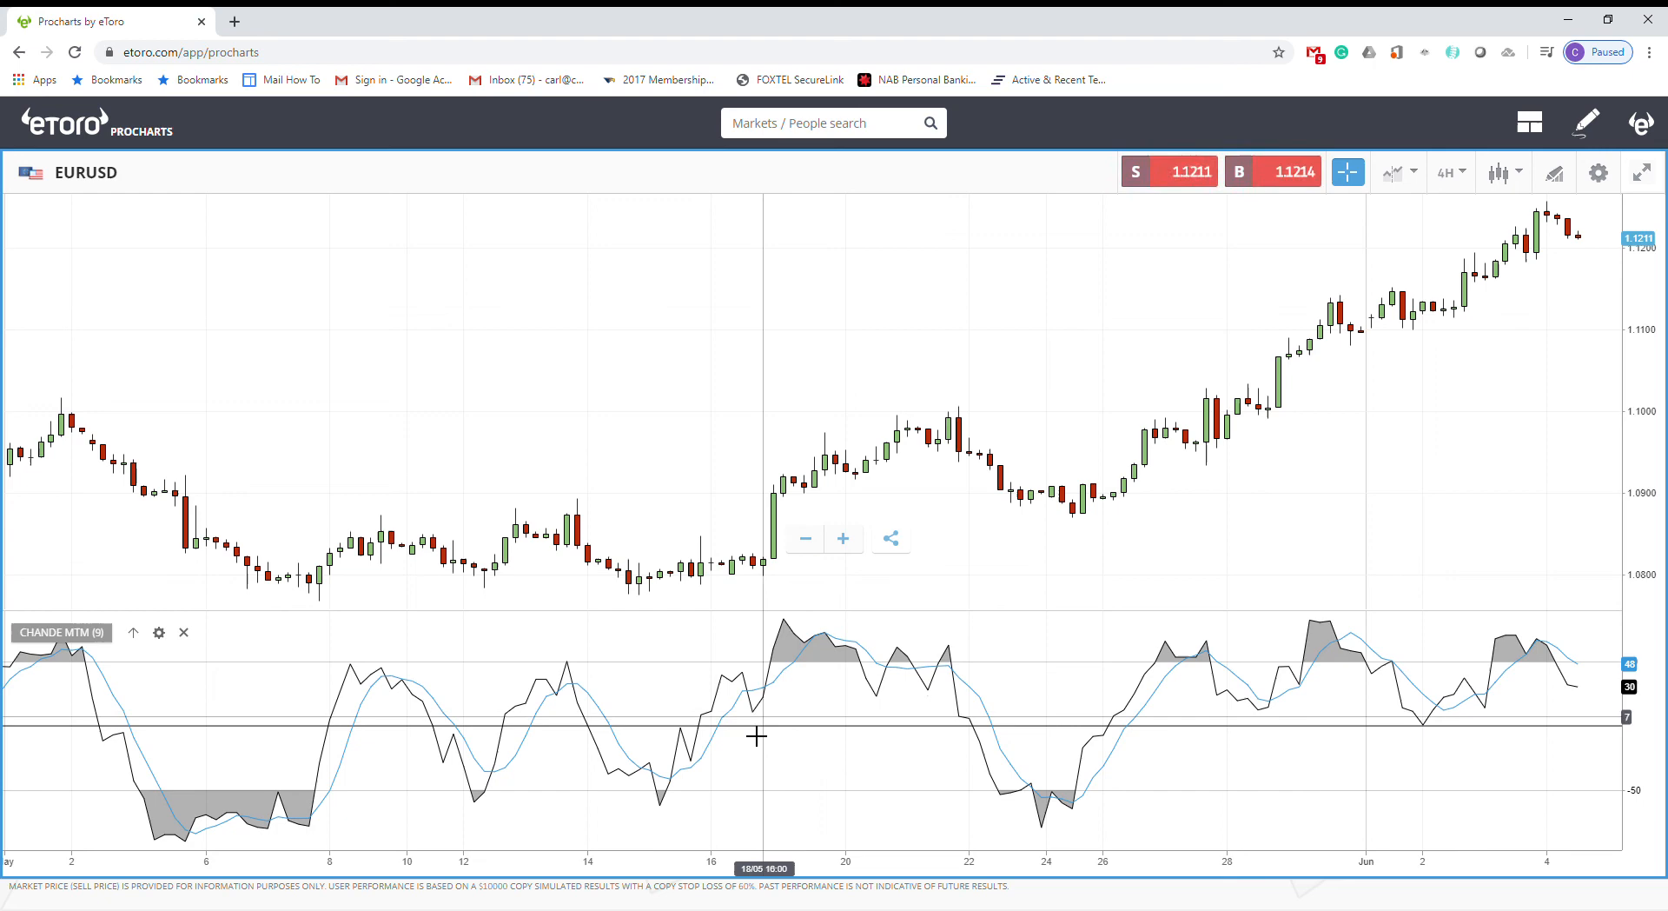
{"action": "mouse_move", "coordinate": [790, 627]}
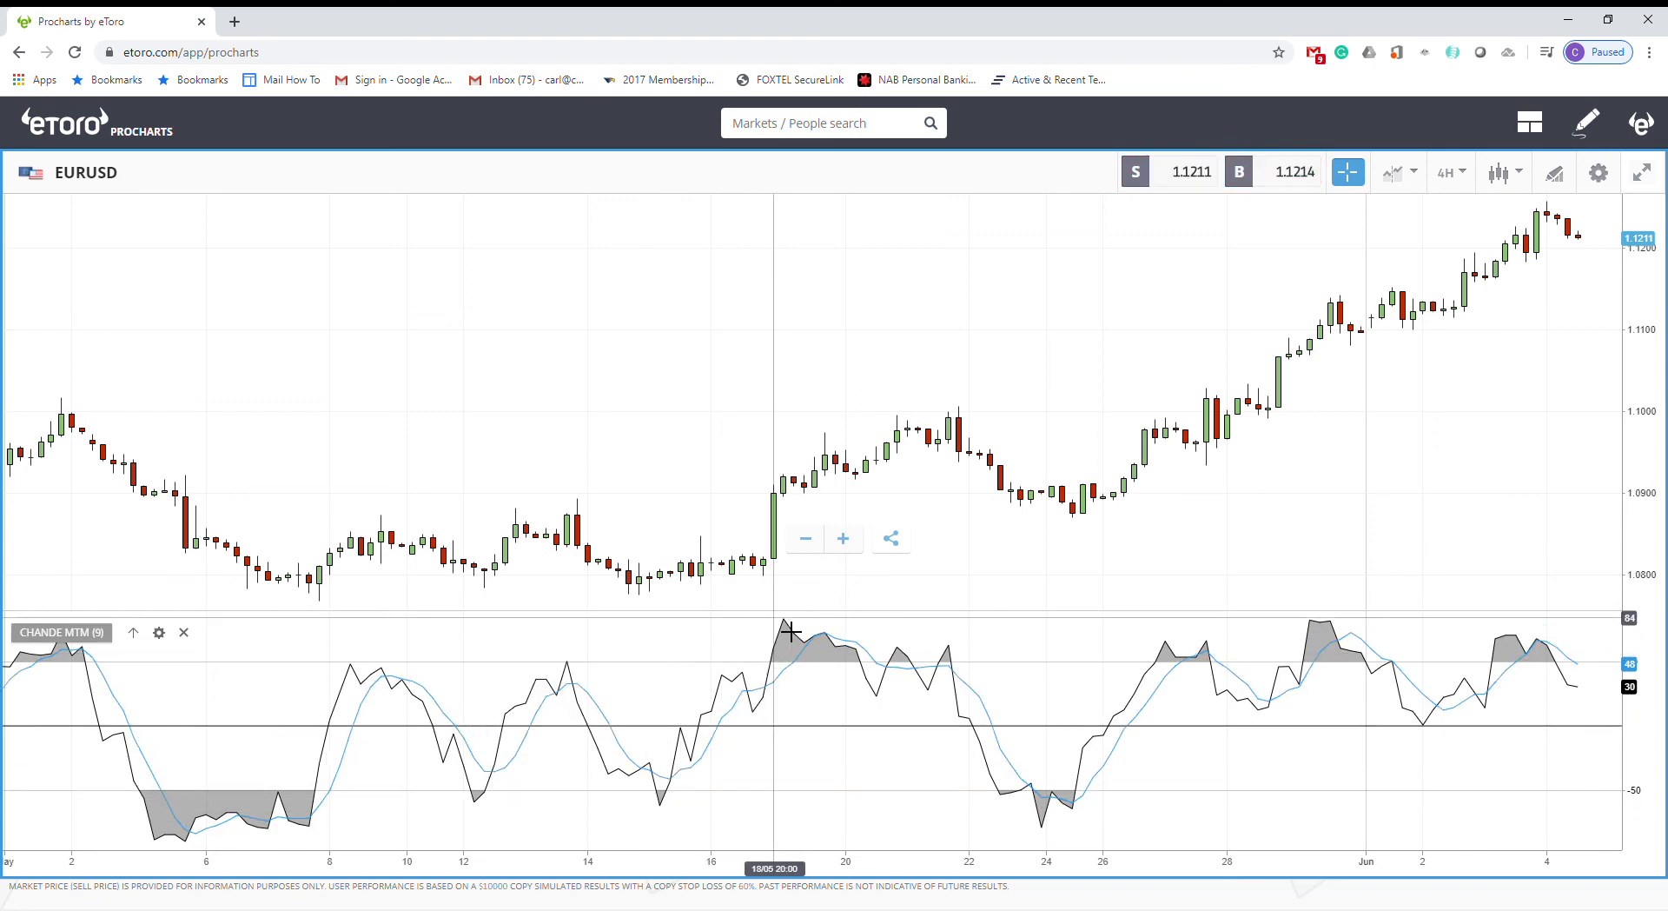
{"action": "mouse_move", "coordinate": [1022, 815]}
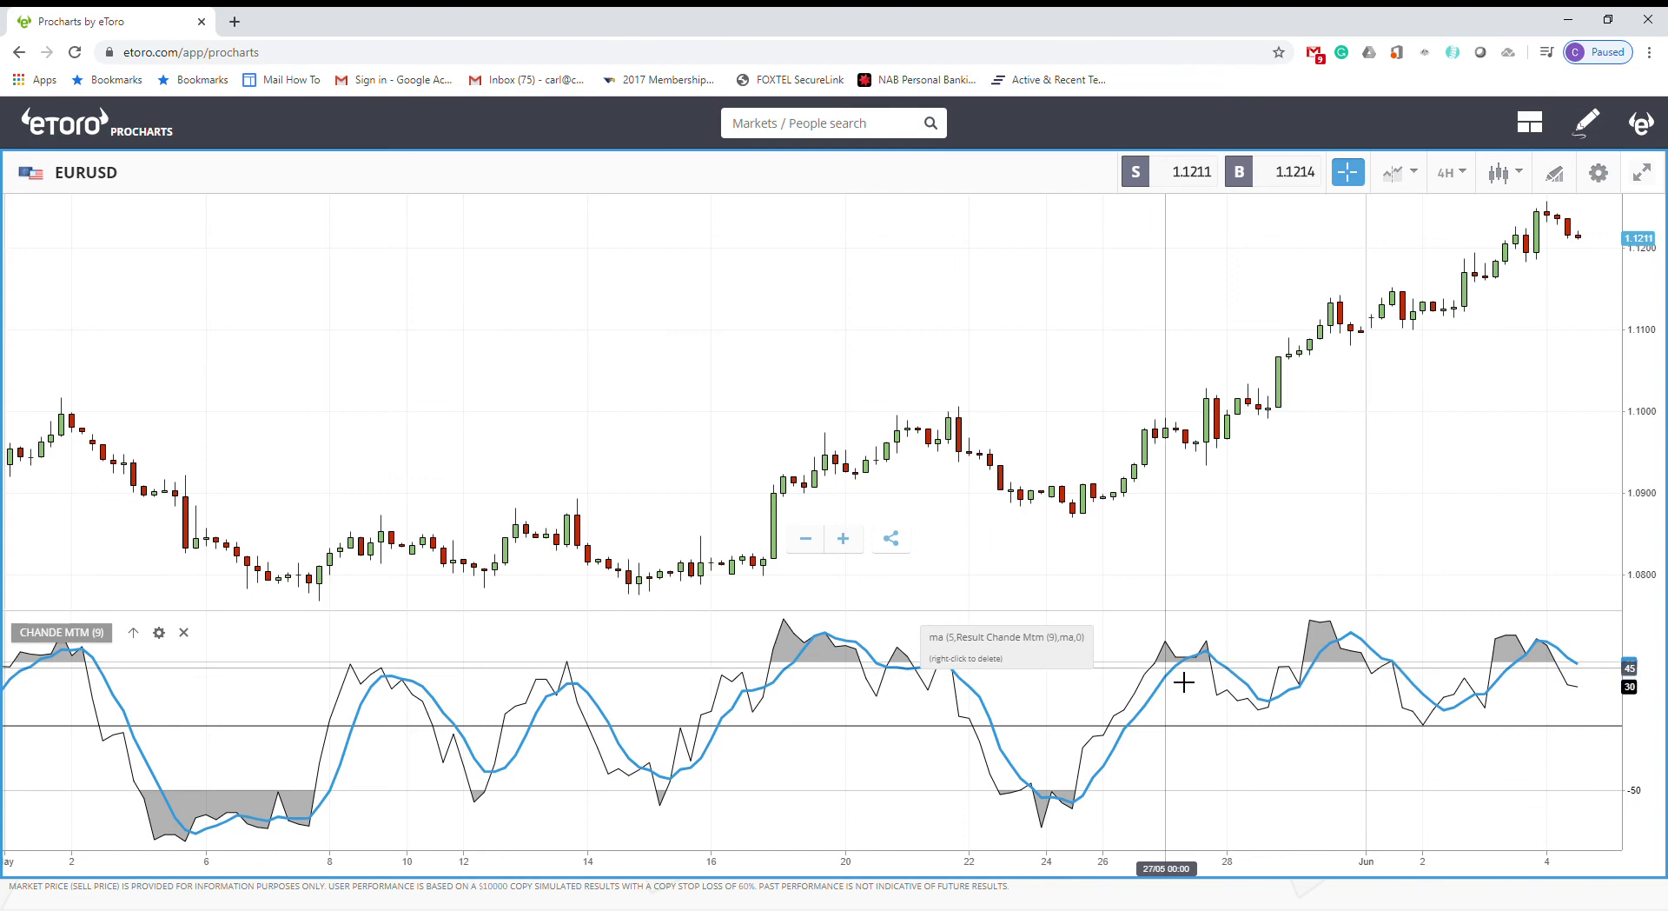
{"action": "mouse_move", "coordinate": [343, 816]}
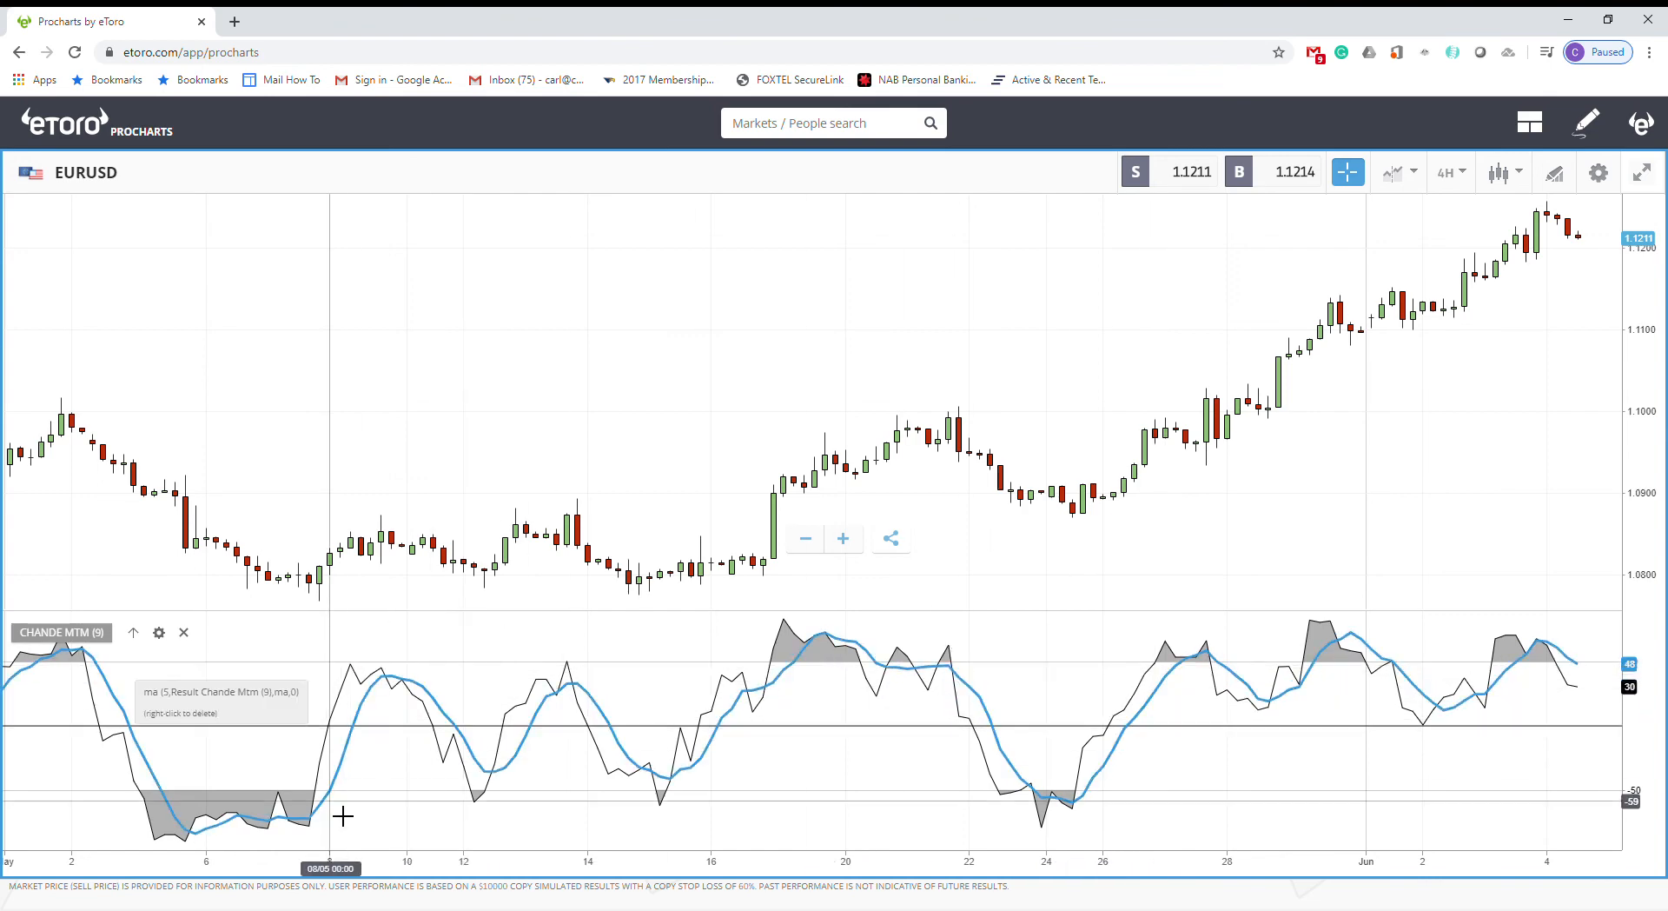
{"action": "mouse_move", "coordinate": [463, 814]}
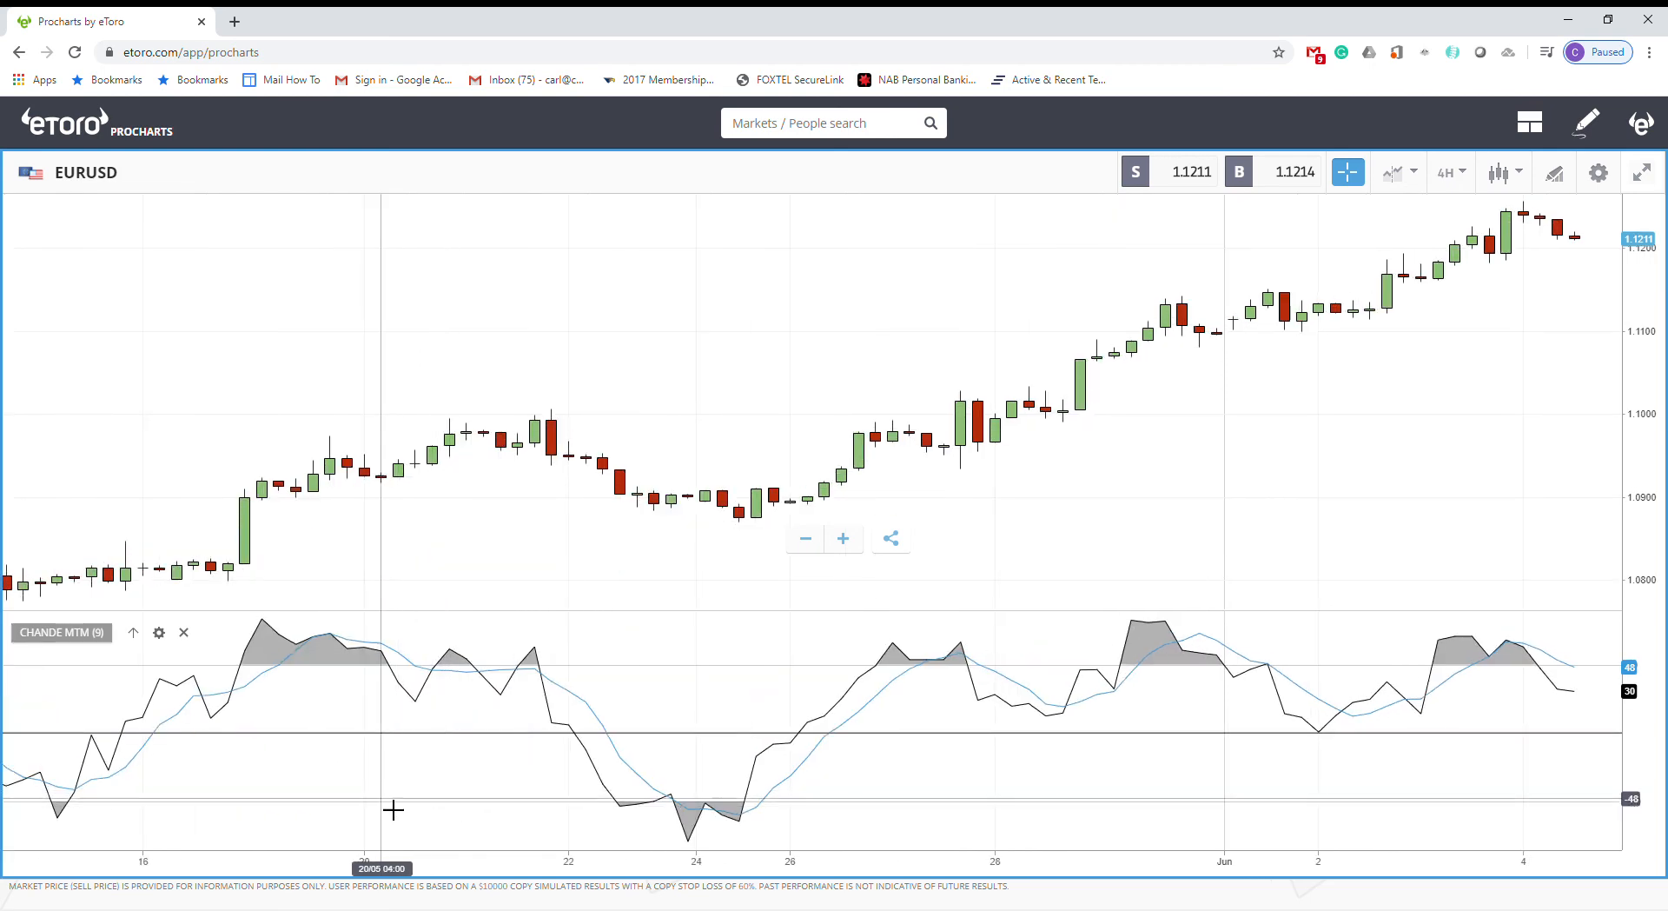
{"action": "mouse_move", "coordinate": [997, 805]}
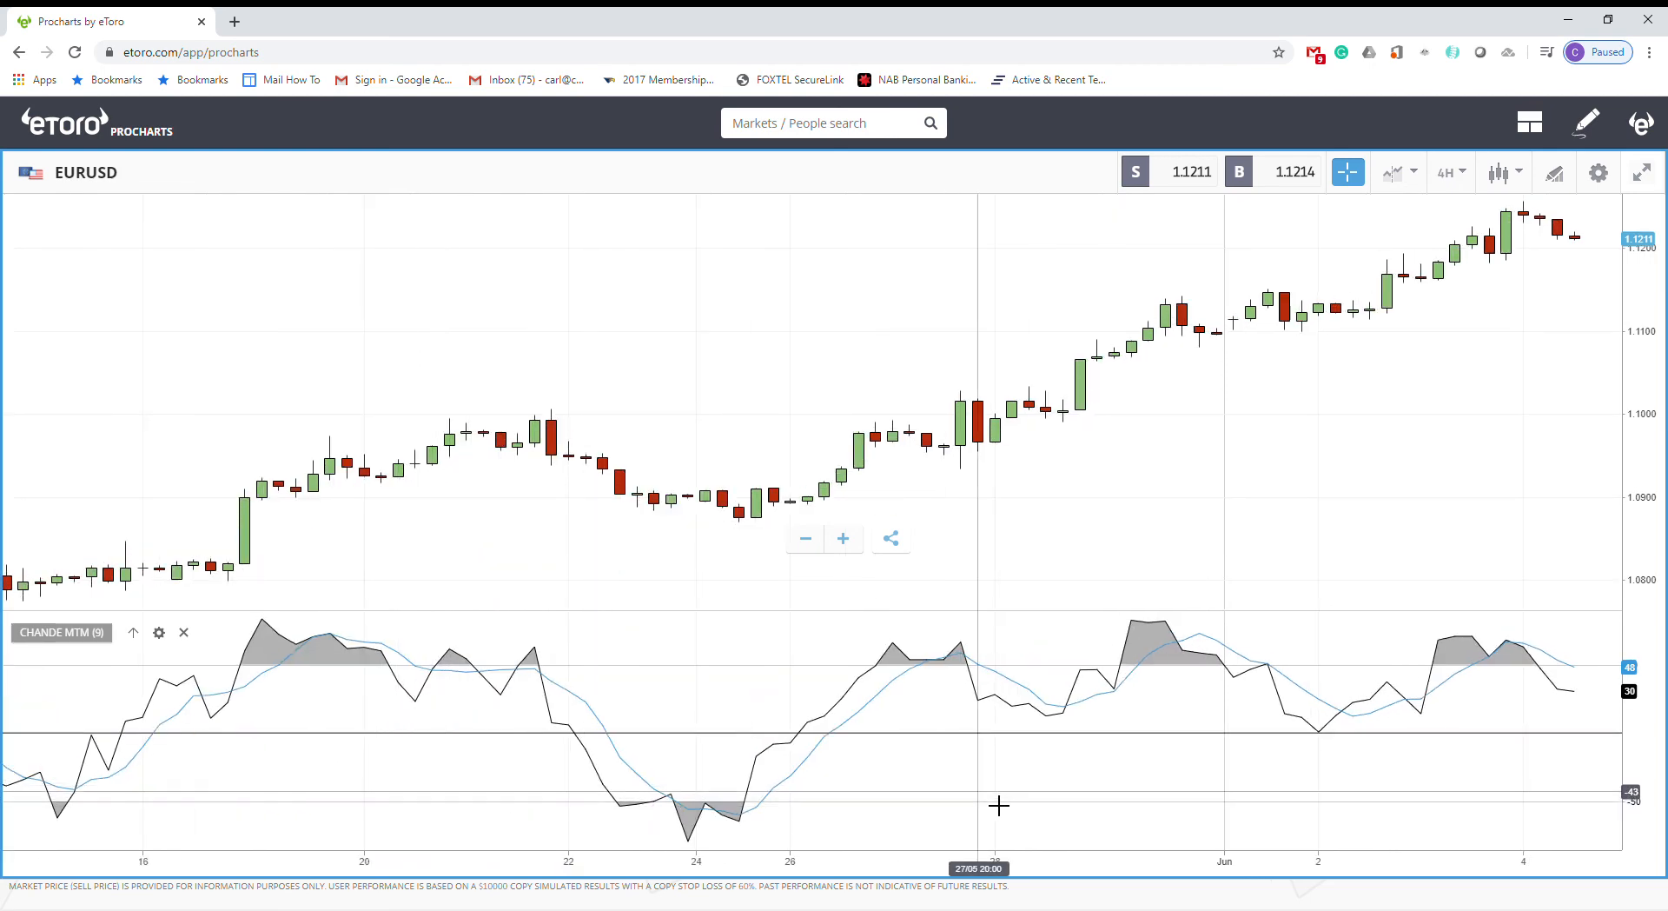
{"action": "mouse_move", "coordinate": [1317, 298]}
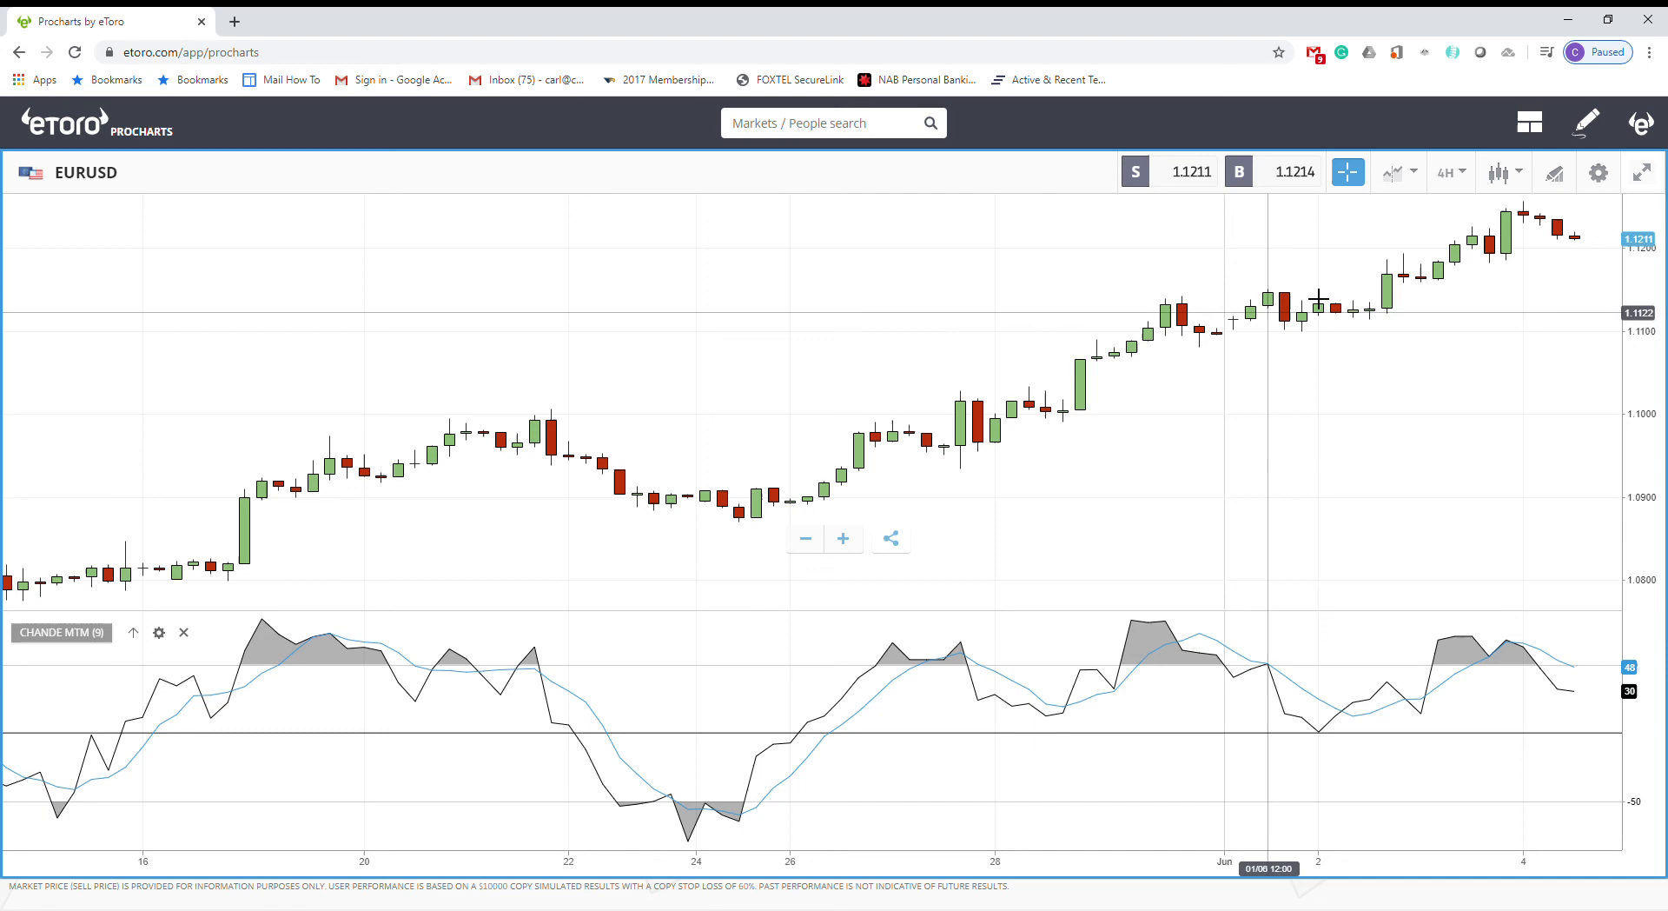
{"action": "mouse_move", "coordinate": [1224, 375]}
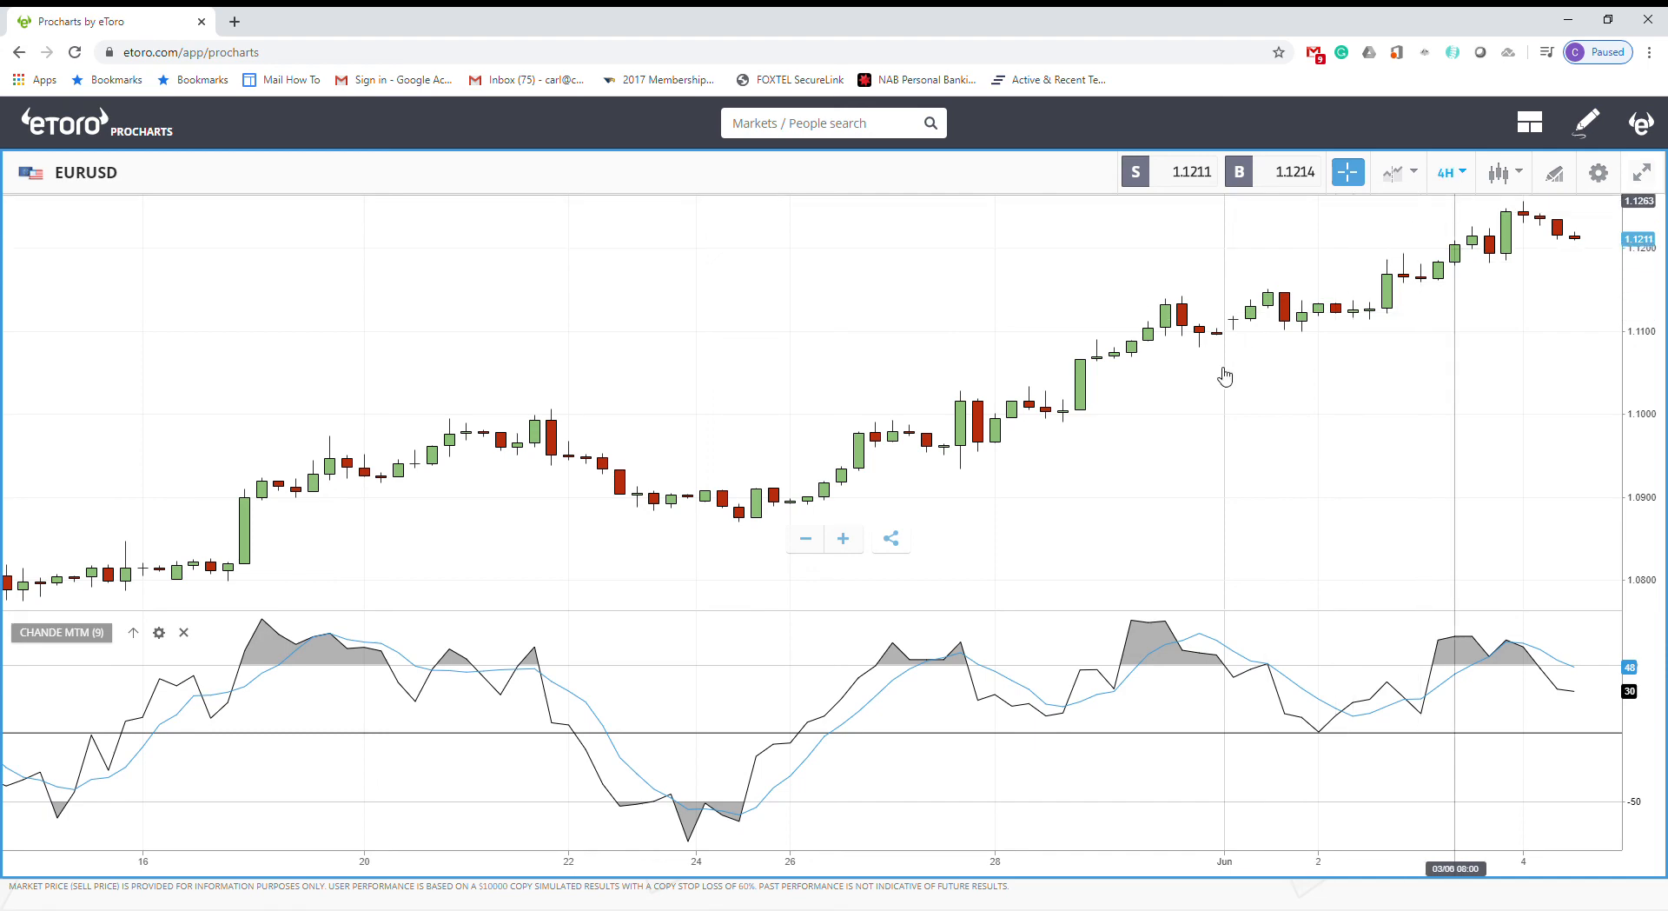
Set the EURUSD chart periodicity from 4H back to 1D and close Settings.
{"action": "left_click", "coordinate": [1598, 172]}
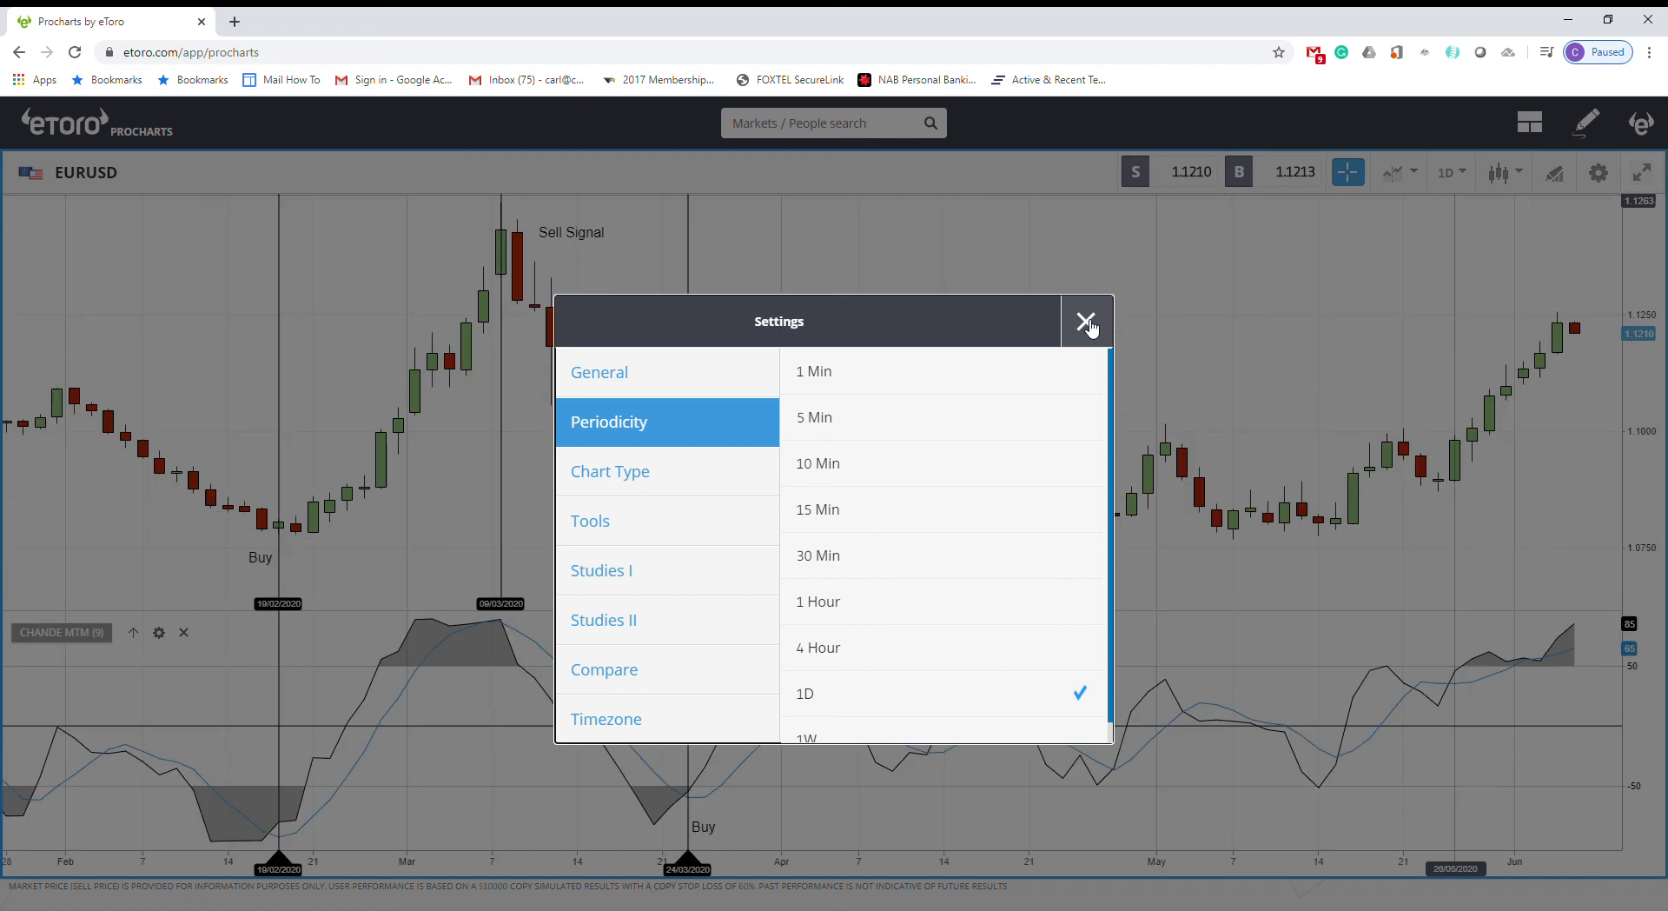
{"action": "left_click", "coordinate": [1086, 322]}
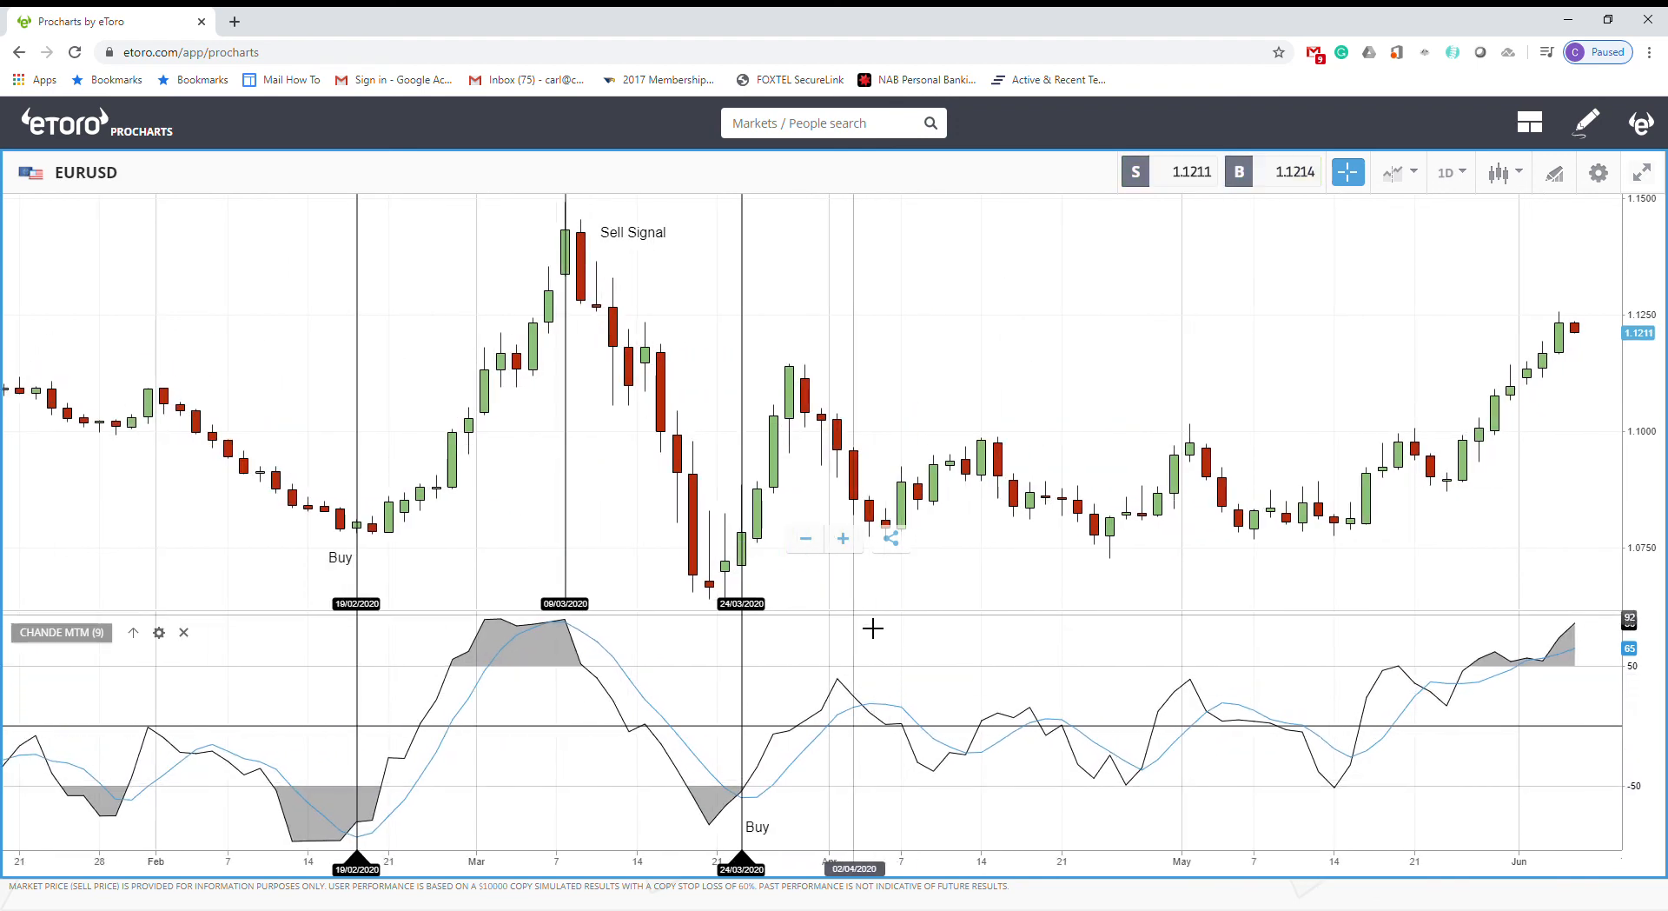
{"action": "mouse_move", "coordinate": [863, 621]}
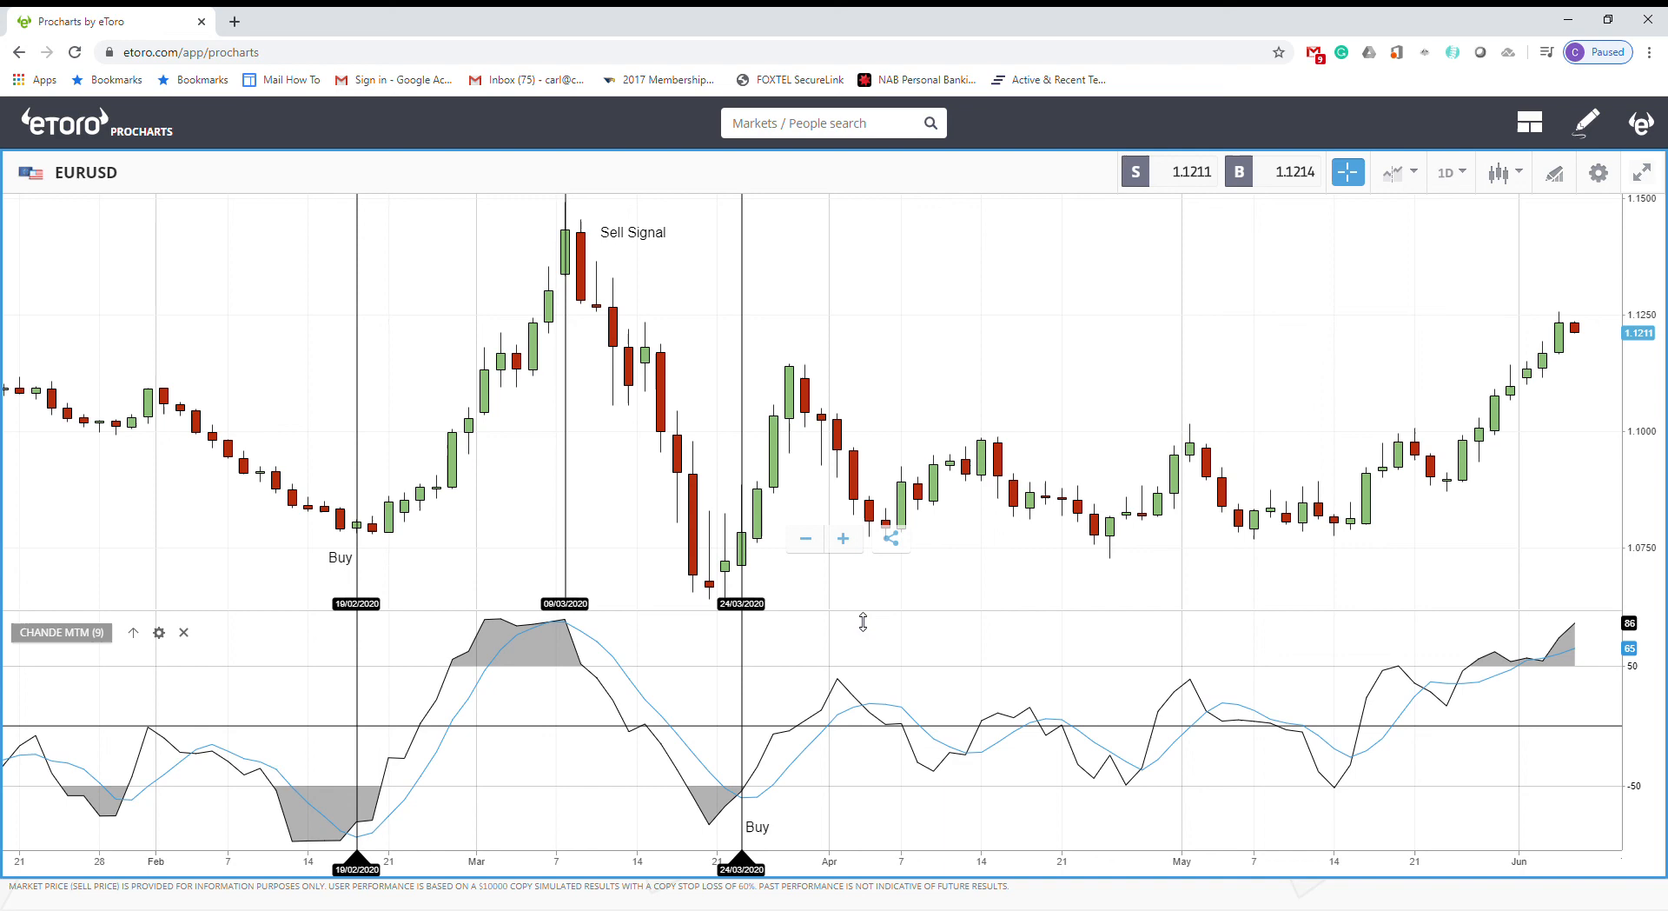
{"action": "mouse_move", "coordinate": [654, 634]}
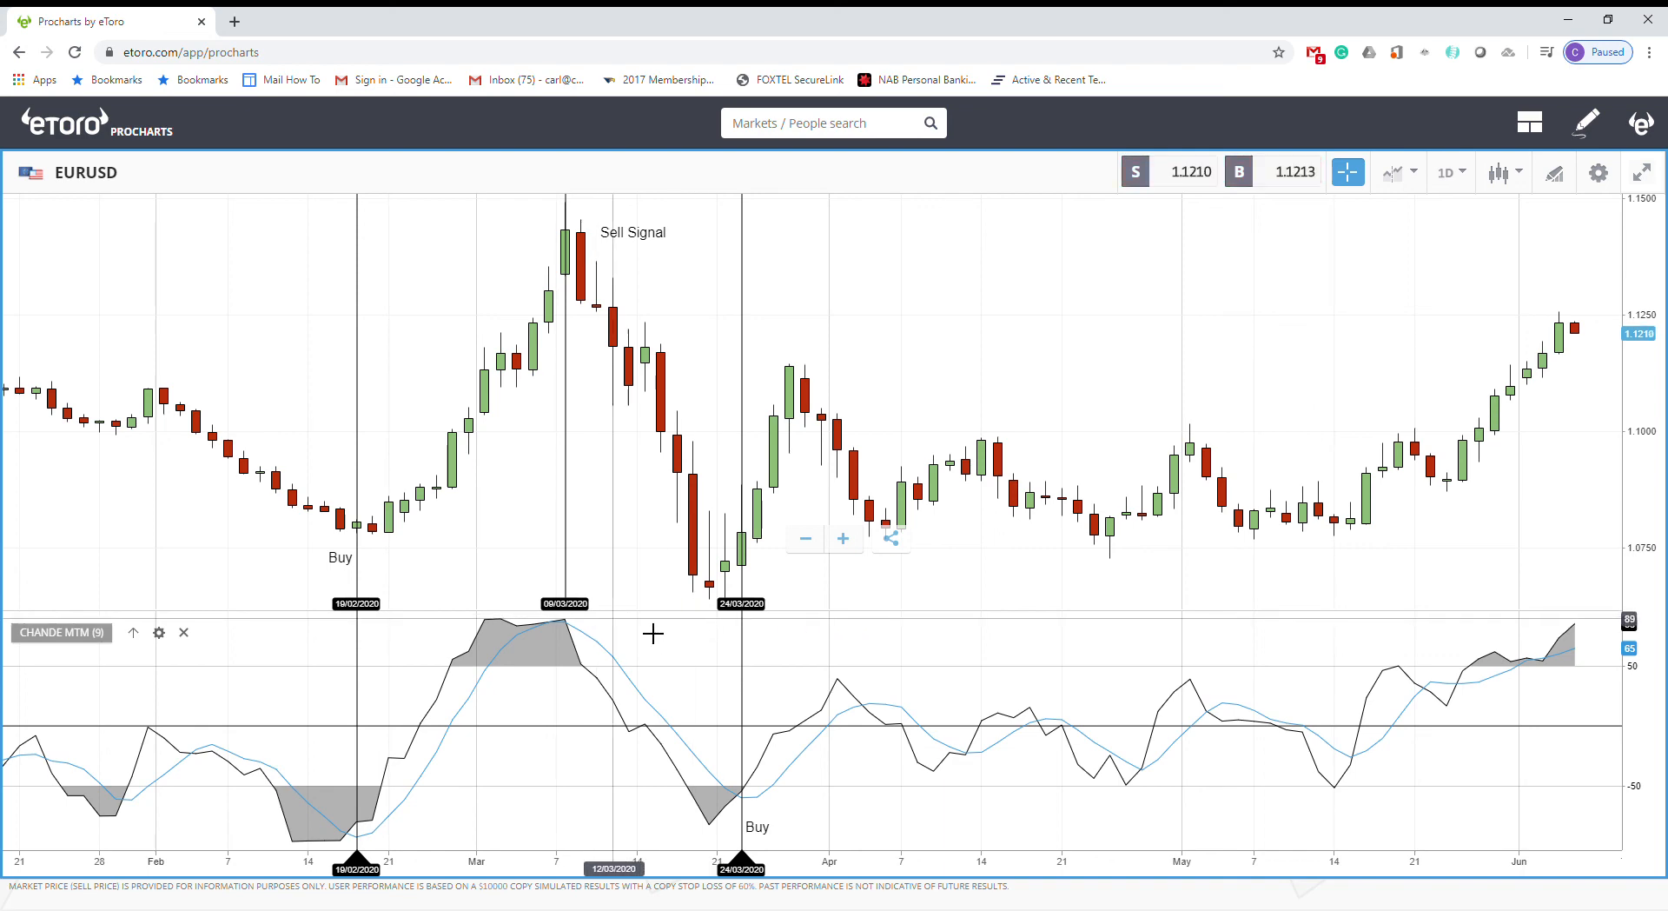
{"action": "mouse_move", "coordinate": [1091, 696]}
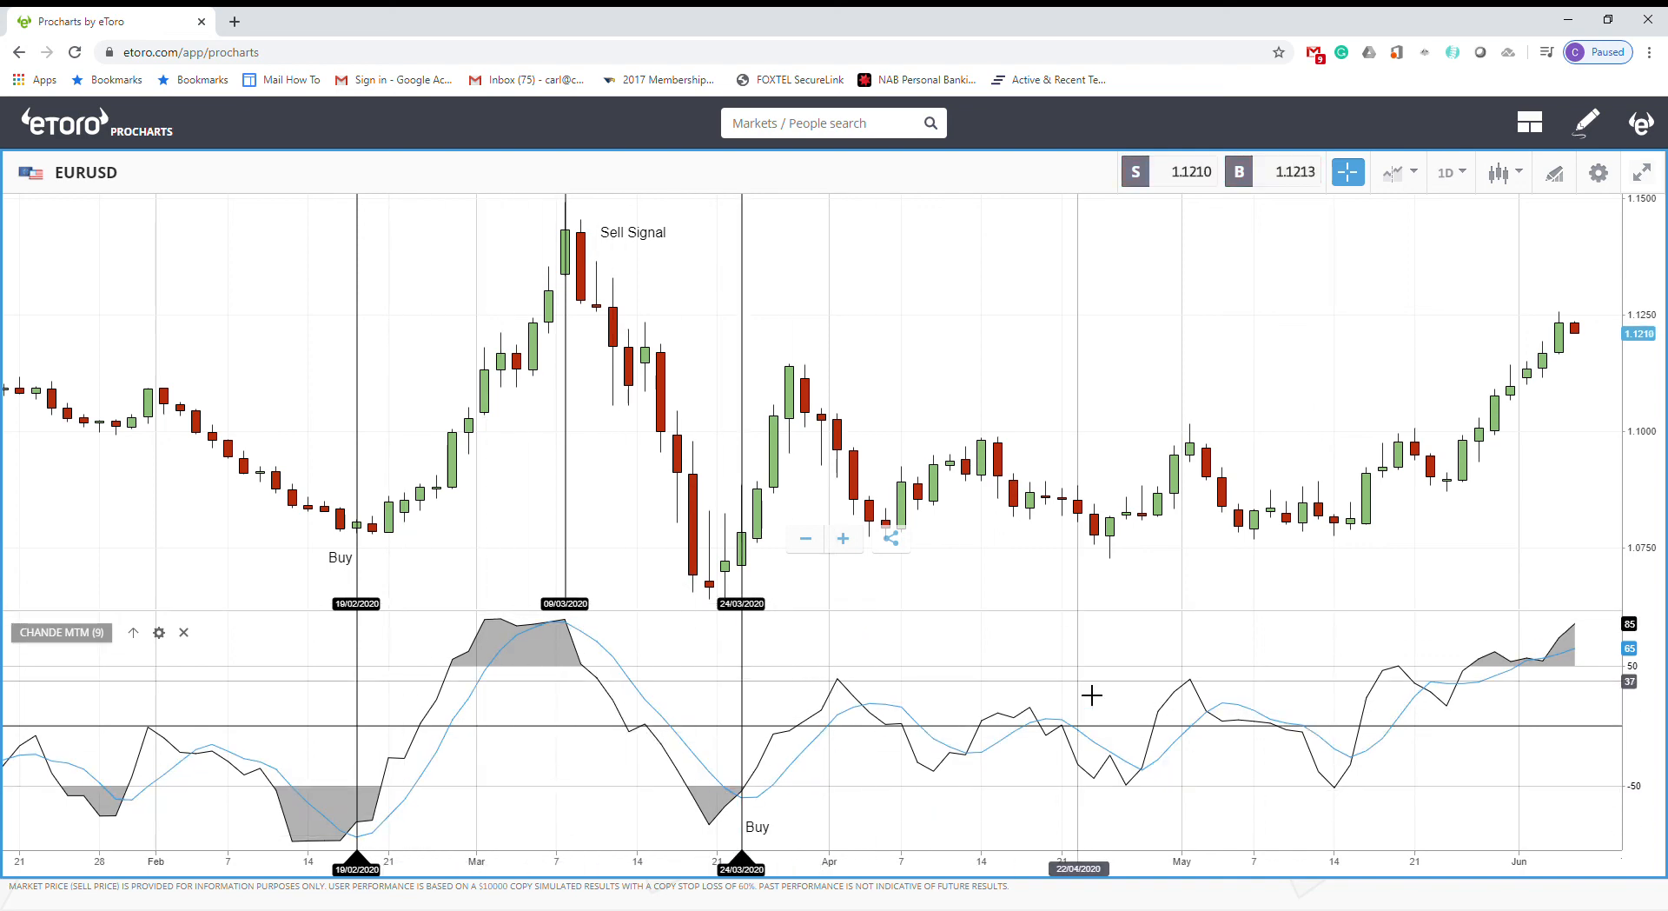
{"action": "mouse_move", "coordinate": [494, 831]}
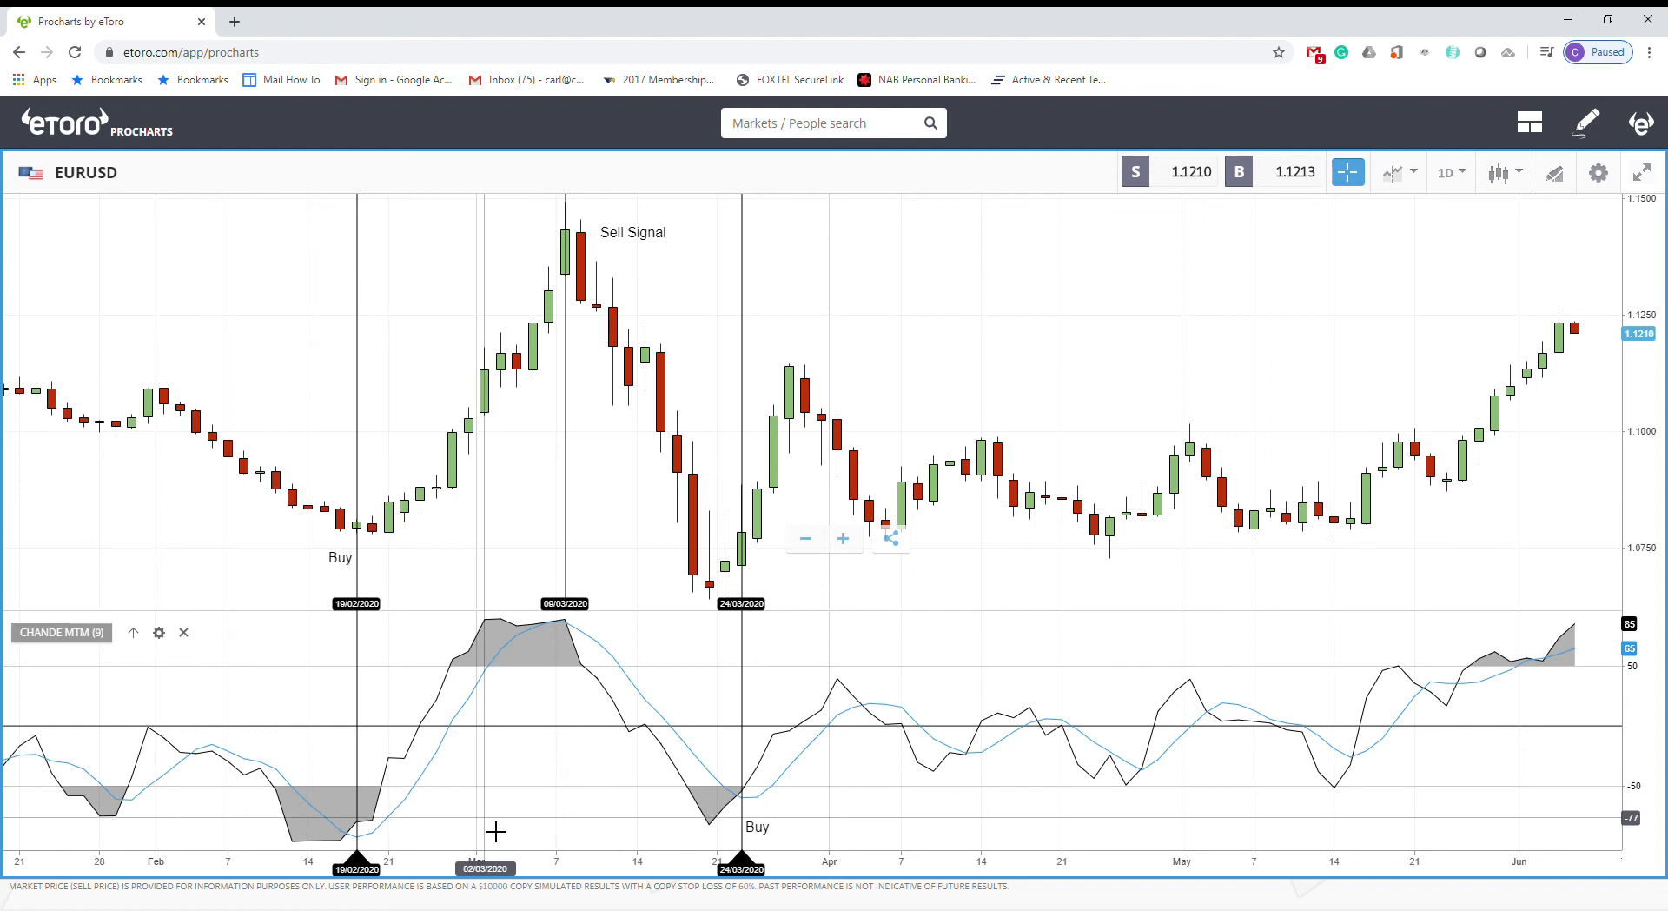
{"action": "mouse_move", "coordinate": [427, 549]}
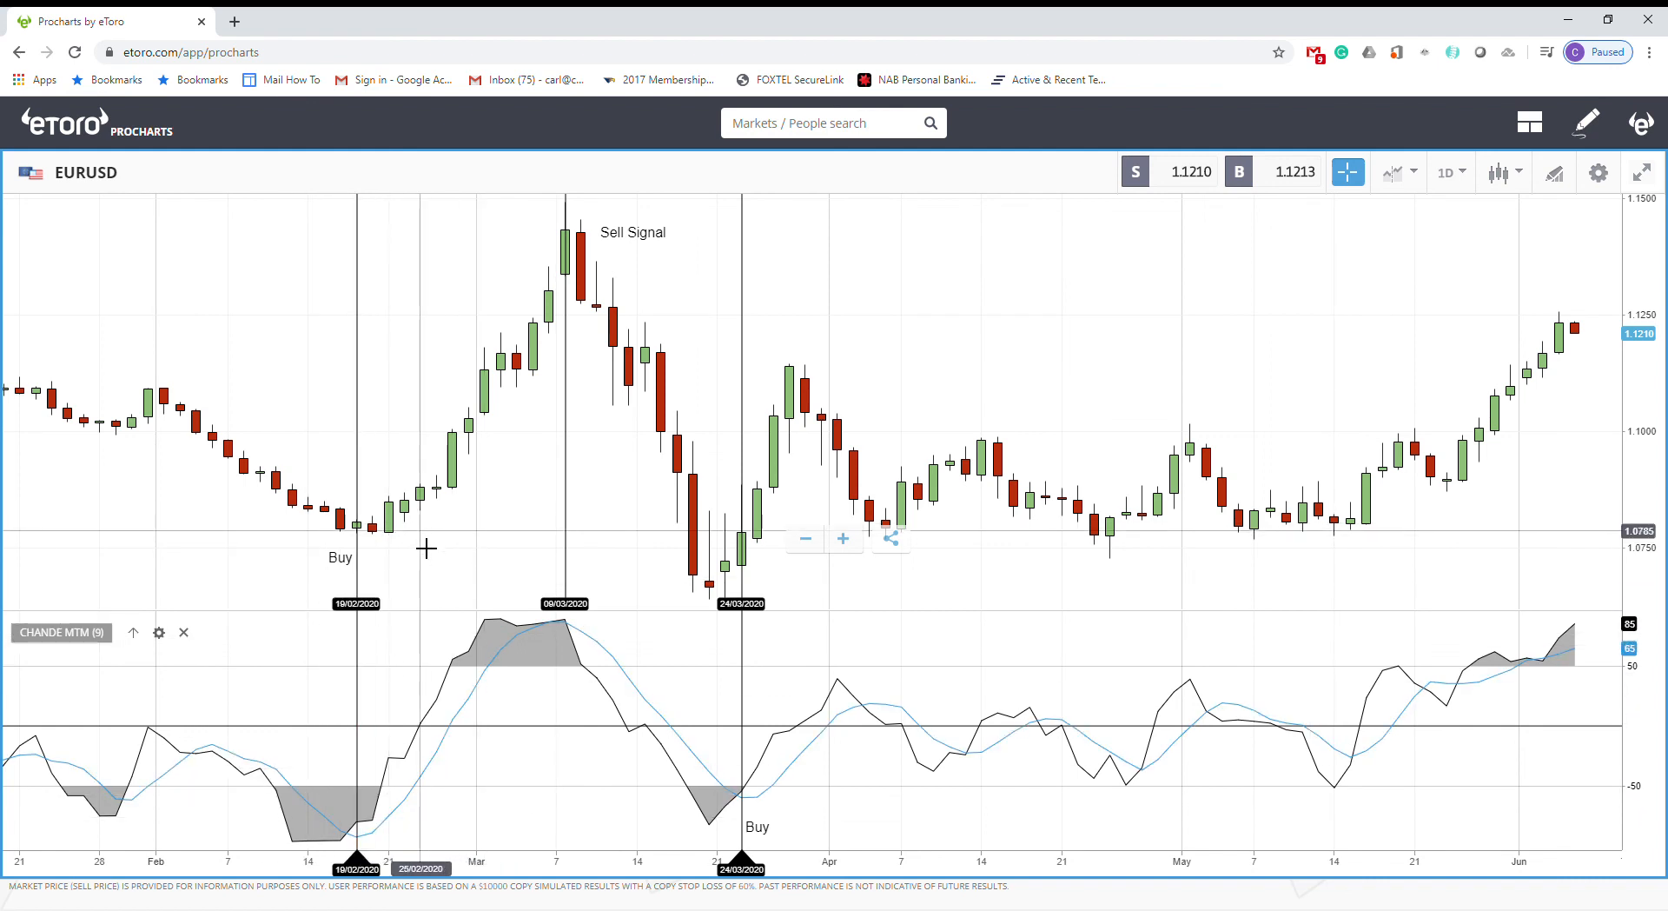
{"action": "mouse_move", "coordinate": [285, 682]}
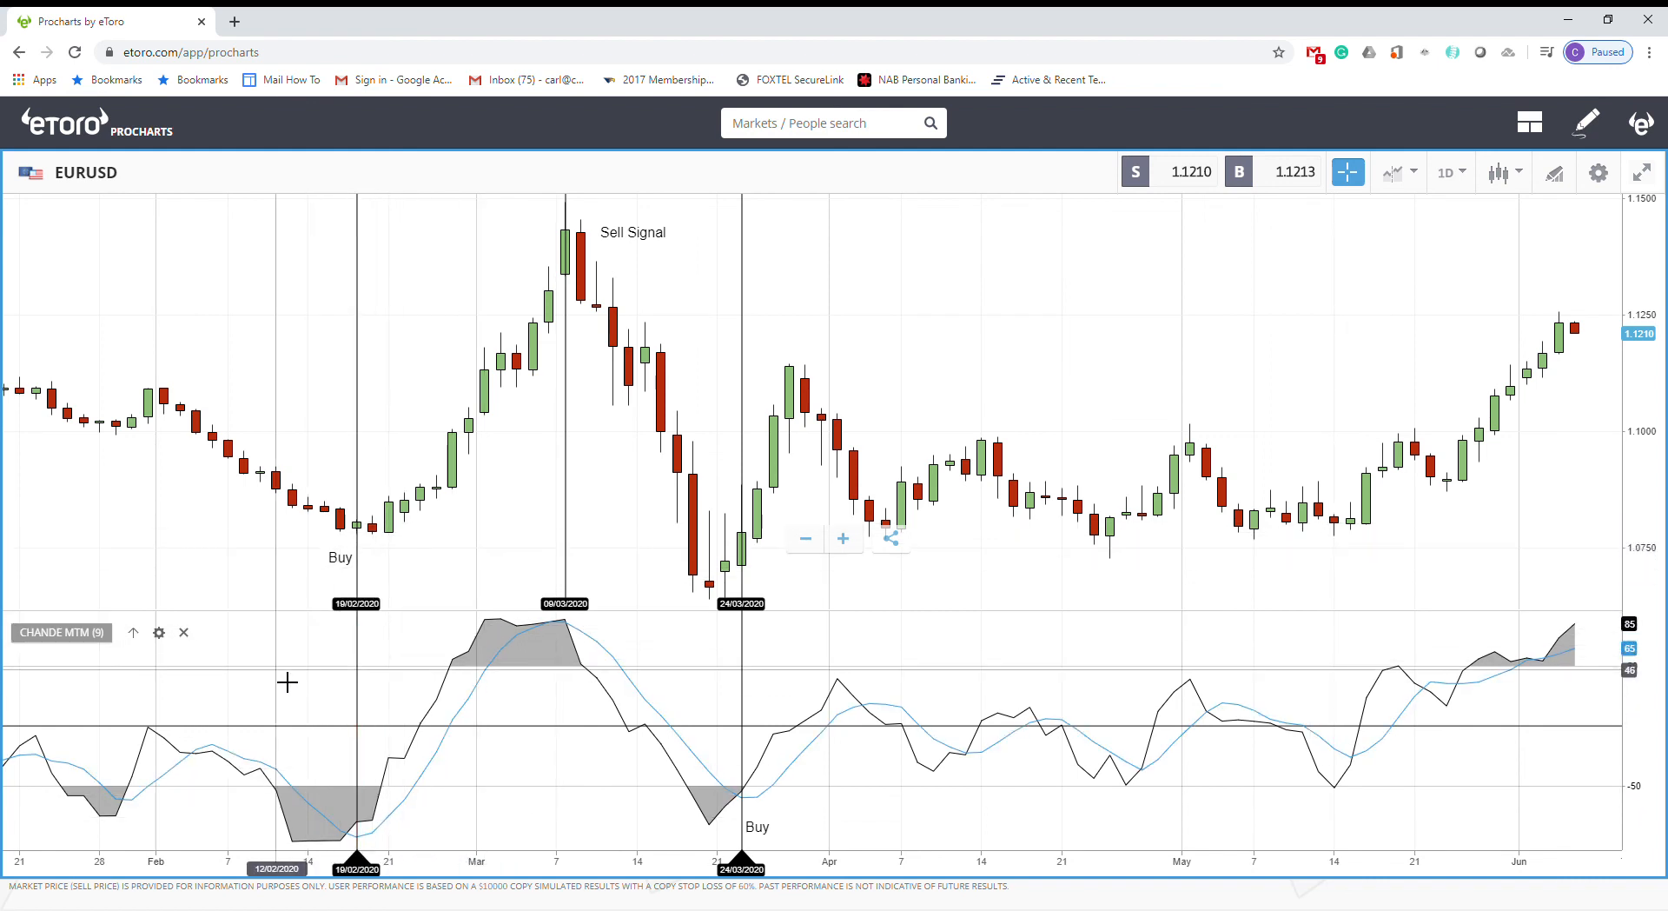
{"action": "mouse_move", "coordinate": [227, 569]}
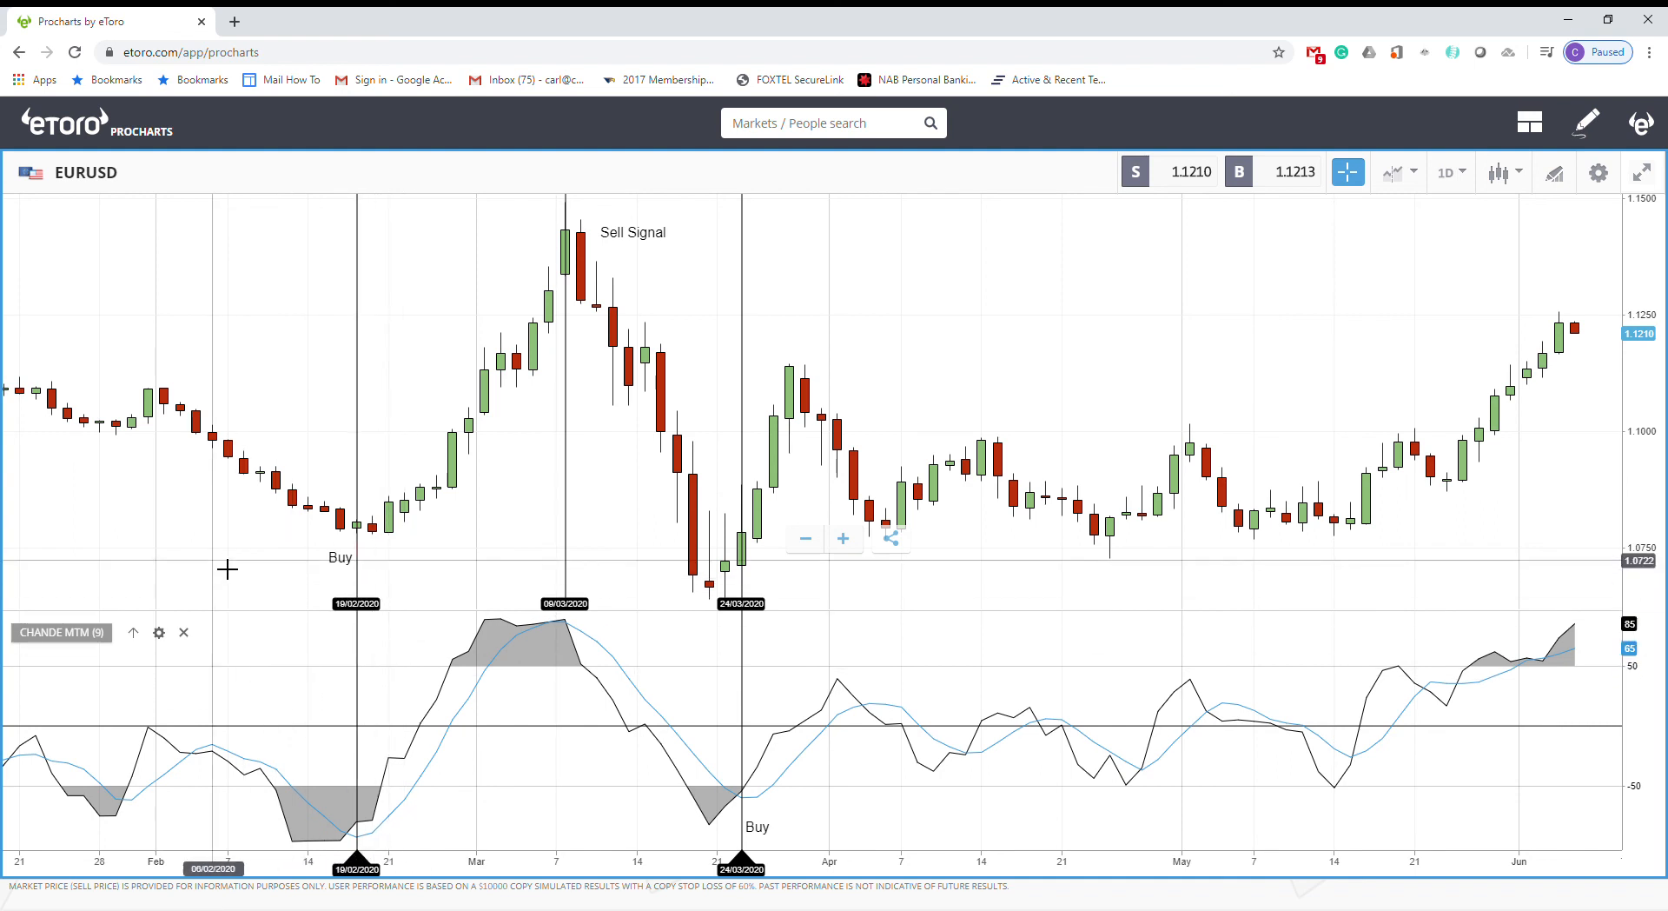
{"action": "mouse_move", "coordinate": [622, 598]}
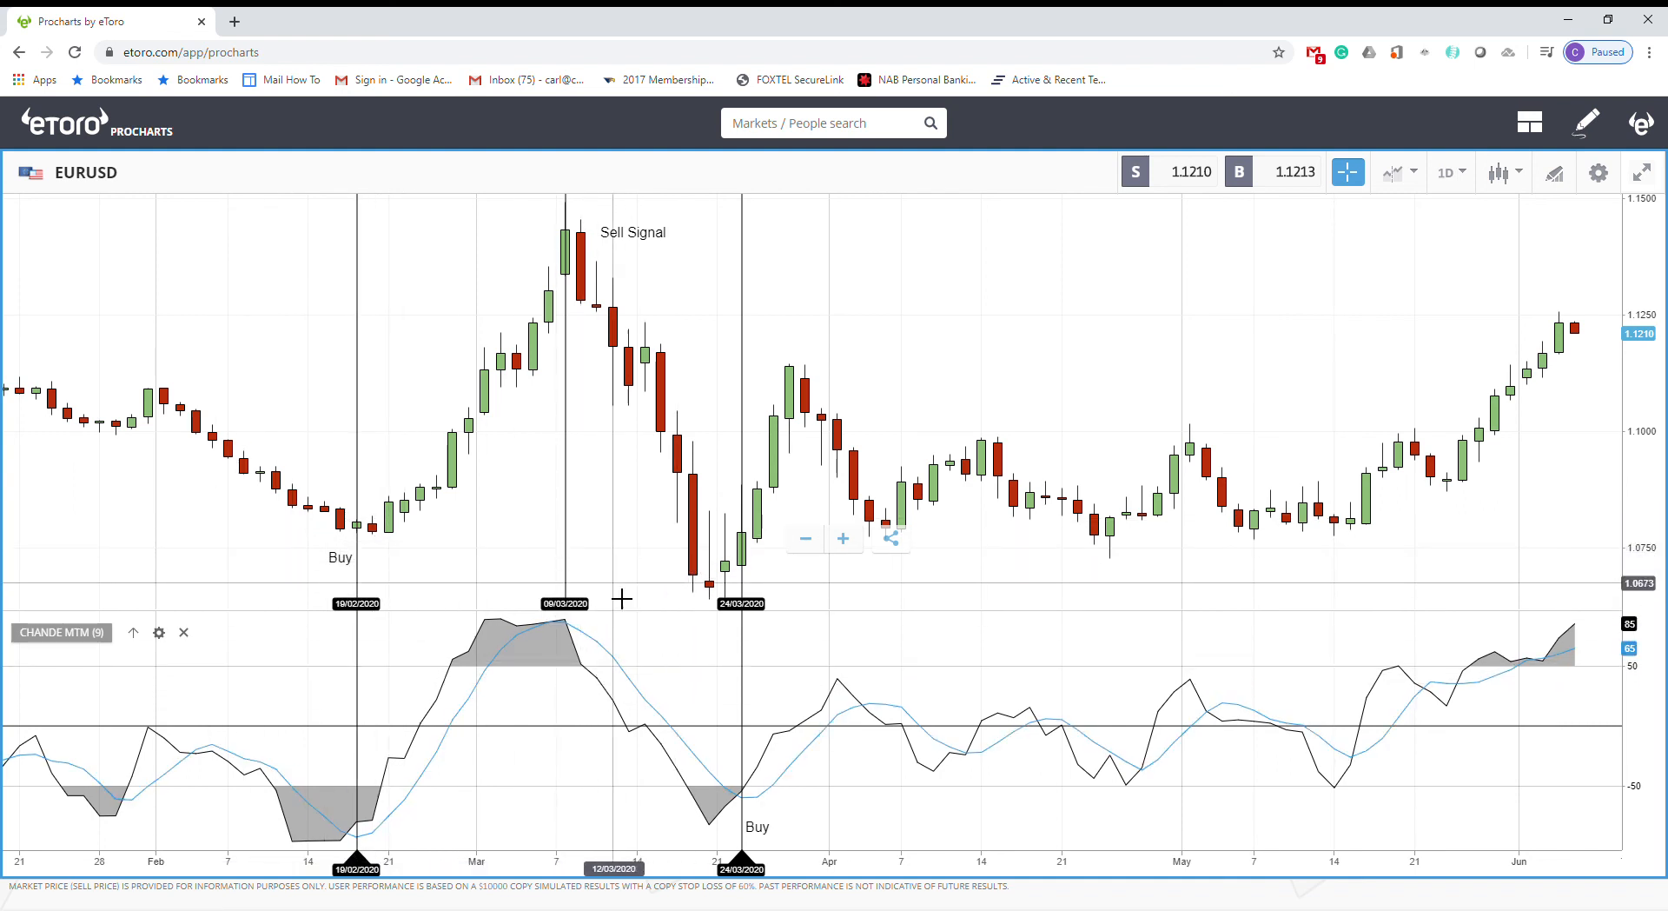
{"action": "mouse_move", "coordinate": [587, 726]}
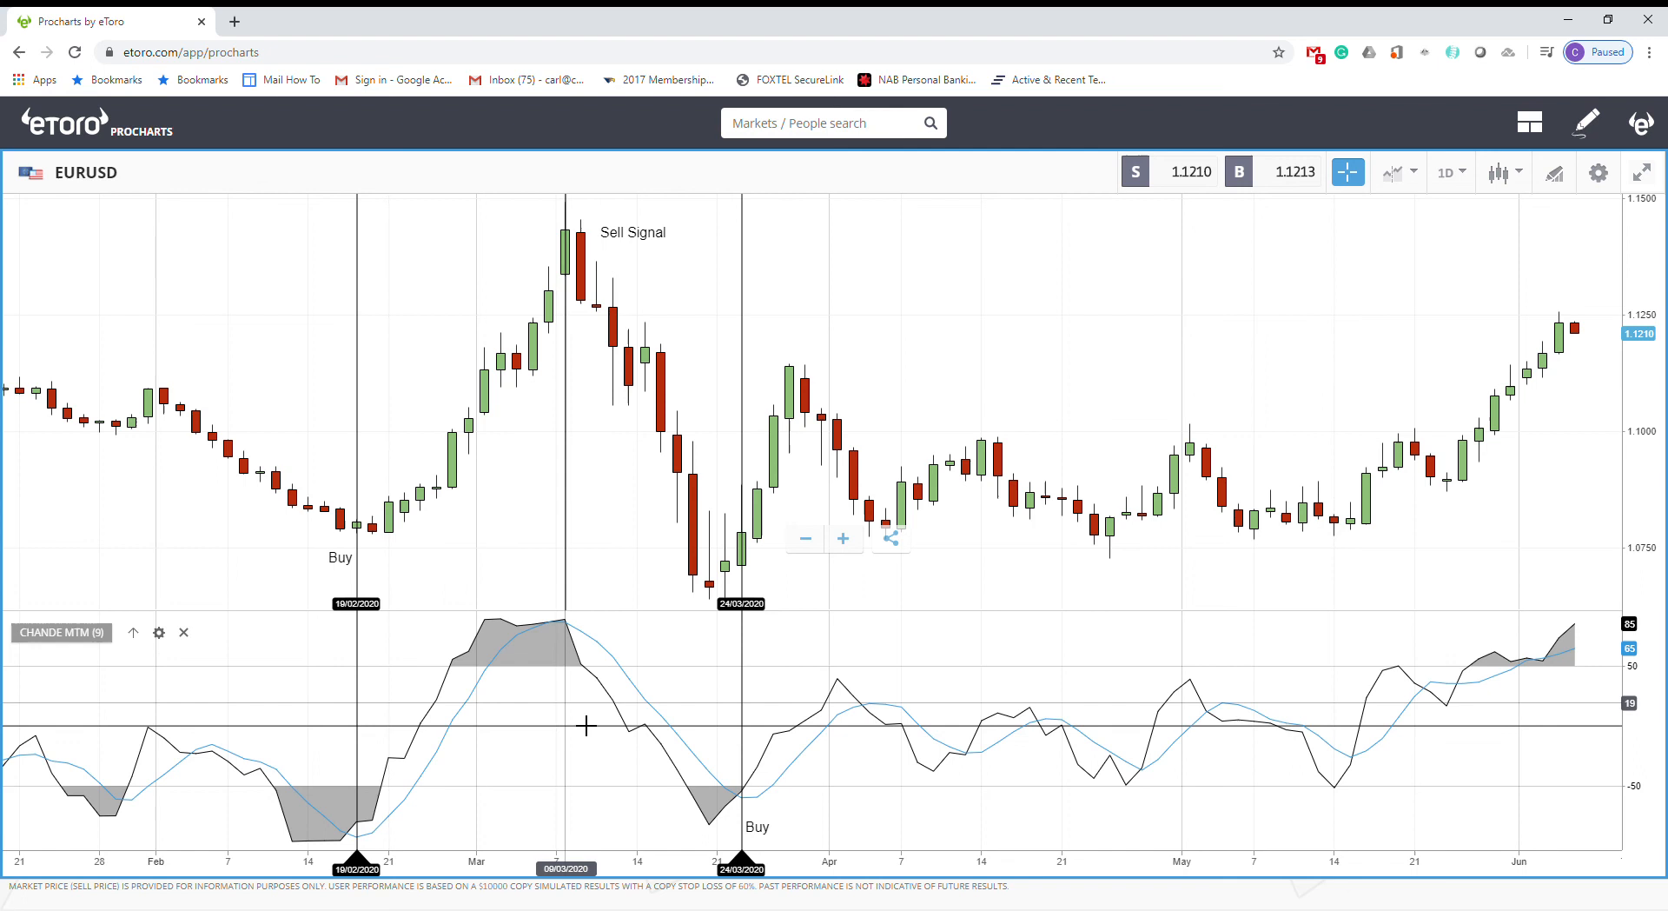
{"action": "mouse_move", "coordinate": [586, 758]}
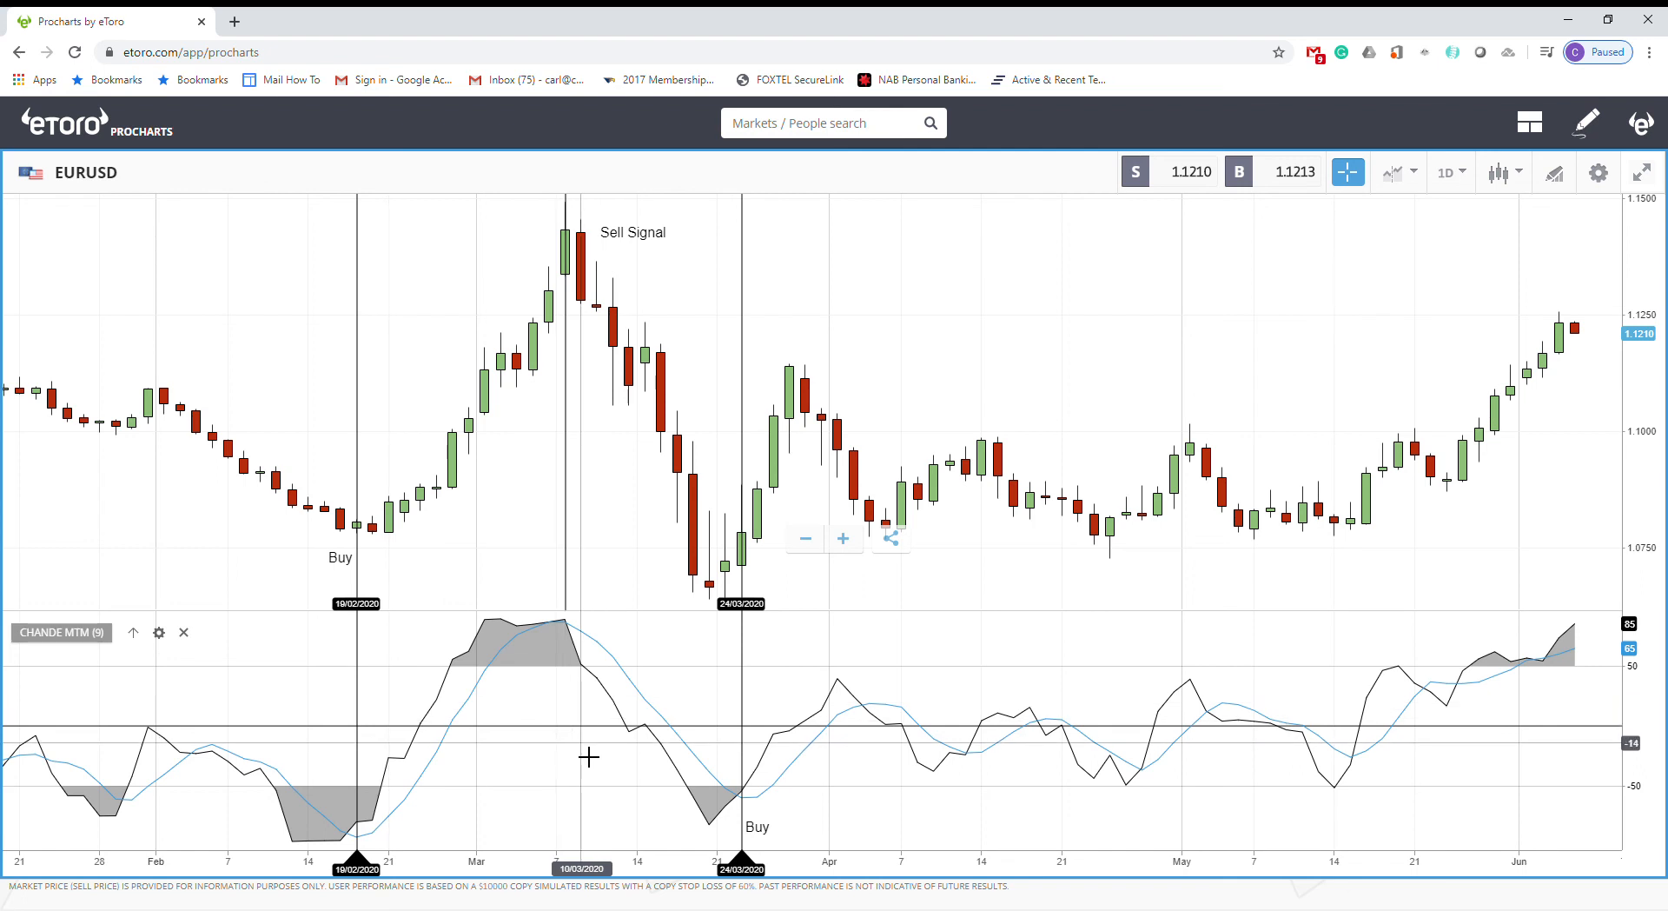
{"action": "mouse_move", "coordinate": [603, 739]}
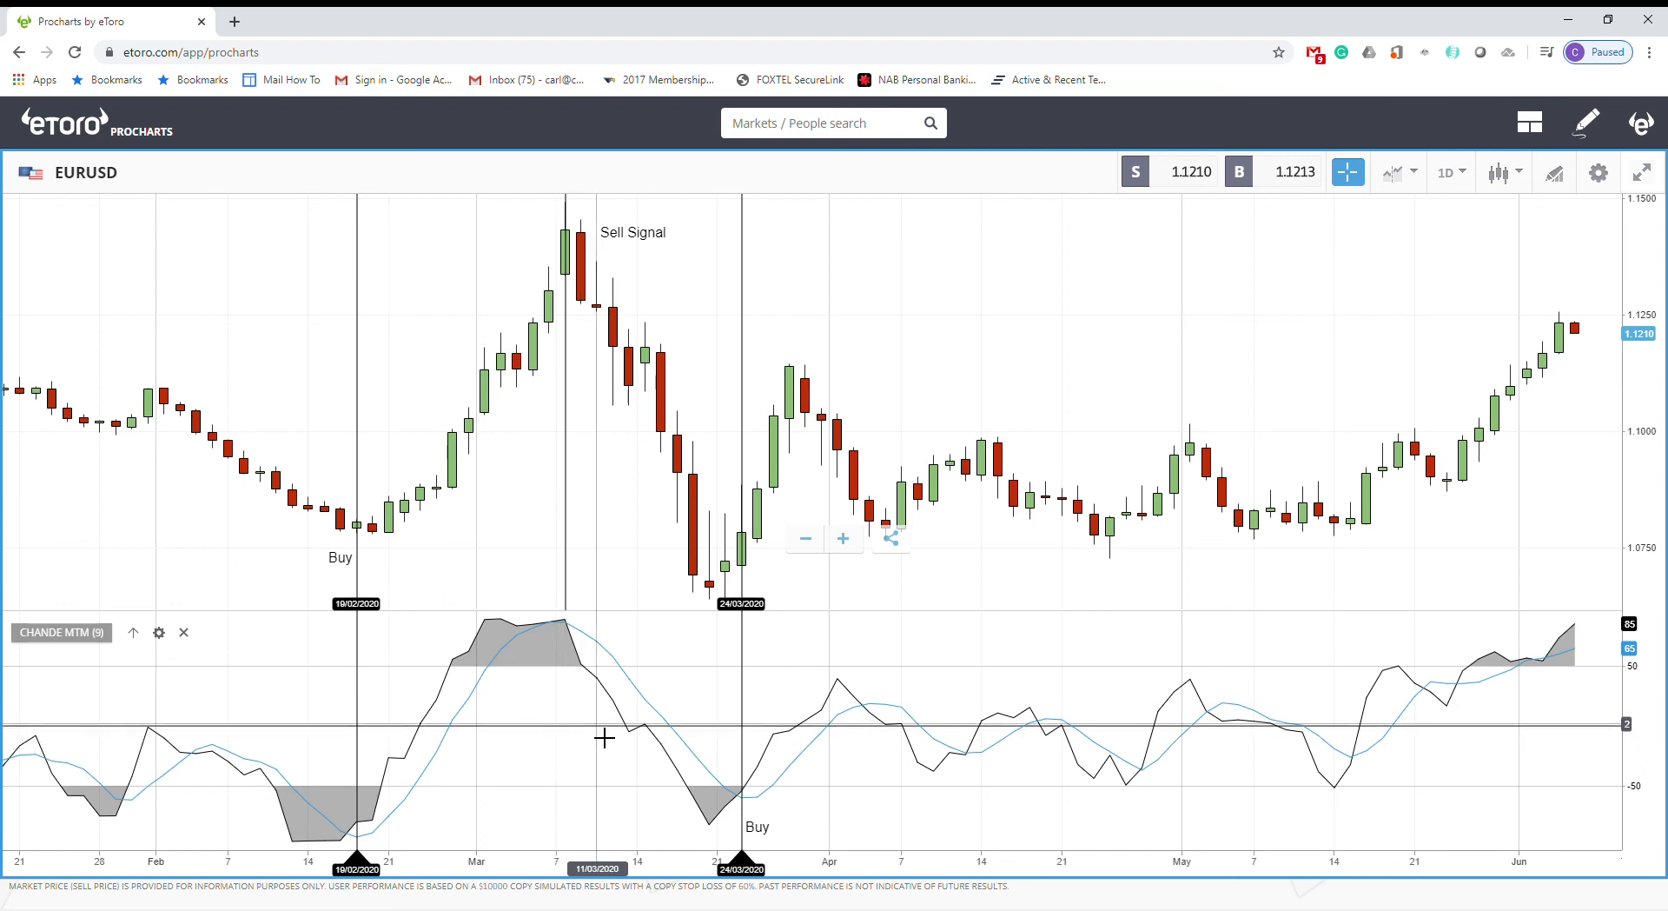
{"action": "mouse_move", "coordinate": [1058, 599]}
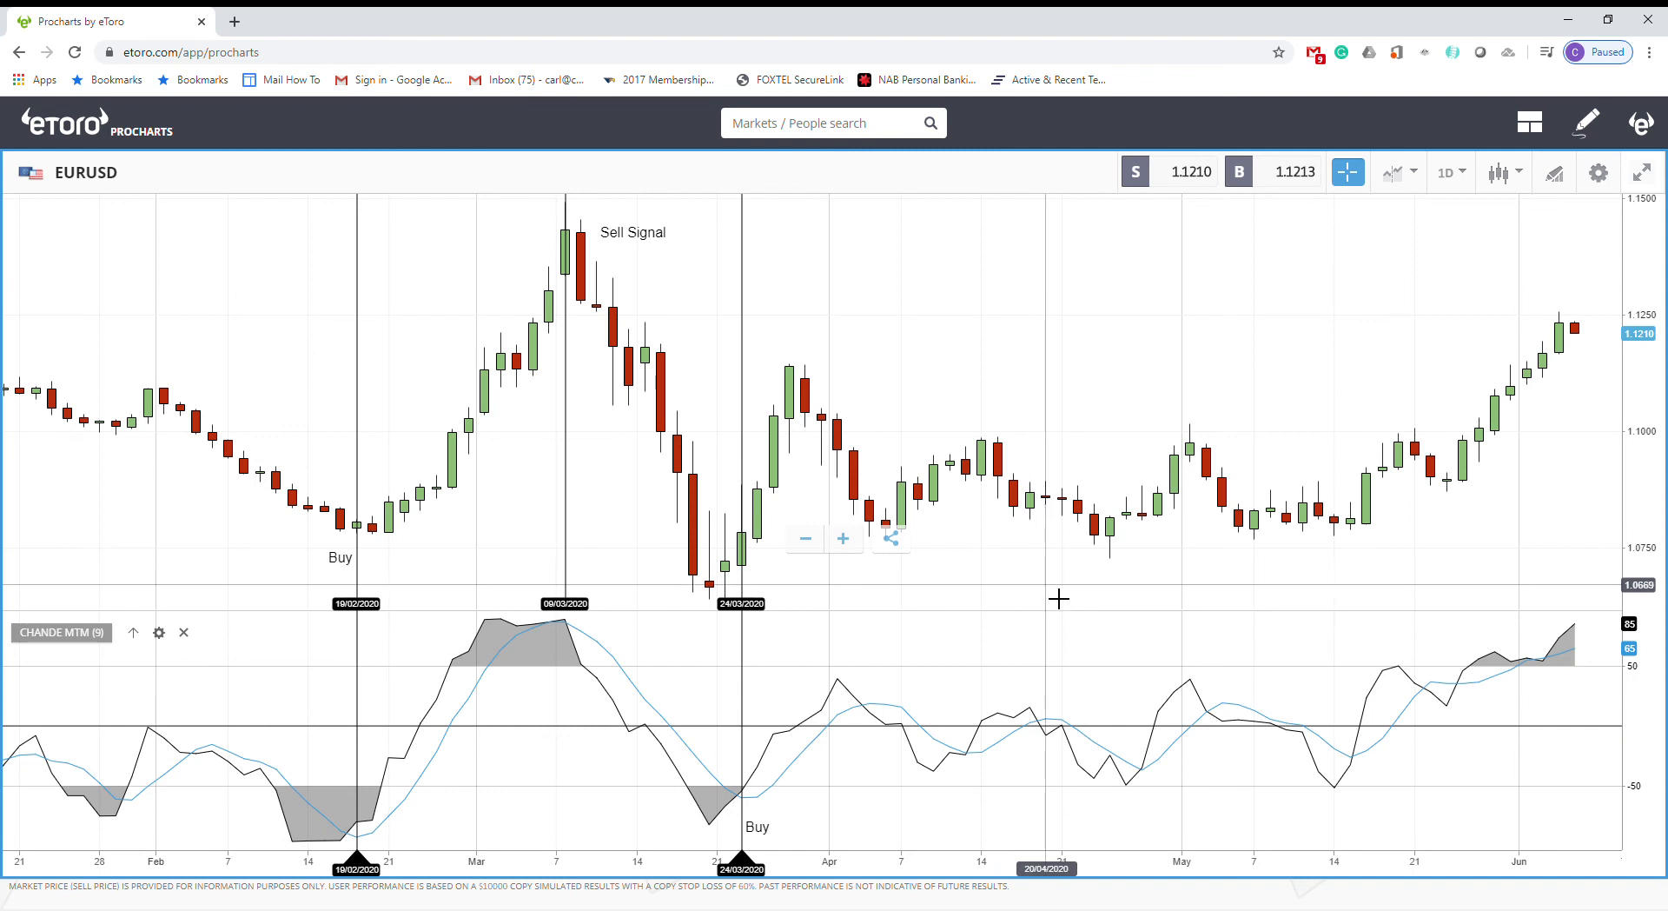
{"action": "mouse_move", "coordinate": [1087, 635]}
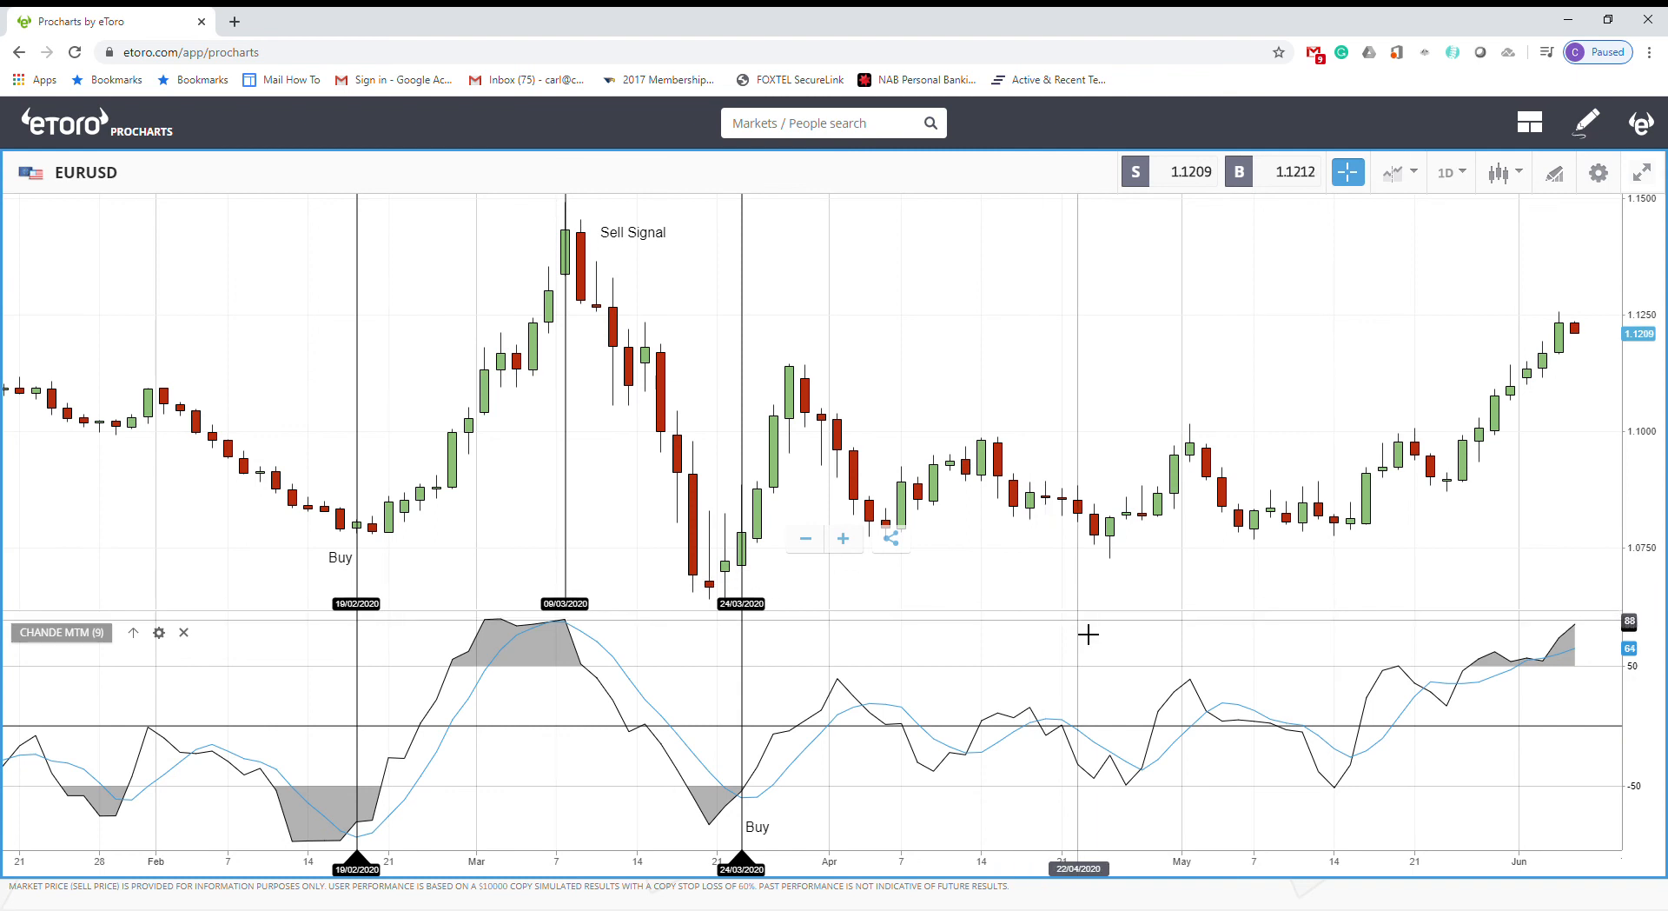
{"action": "mouse_move", "coordinate": [1038, 369]}
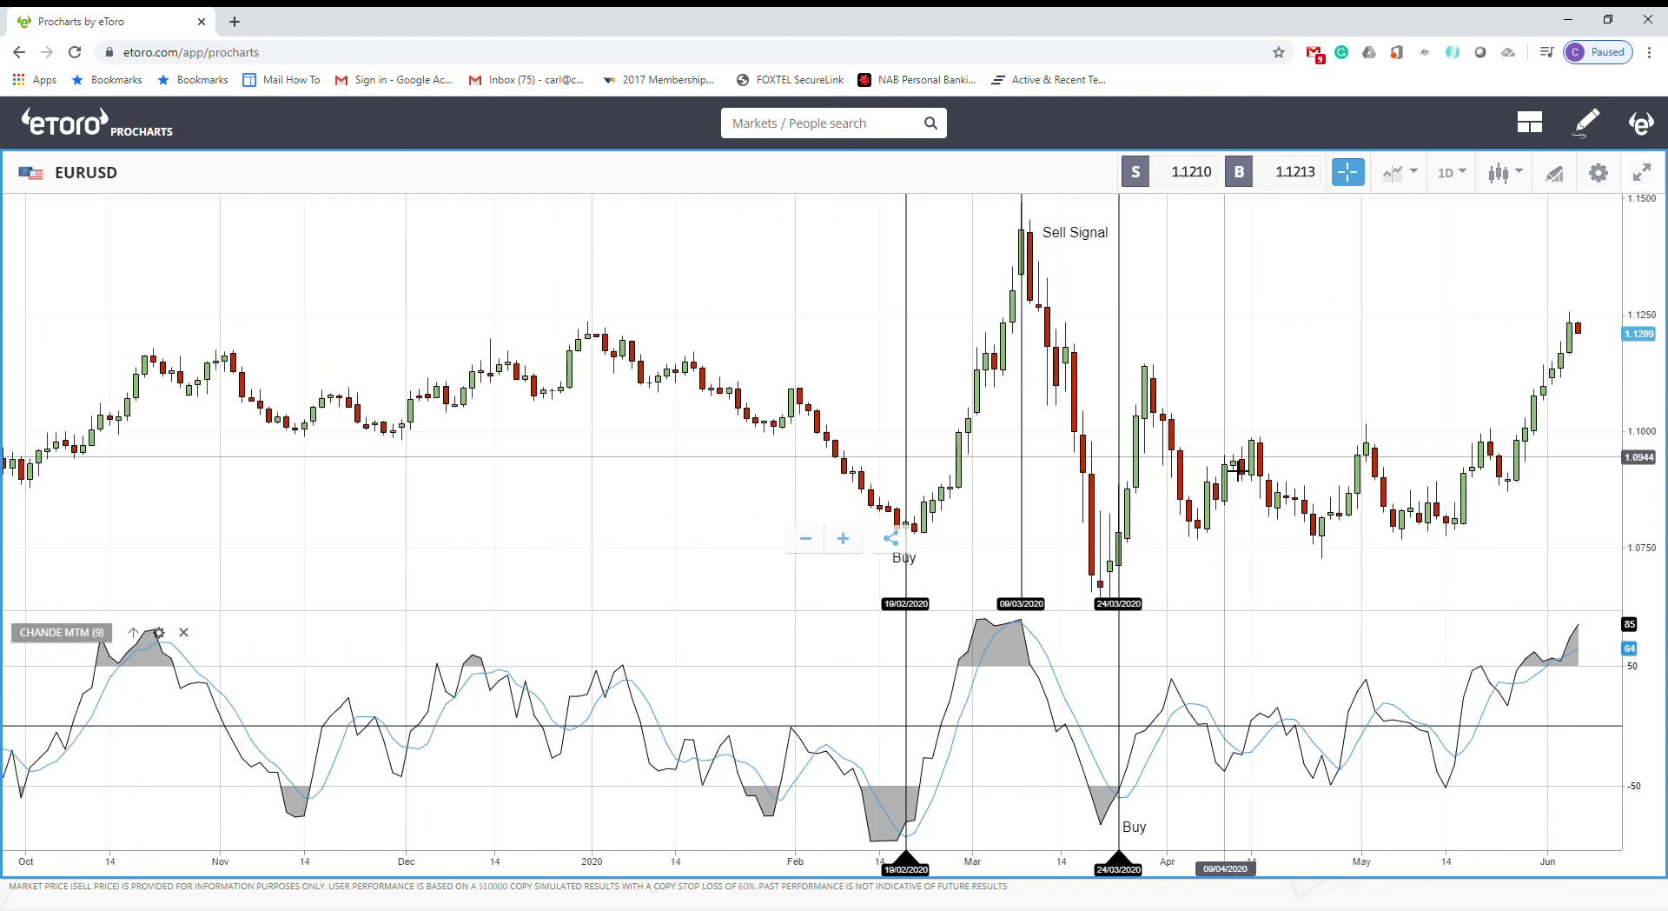
{"action": "mouse_move", "coordinate": [1412, 356]}
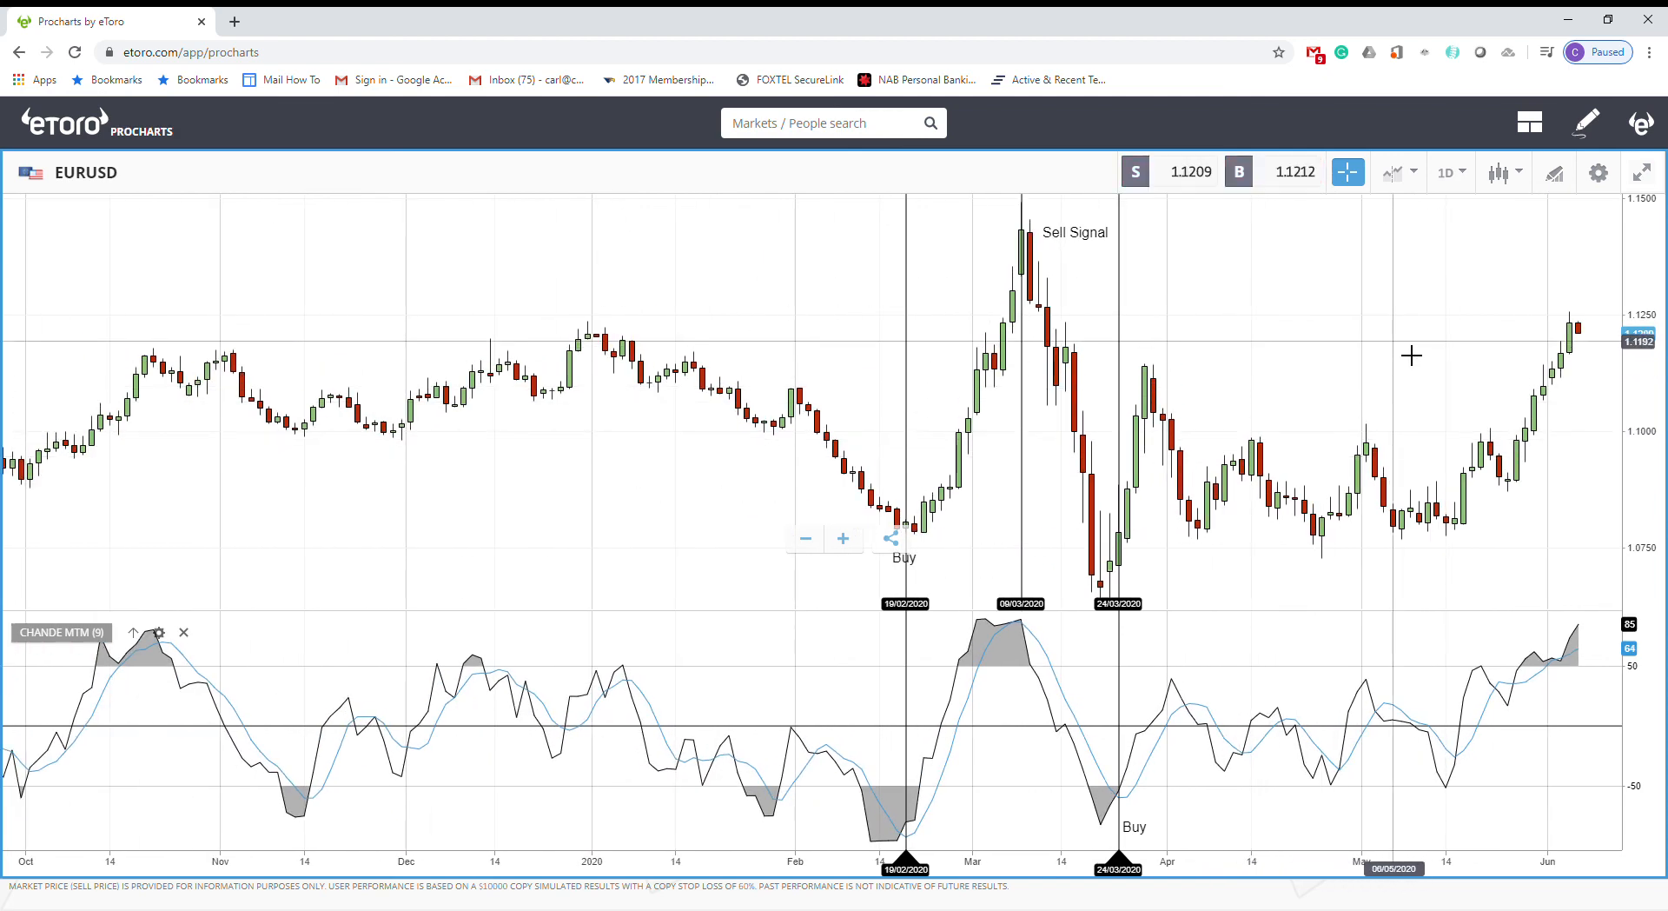